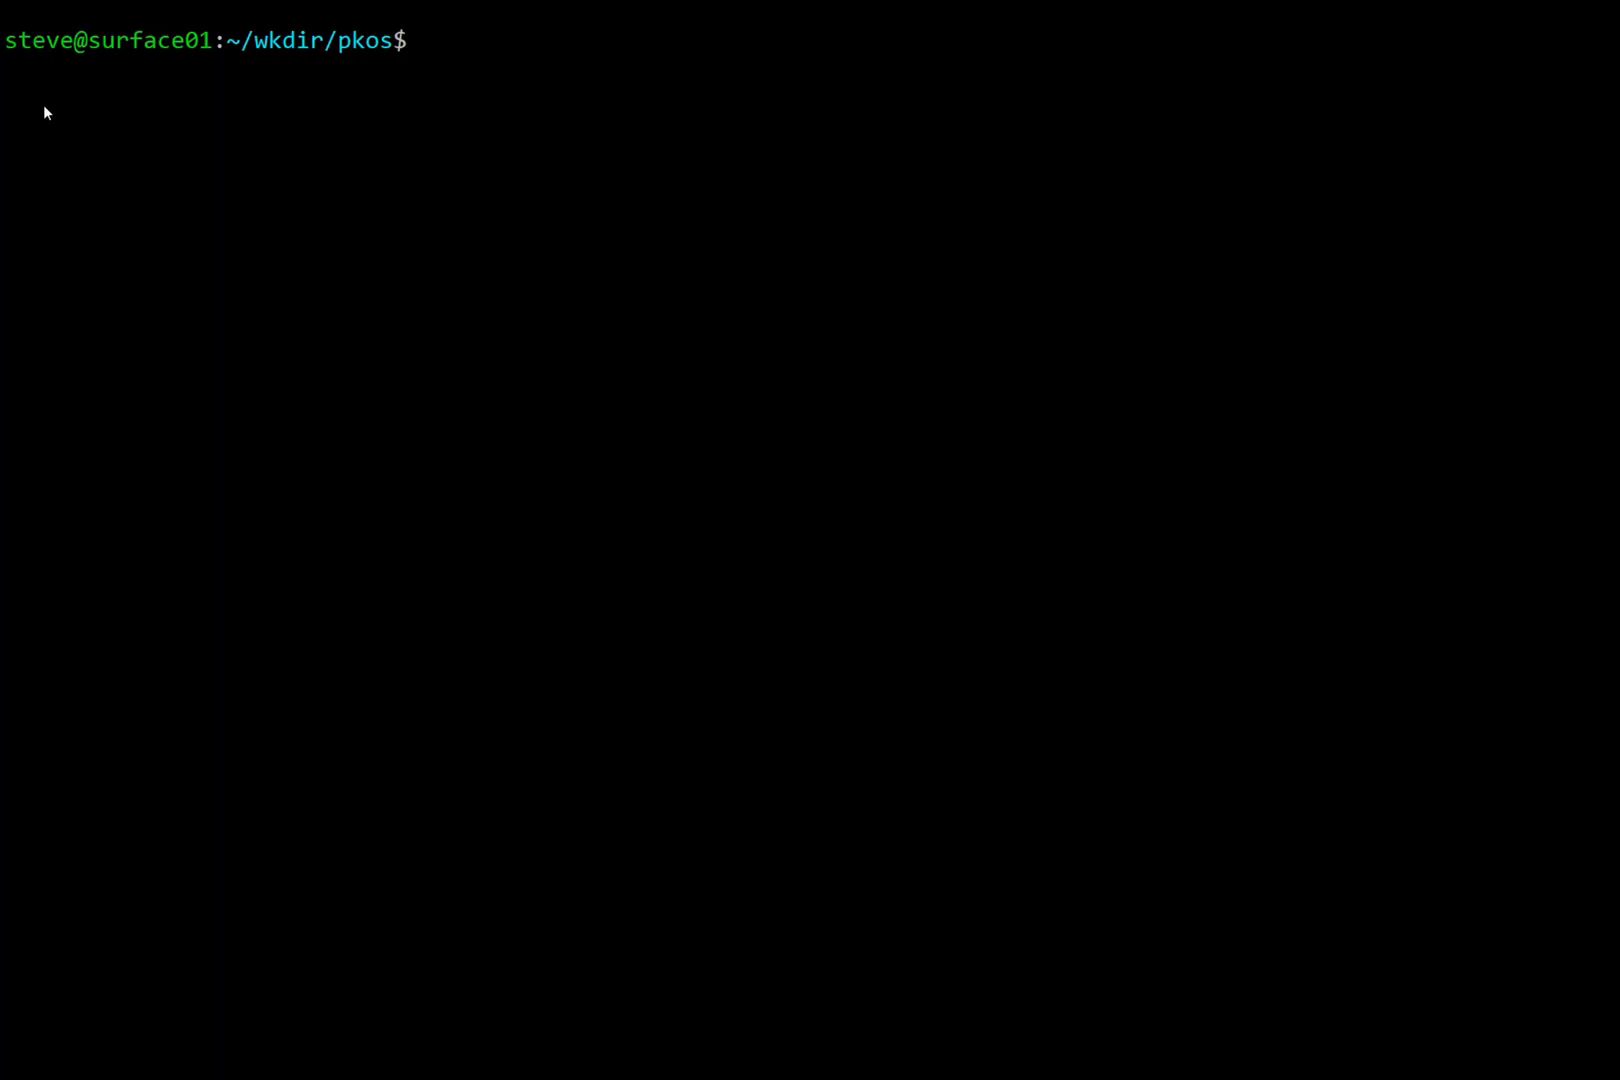
Check out os11, then move the pkos repository back with git checkout HEAD~2.
type("git checkout os11")
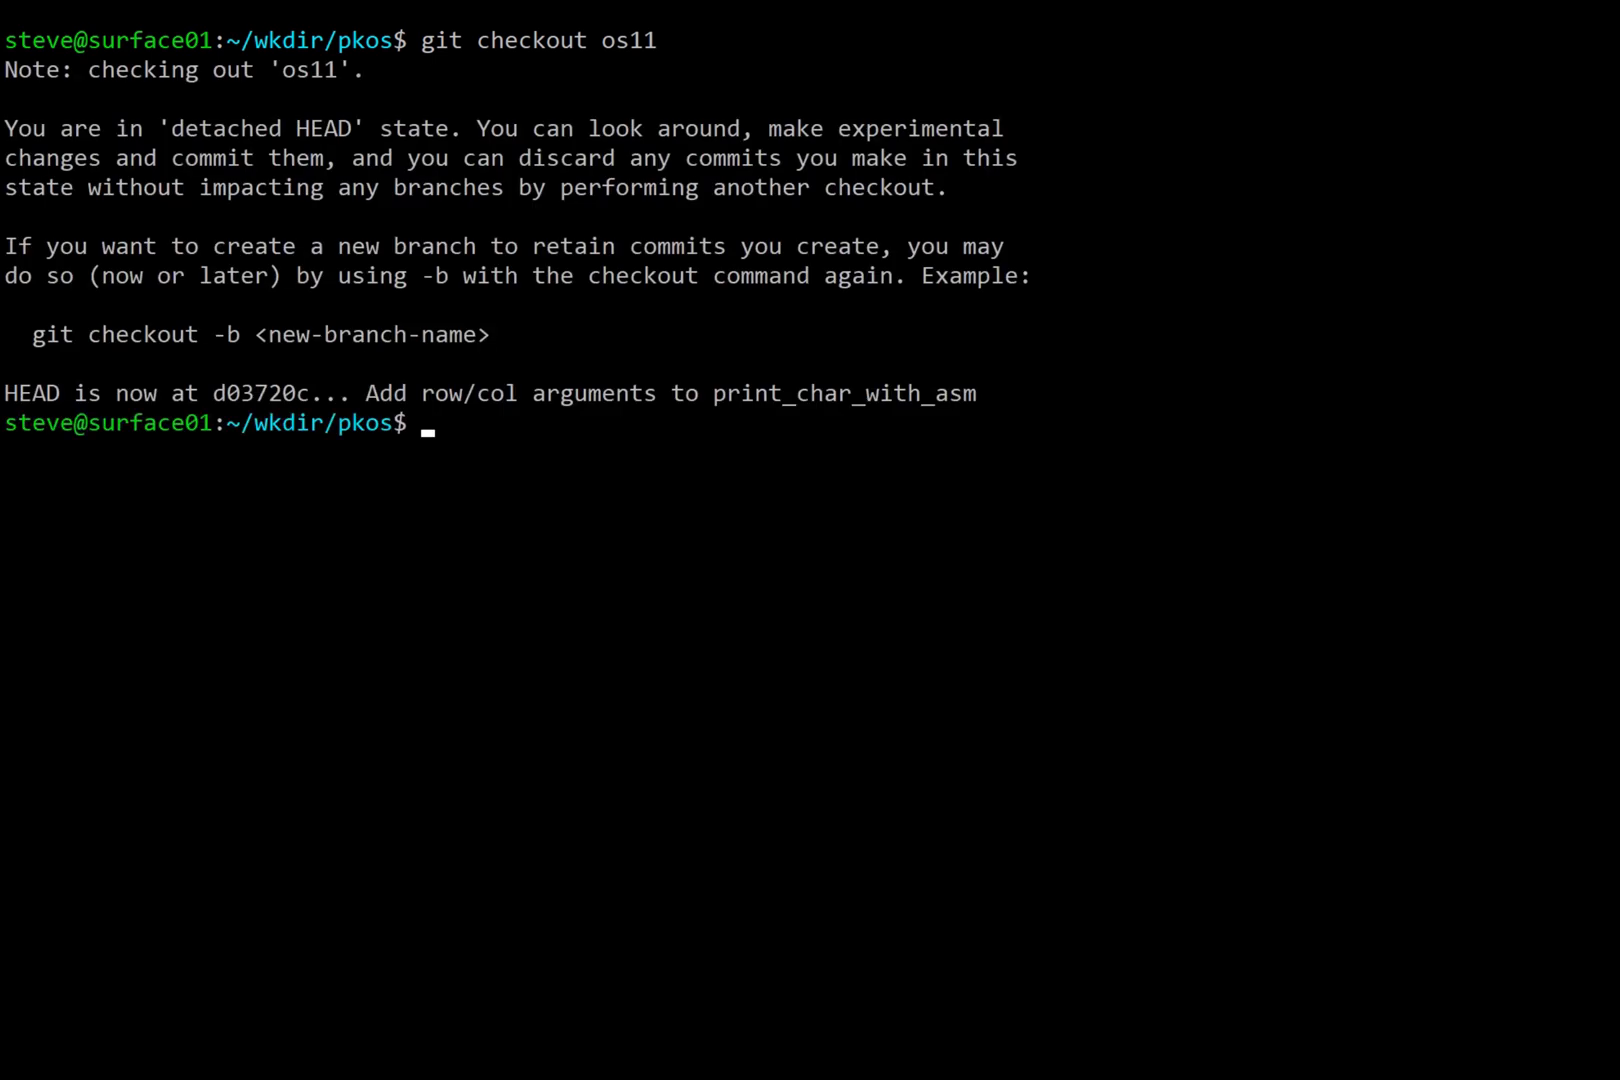
type("make ru")
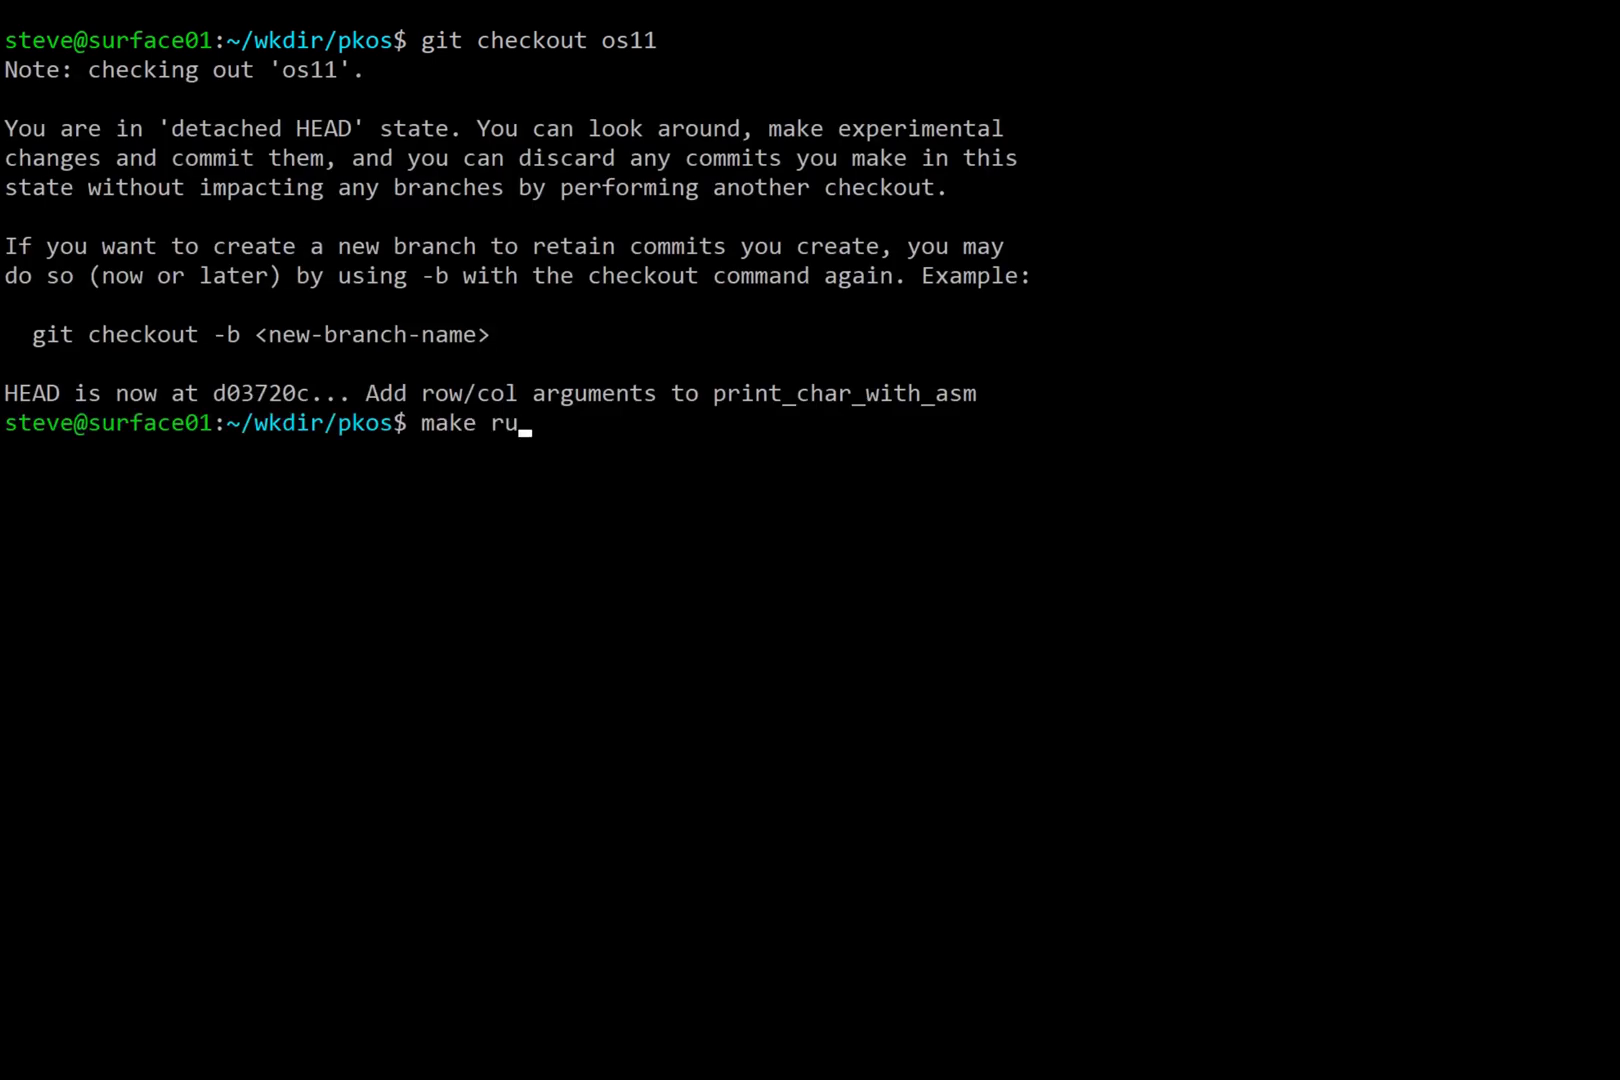
type("n")
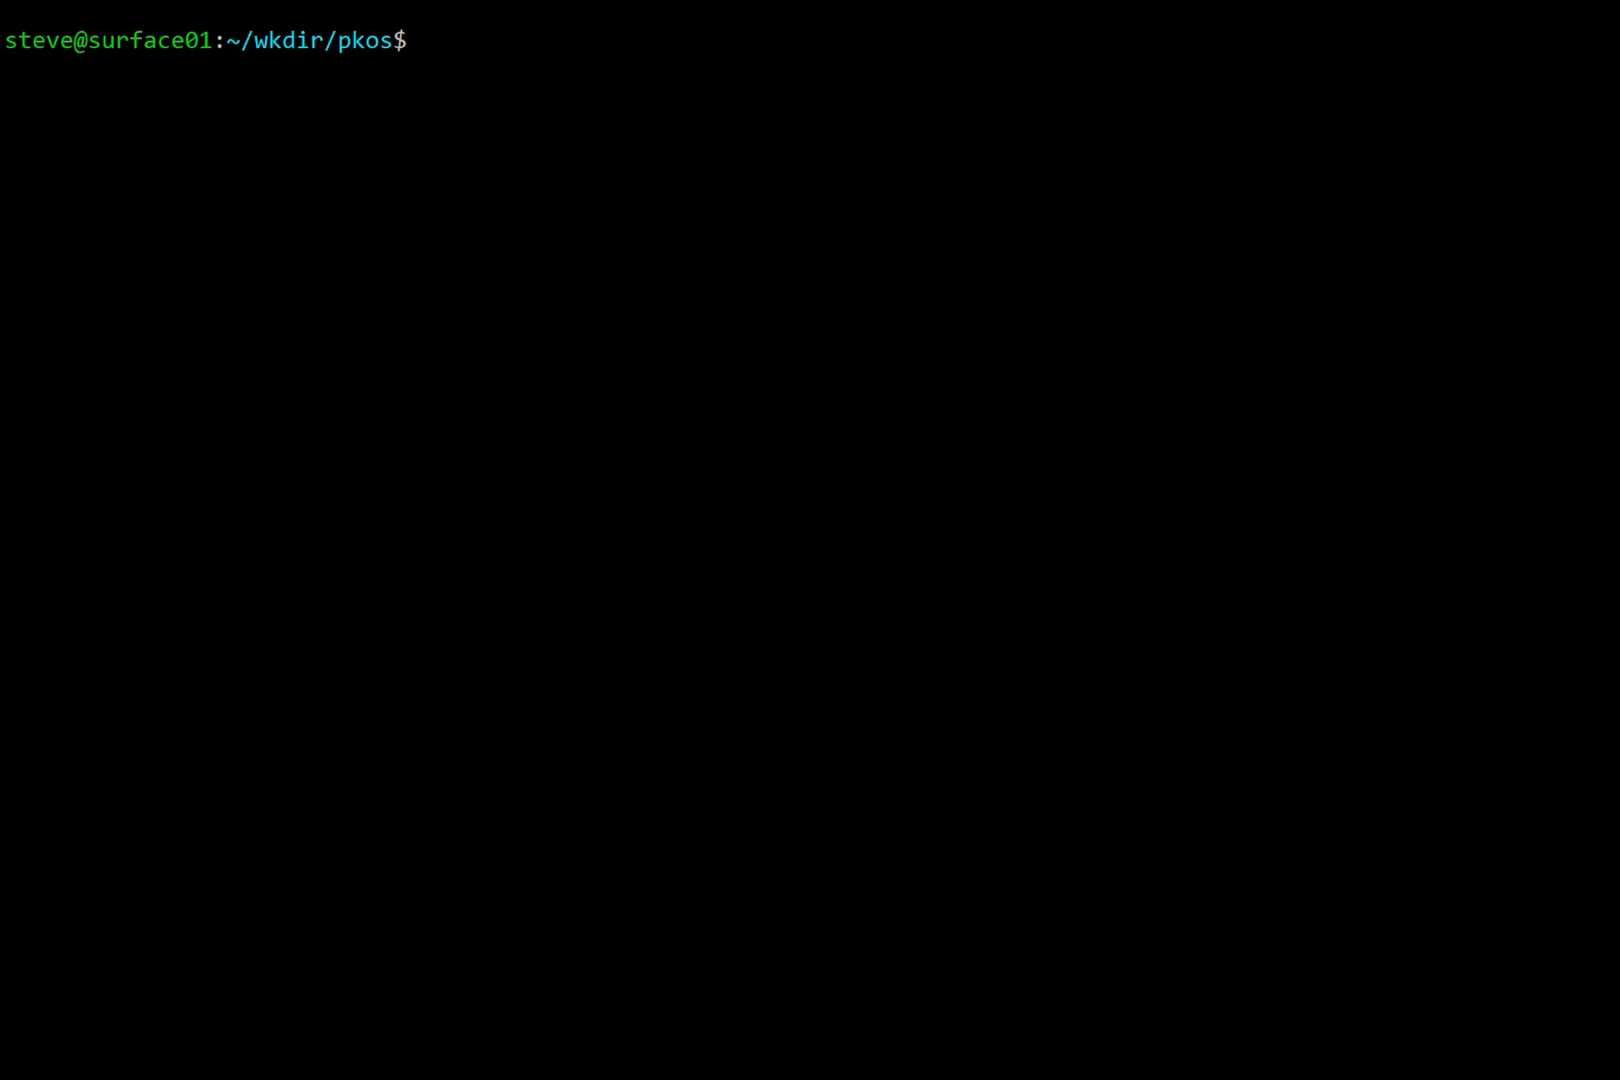
type("git checkout")
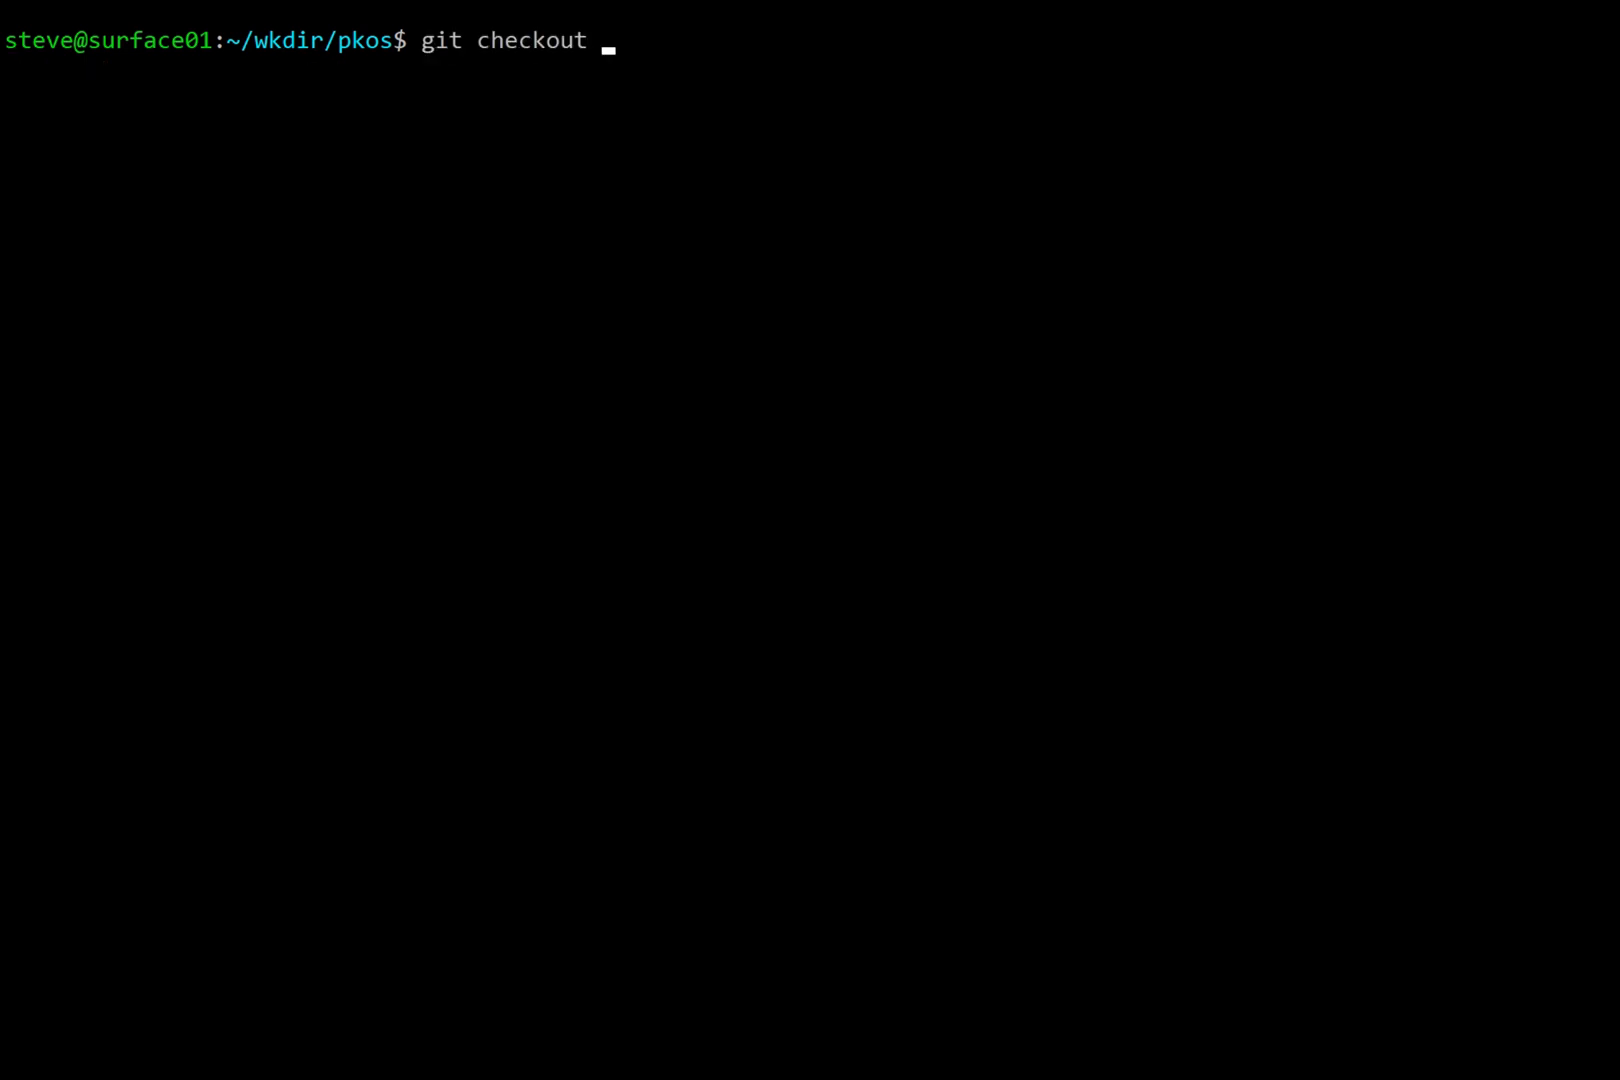
type("HEAD~")
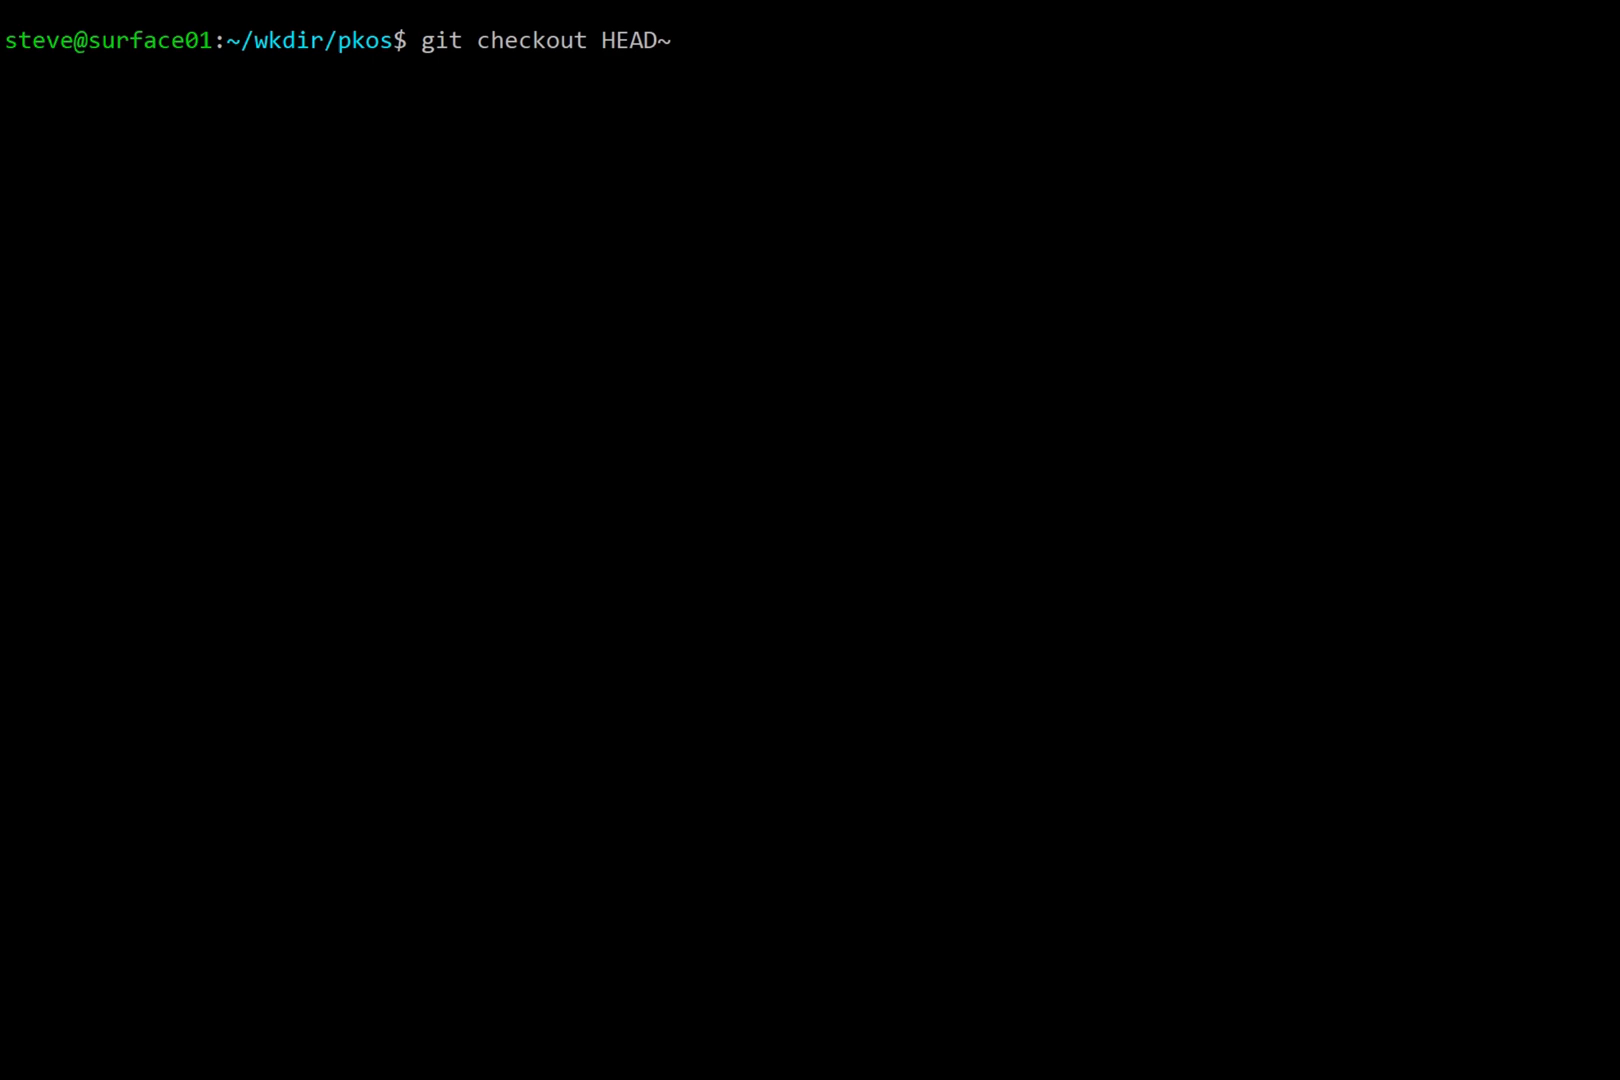
type("2")
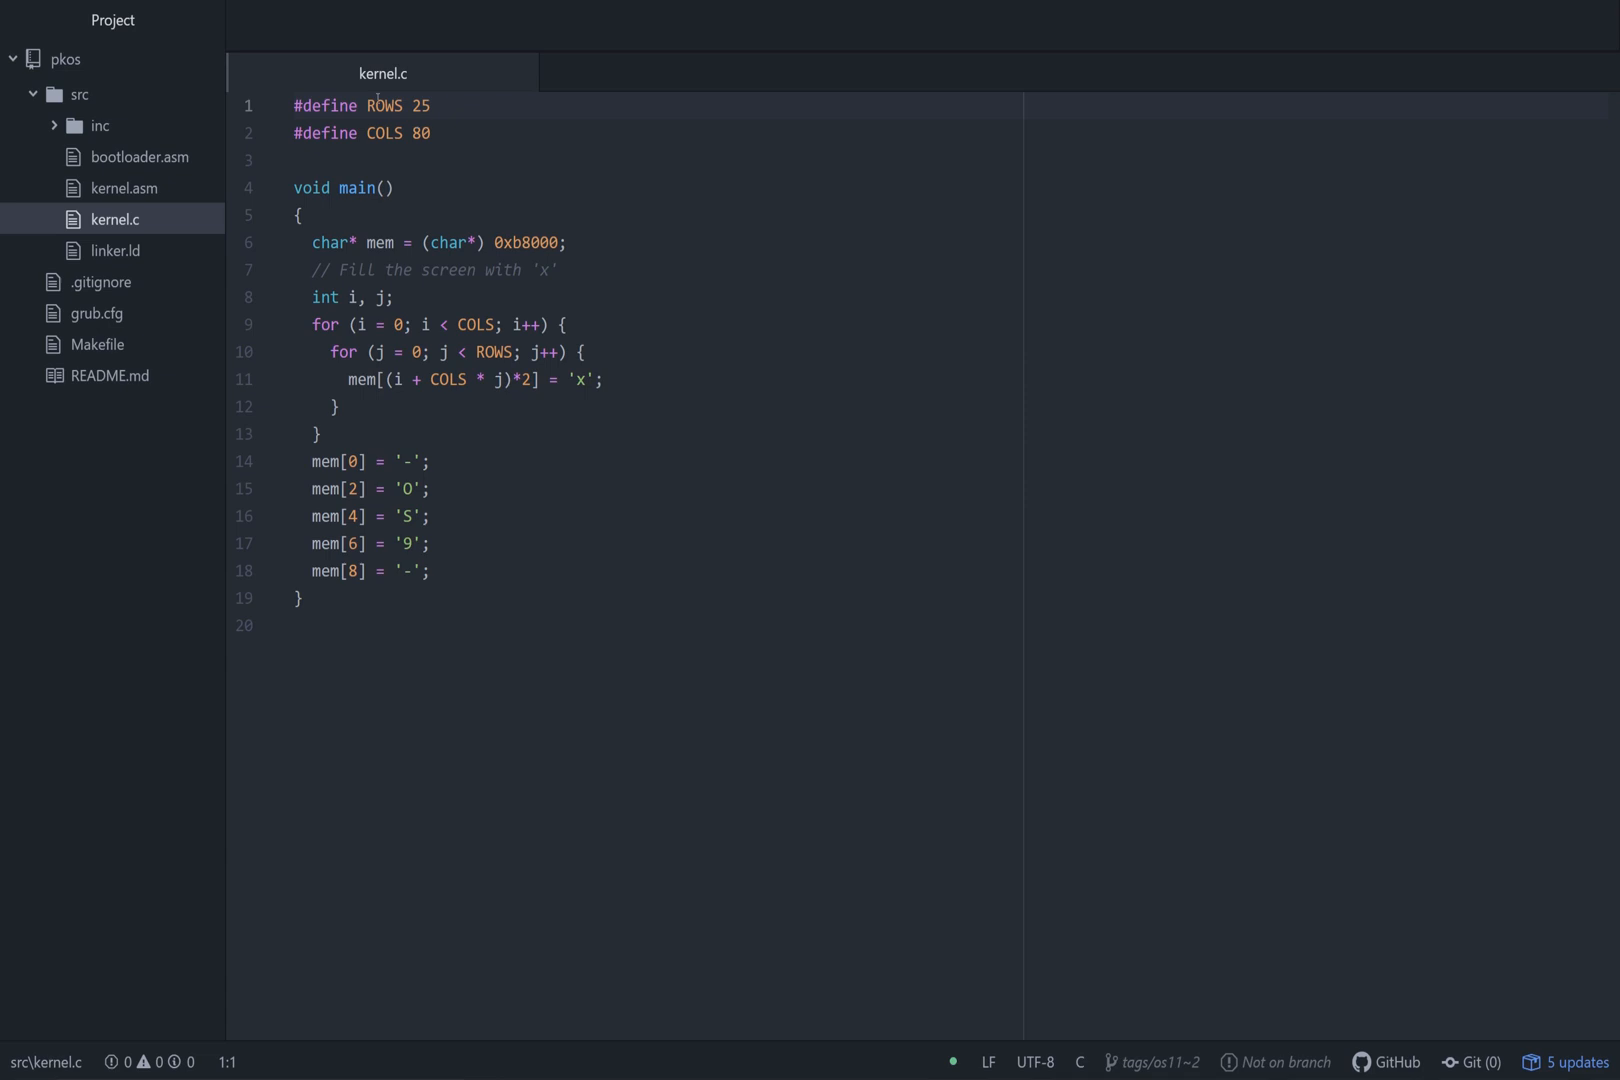
Add 'extern void print_char_with_asm(char c, int row, int col);' and remove the mem[...] = 'x' line.
type("extern void print_char")
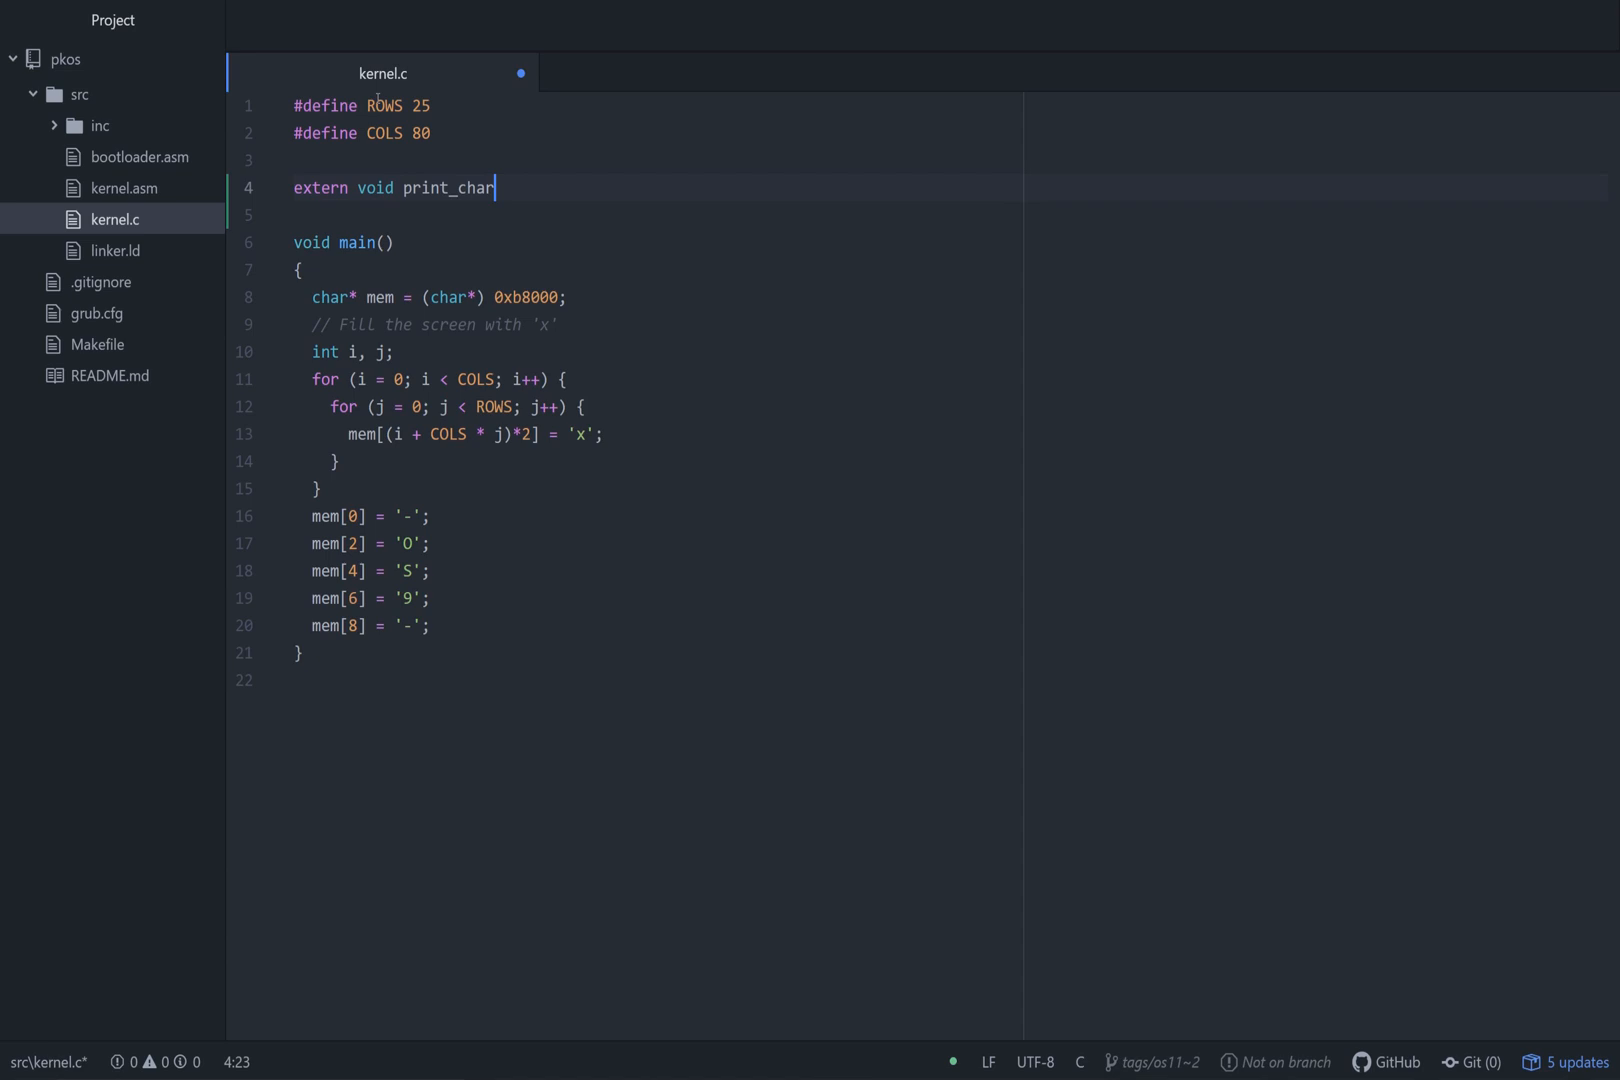
type("_with_asm(char c)")
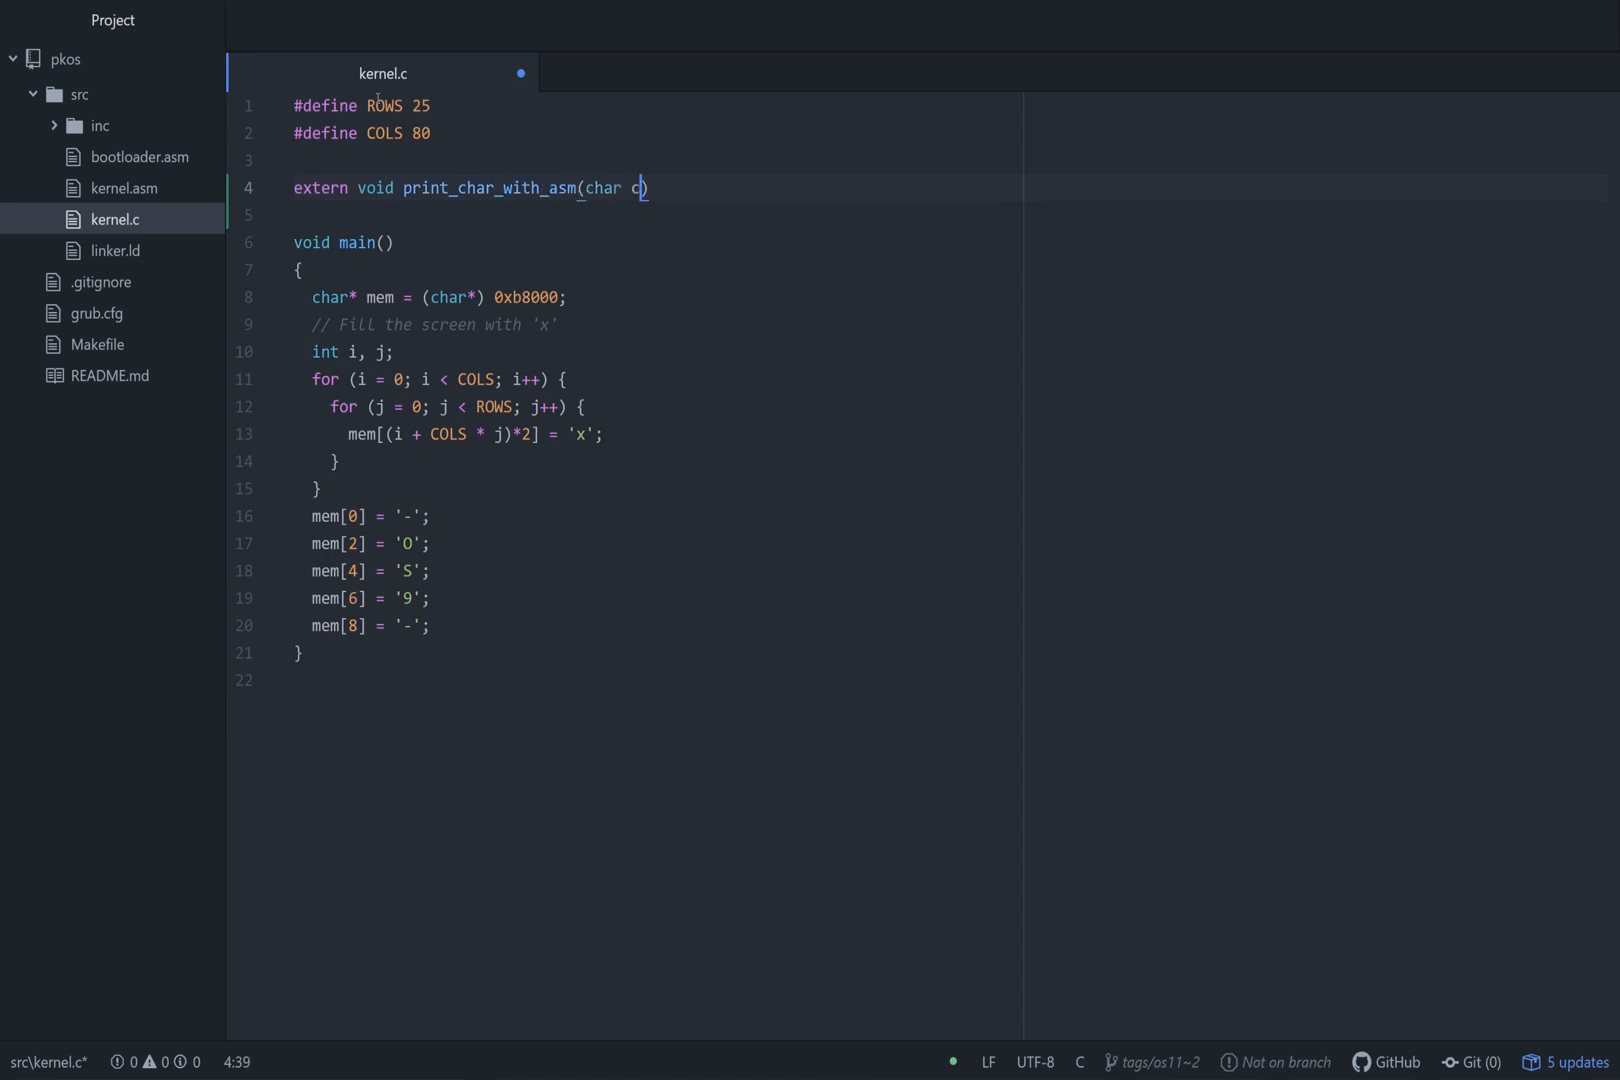
type(", int row,")
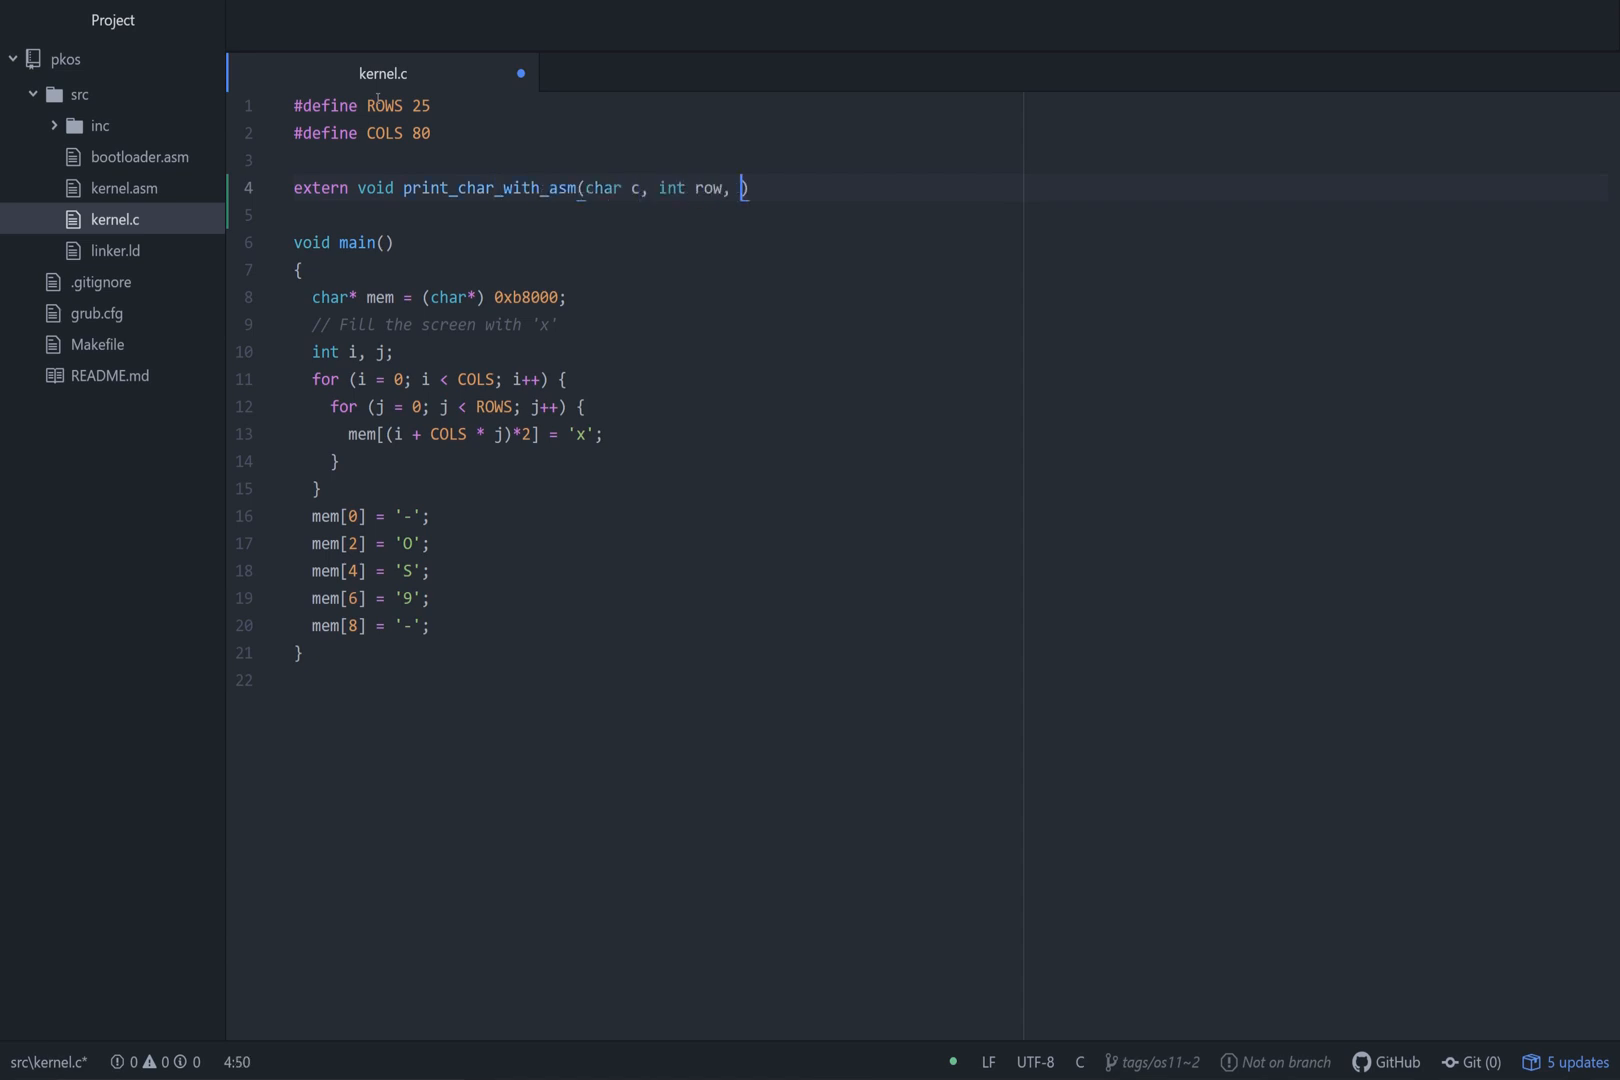
type("int col);")
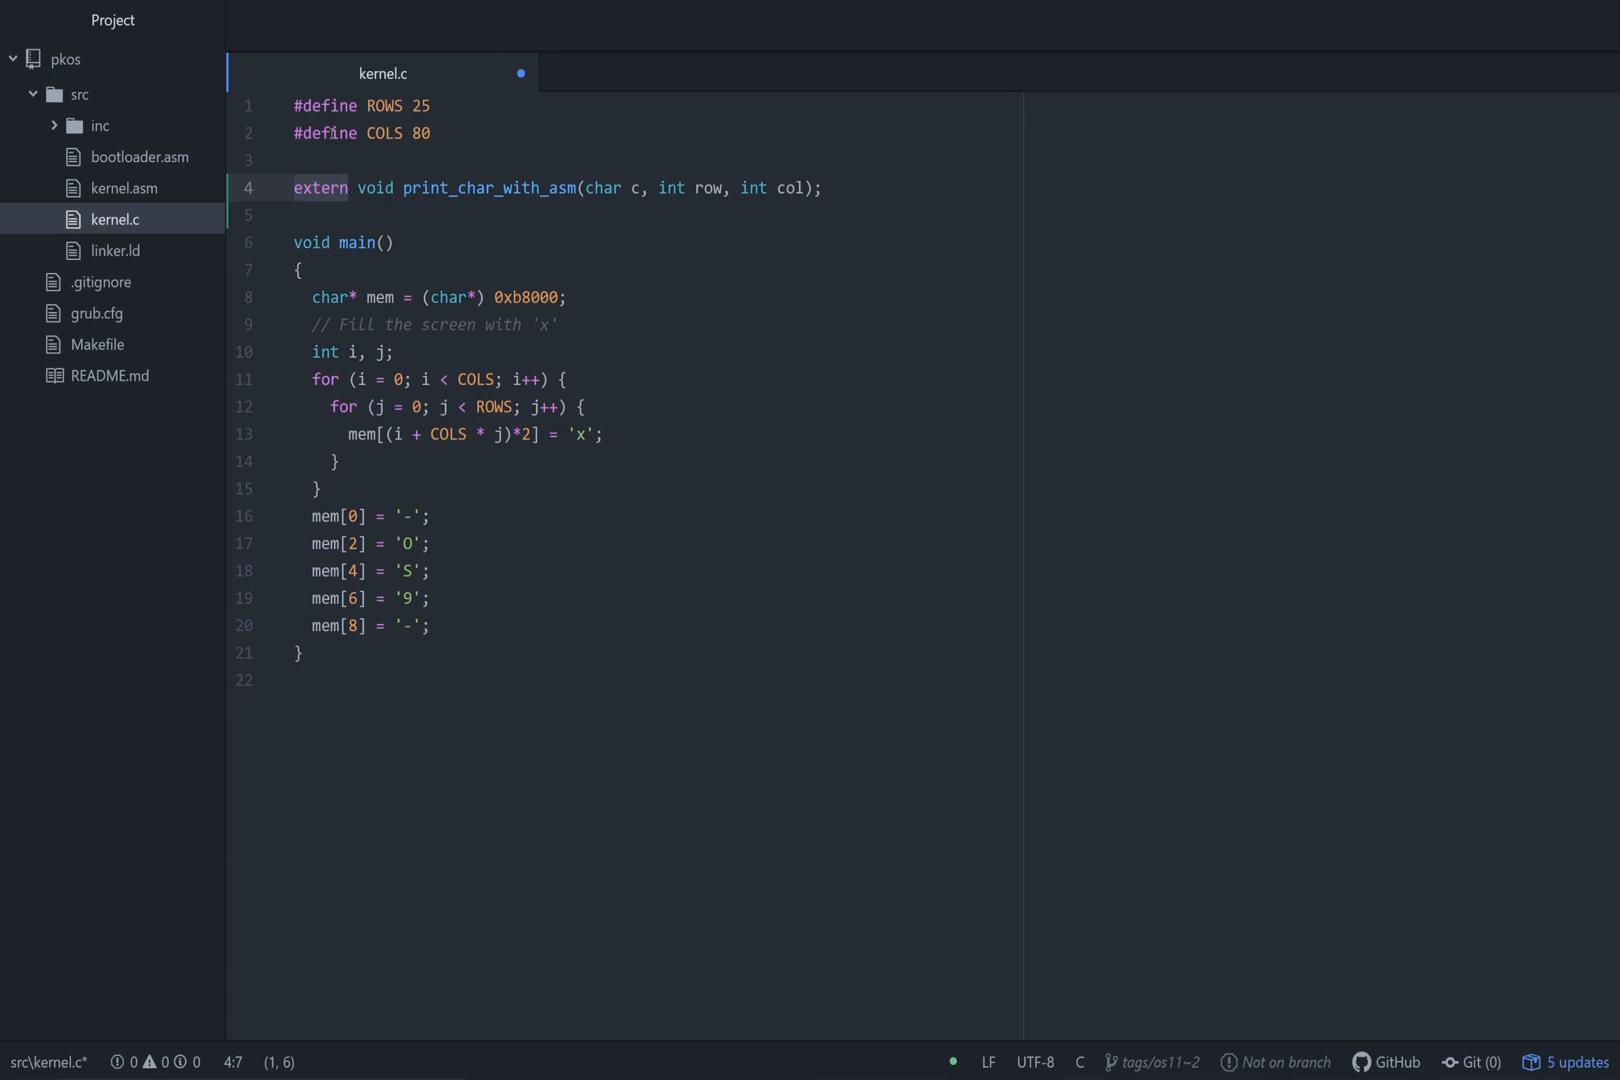
left_click(300, 270)
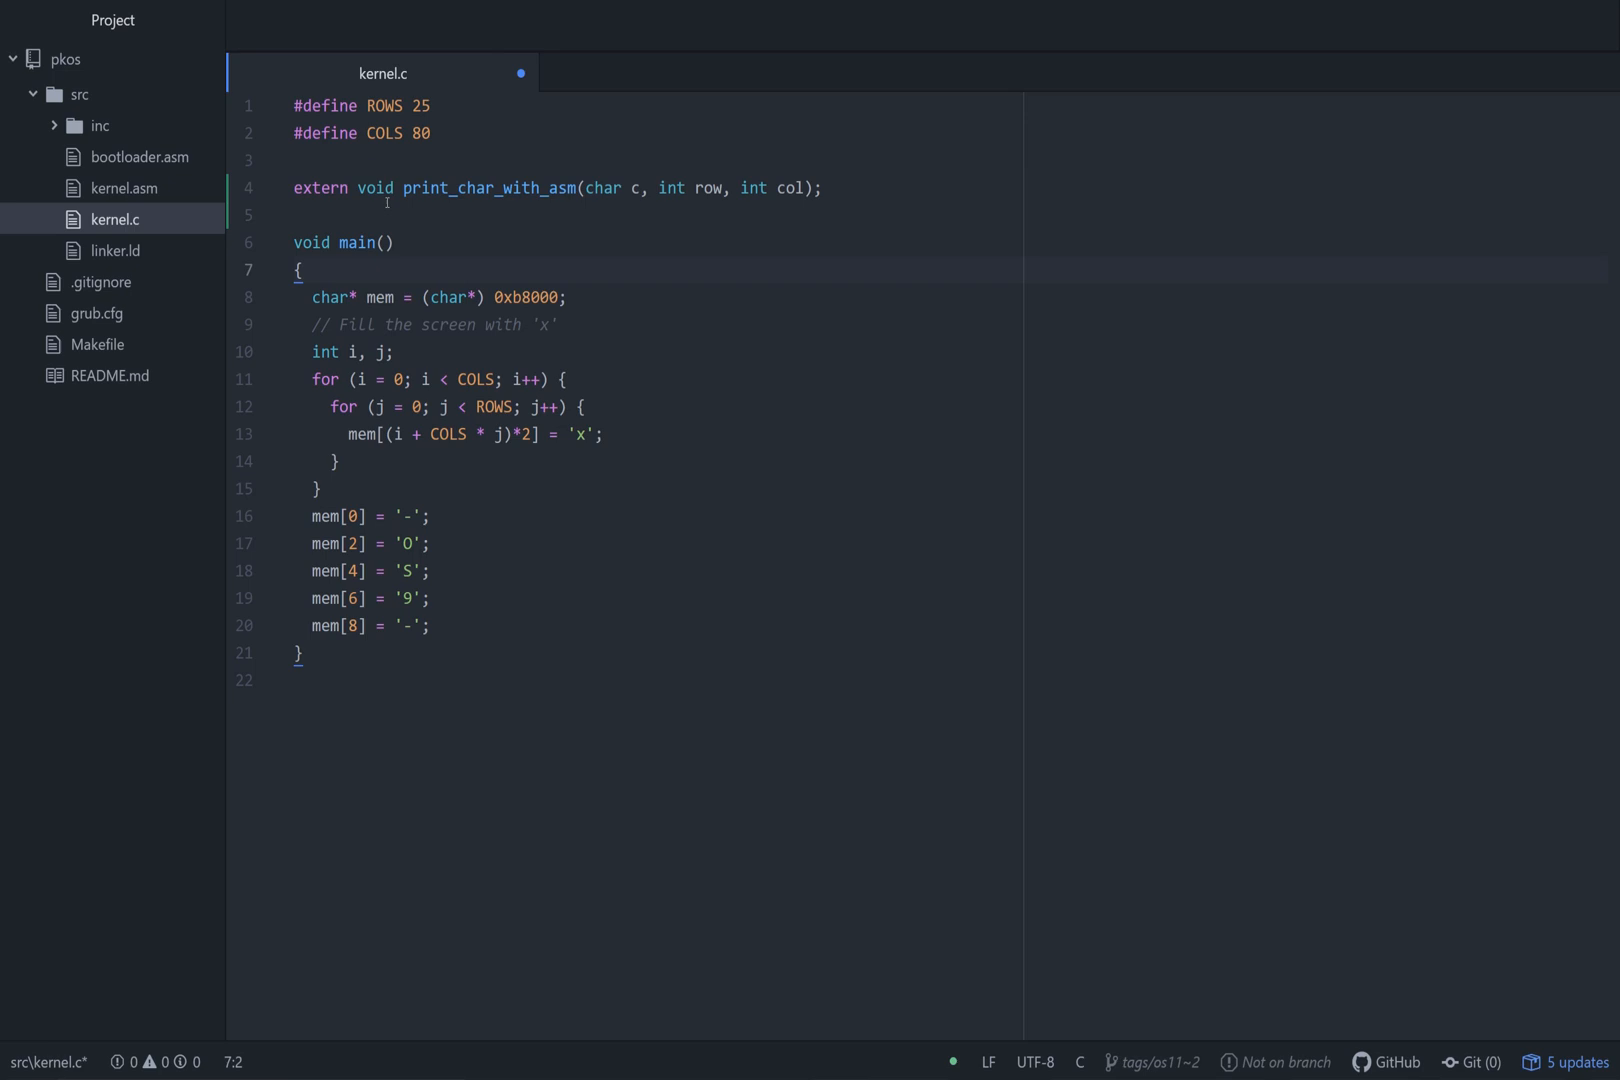
left_click(304, 270)
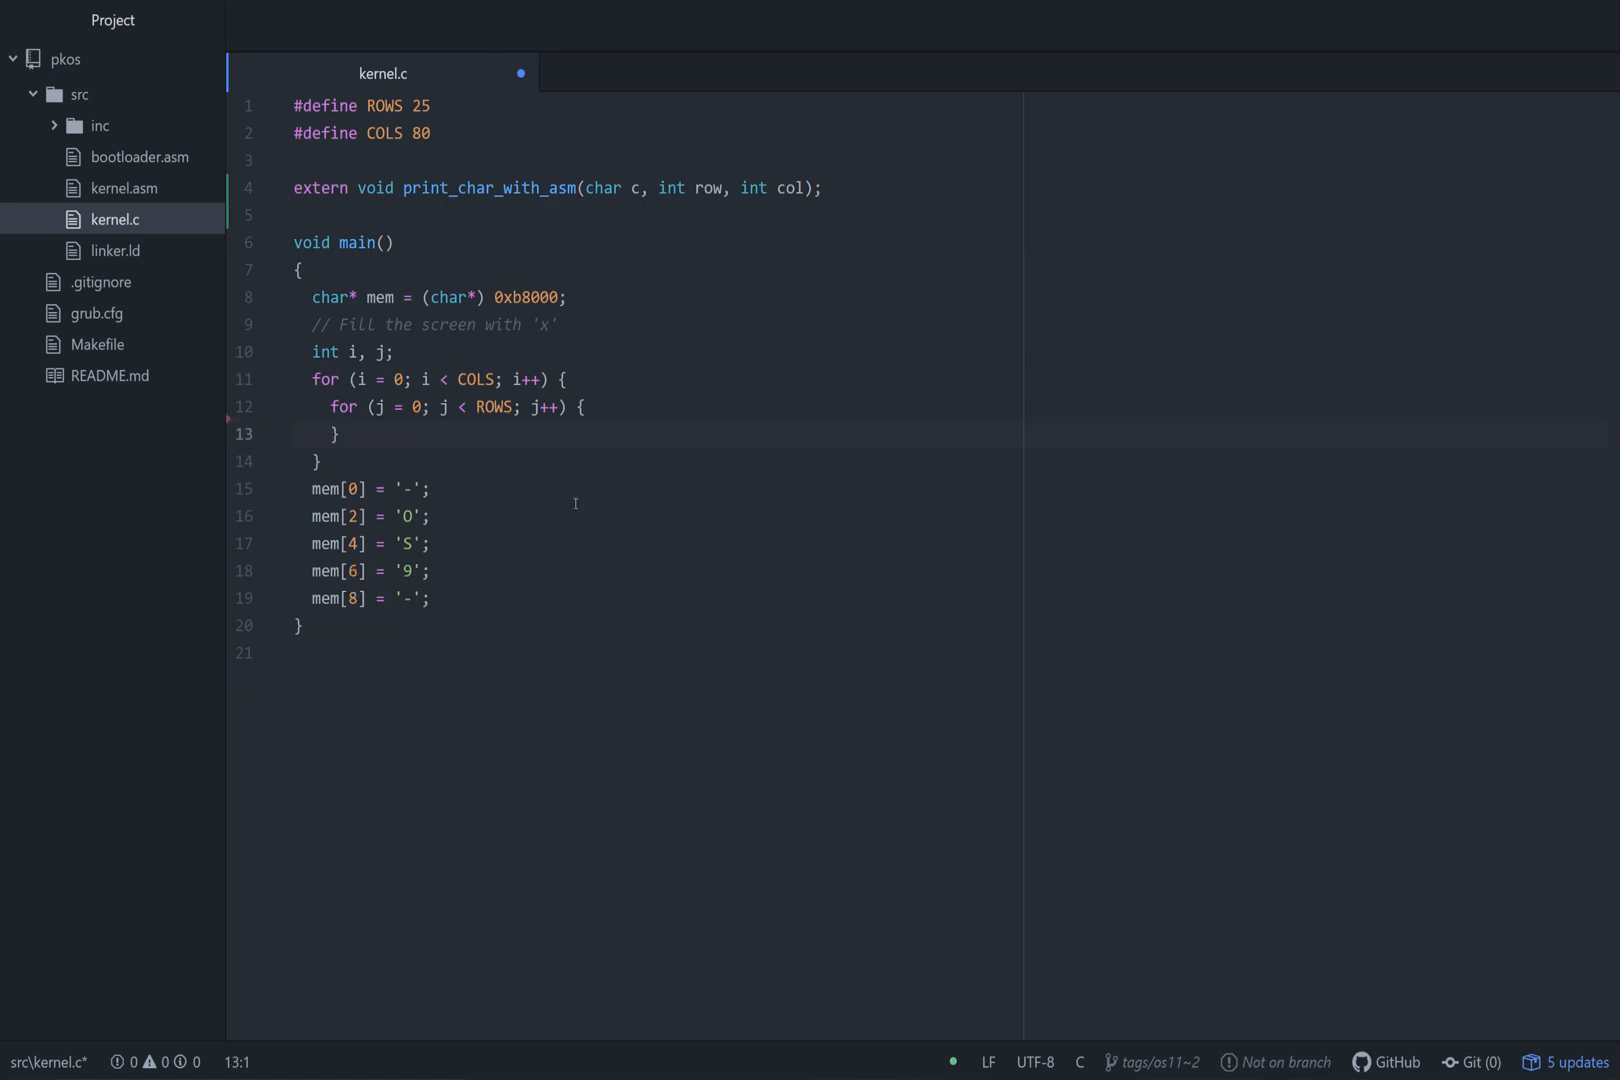
Comment out the mem lines and call print_char_with_asm('Z',j,i); in the inner loop.
key("ctrl+/")
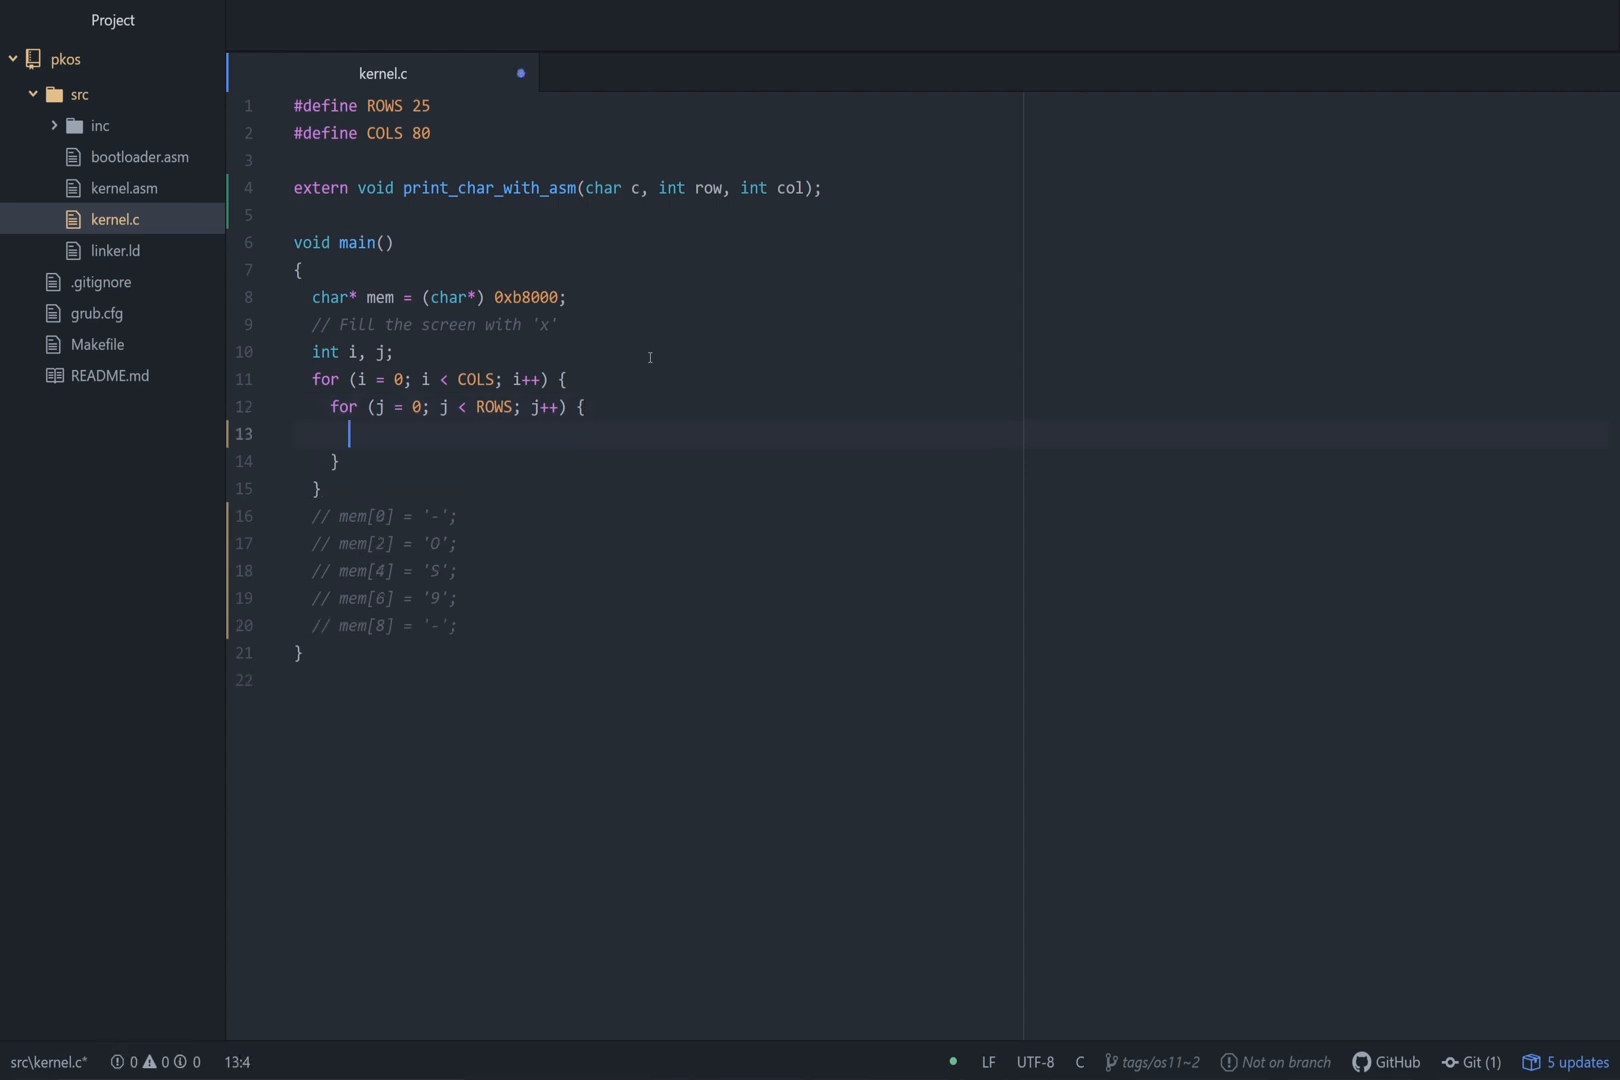
type("print_char_with")
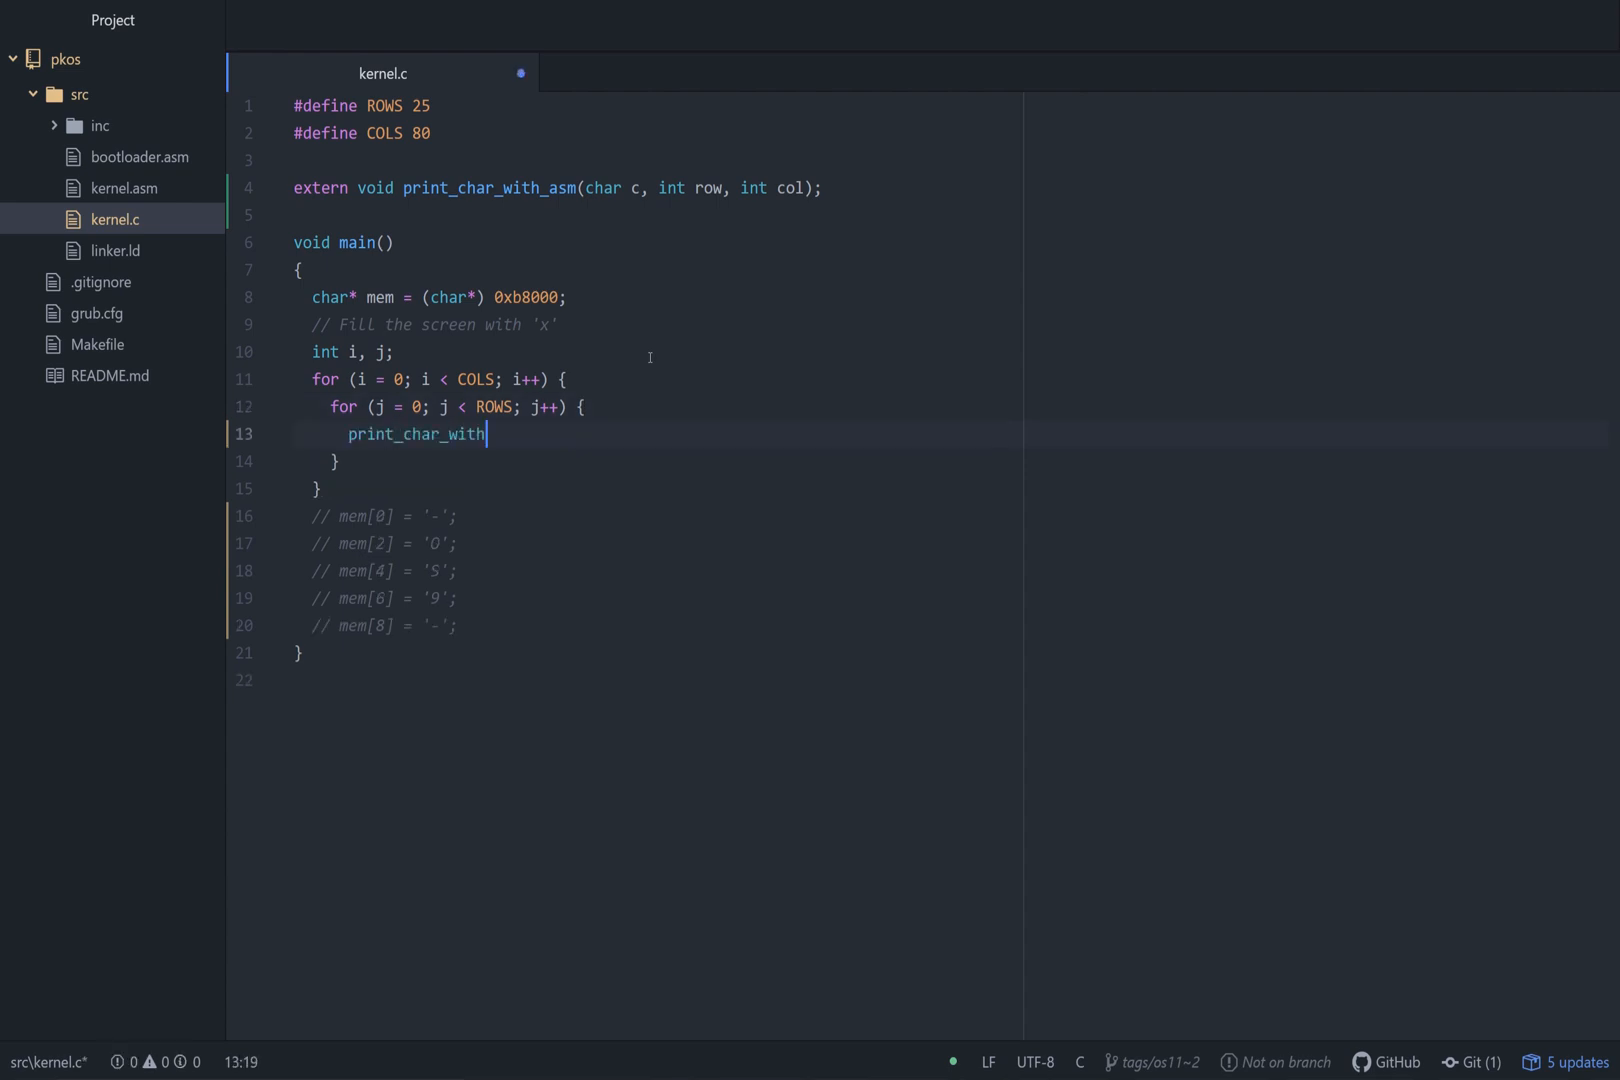
type("_asm('Z')")
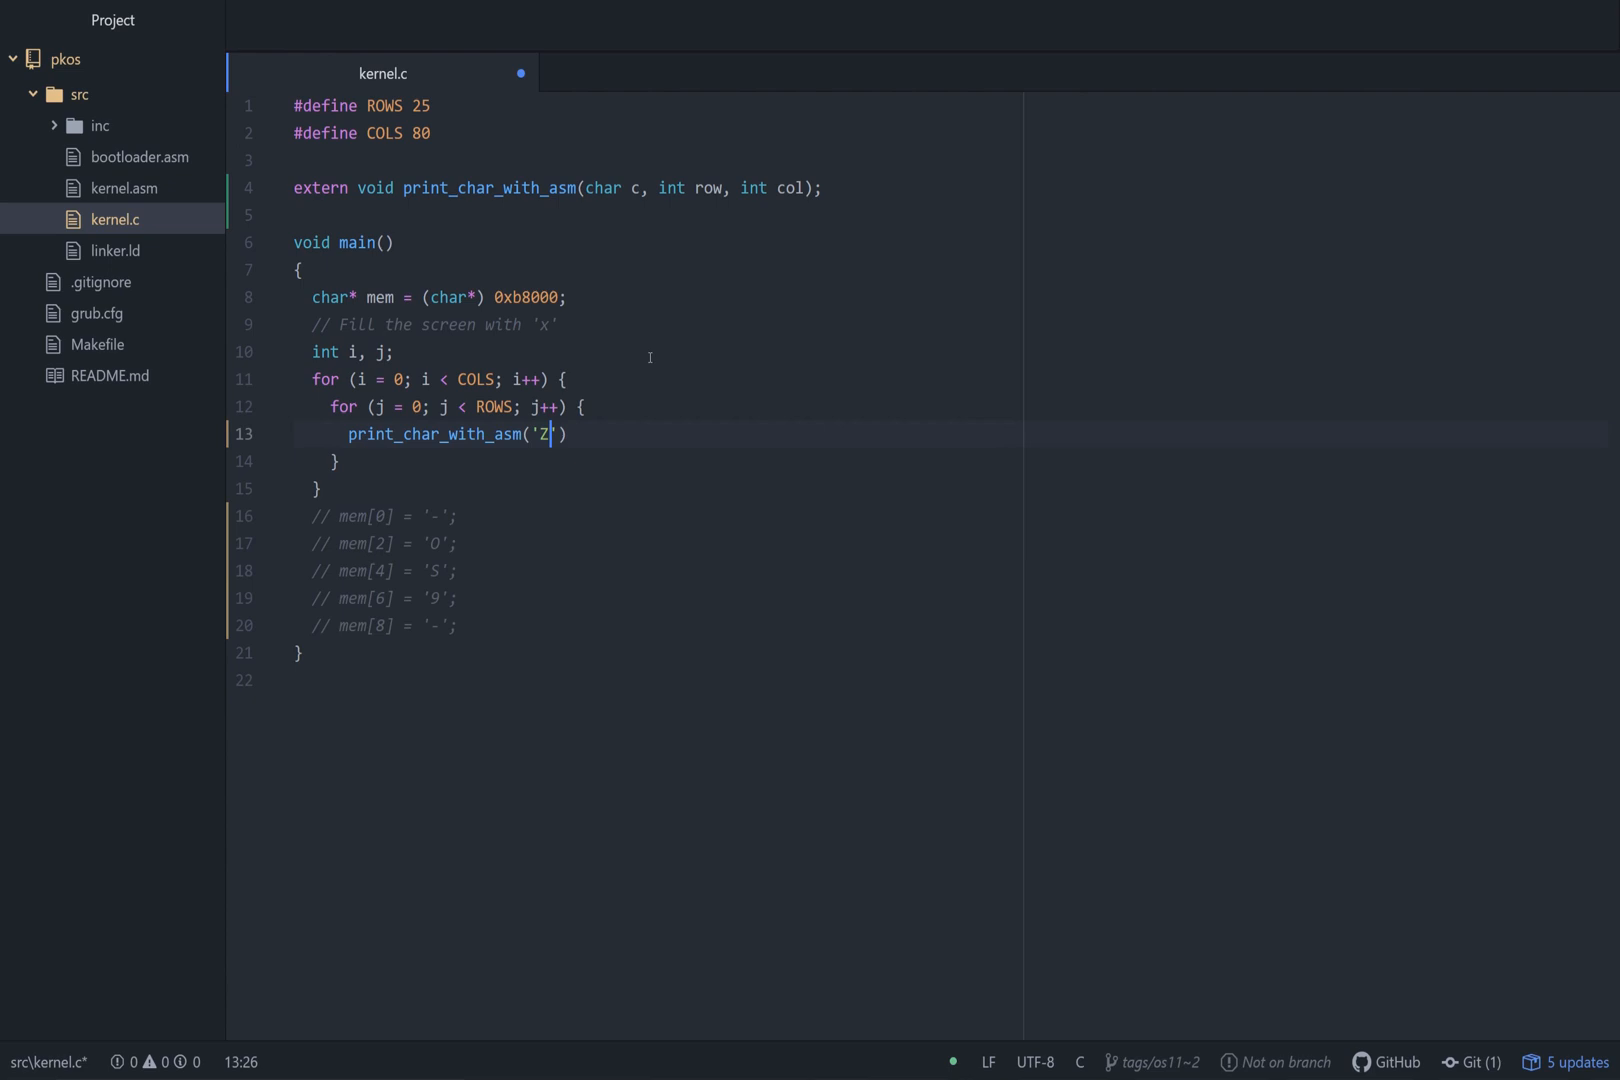
type(",j,i")
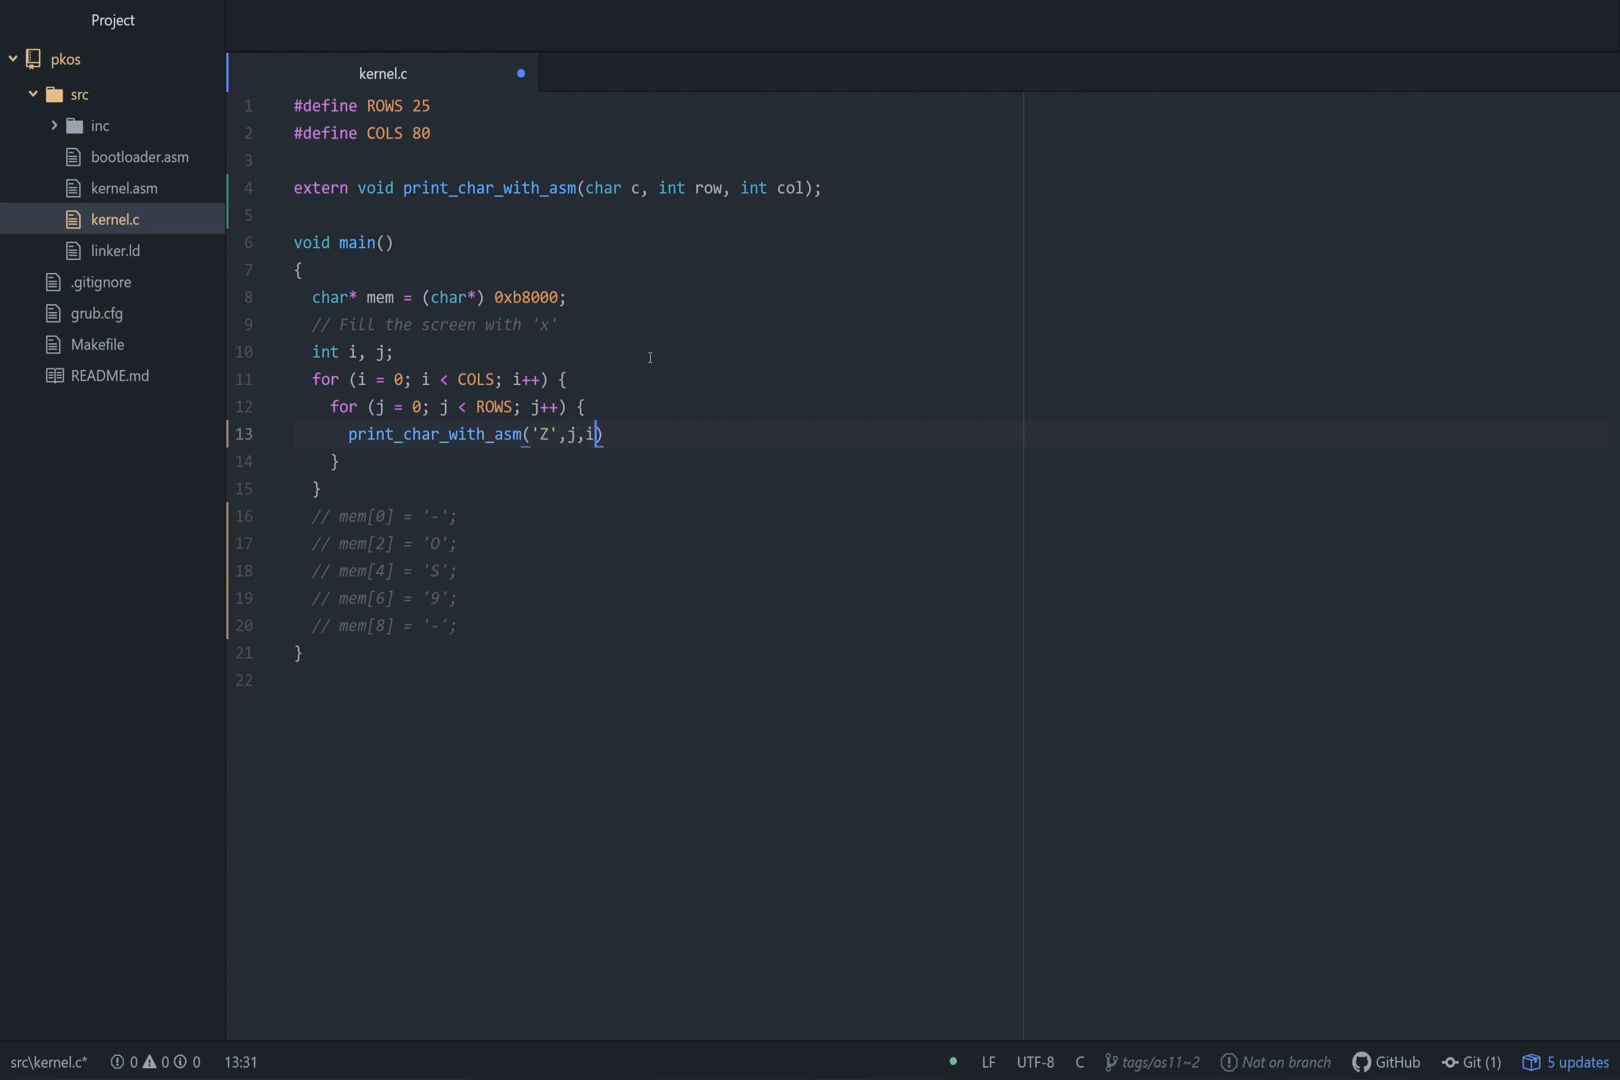
type(";")
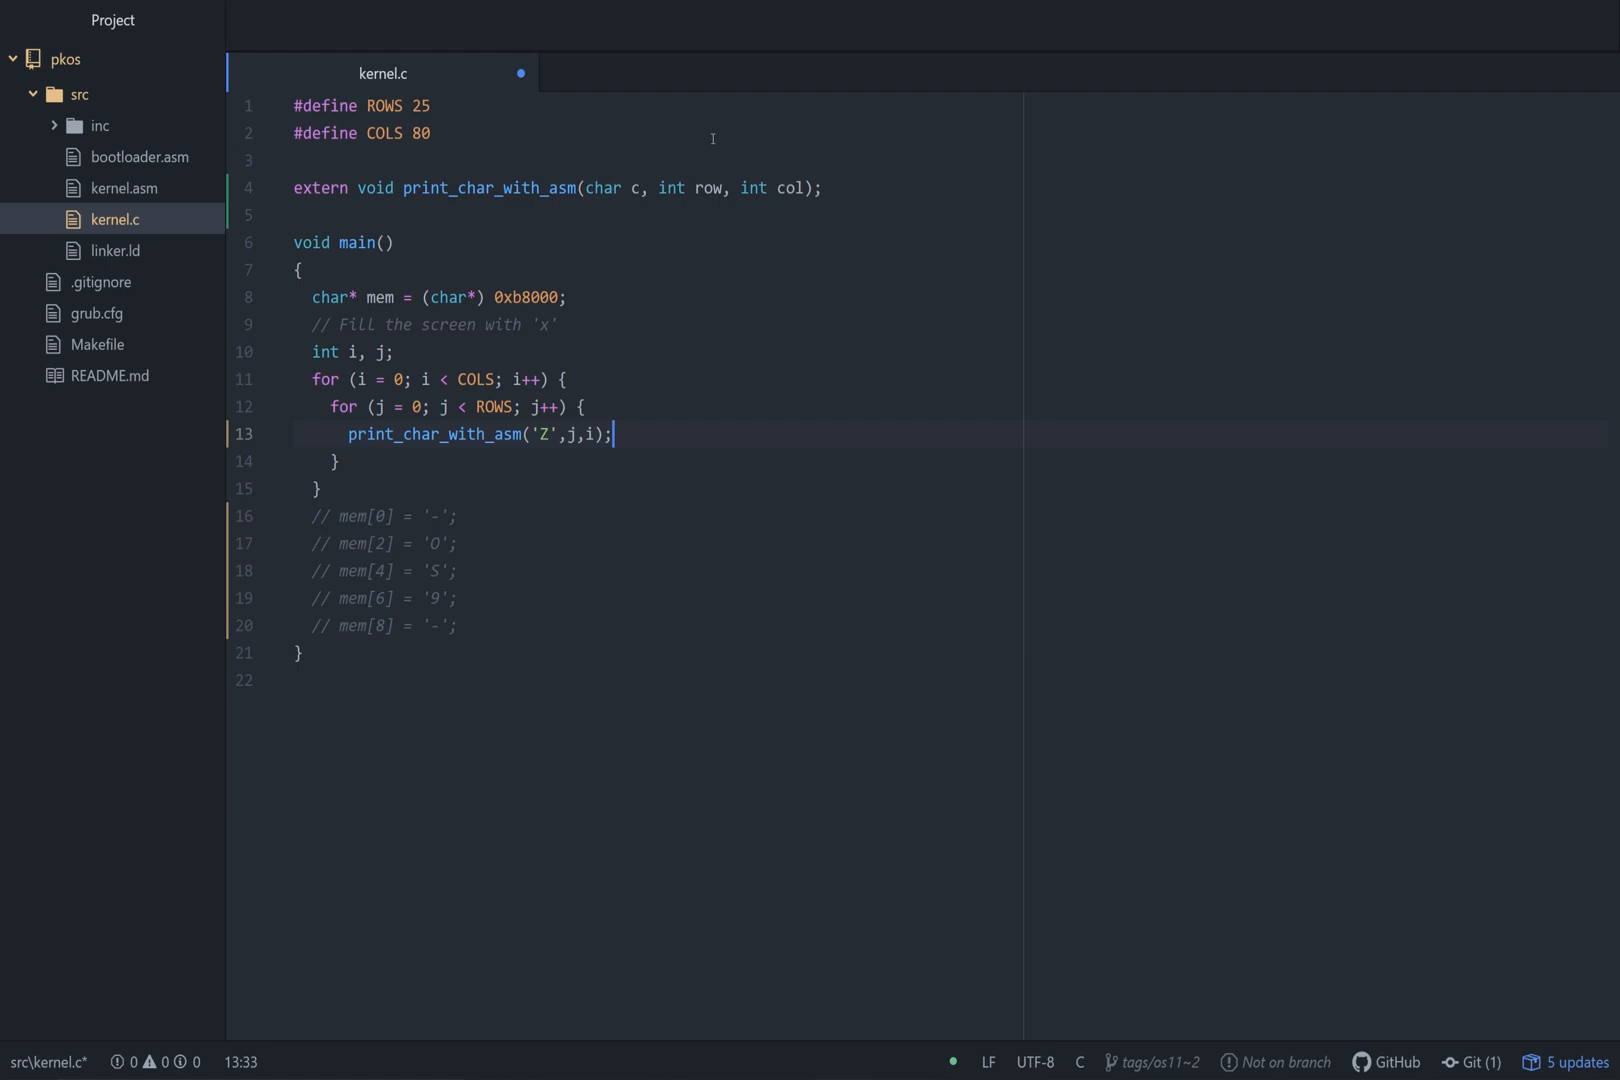
Add six print_char_with_asm calls at 0,0 printing '-OS11-', and save.
left_click(461, 625)
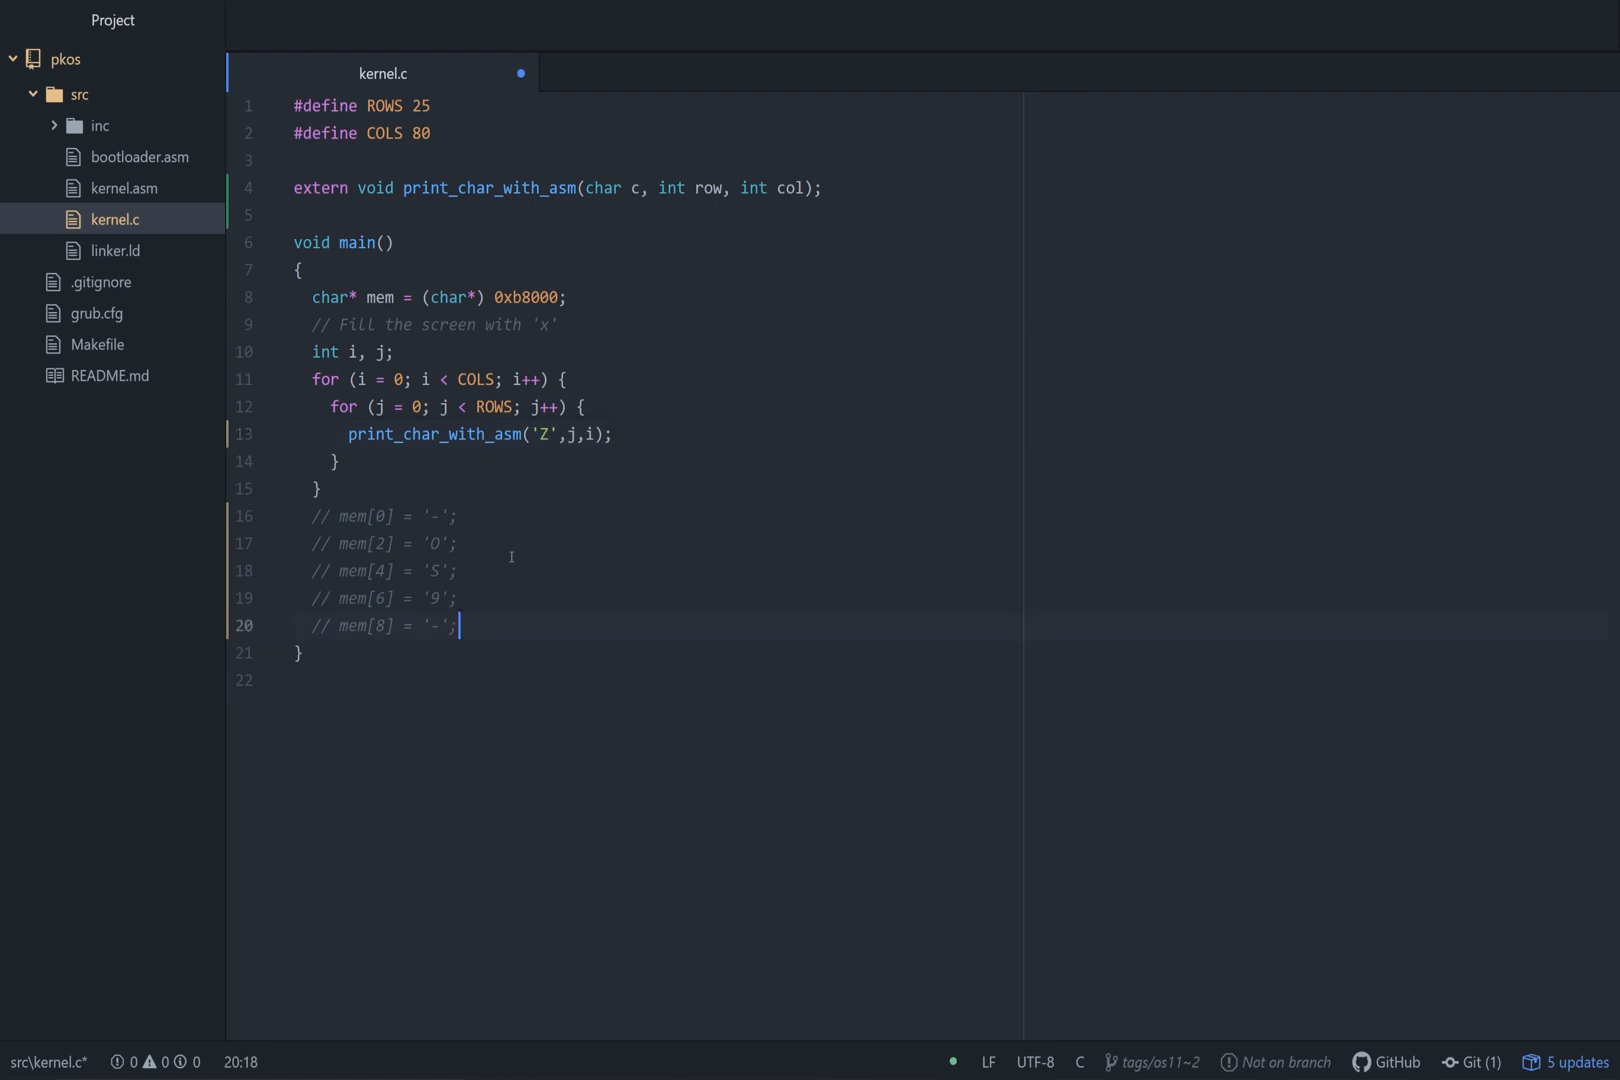
type("print_char")
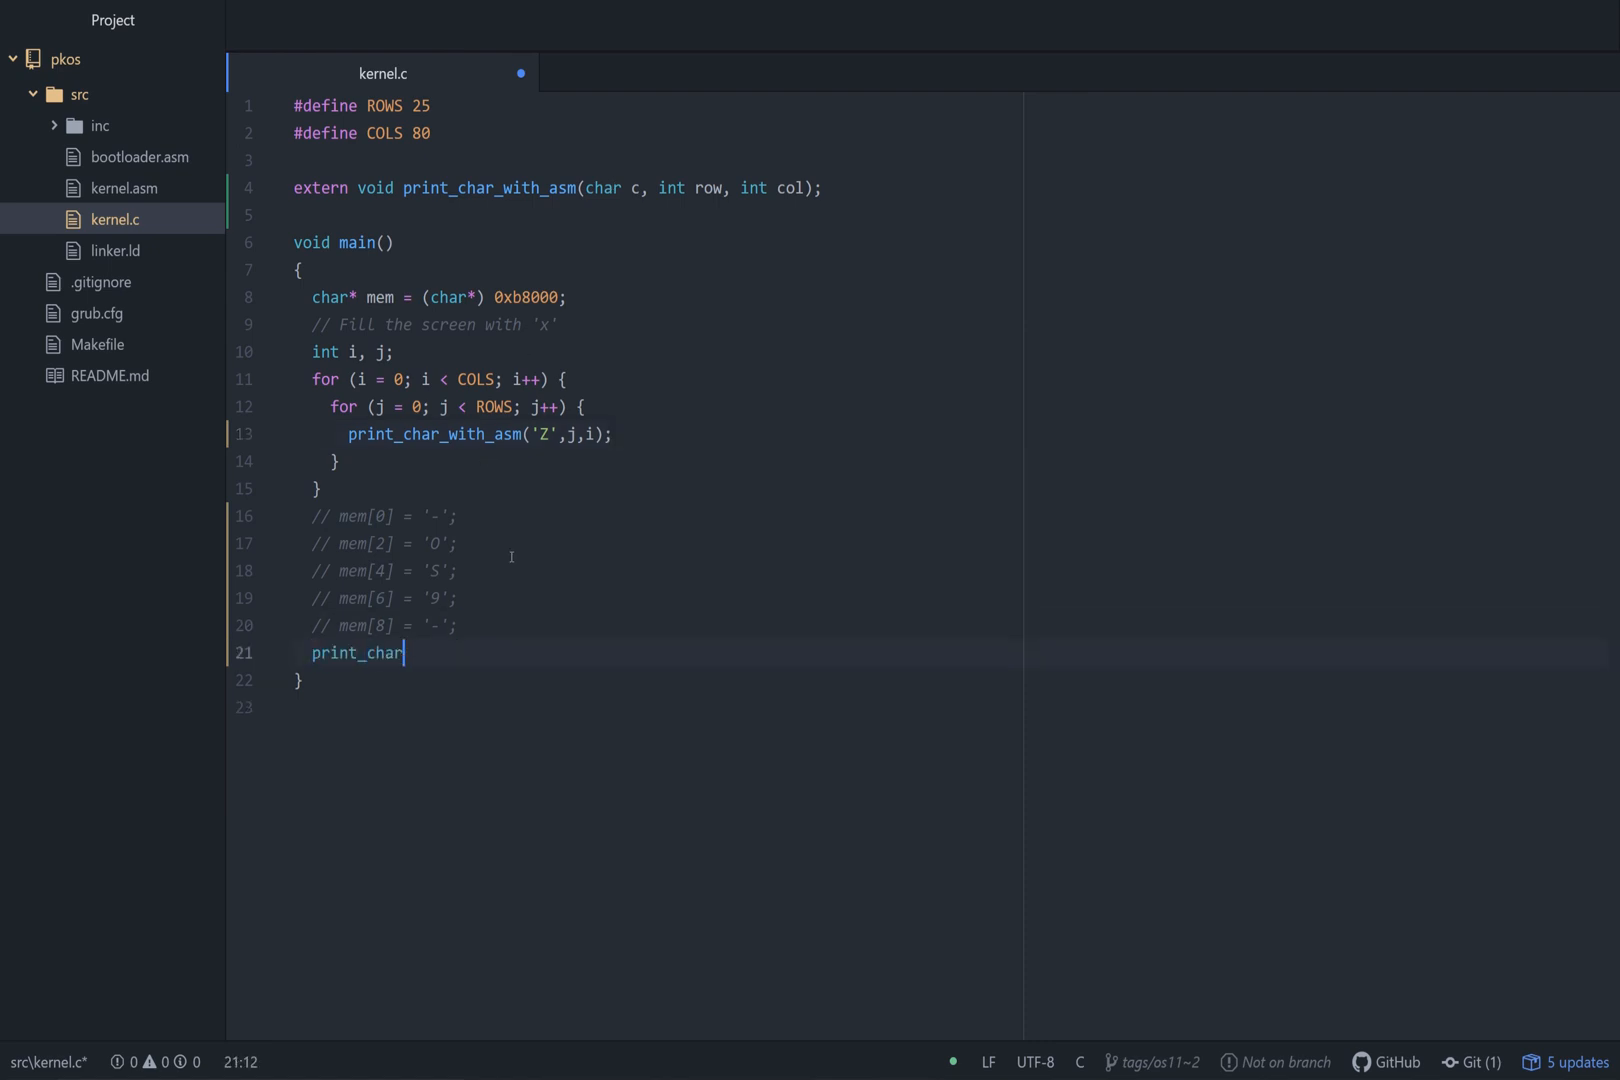
type("_with_asm()")
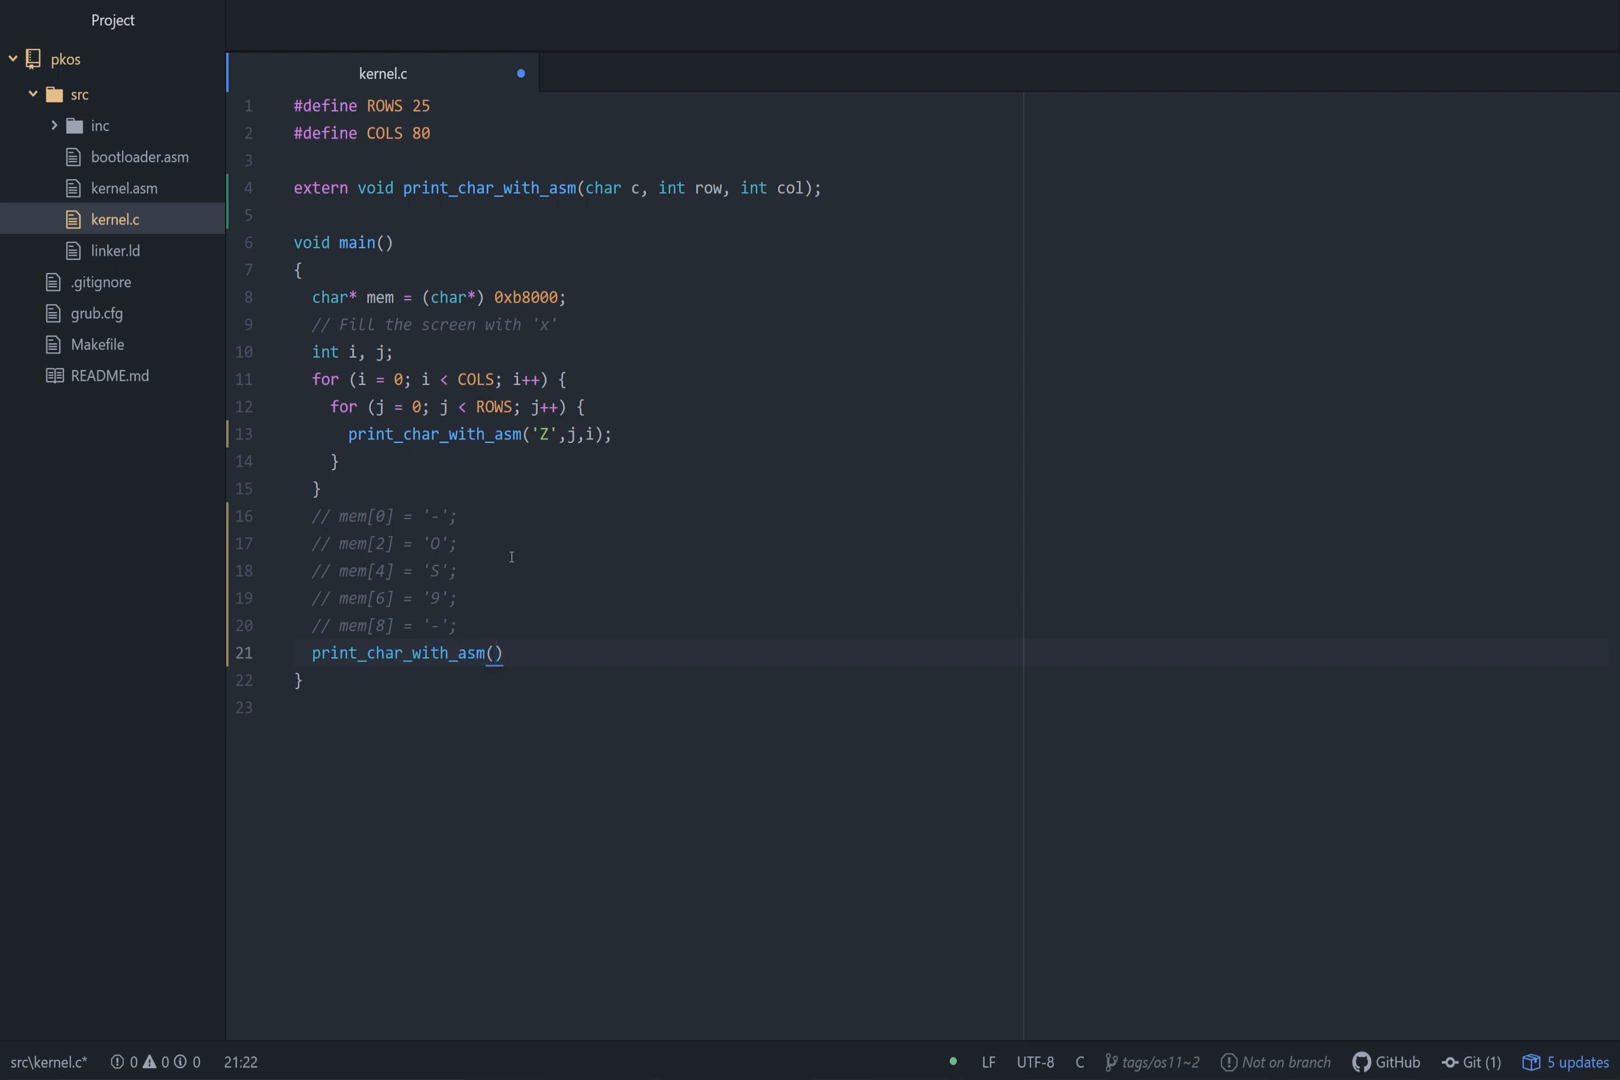
type("'0")
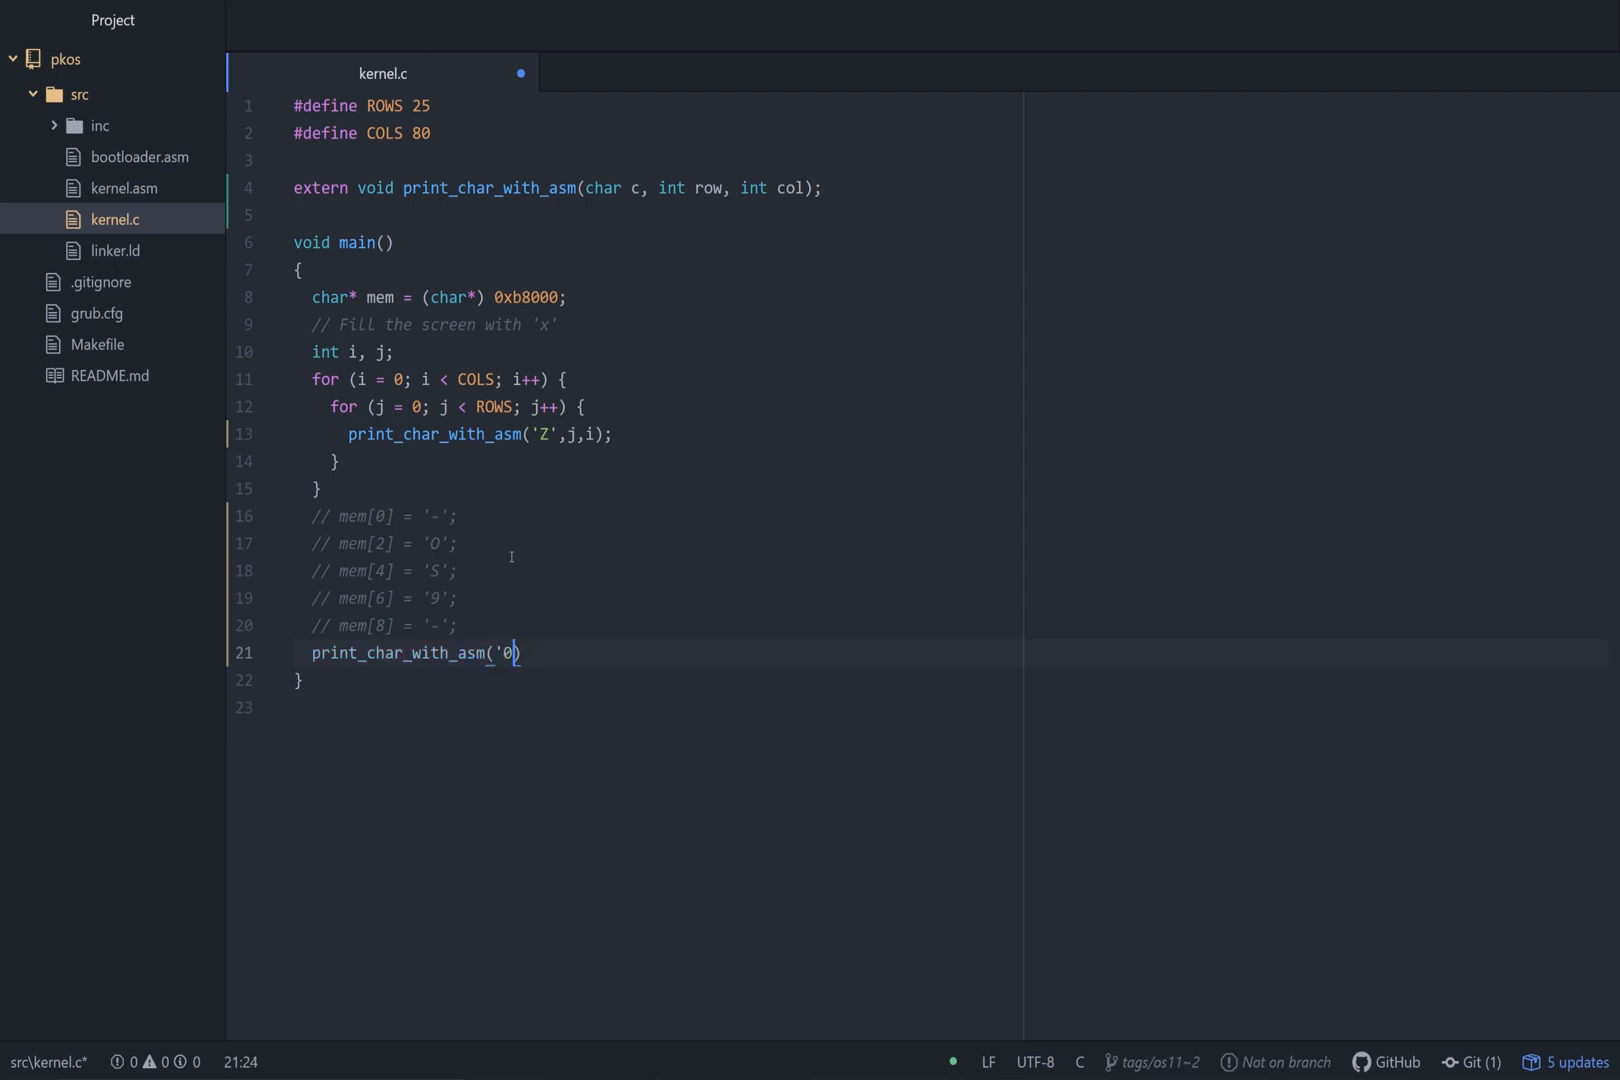
type("-',)")
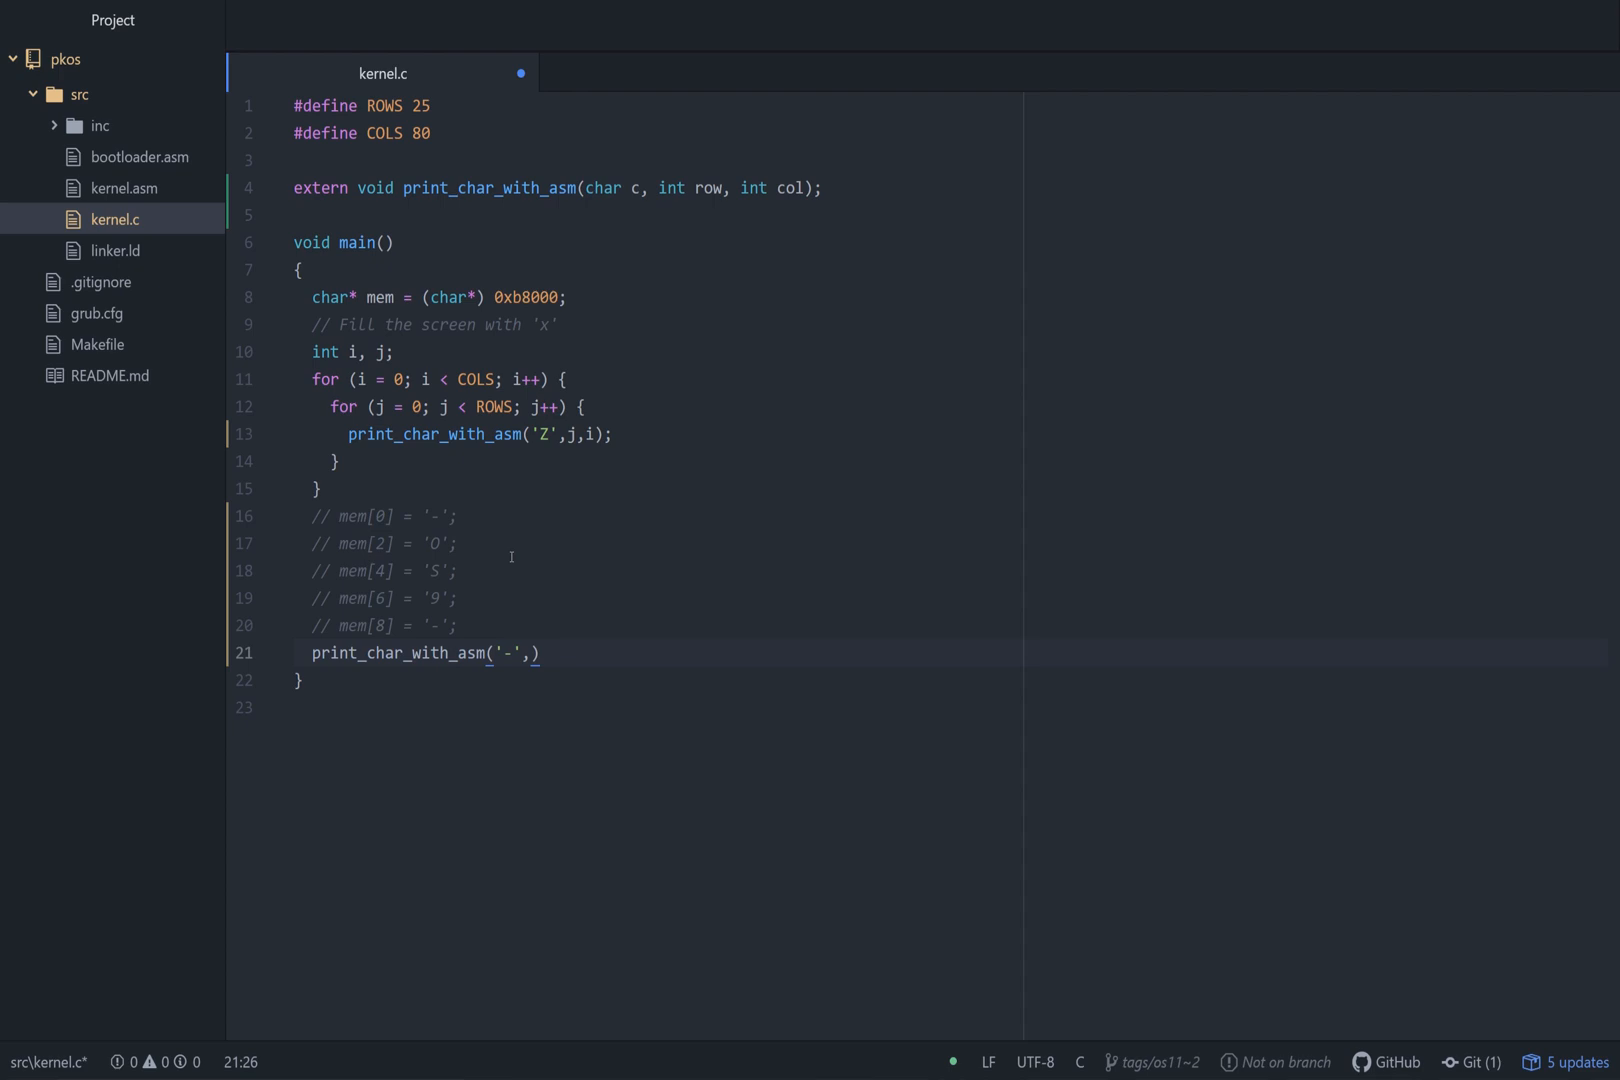
type("0,0);")
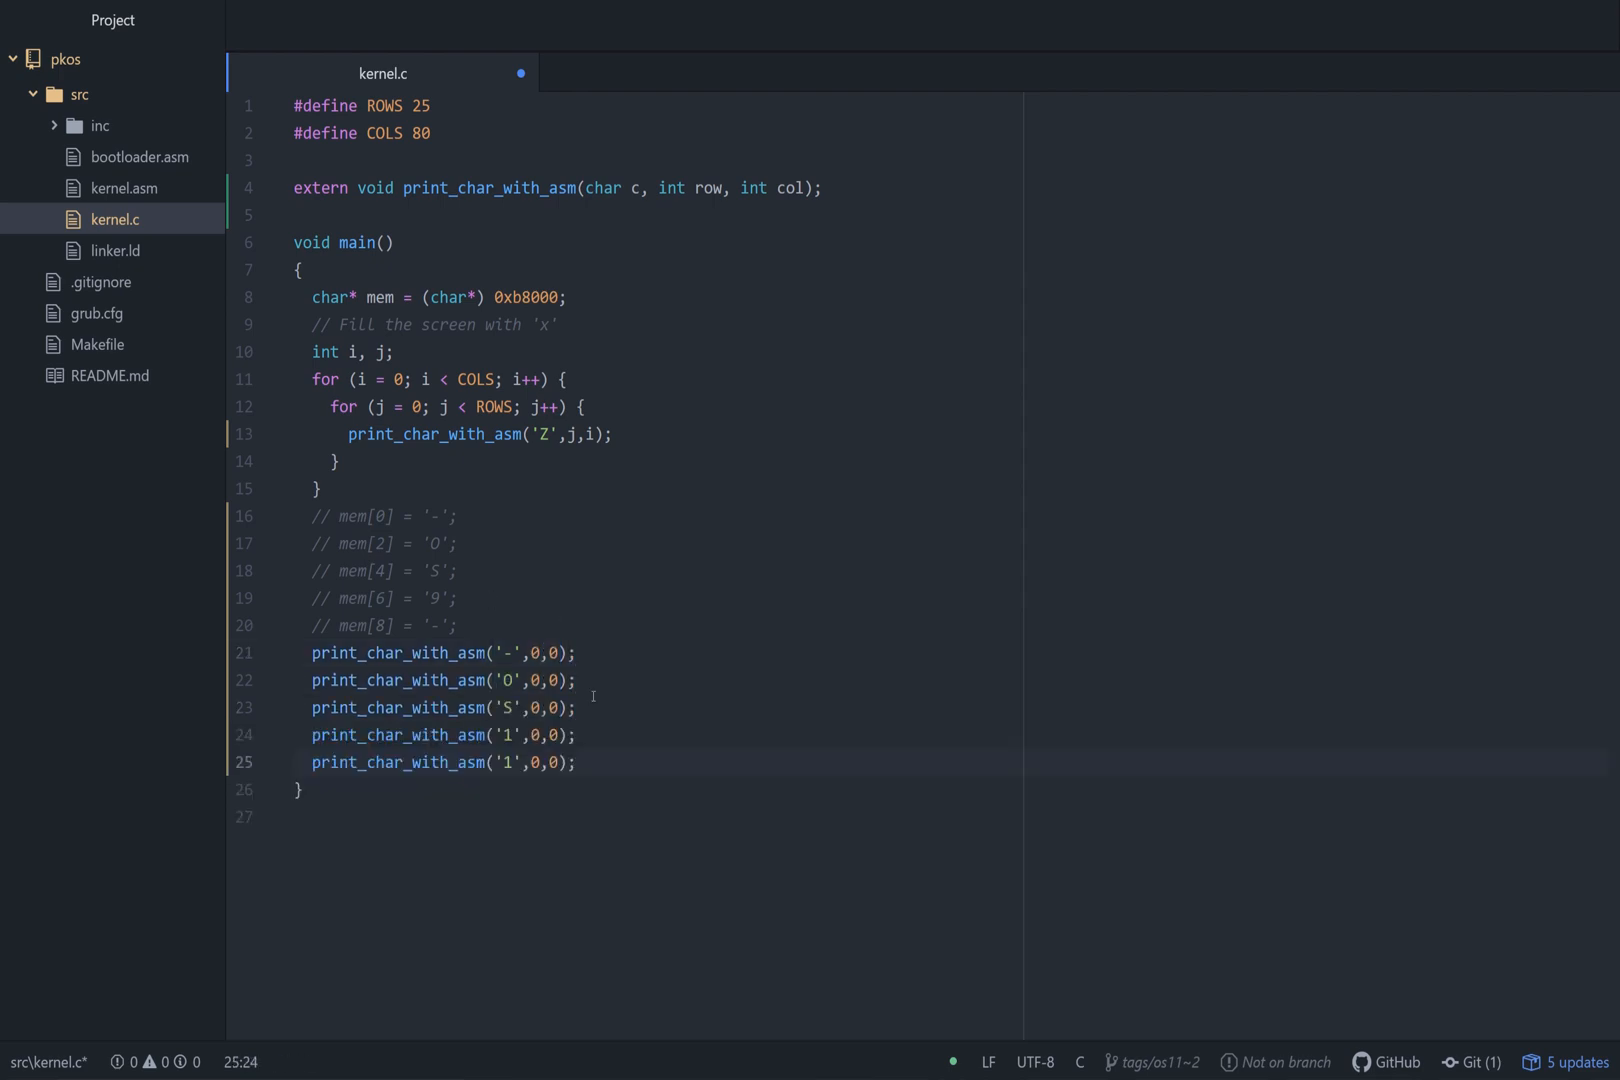
type("print_char_with_asm('-',0,0);")
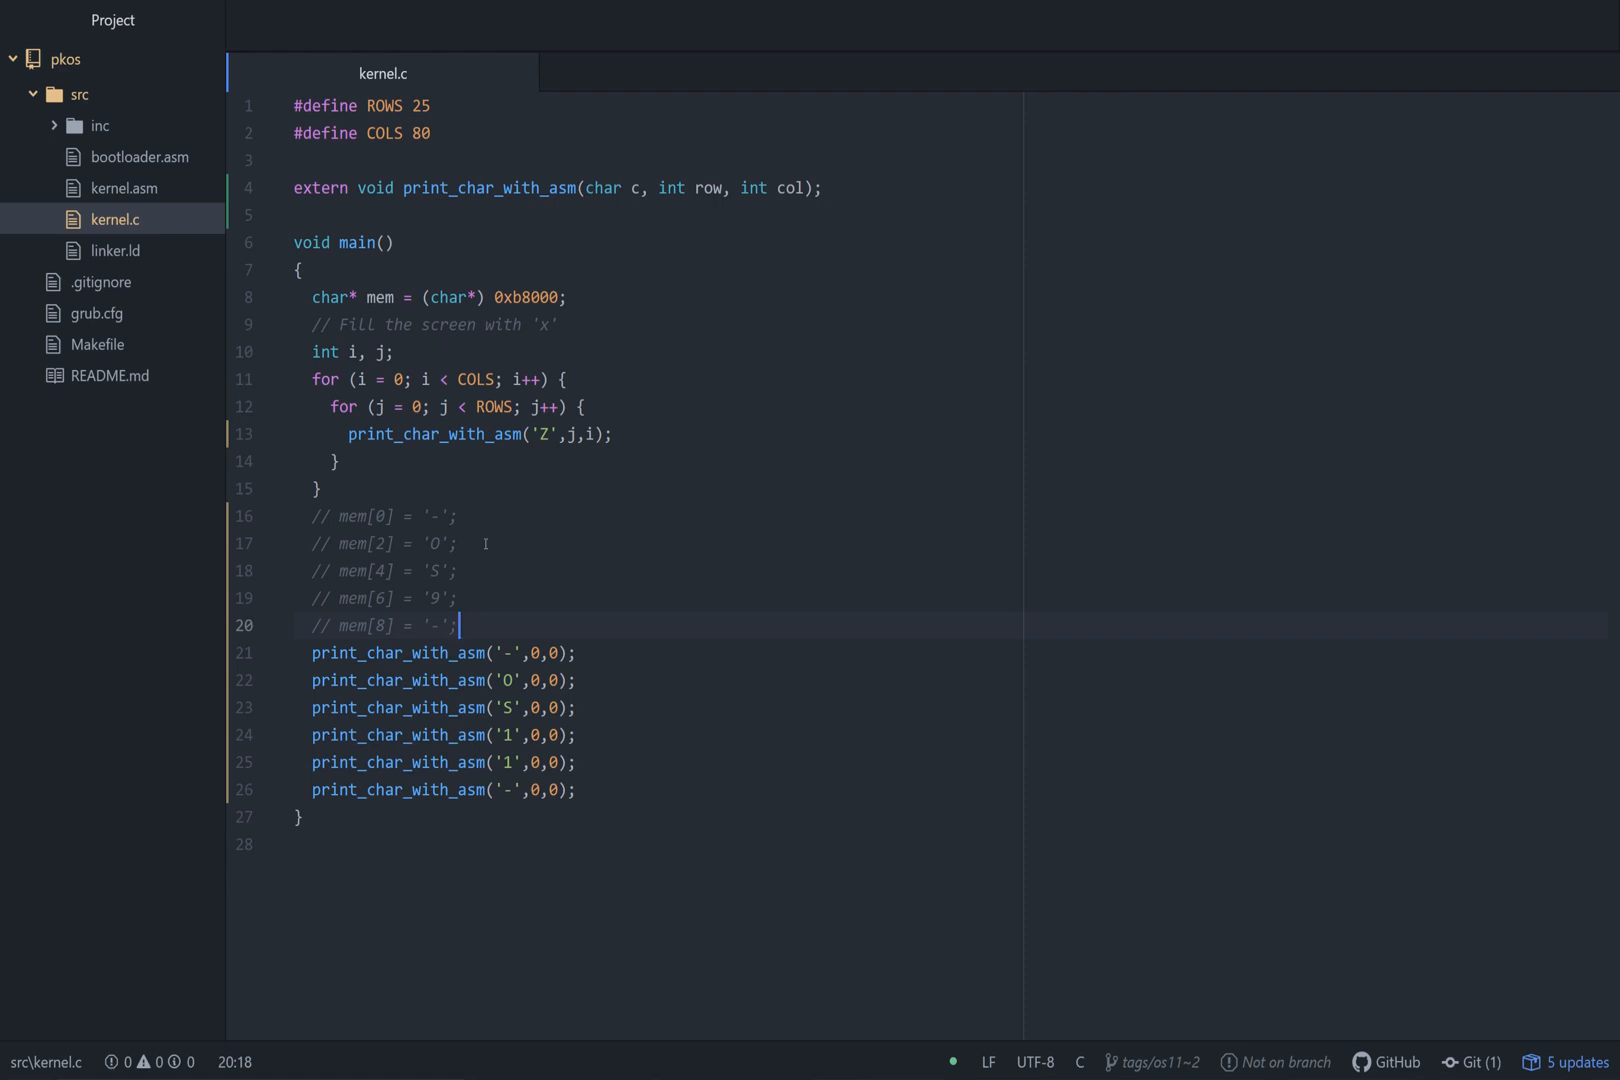
In kernel.asm, add 'global print_char_with_char' after the section .text declarations.
left_click(124, 188)
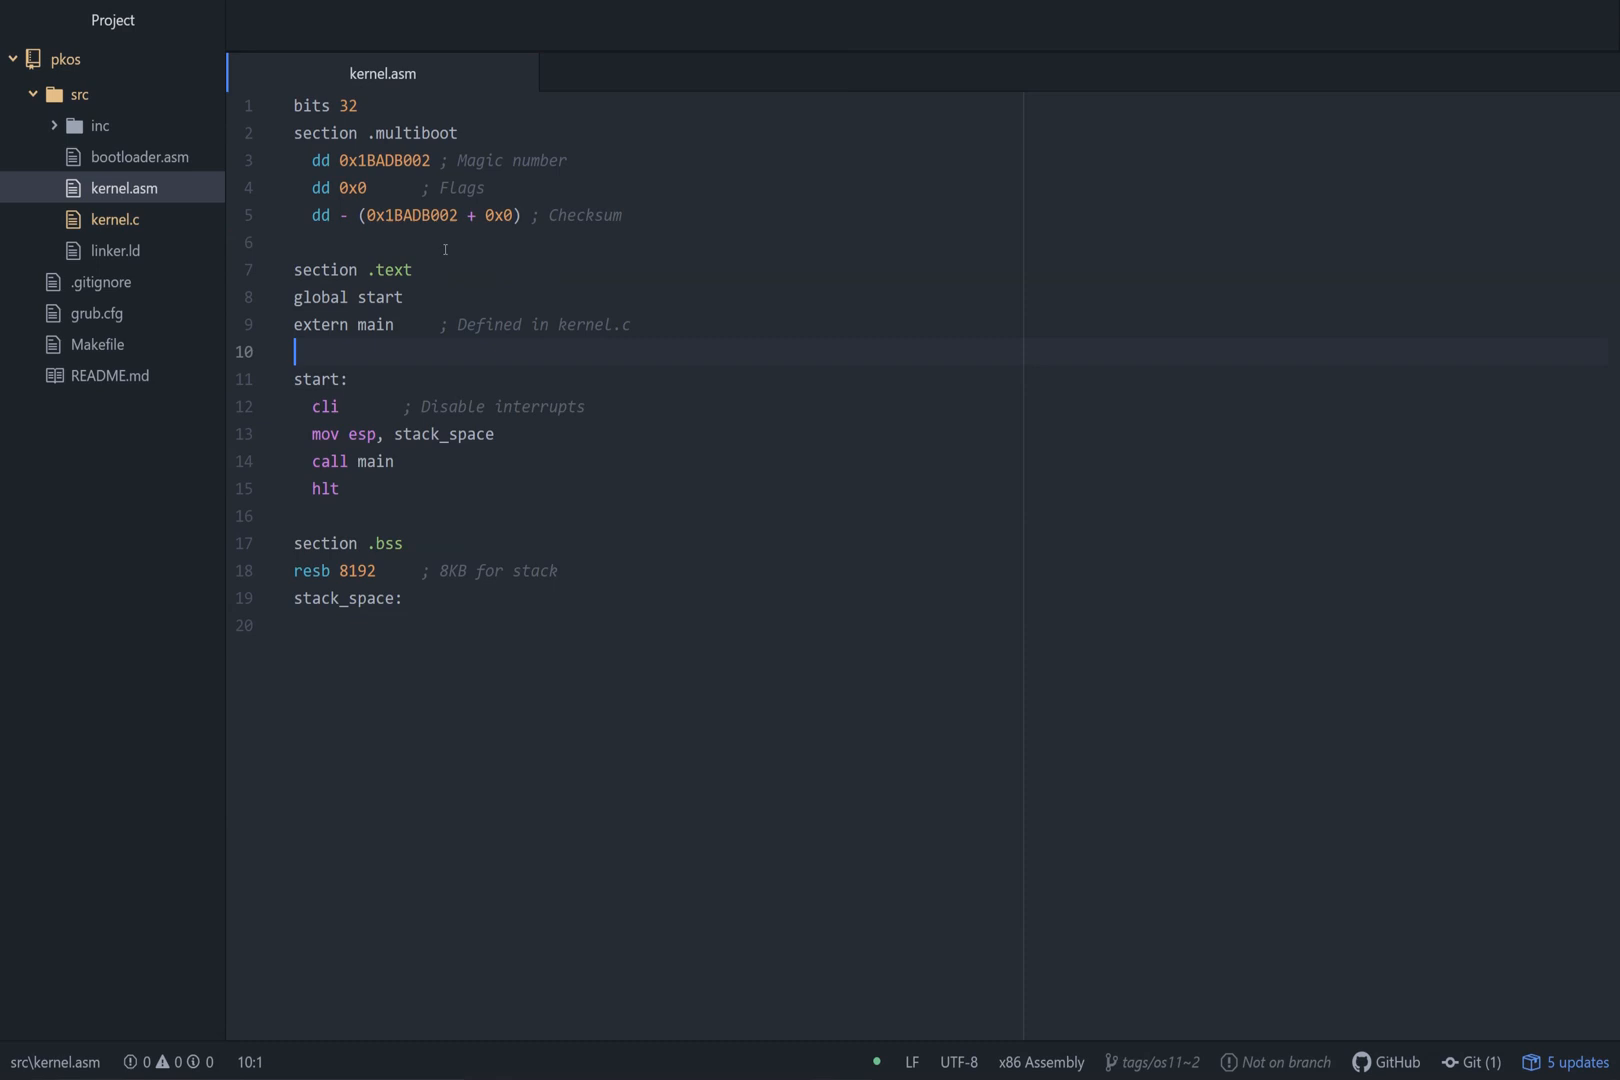
left_click(403, 298)
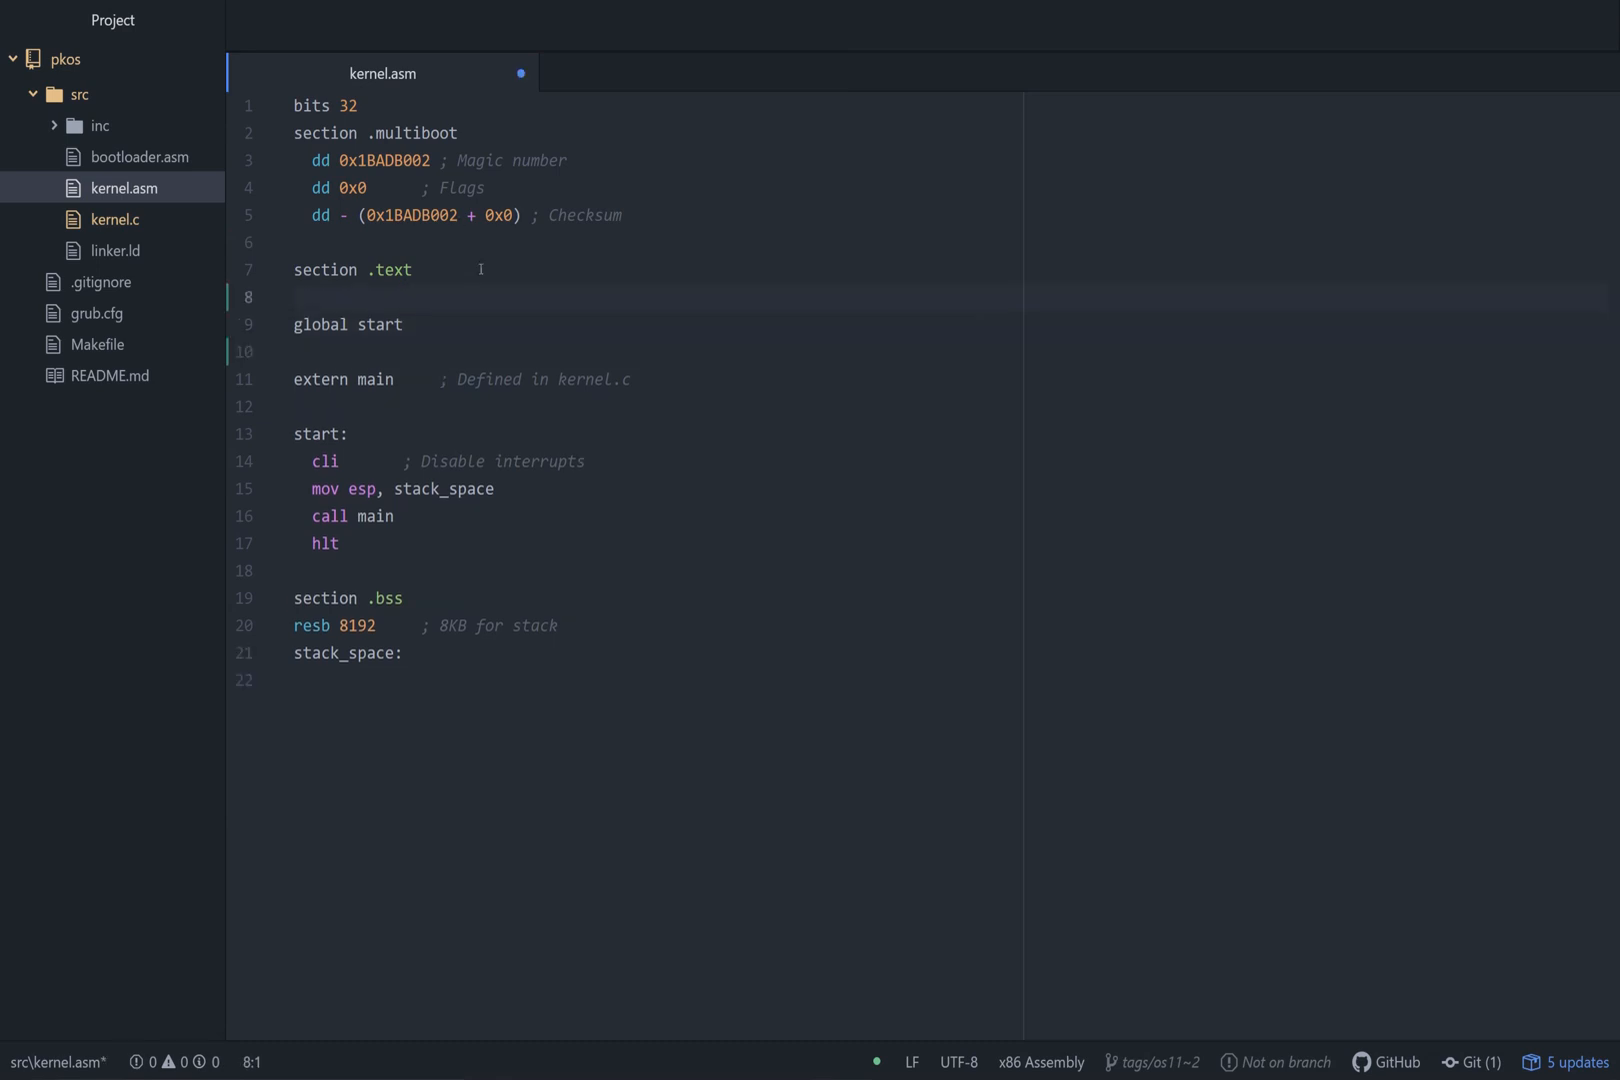
type("global")
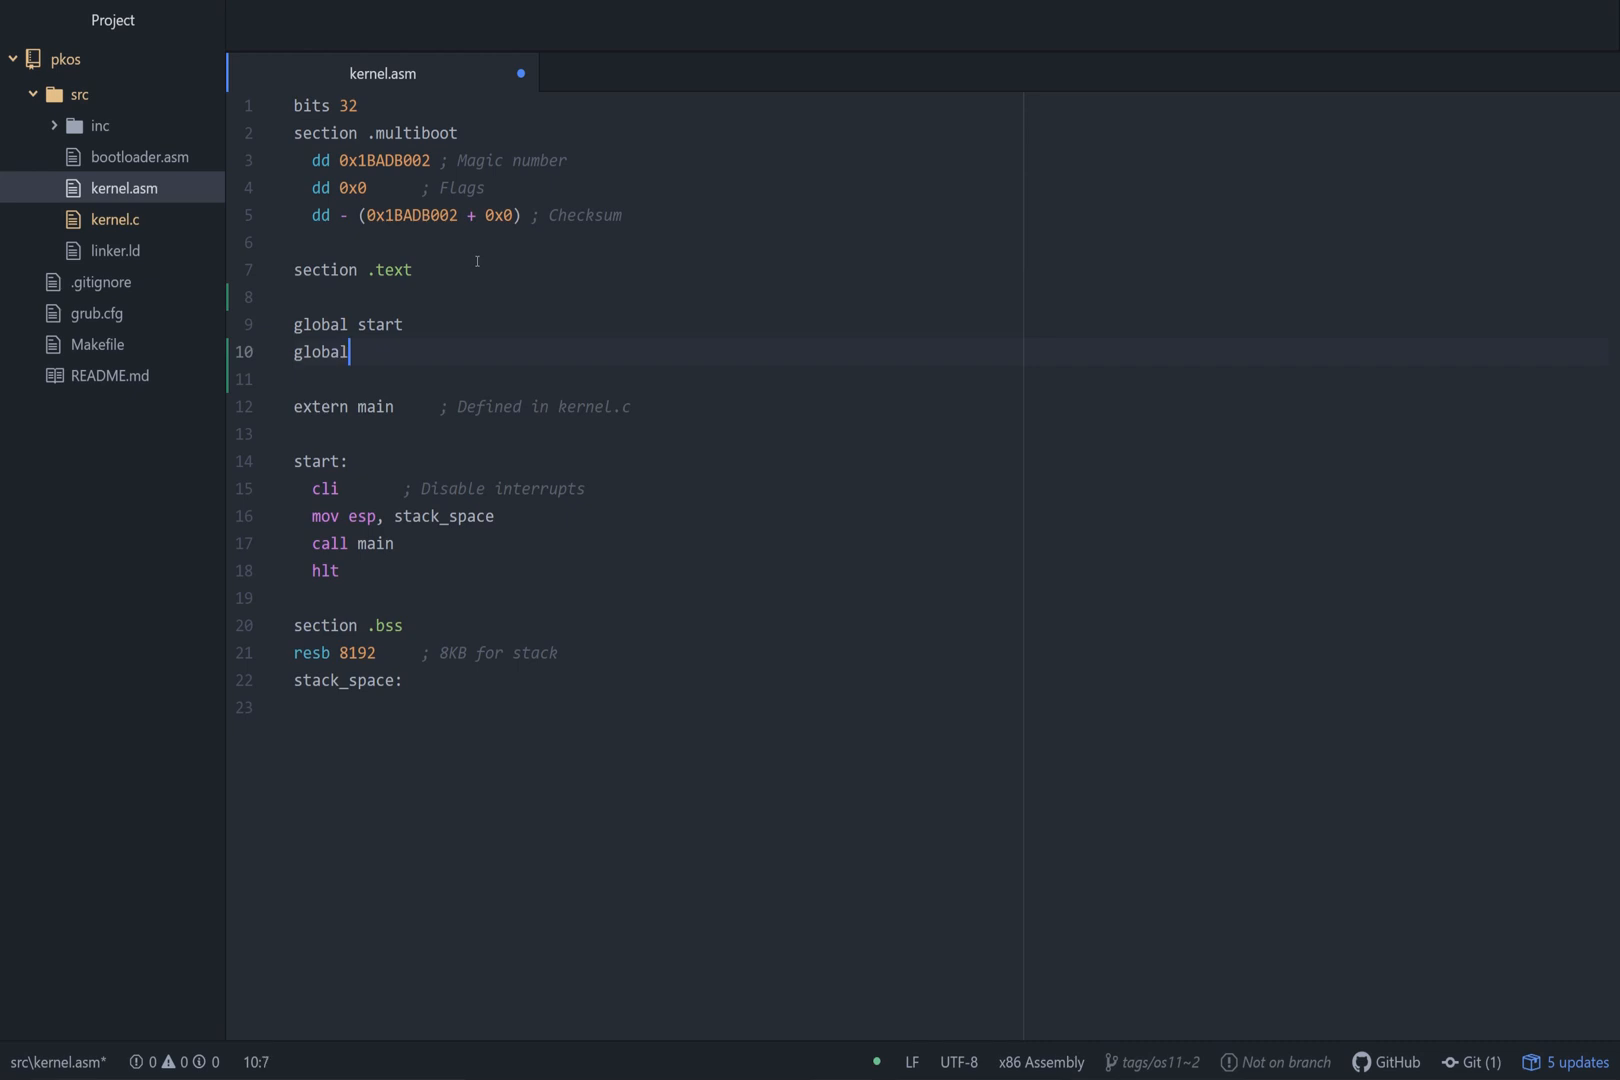
type("print_char_")
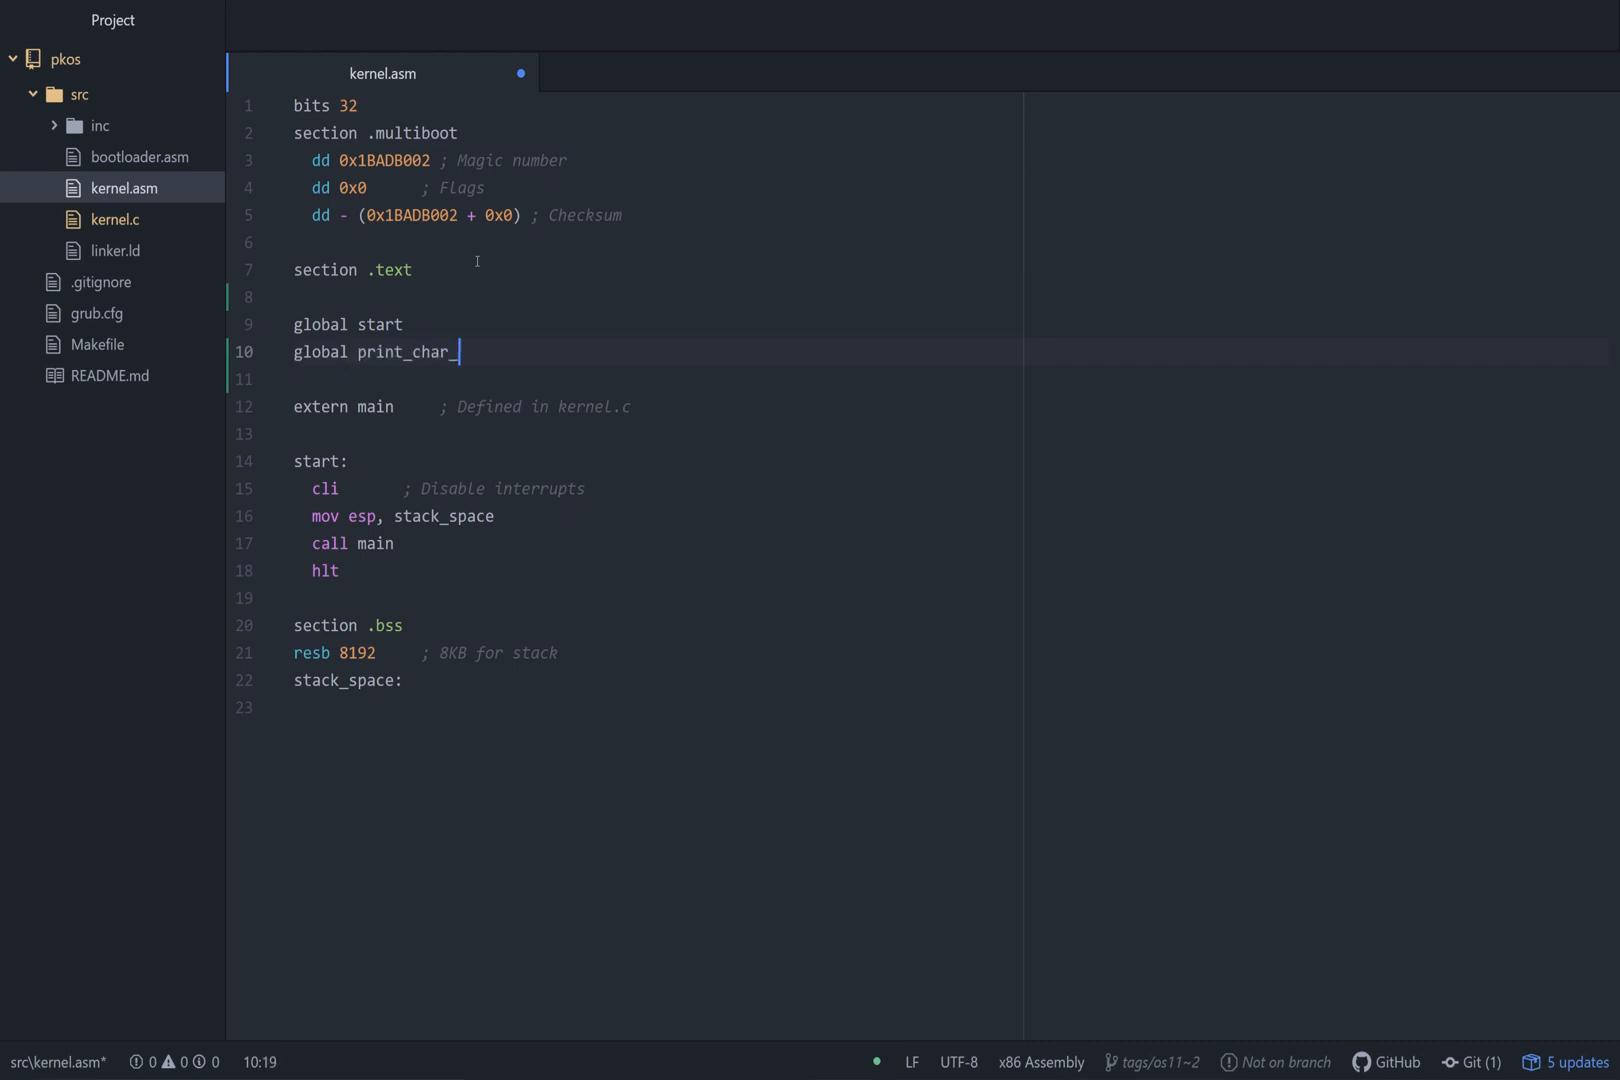
type("with_char")
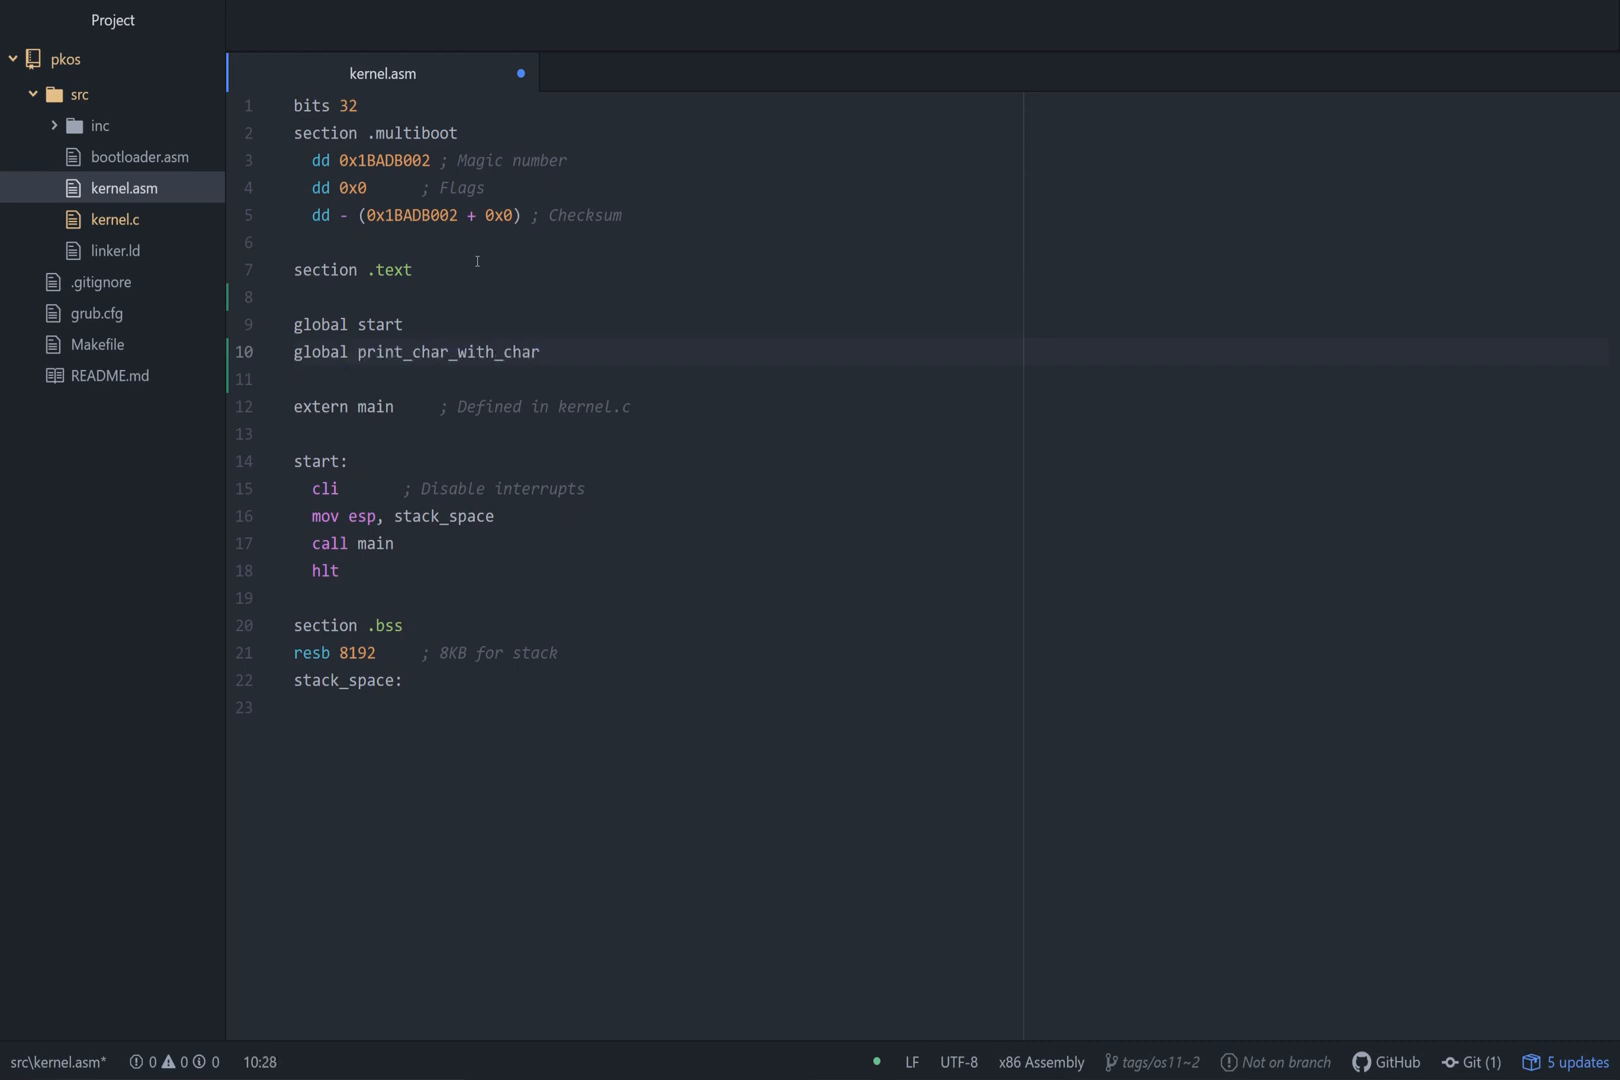
double_click(446, 351)
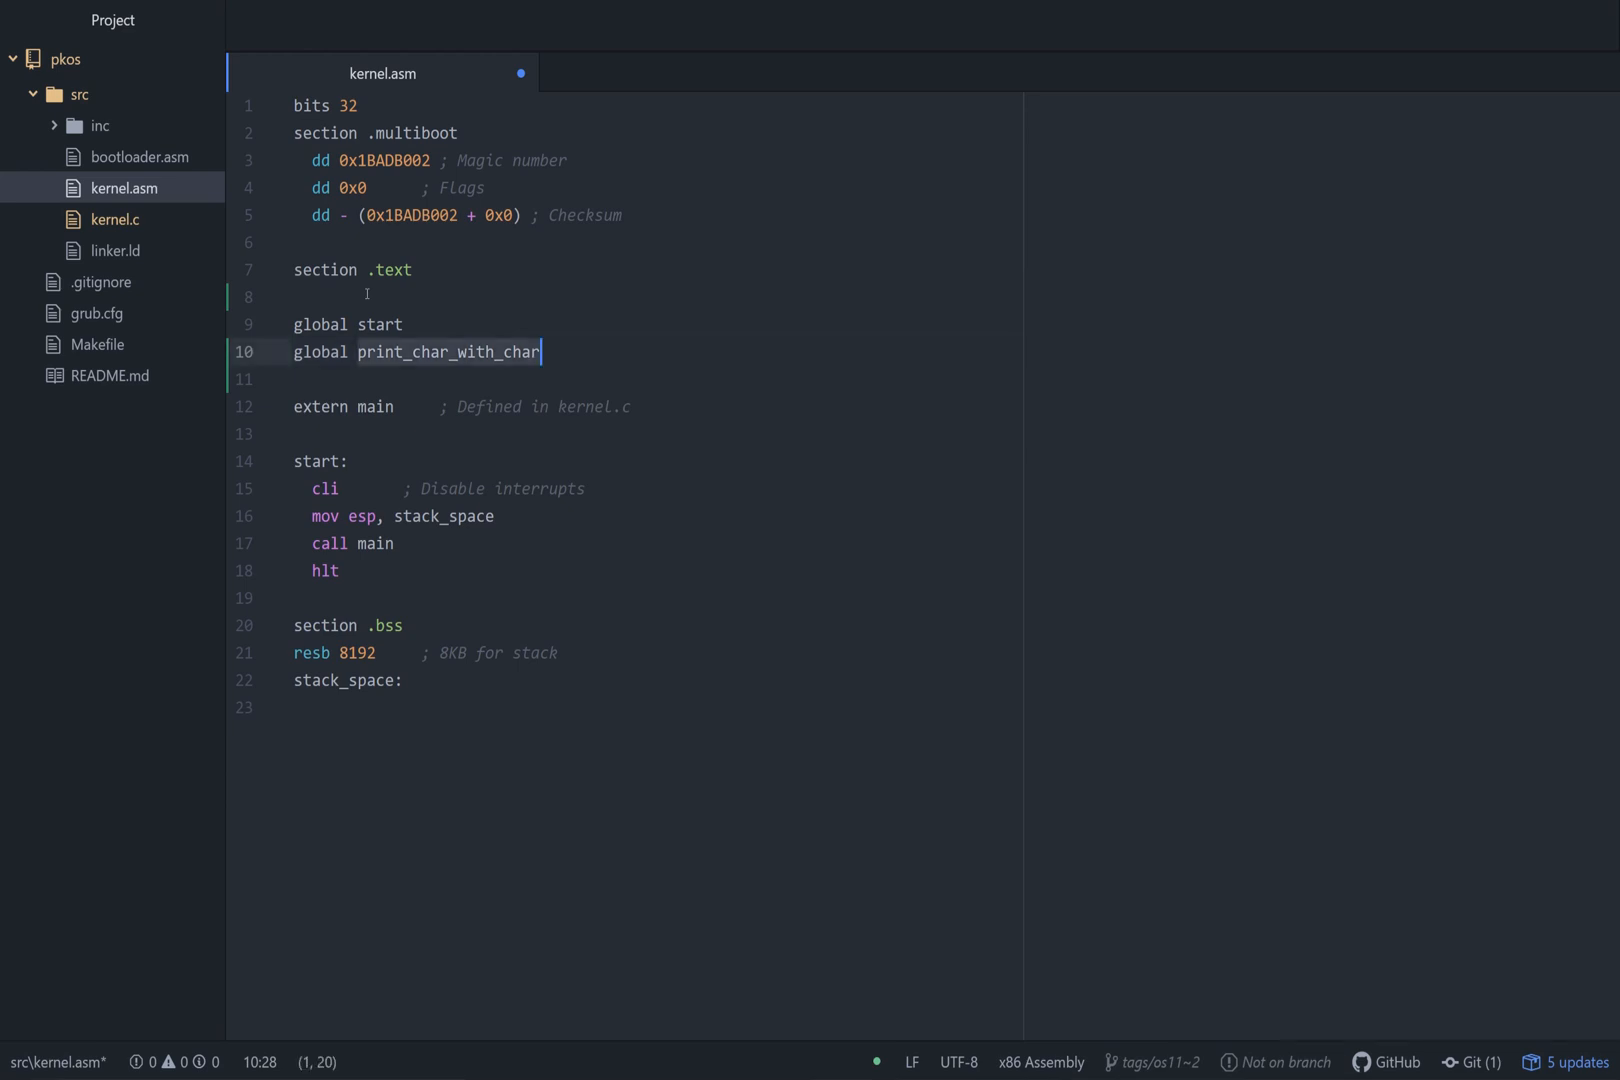
left_click(350, 351)
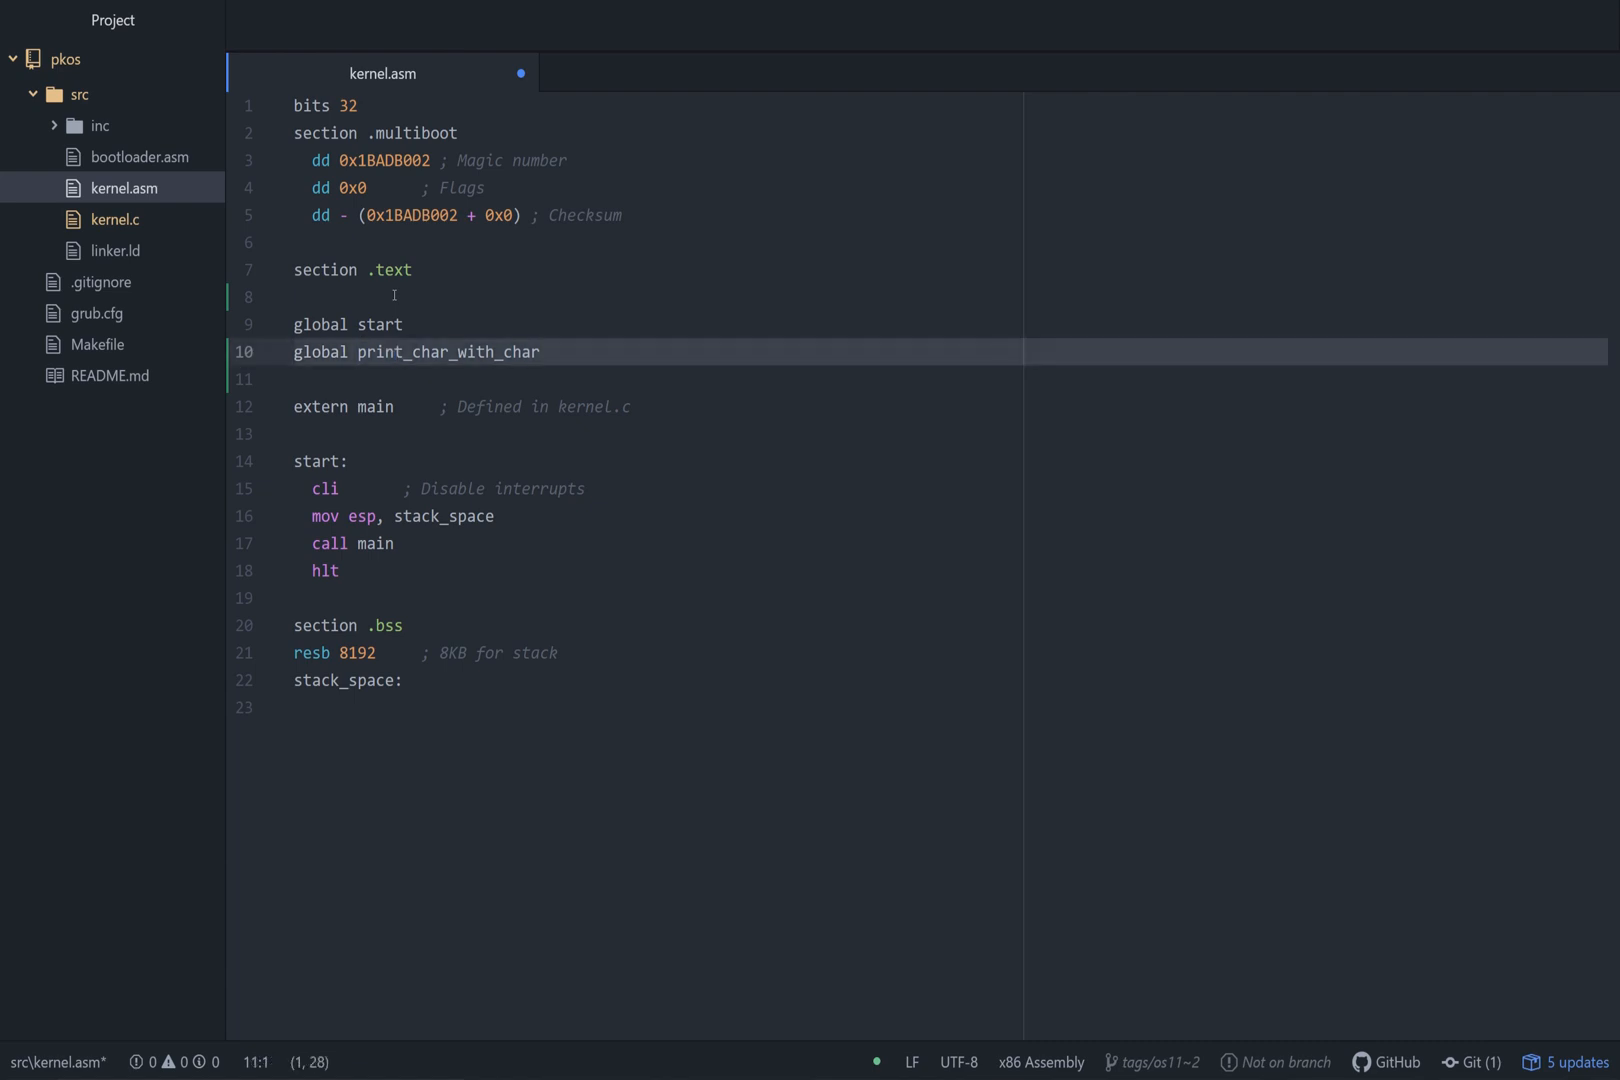
double_click(447, 351)
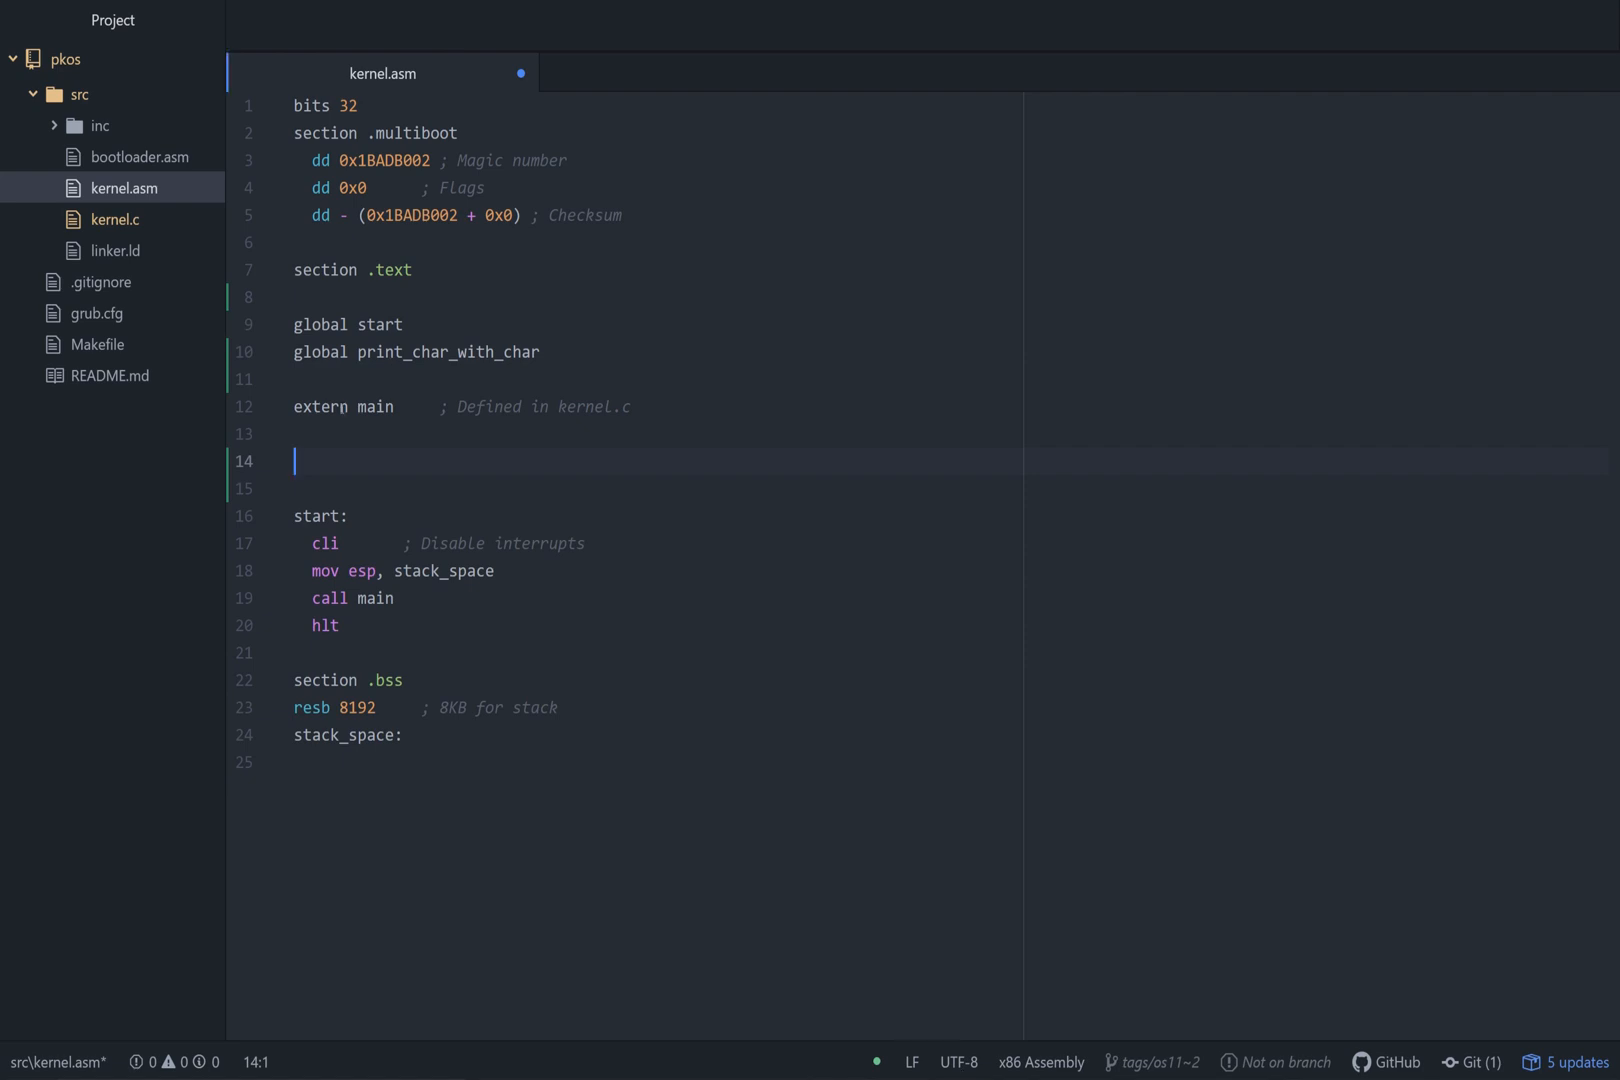
Add the 'print_char_with_char:' label followed by the comment '; OFFSET = (ROW * 80) + COL'.
type("print_char_with_char")
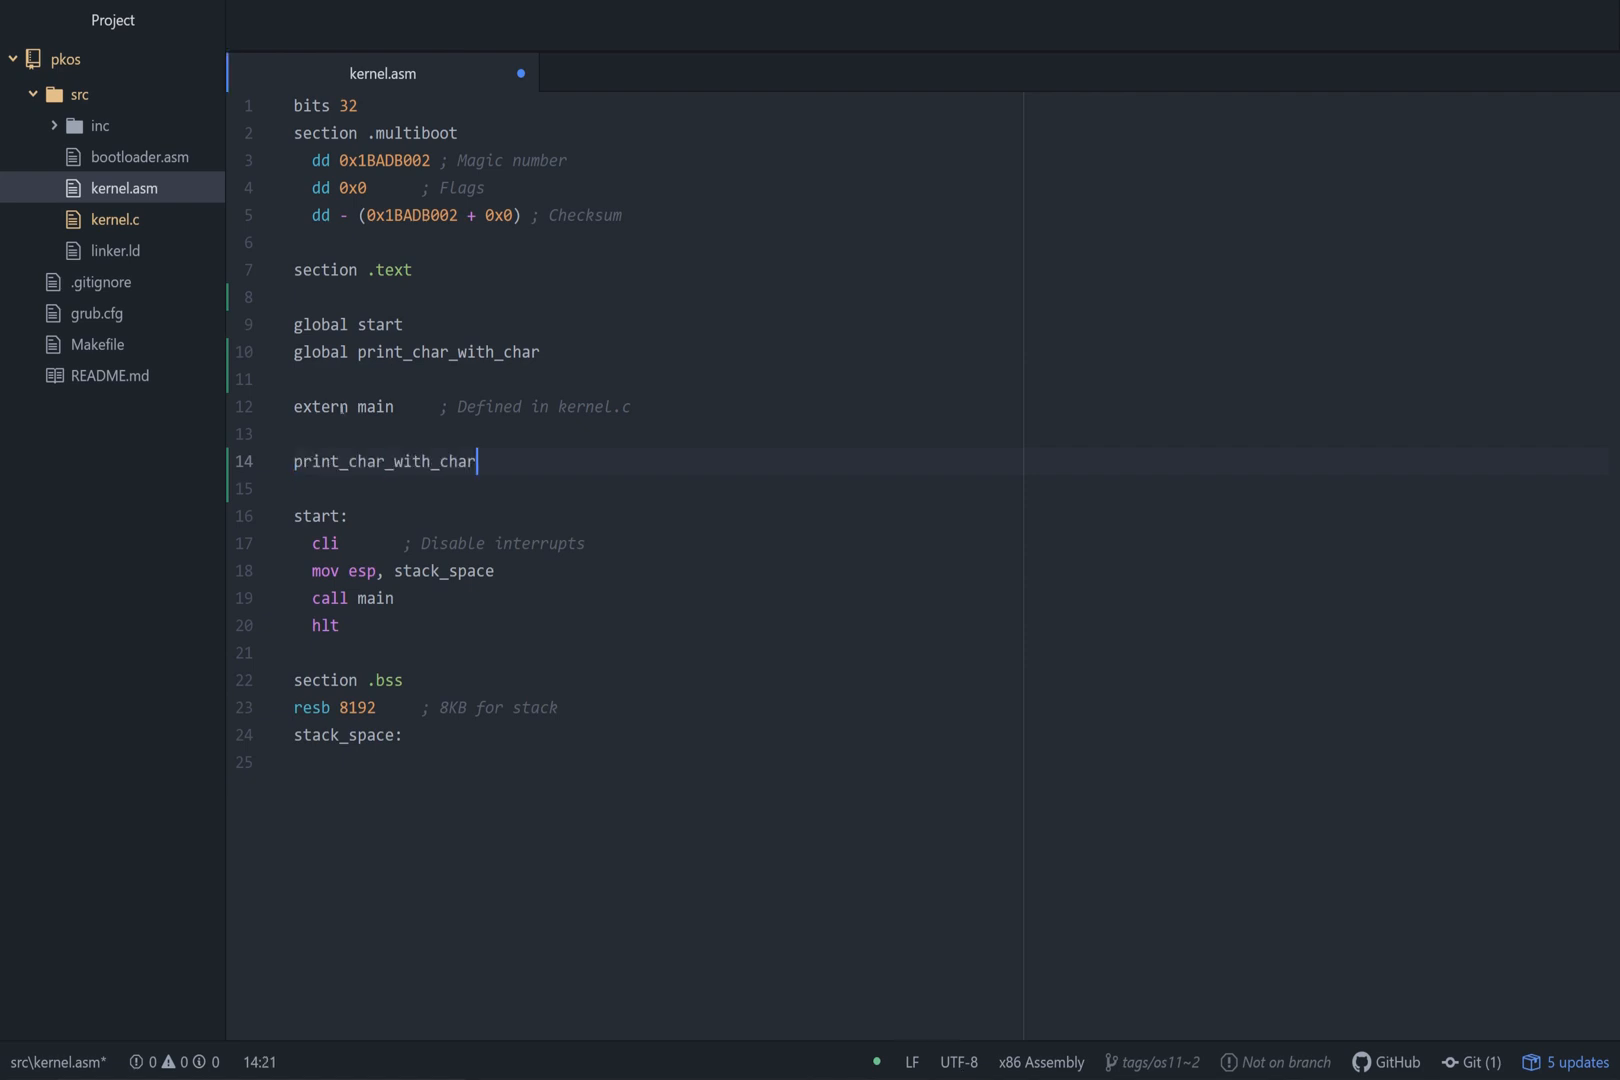
type(":")
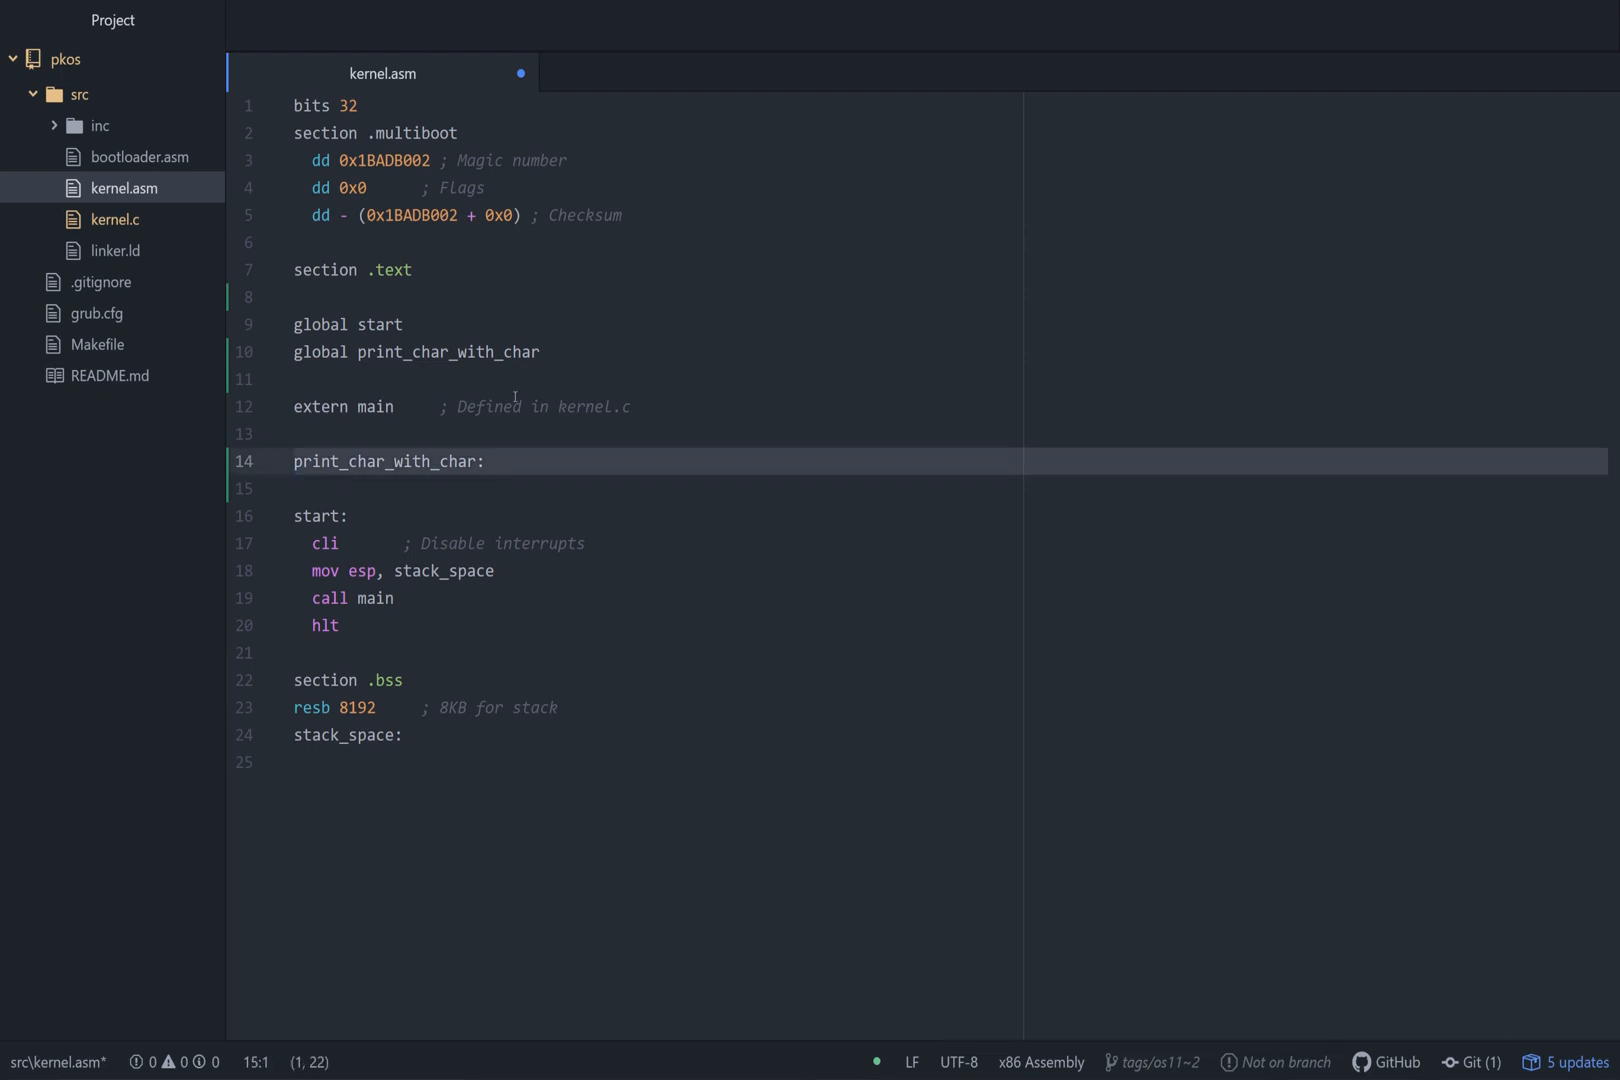
key("enter")
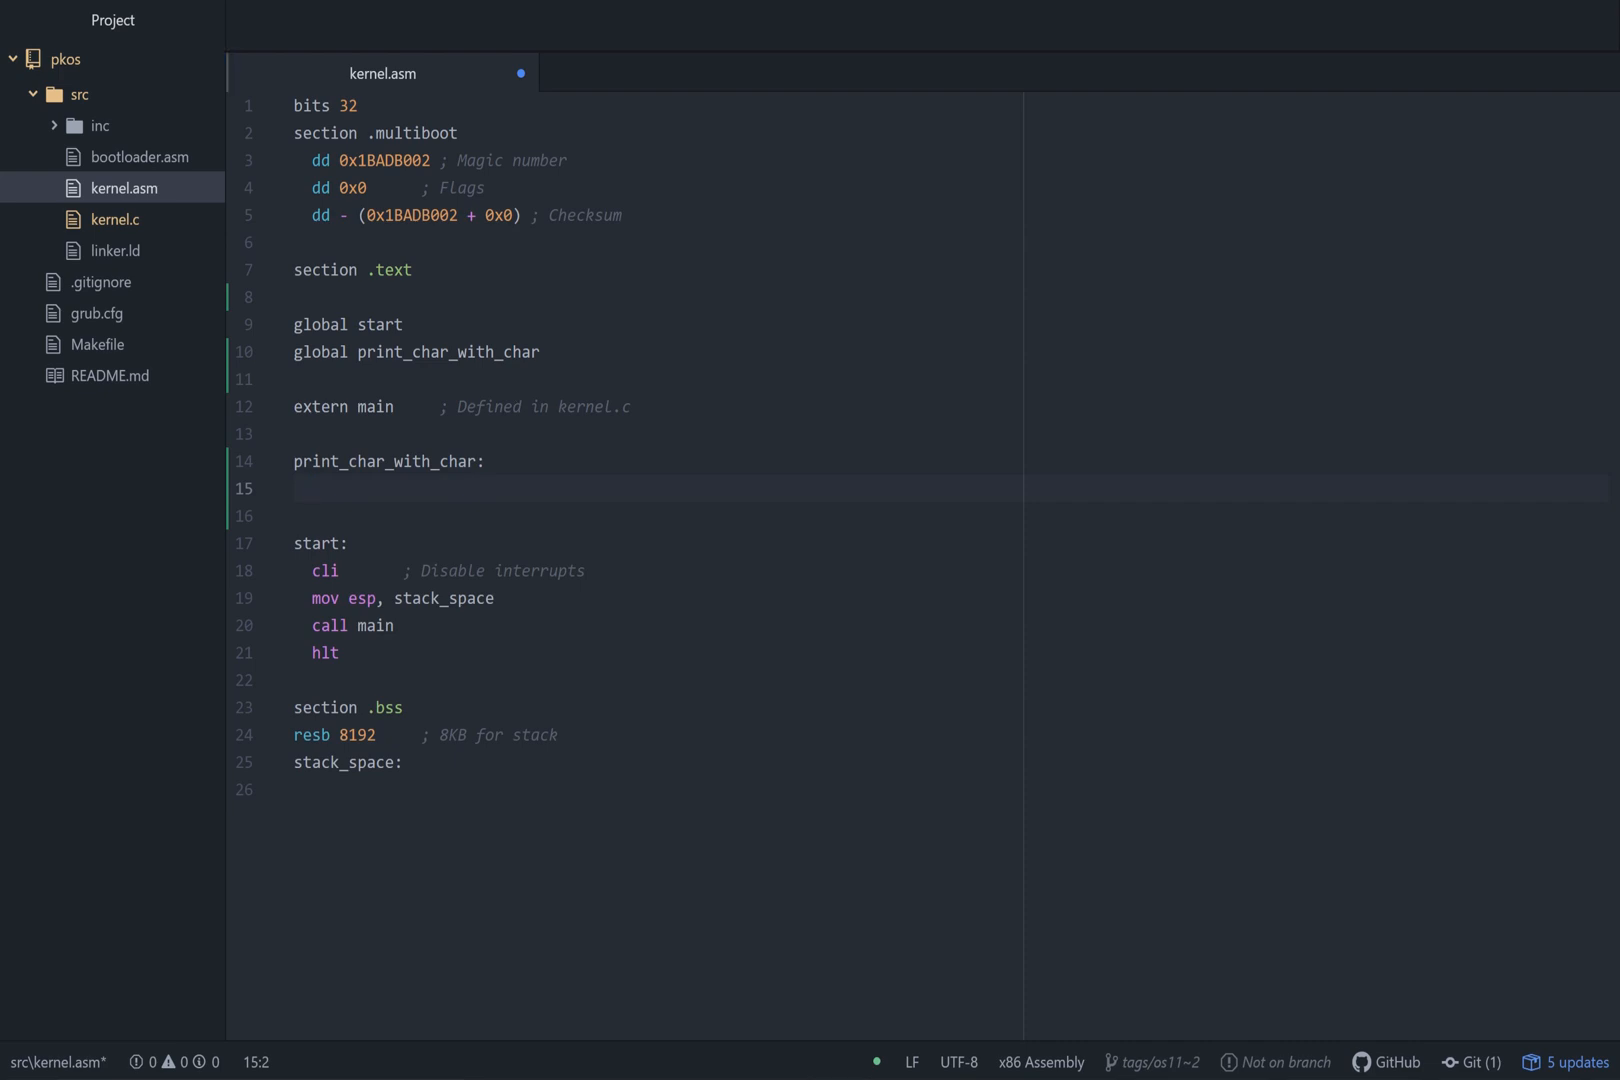
type(";")
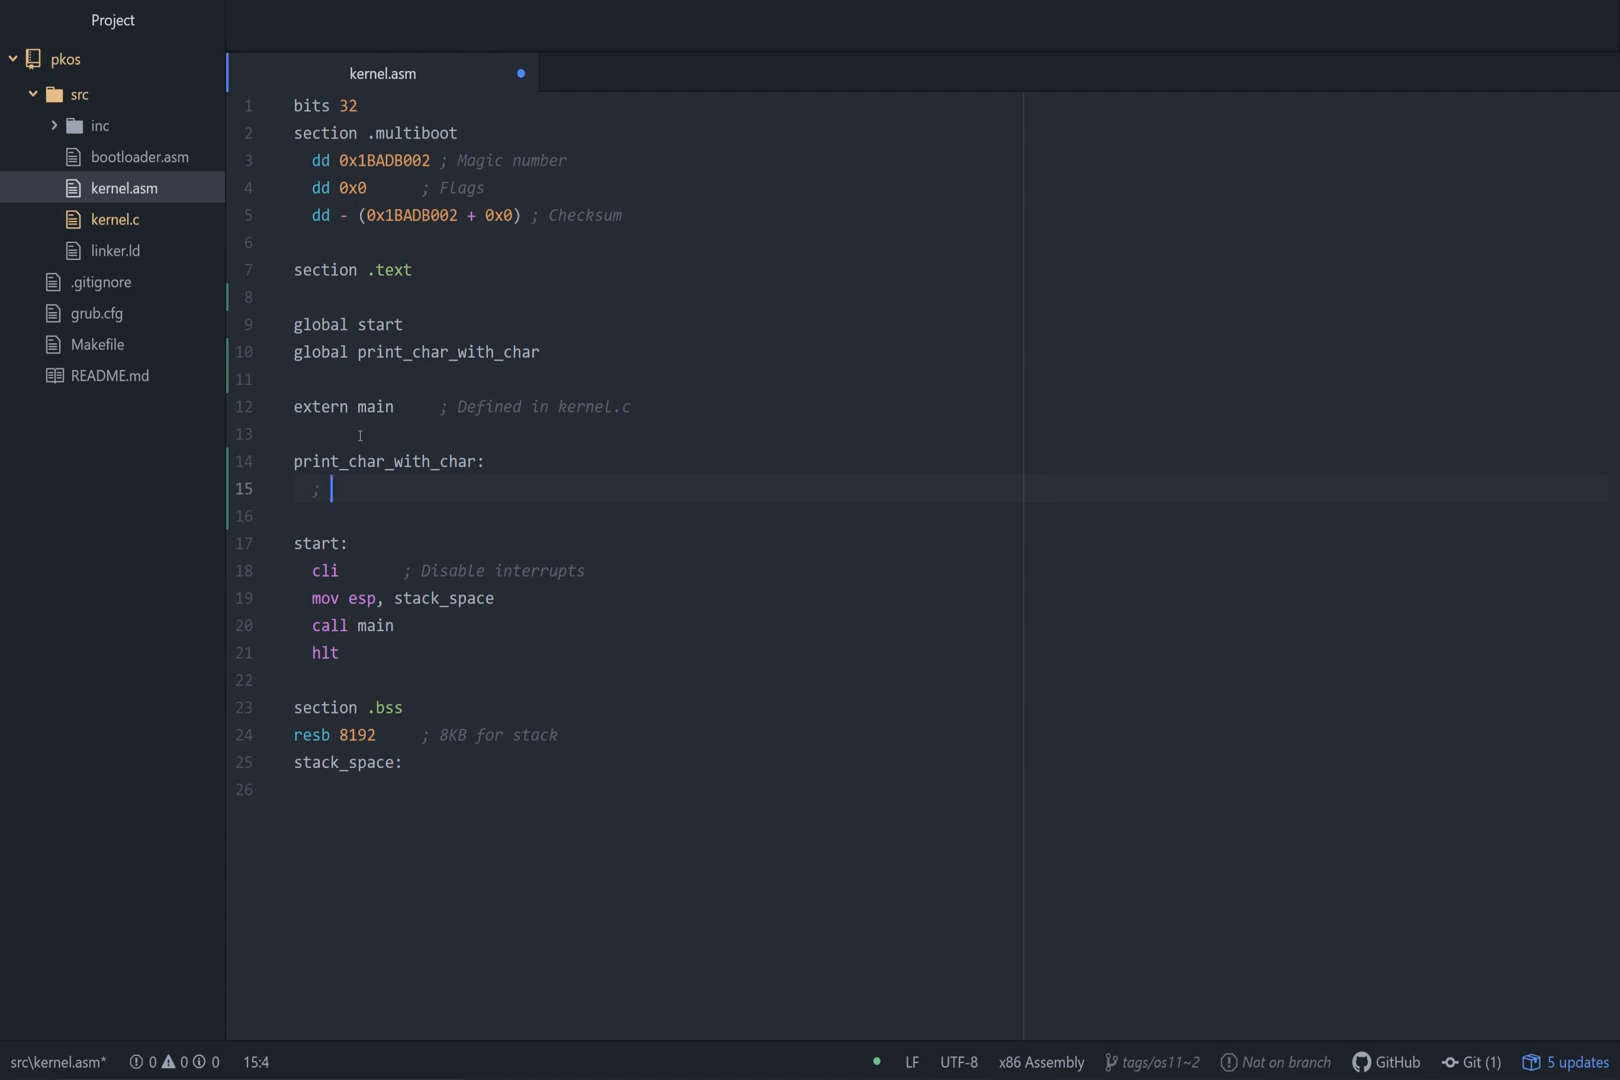
type("OFFSET = (R")
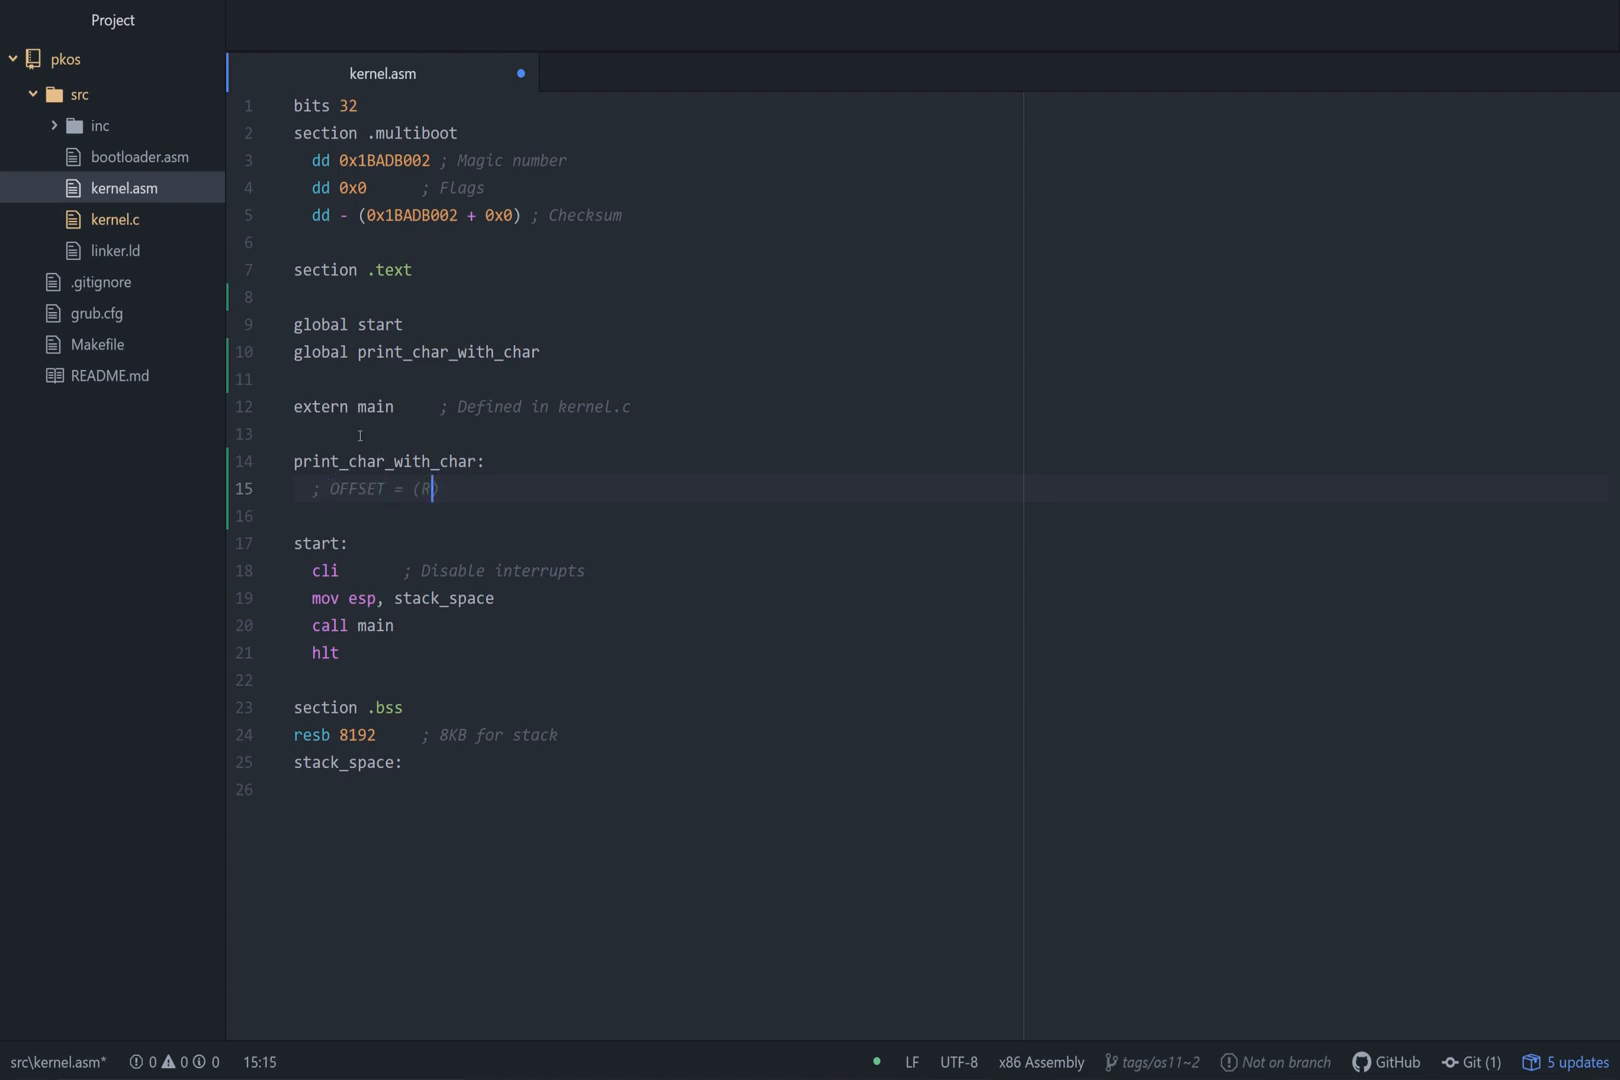
type("OW * 80) + COL")
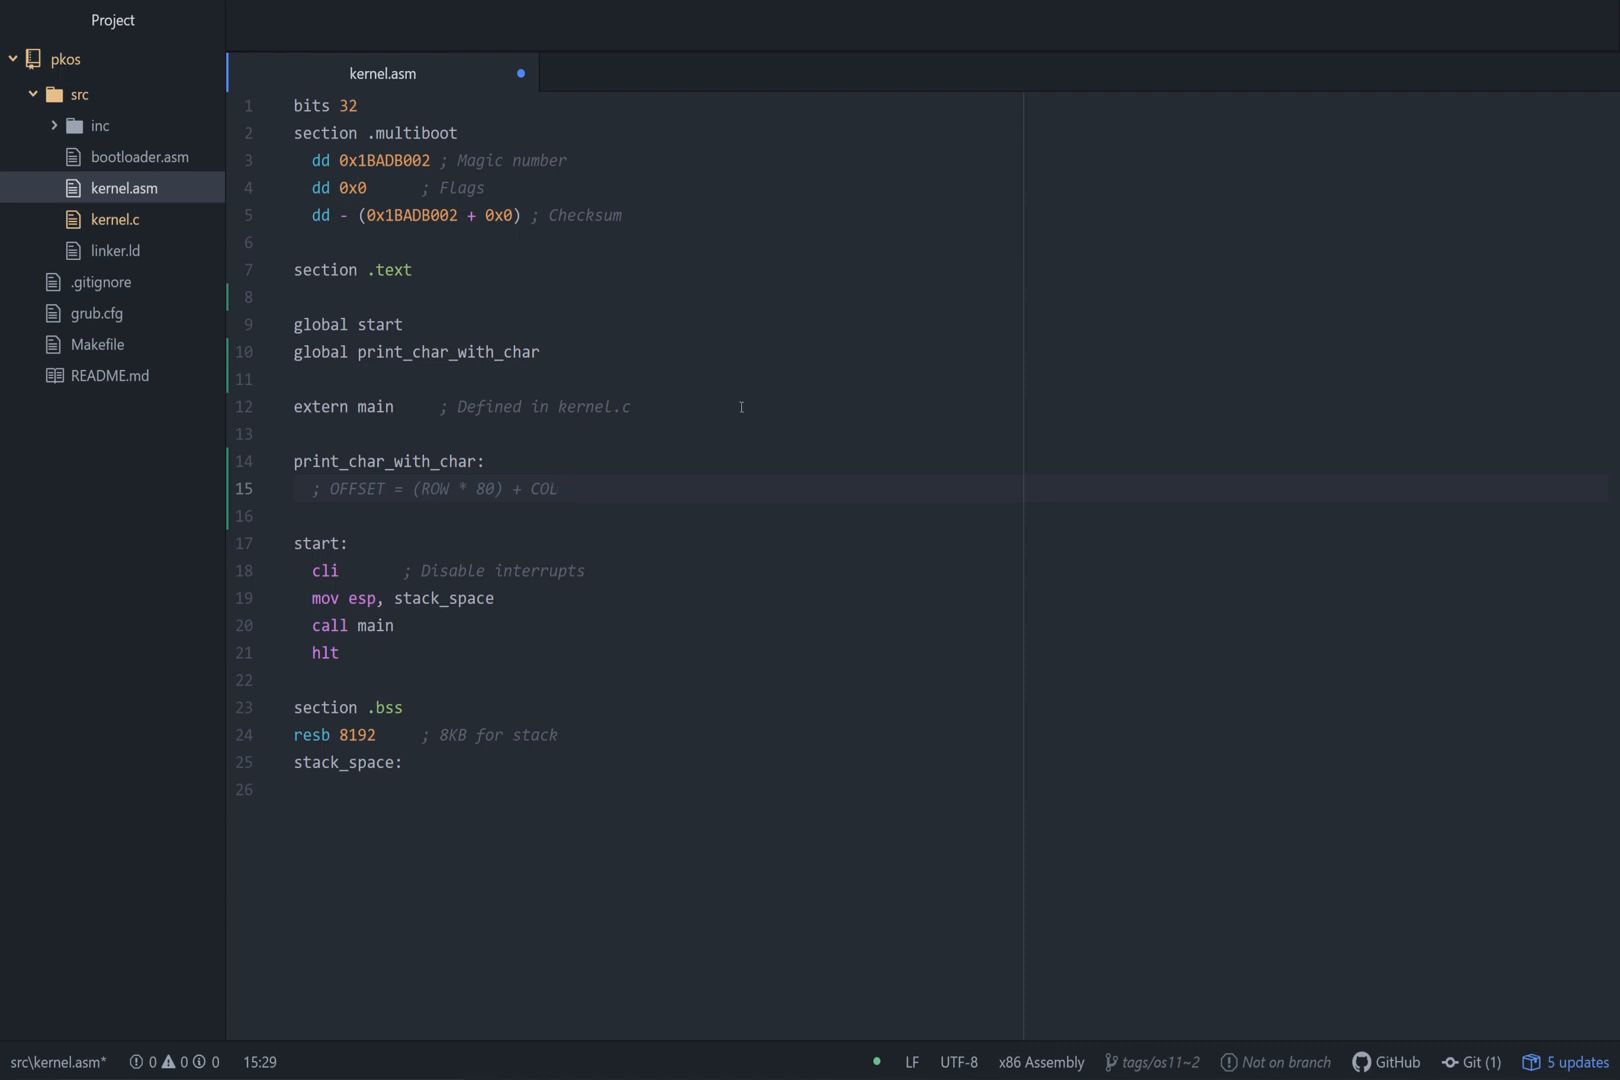
left_click(558, 489)
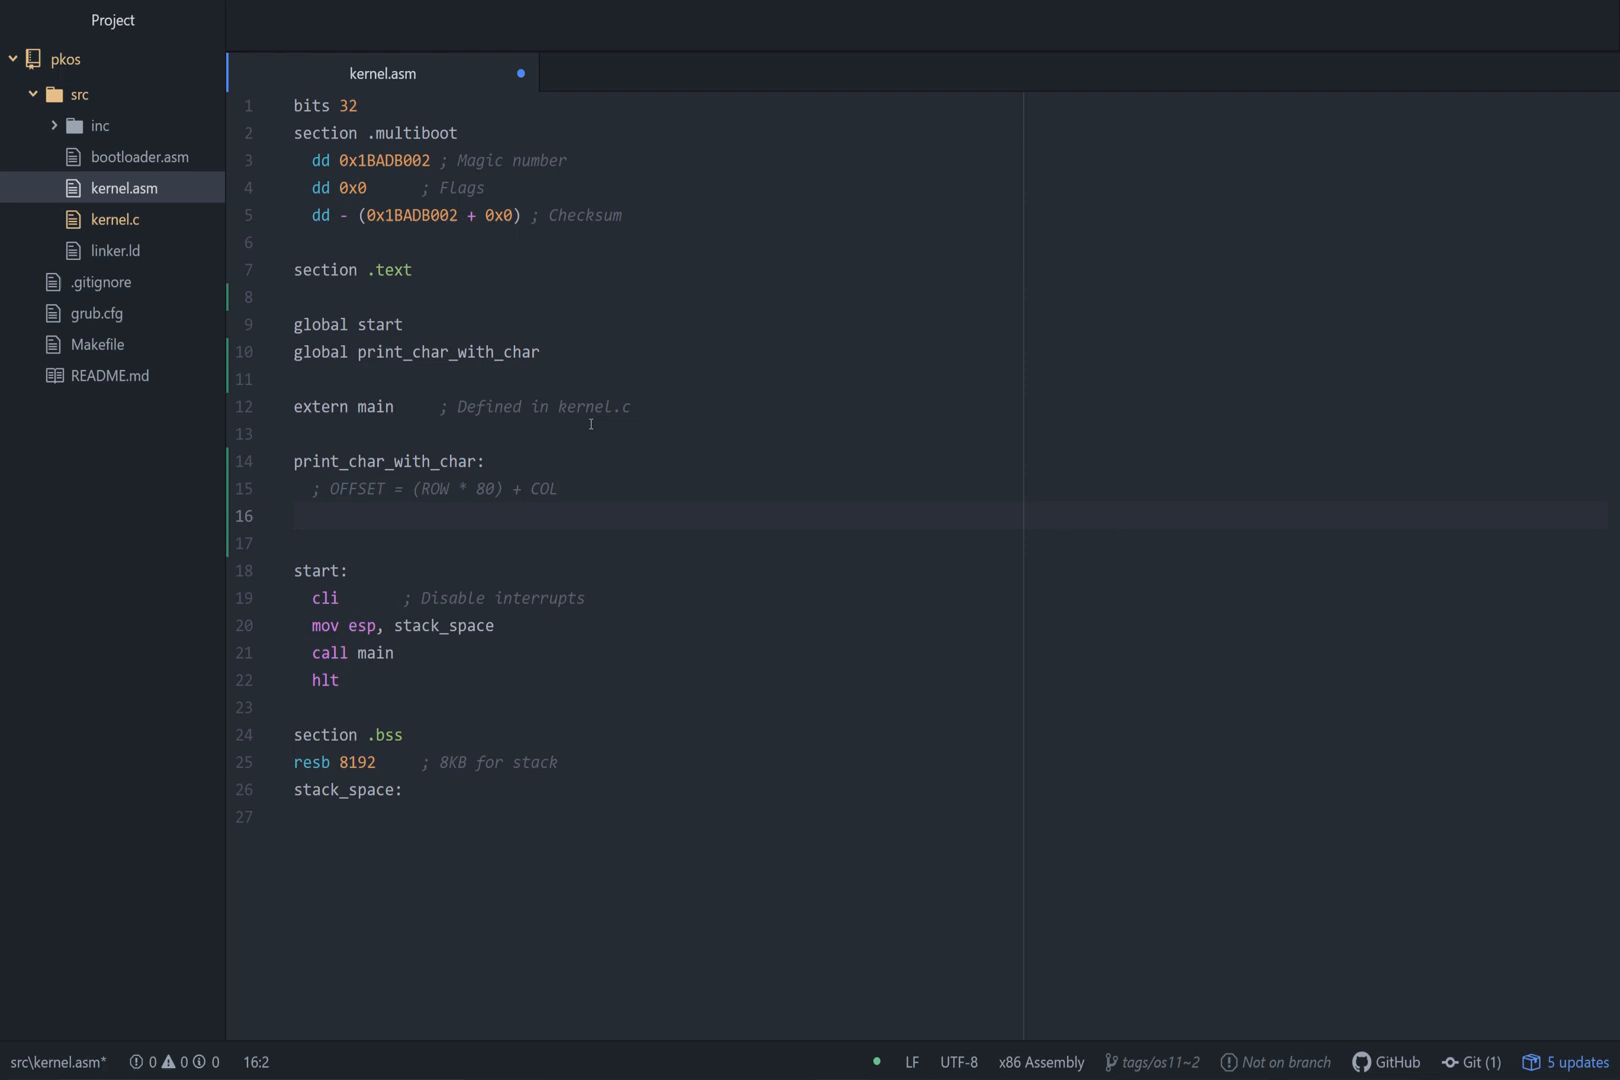
Load the row argument with mov eax, [esp + 4 + 4], checking kernel.c's signature.
type("mov eax, [")
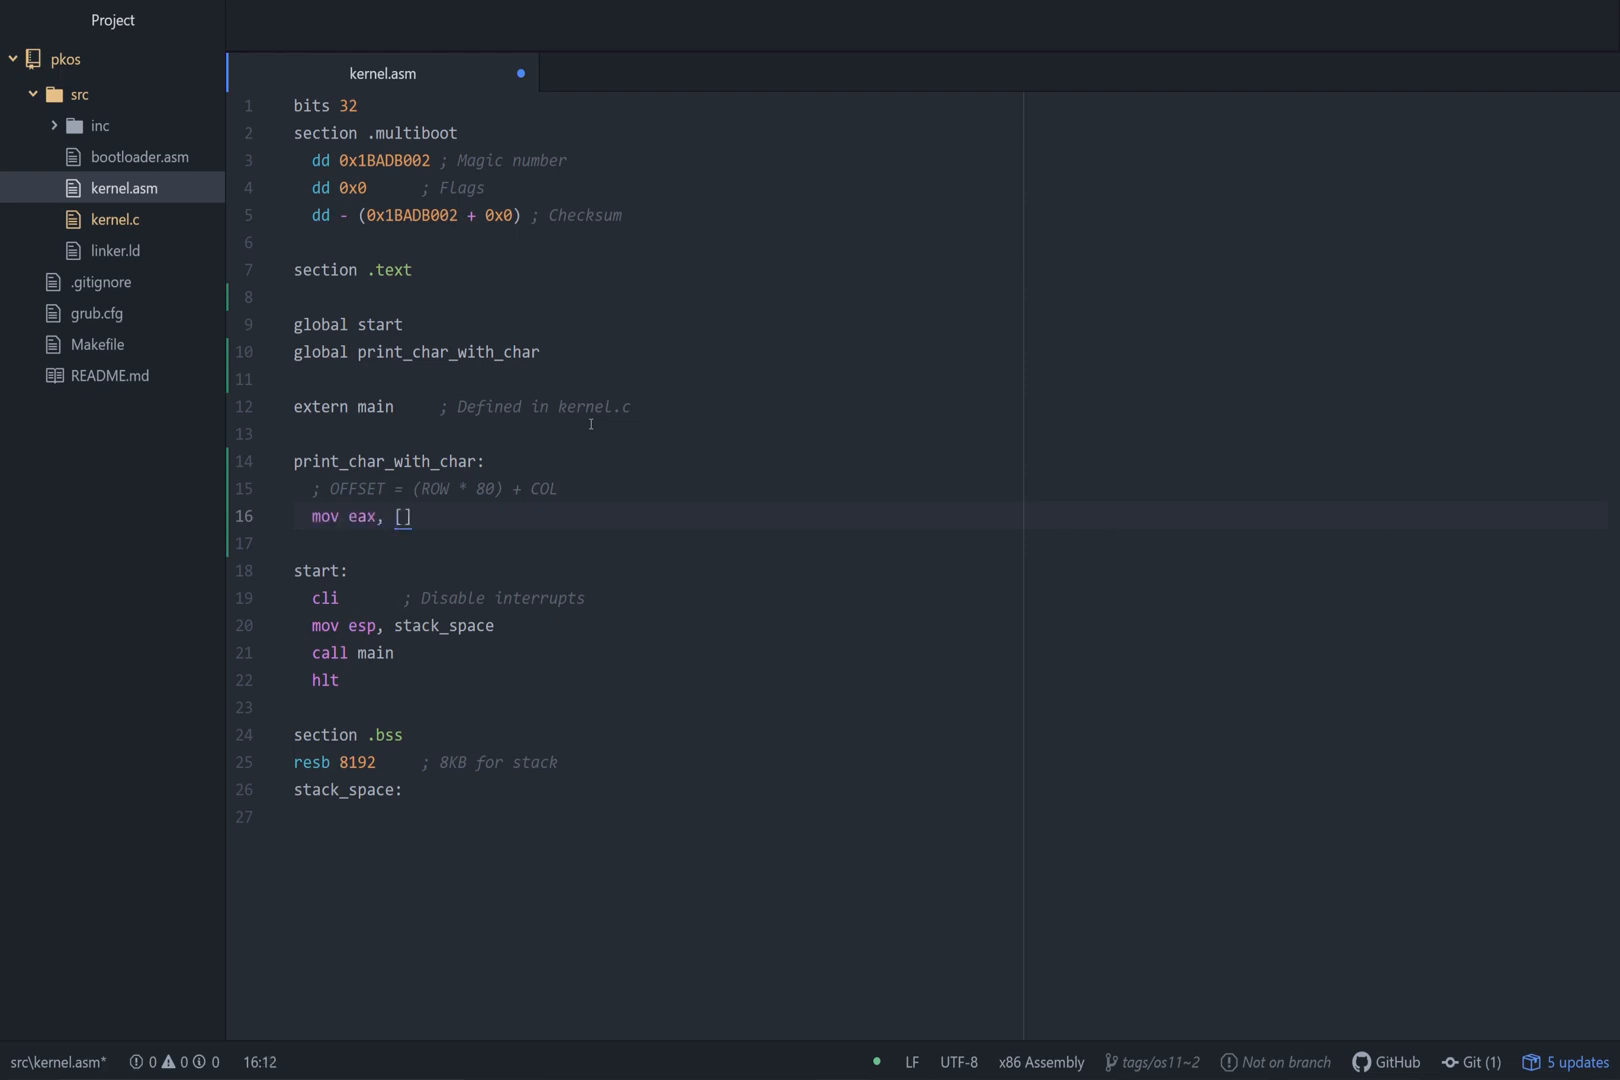
type("esp + 4 + 4")
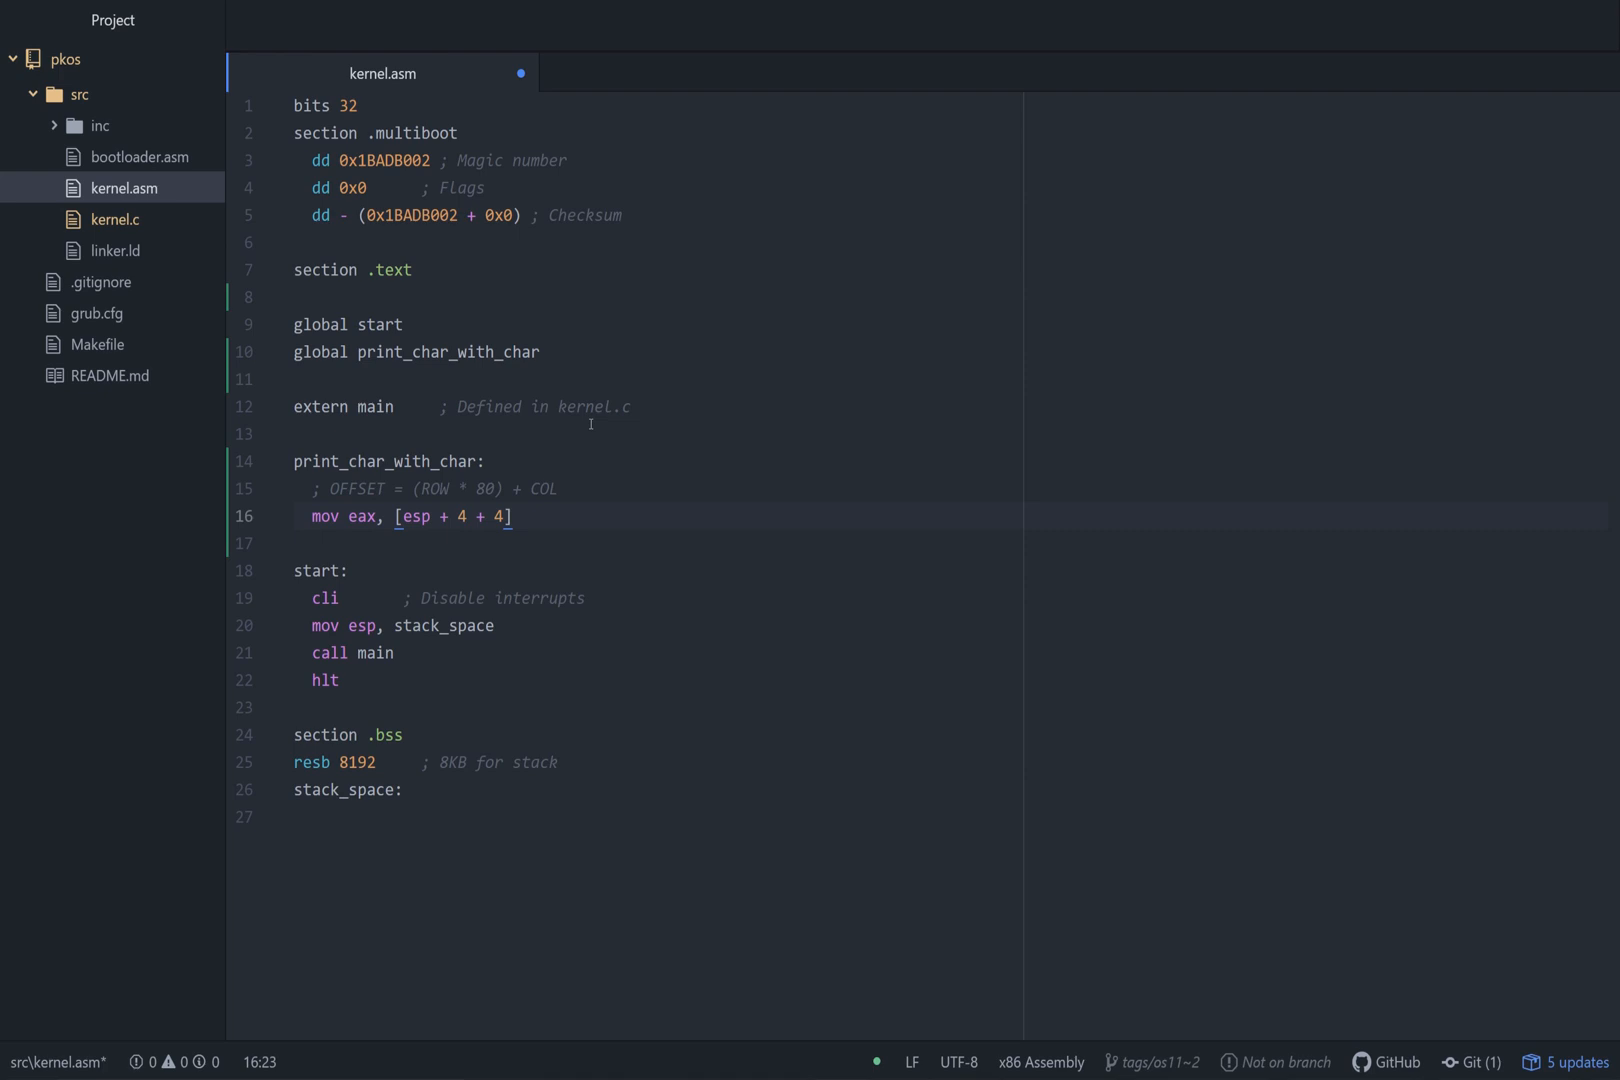
left_click(469, 517)
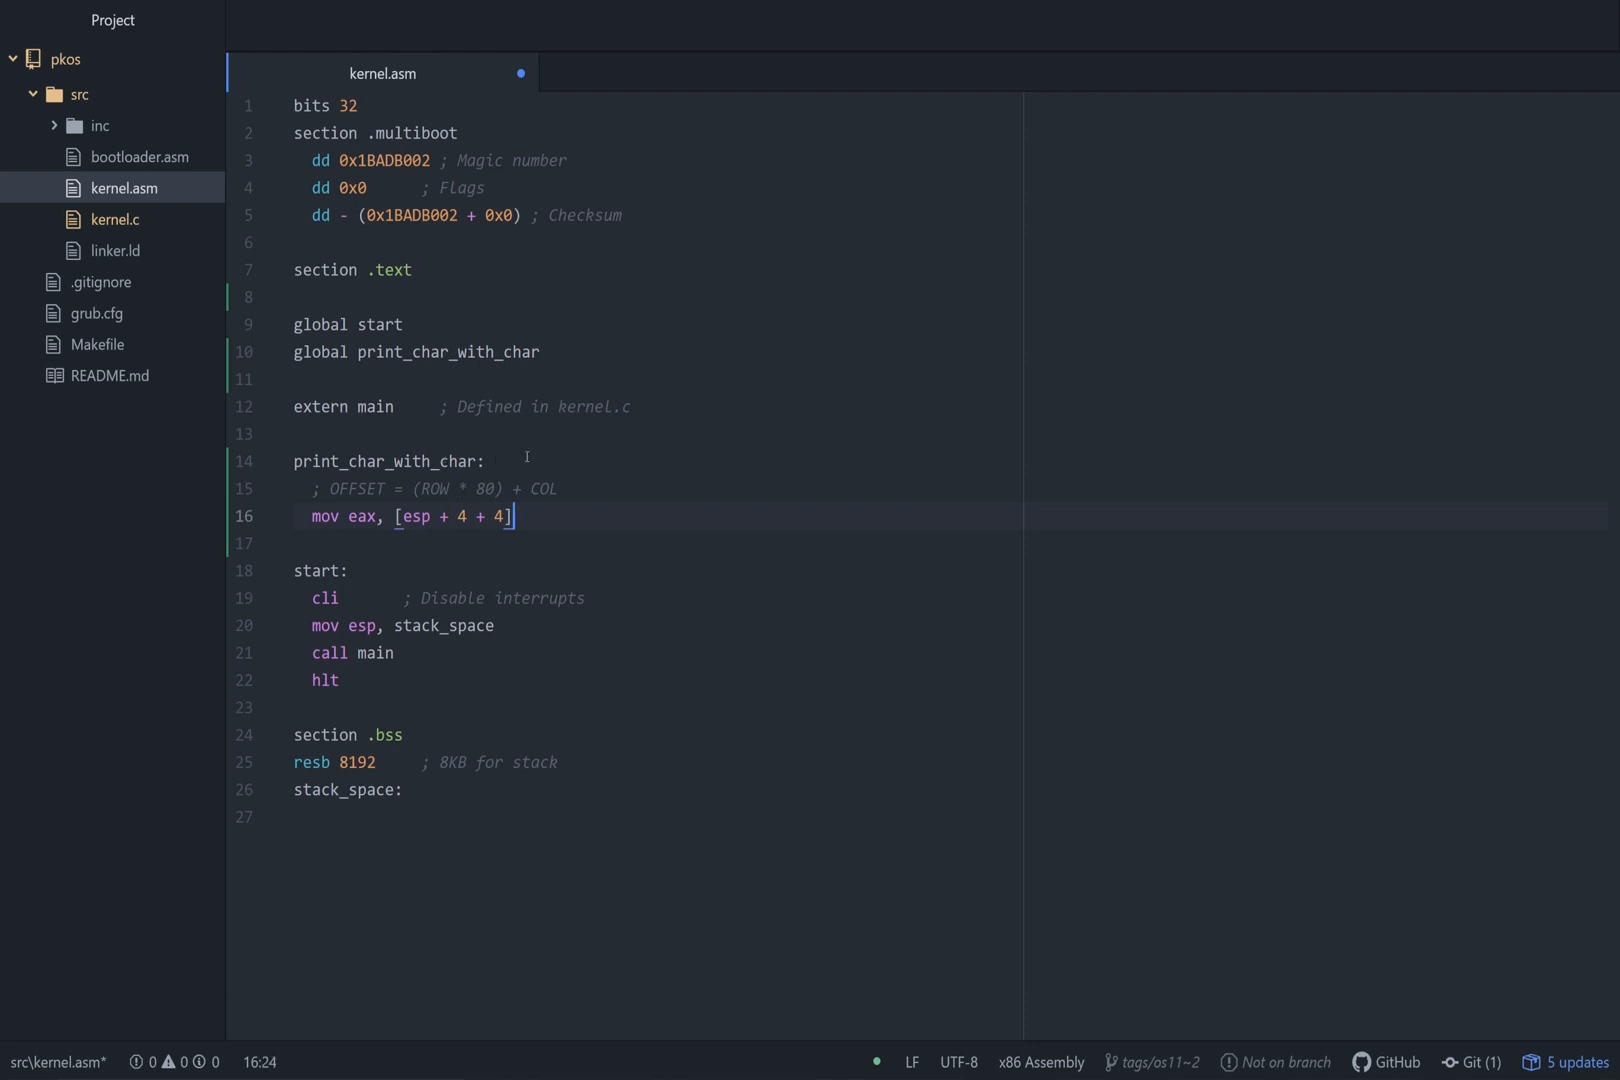
double_click(411, 516)
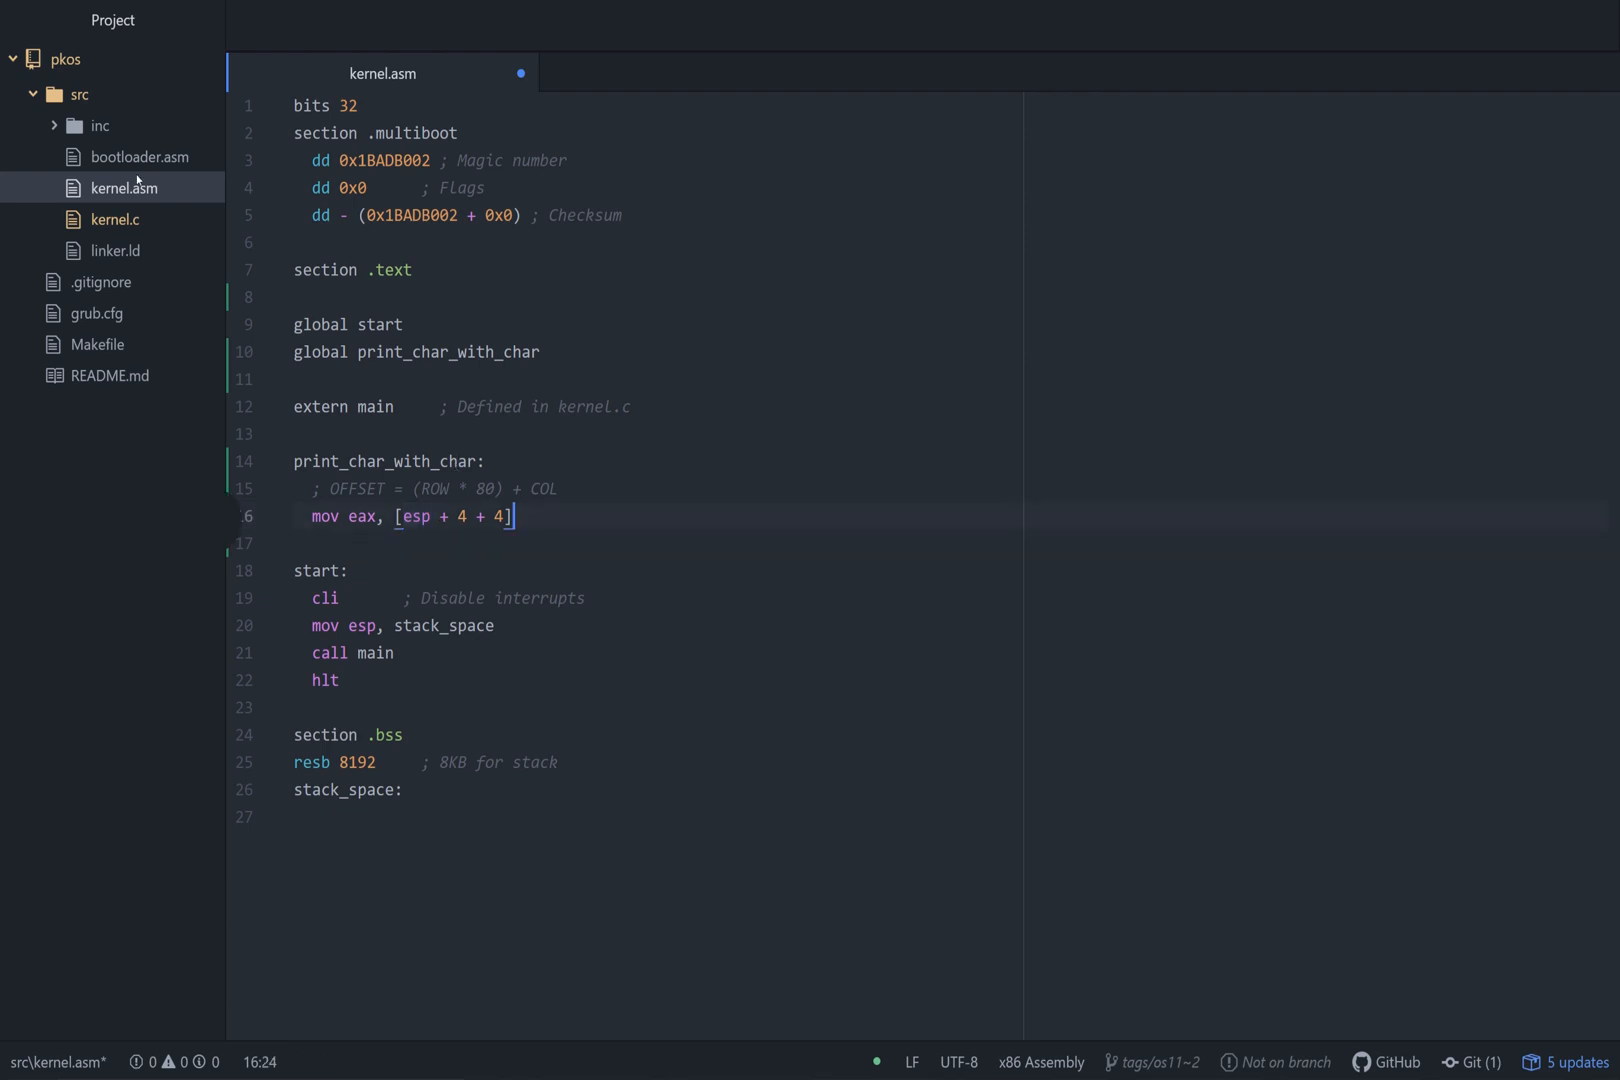
left_click(114, 219)
type("    ; eax = row")
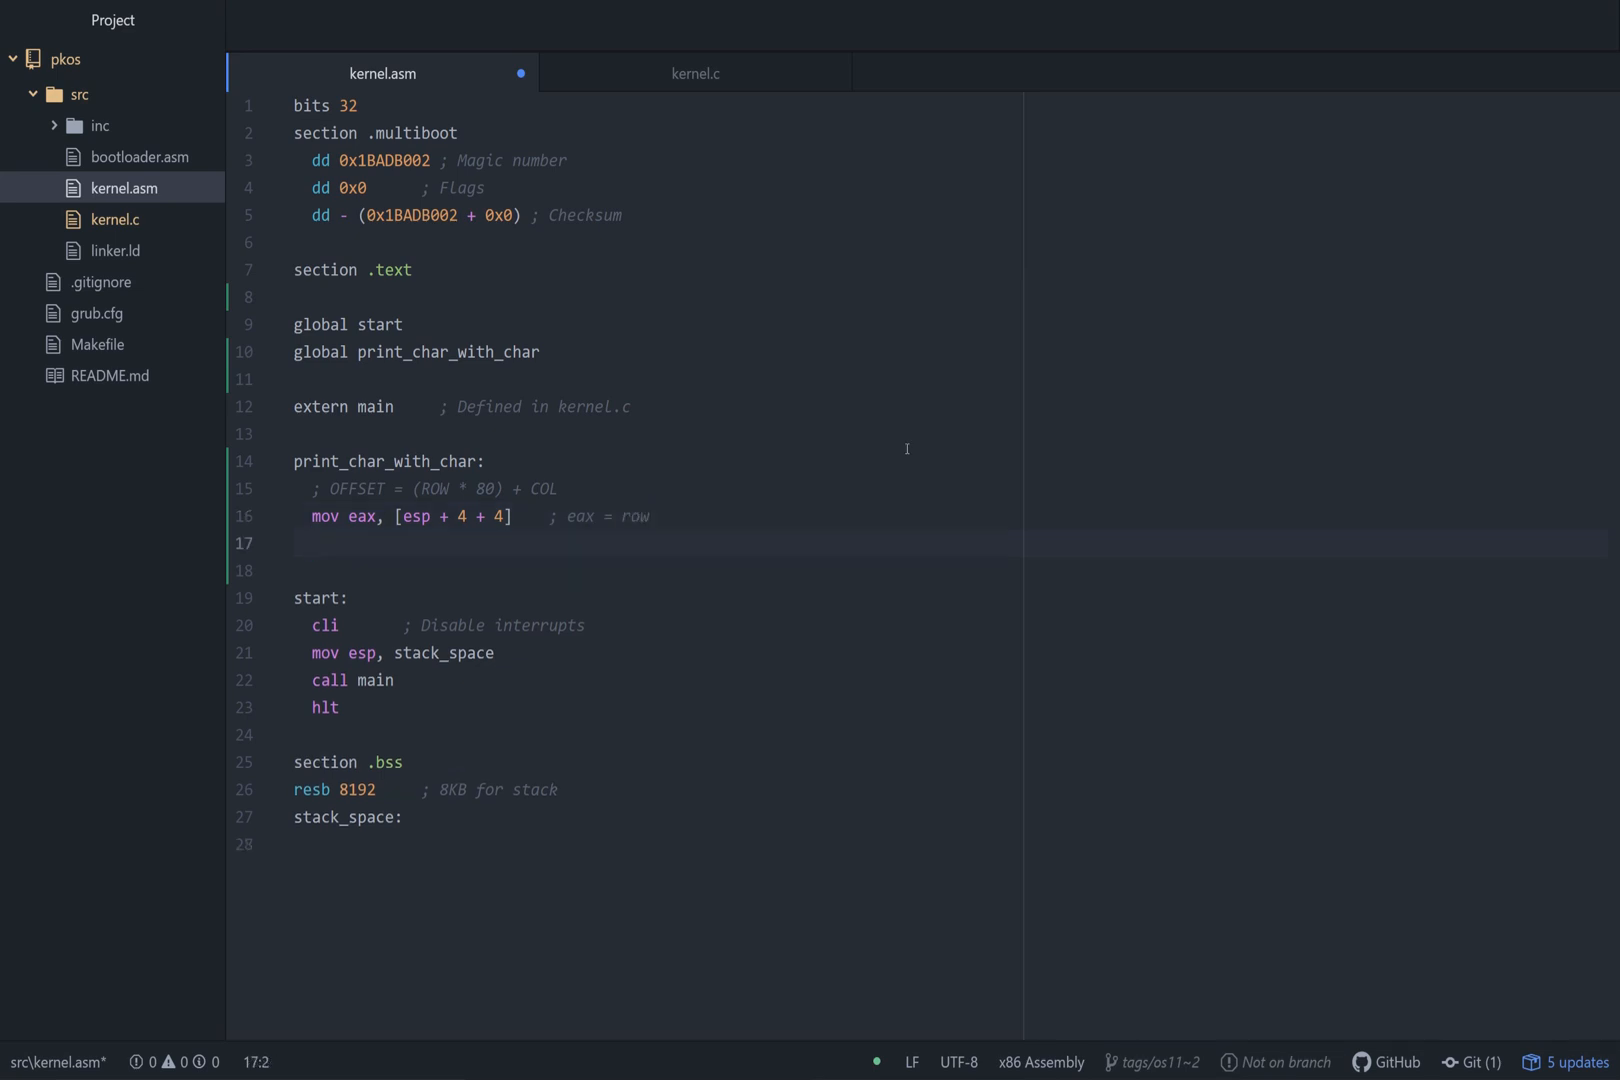
Add 'mov edx, 80' commented as columns per row, then 'mul edx'.
type("mov edx, 80   ;")
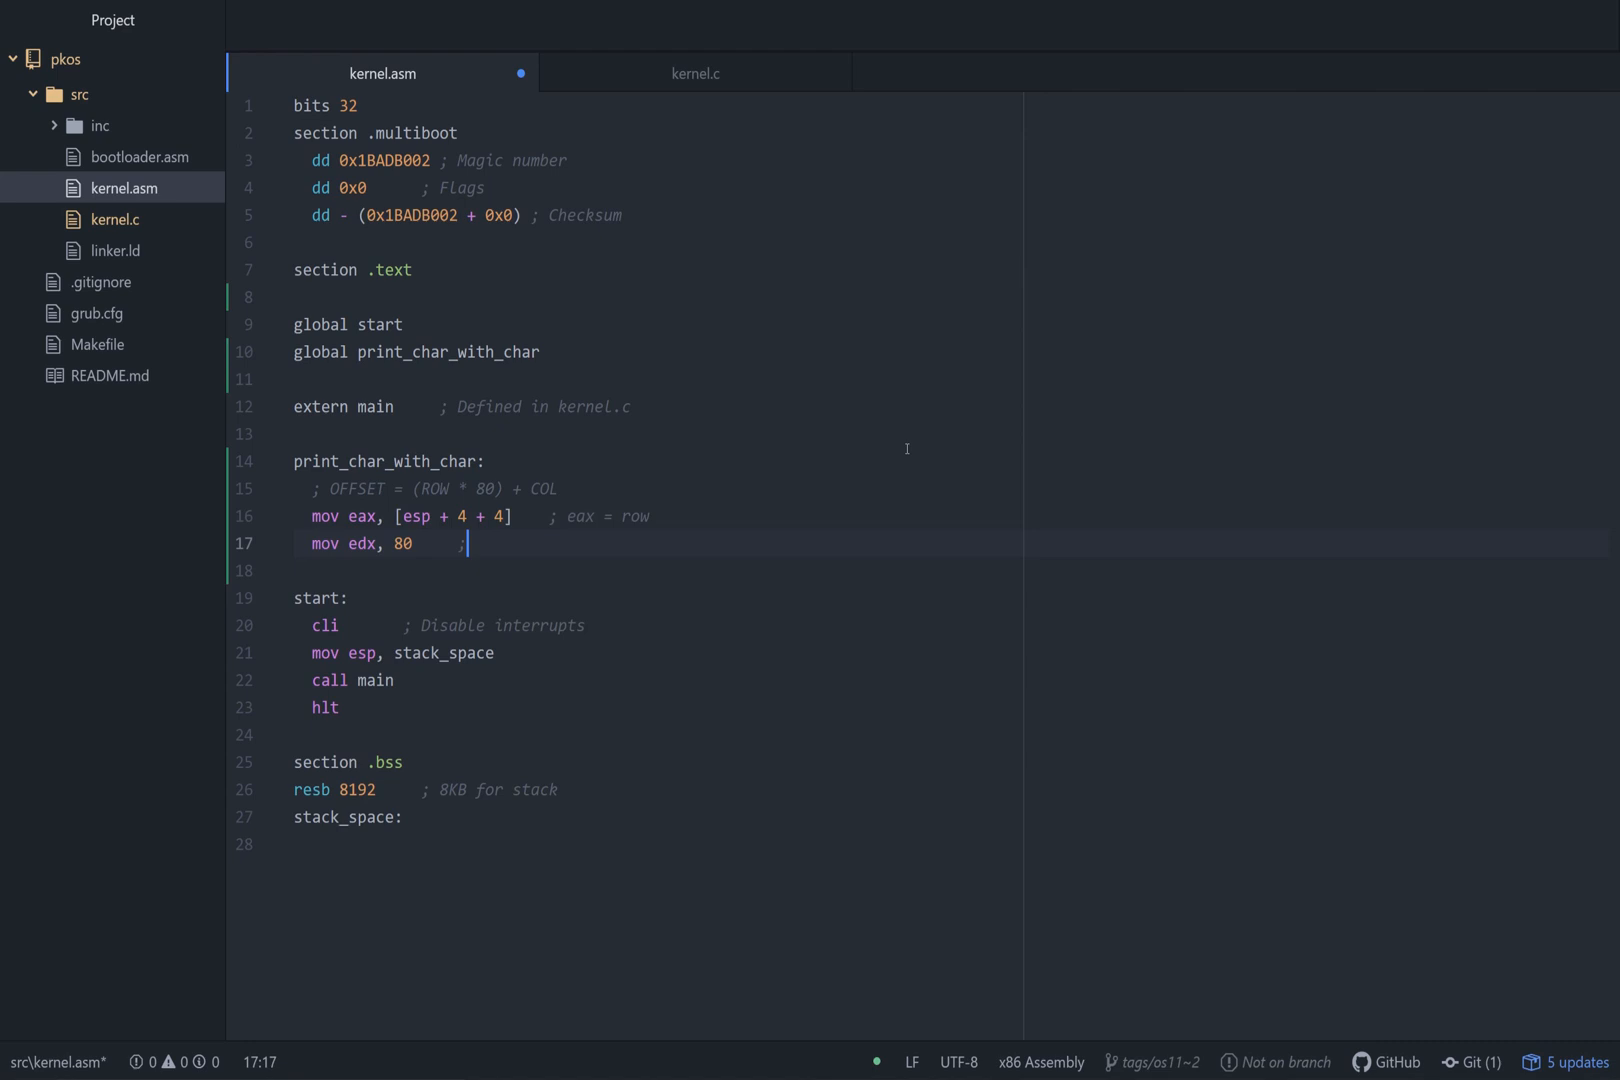
type("80")
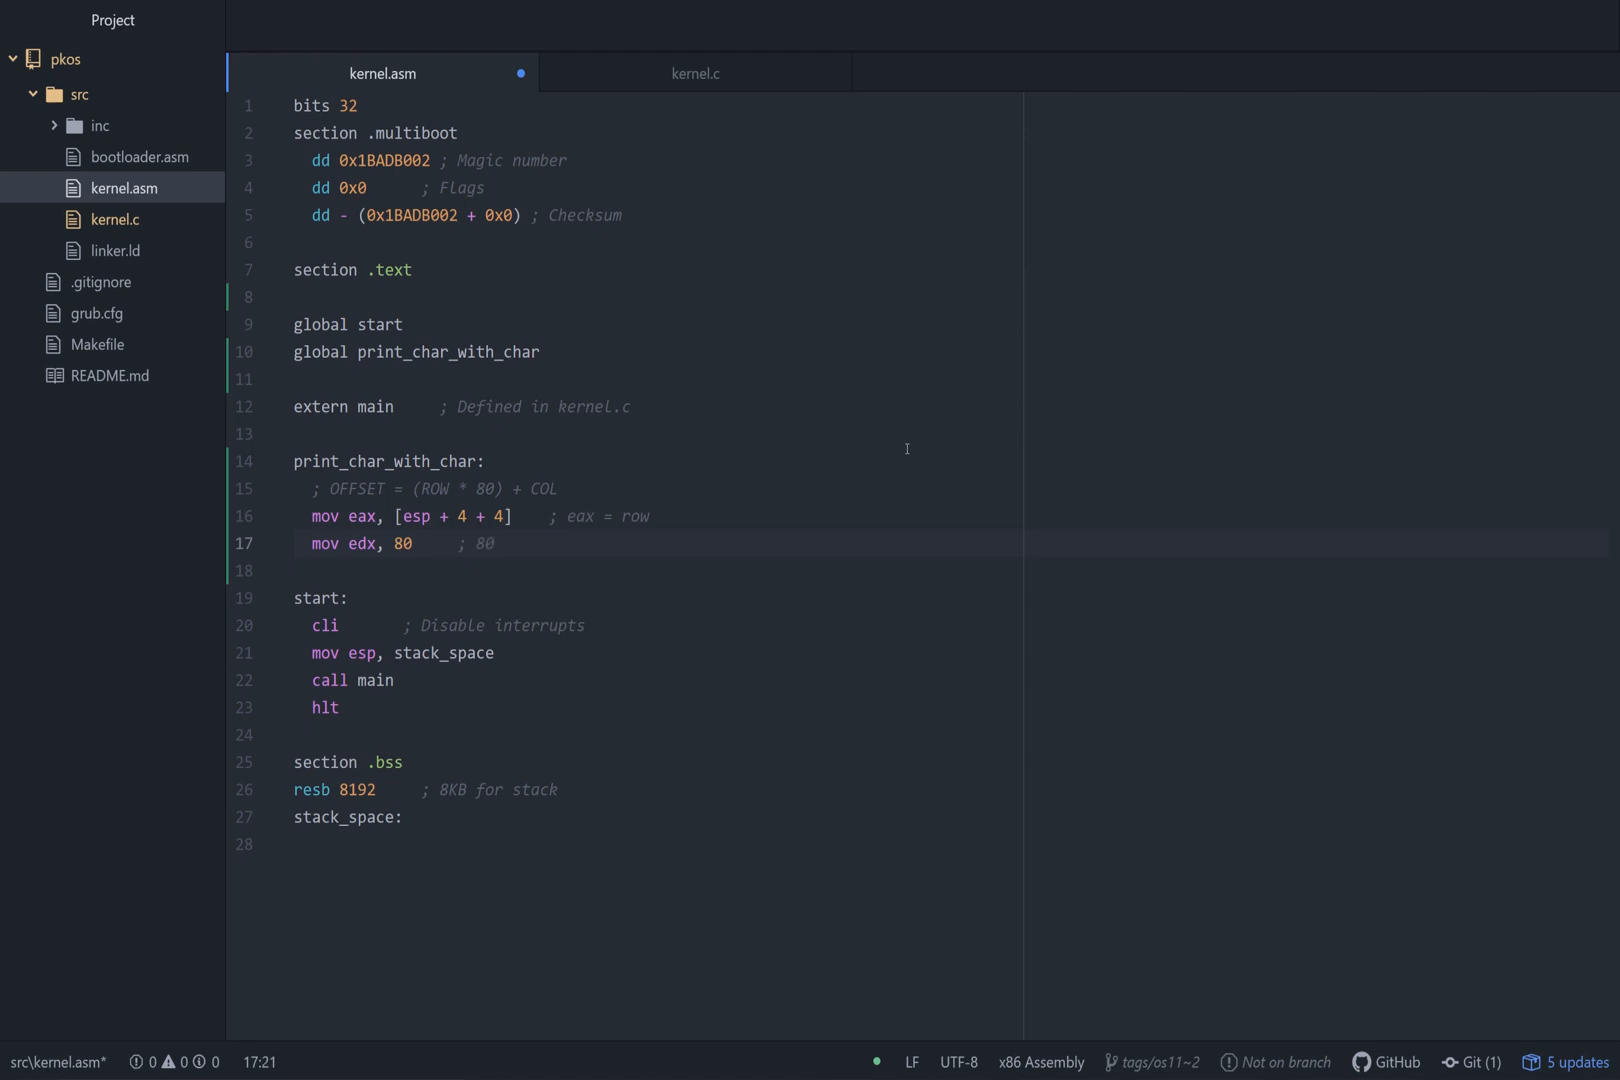
type("= # cols per row")
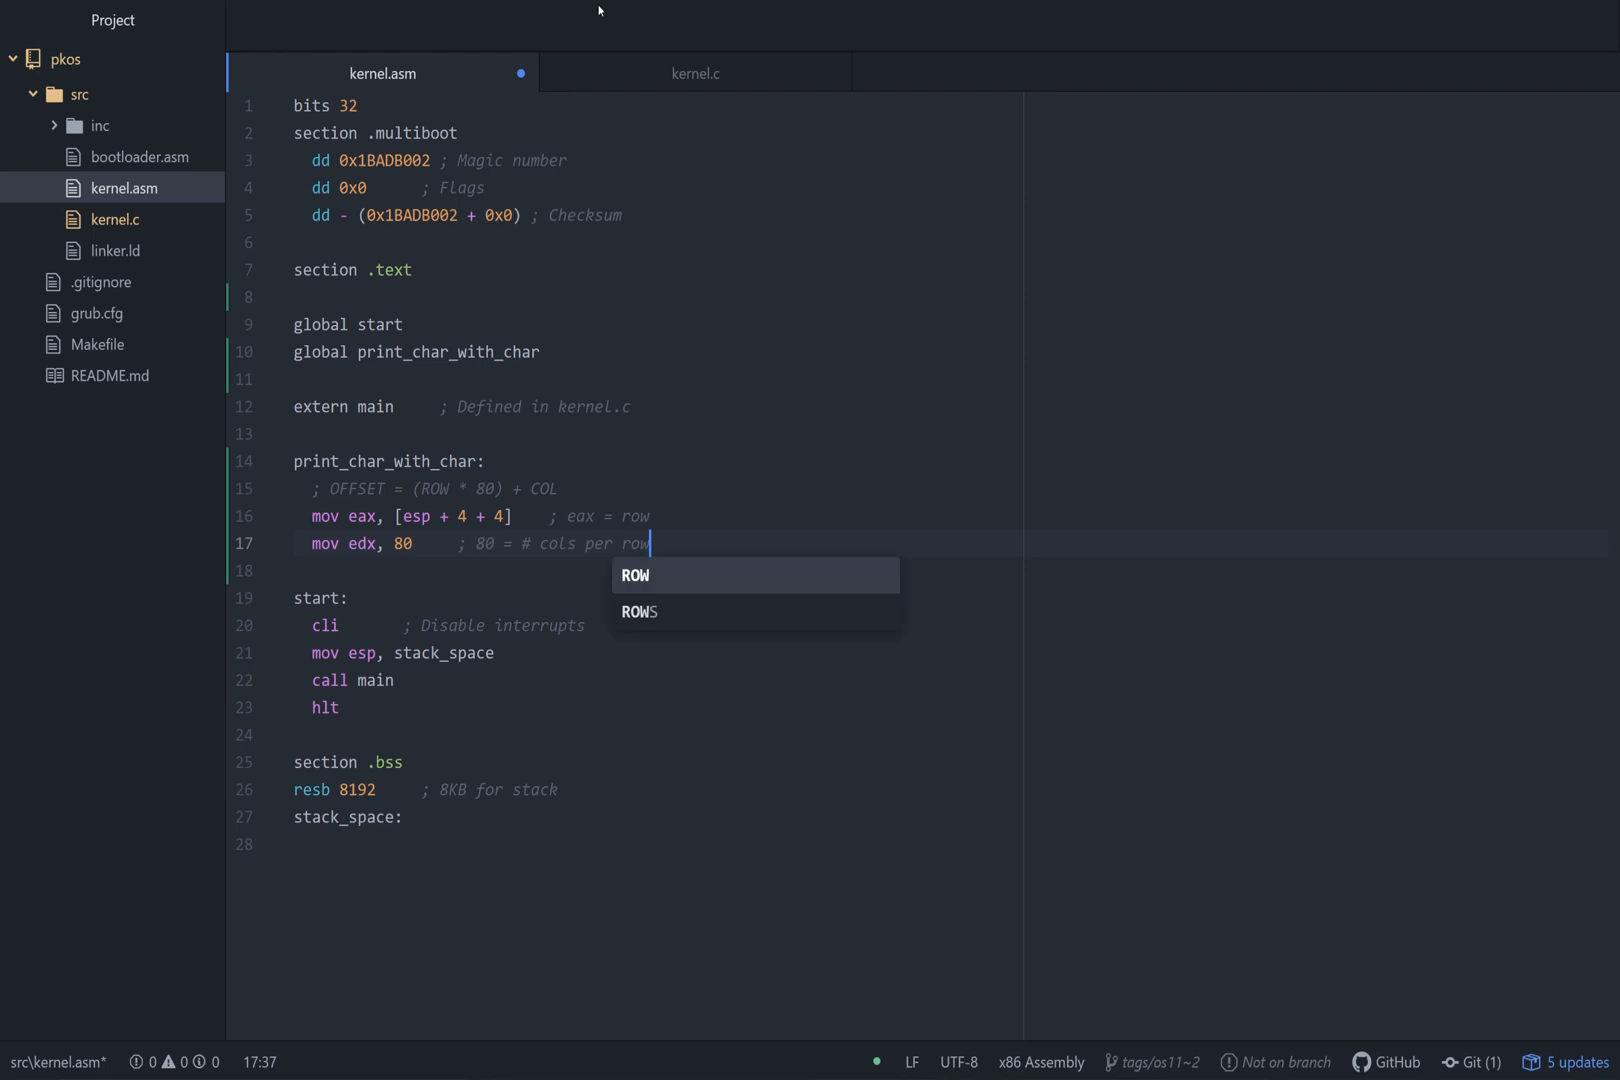
left_click(694, 73)
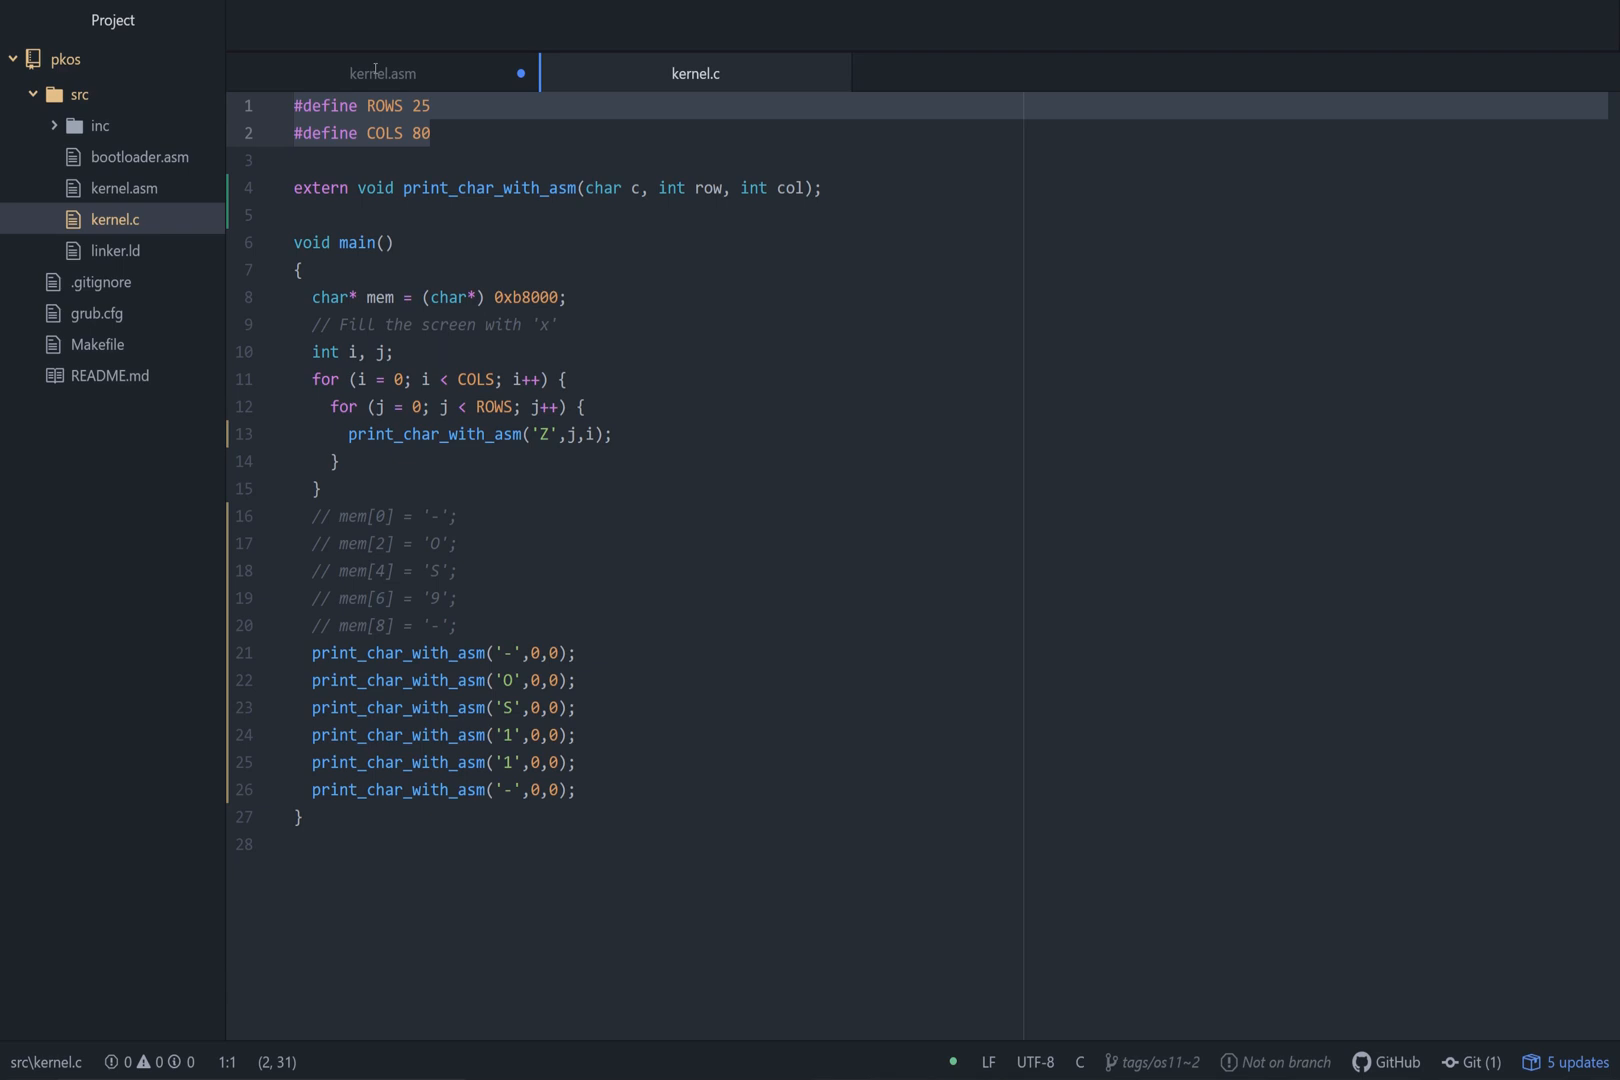
left_click(381, 73)
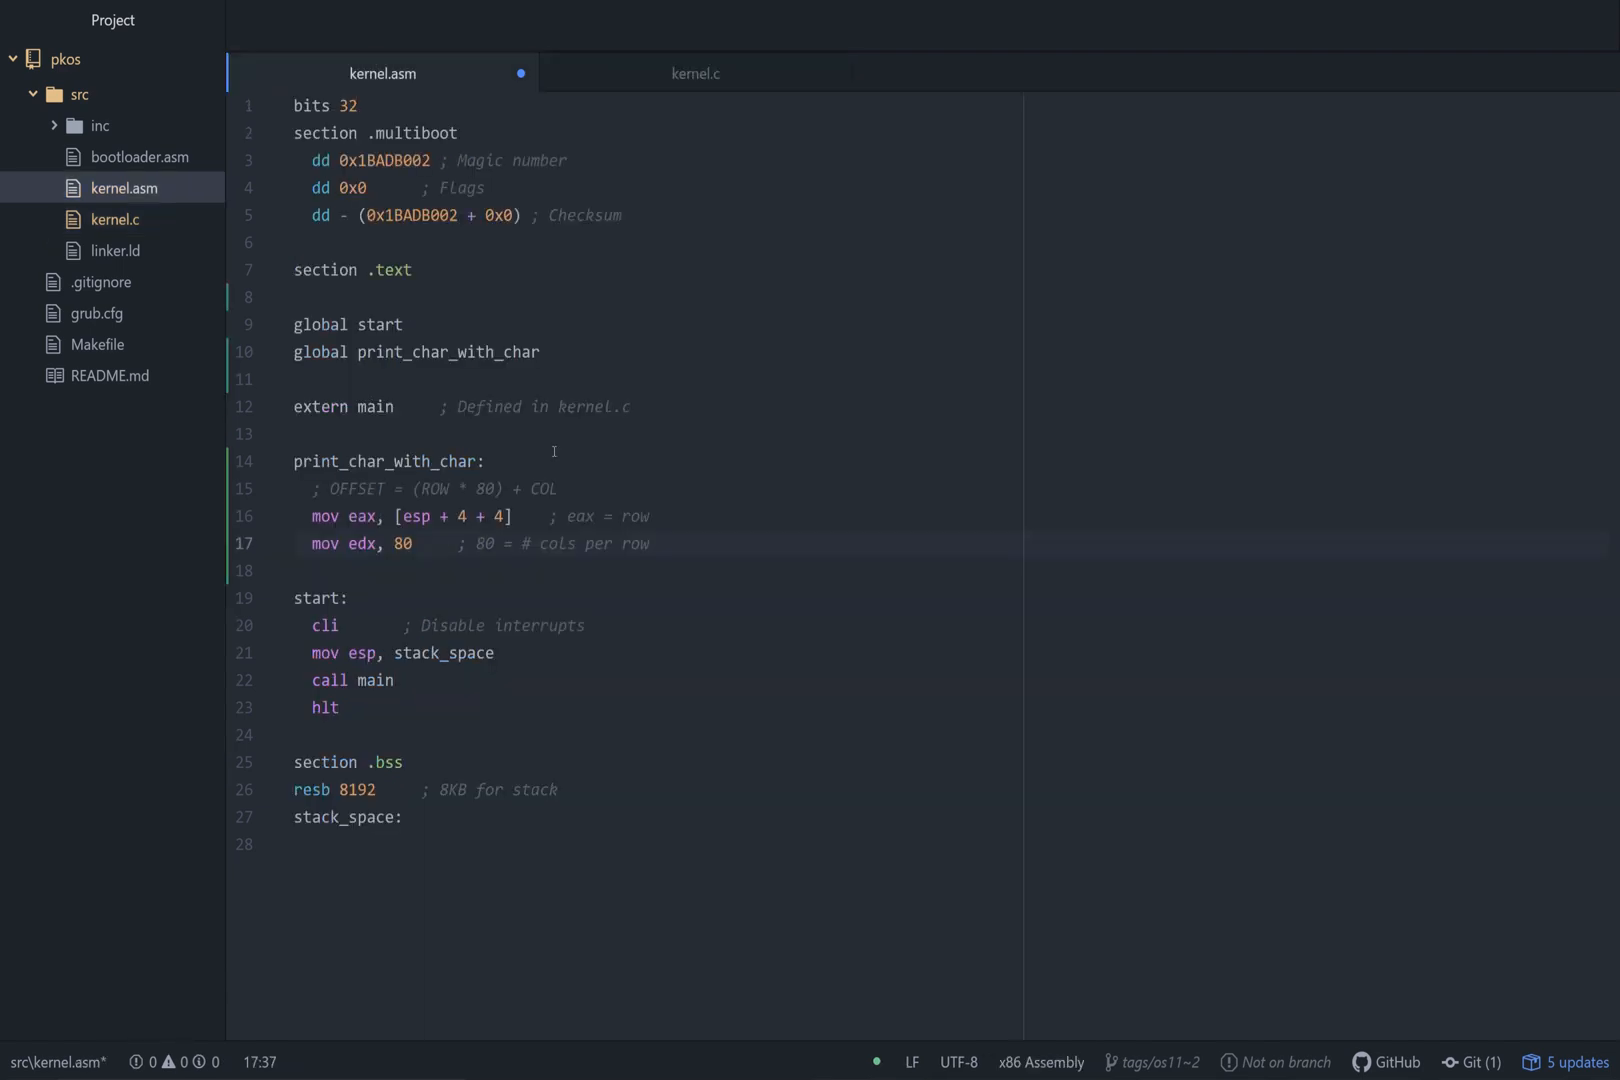
left_click(651, 544)
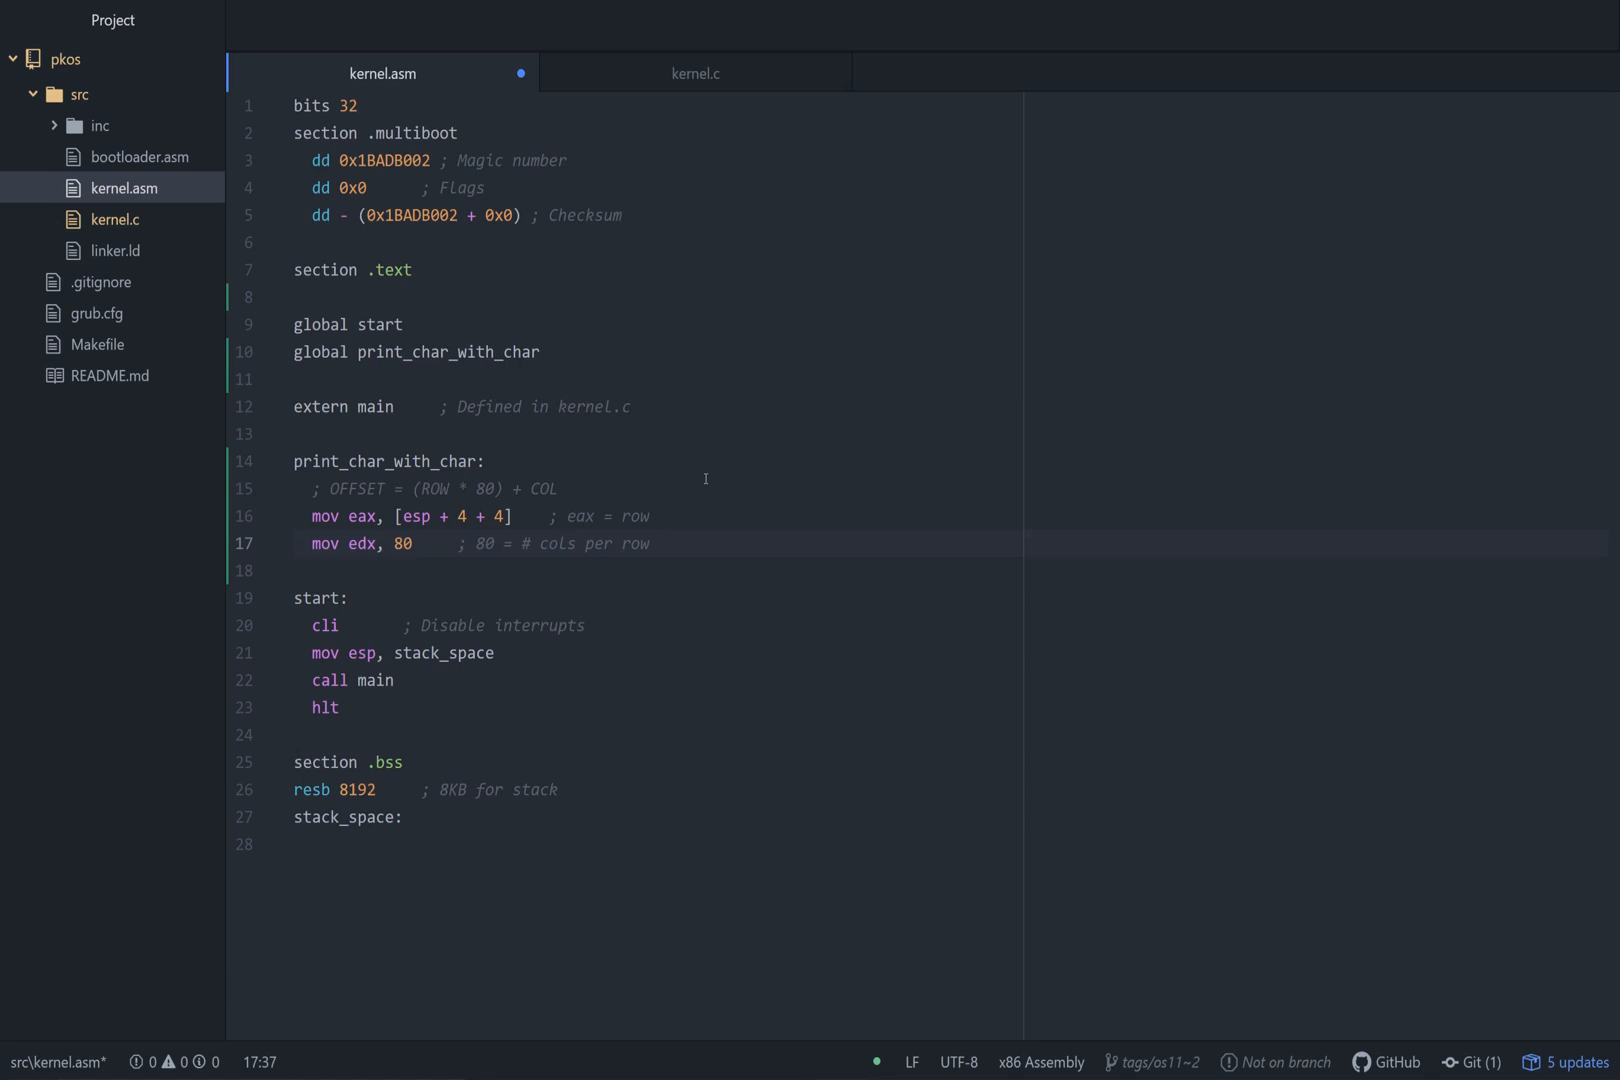
type("mul e")
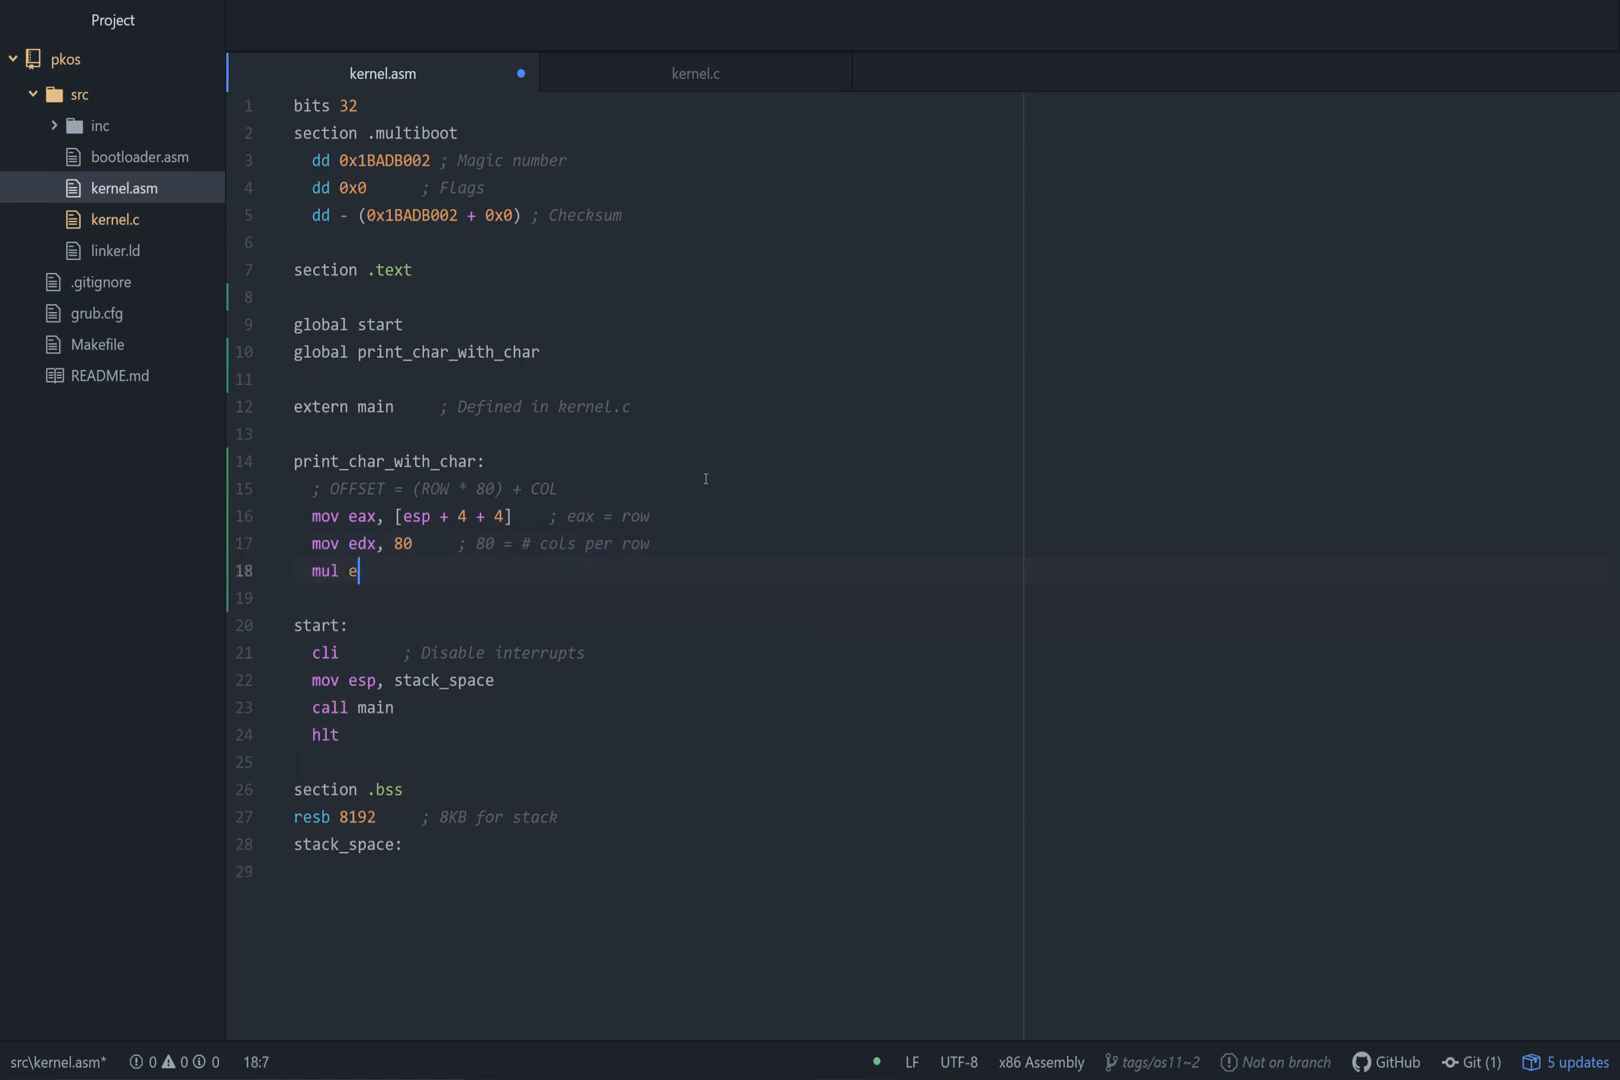
type("dx         ; now eax =")
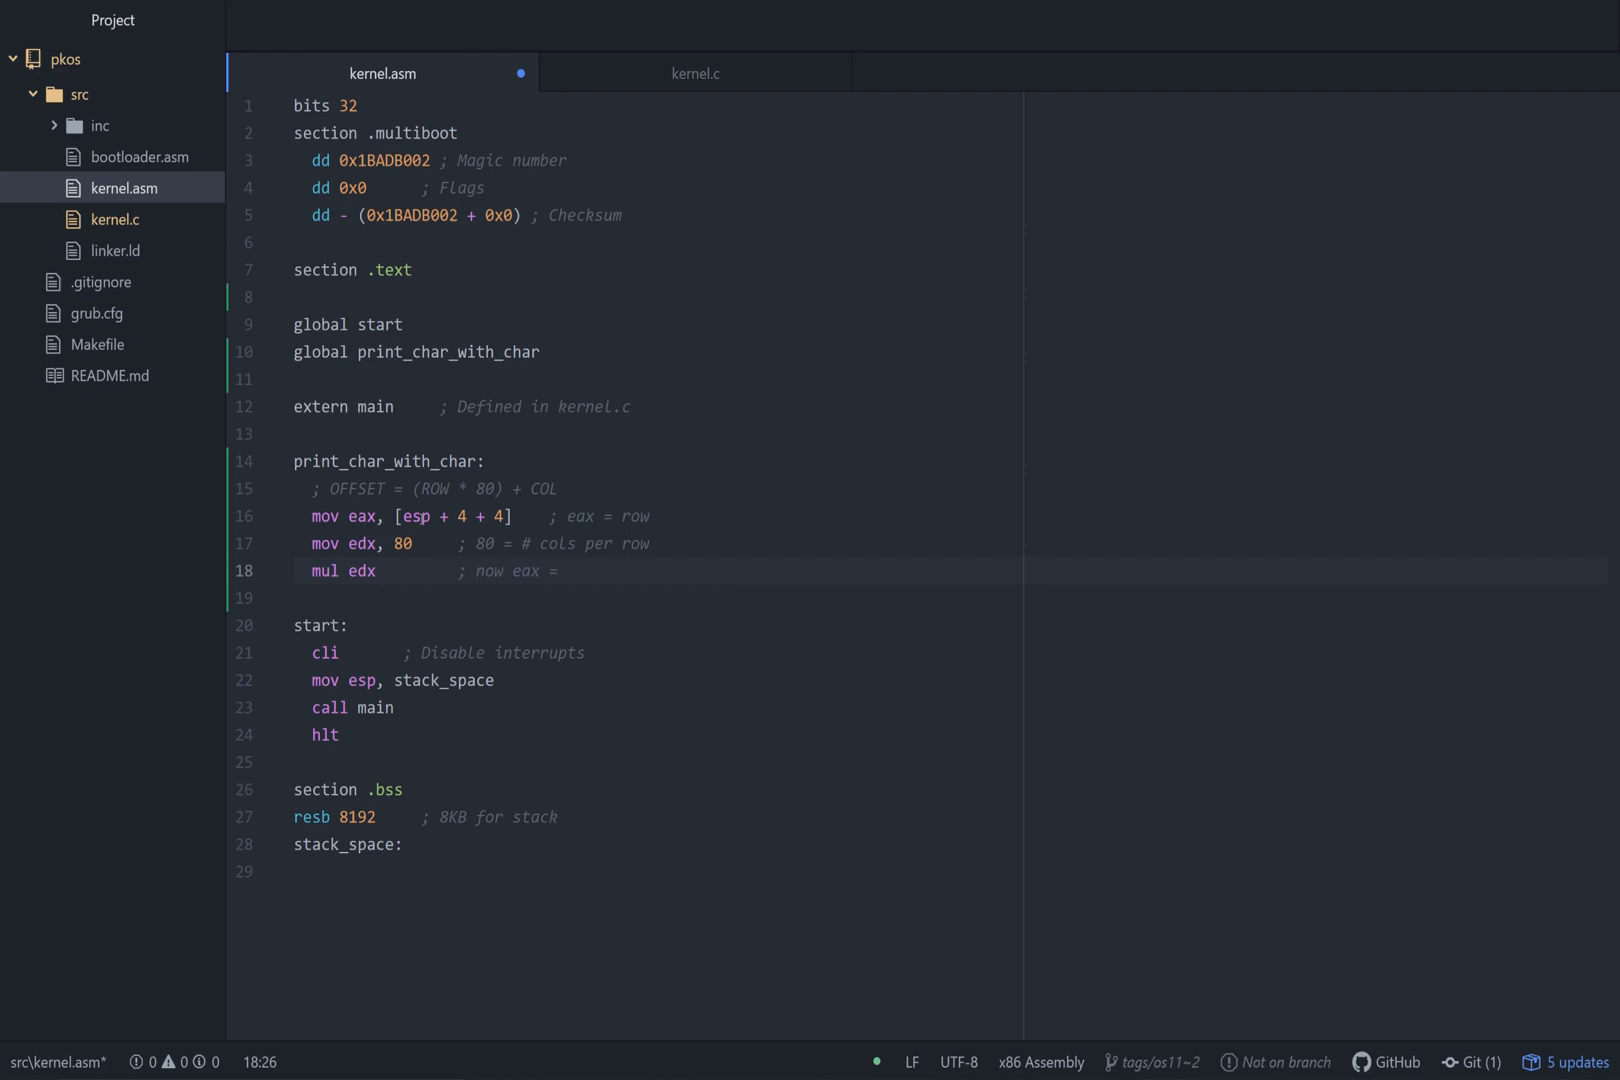
Add the col argument [esp + 4 + 4 + 4] to eax, commented 'eax = row * 80 + col'.
type("row * 80")
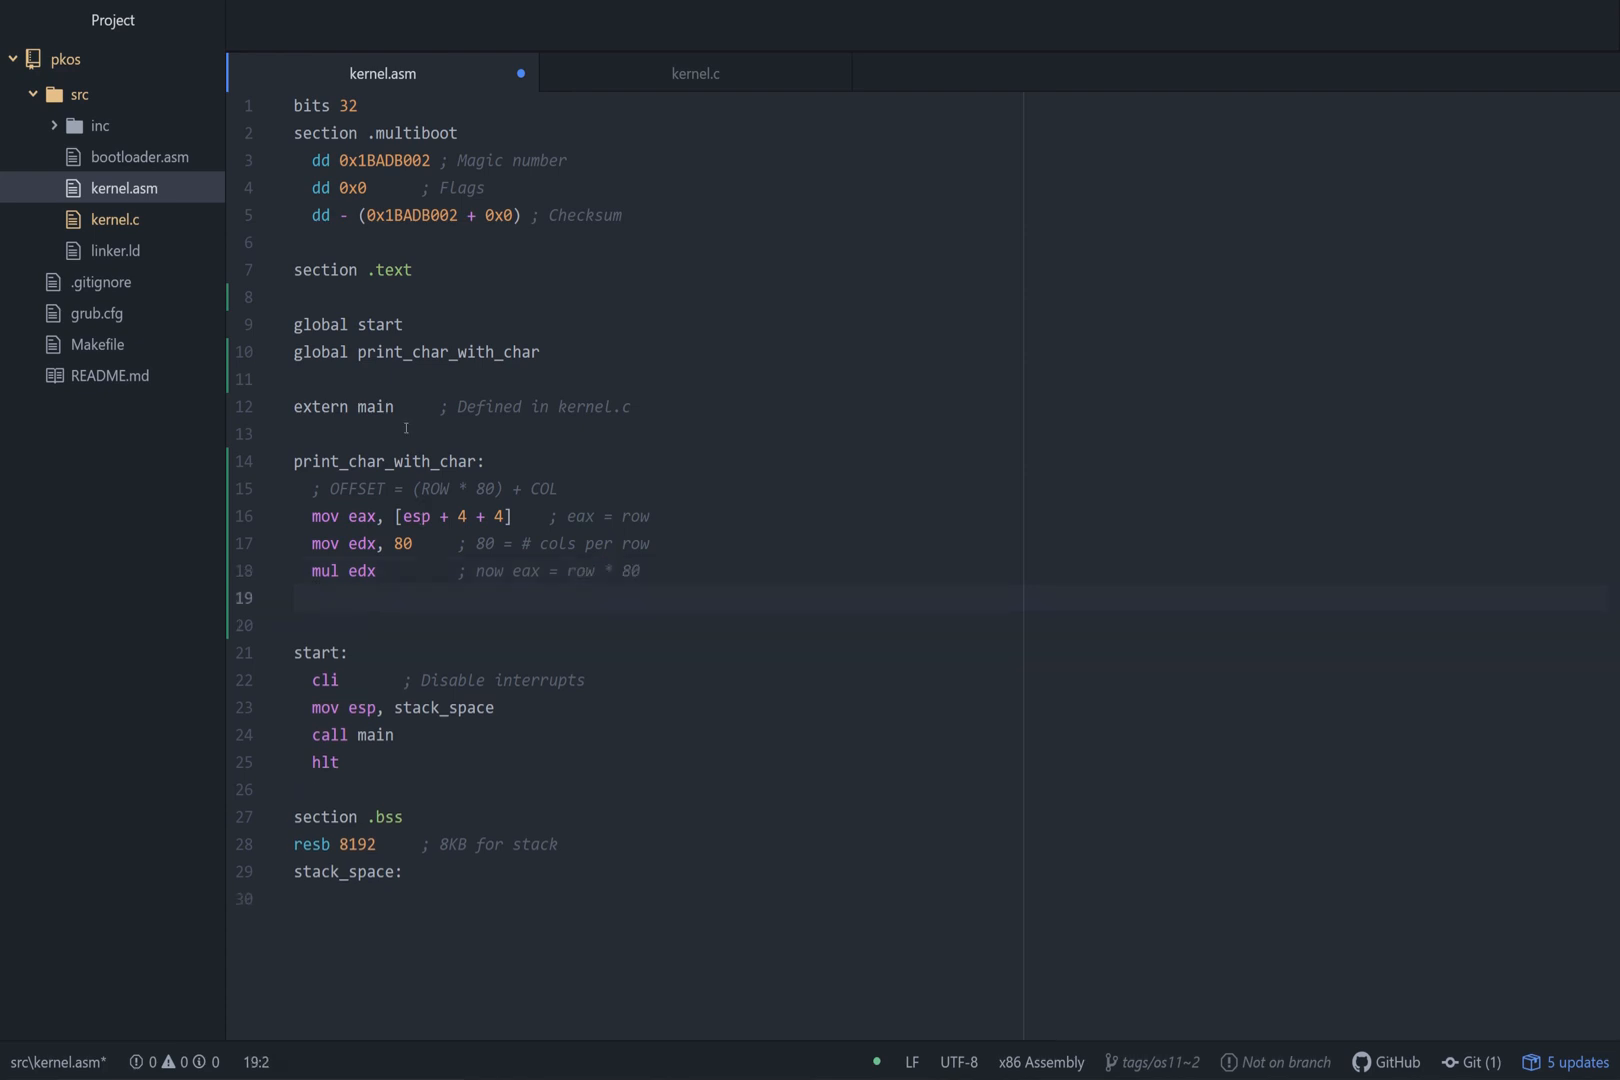
double_click(458, 488)
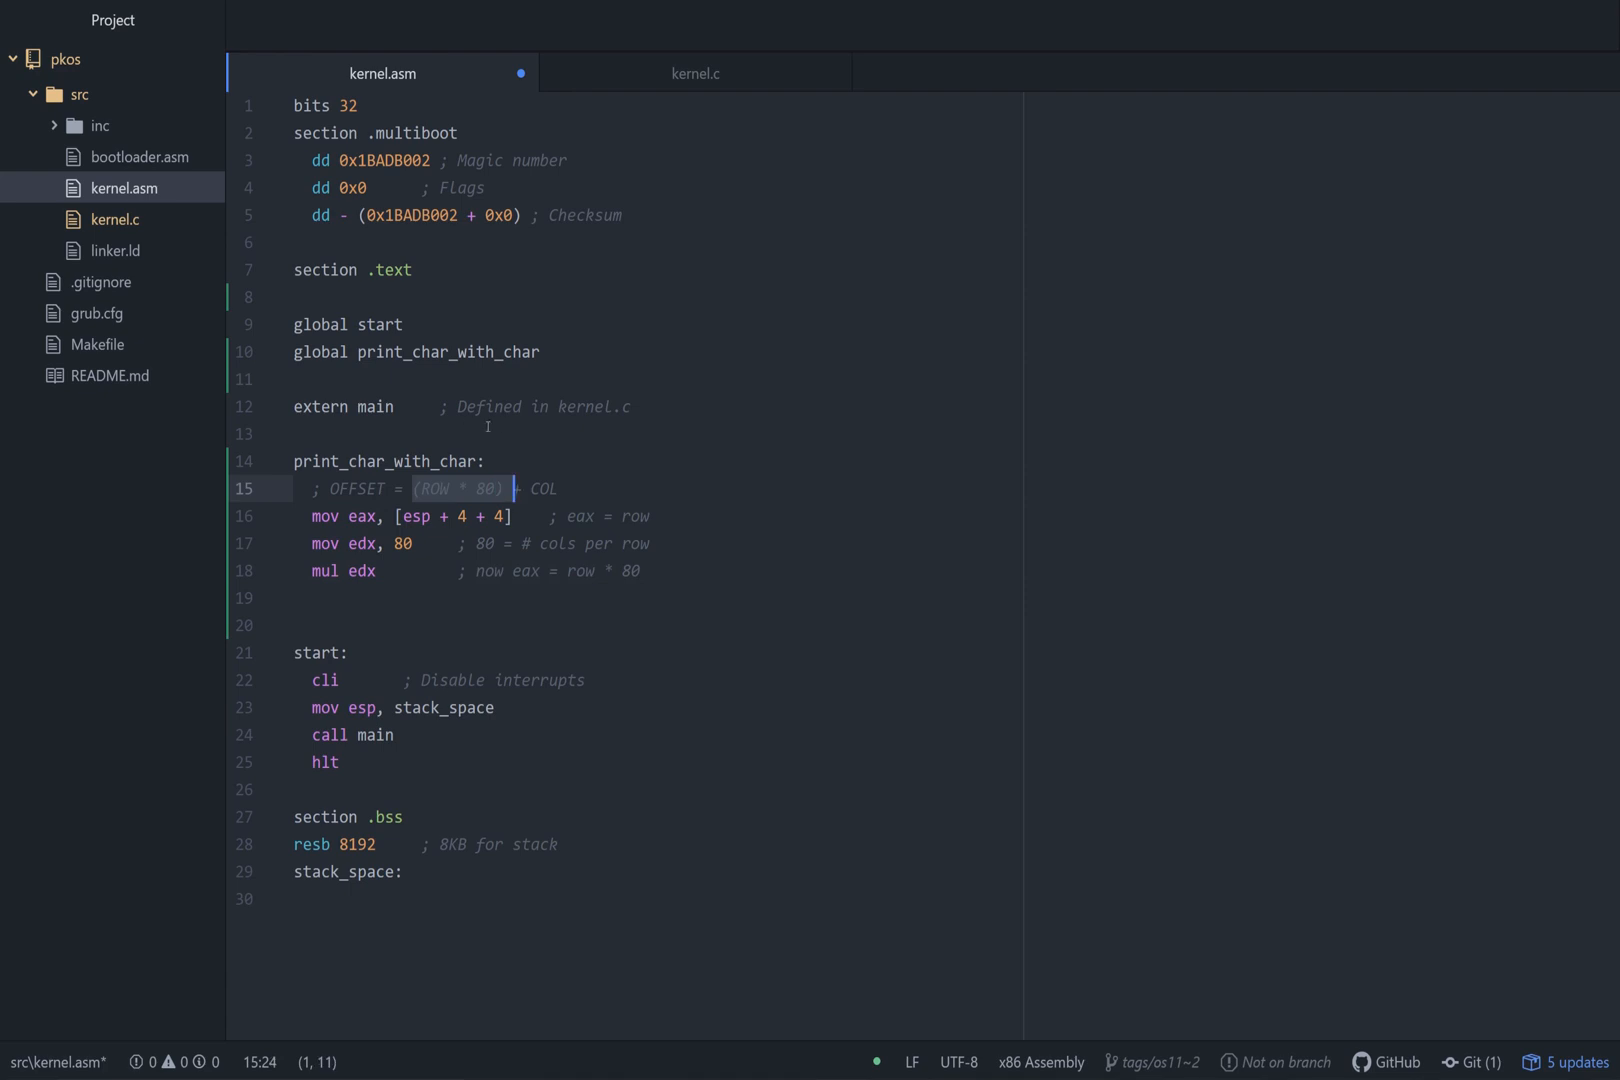
type("add eax, [")
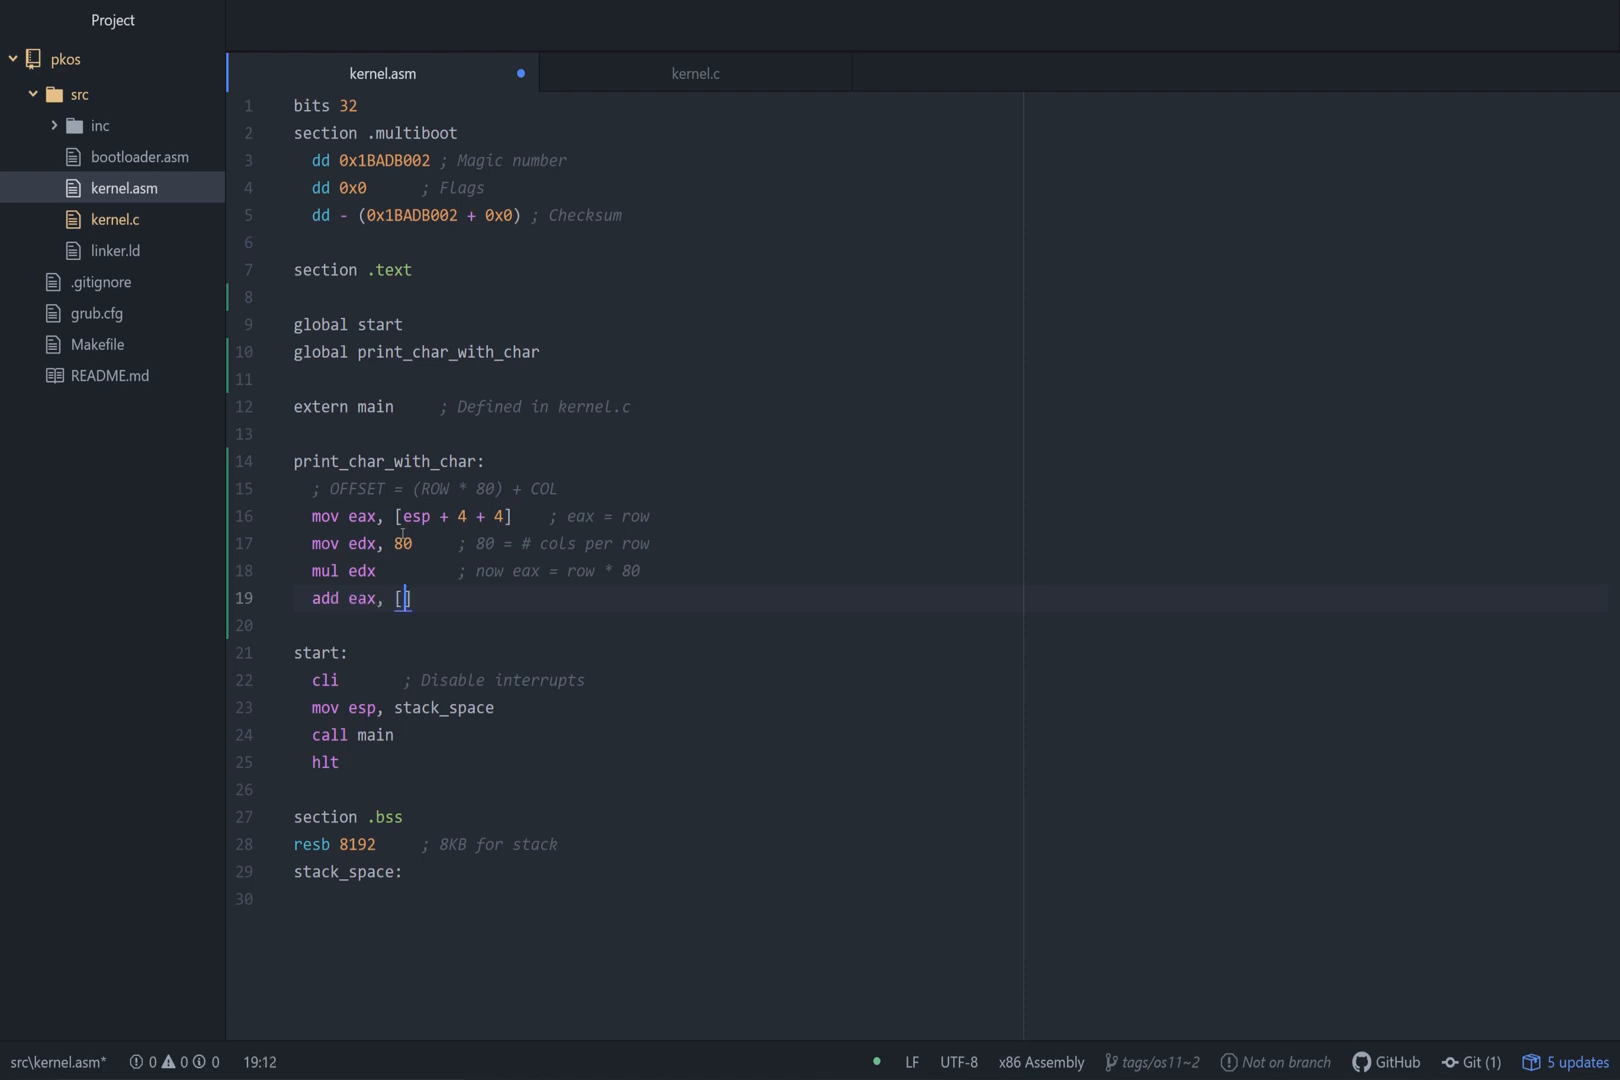
type("esp + 4")
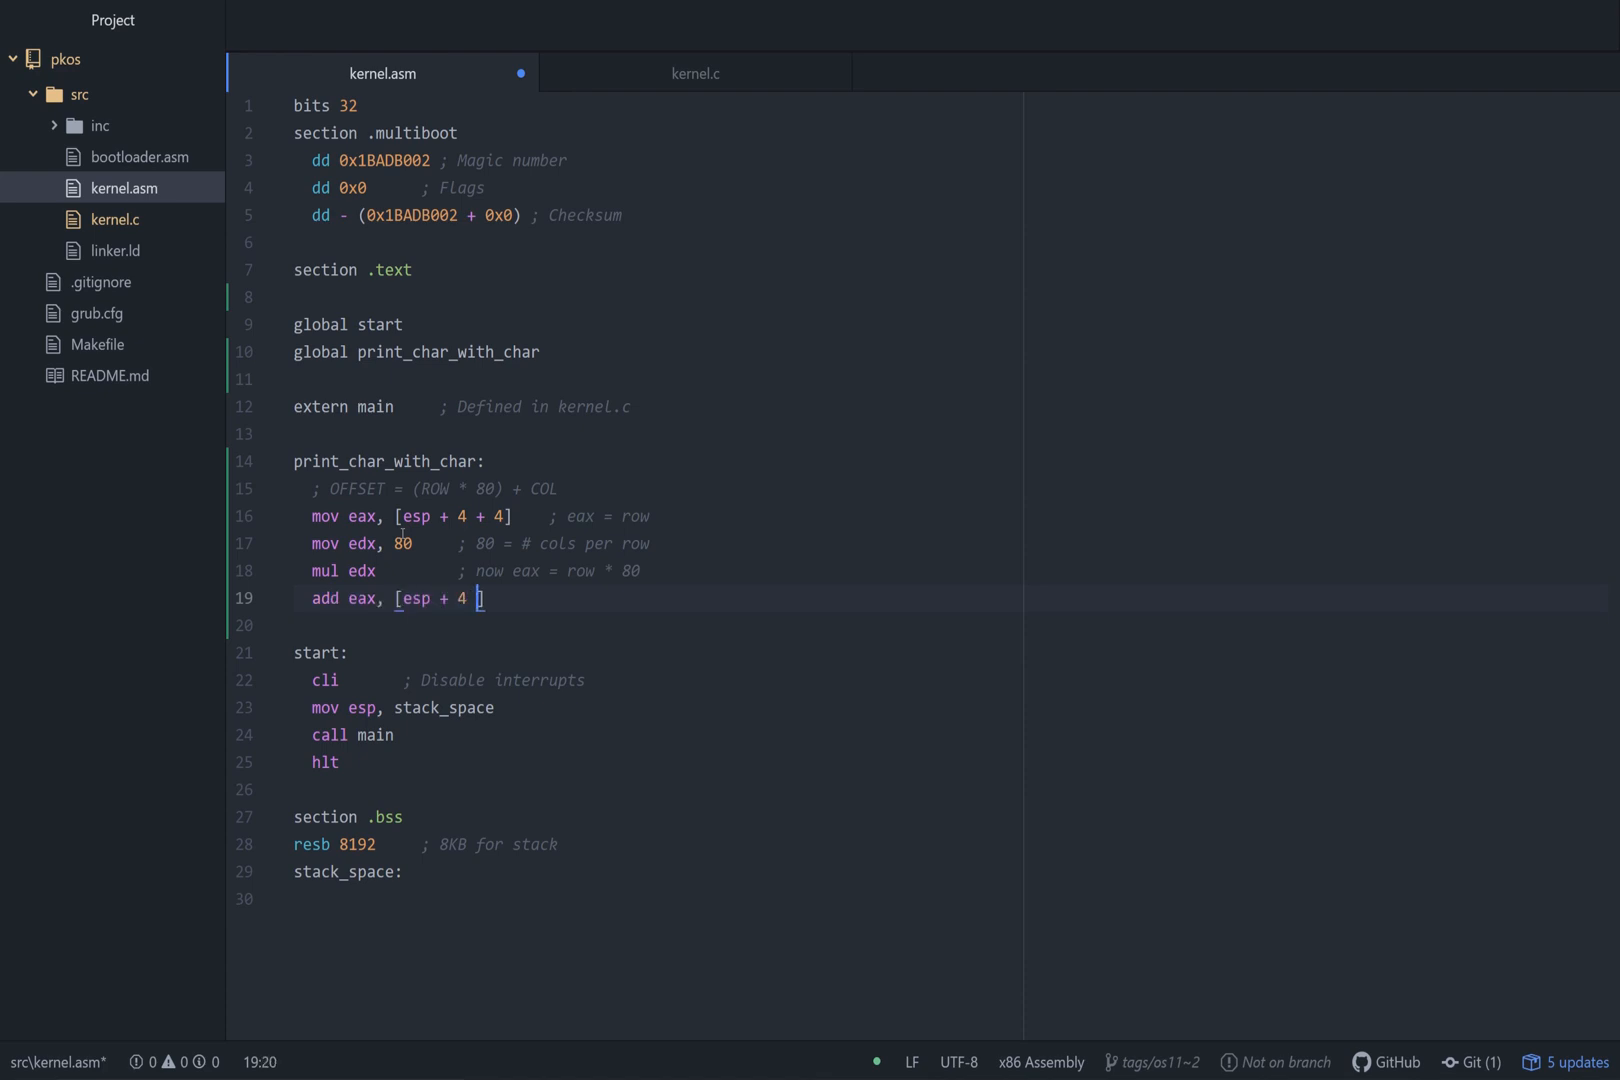
type("+ 4 + 4")
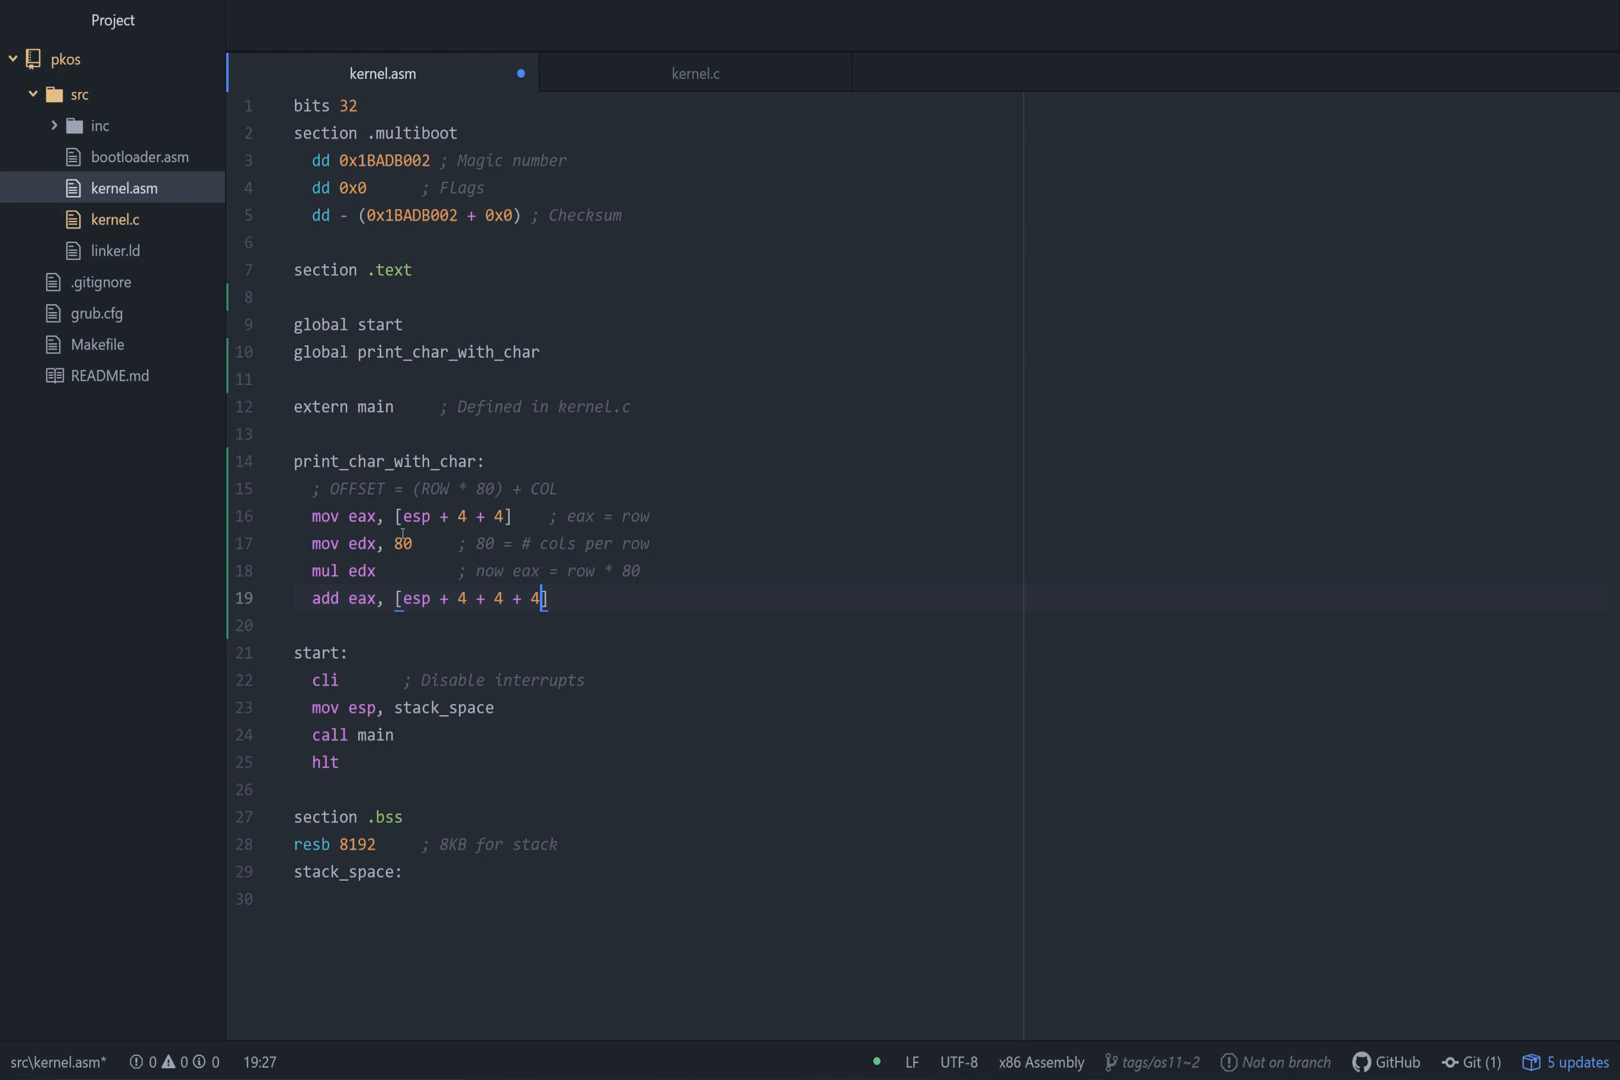
left_click(694, 73)
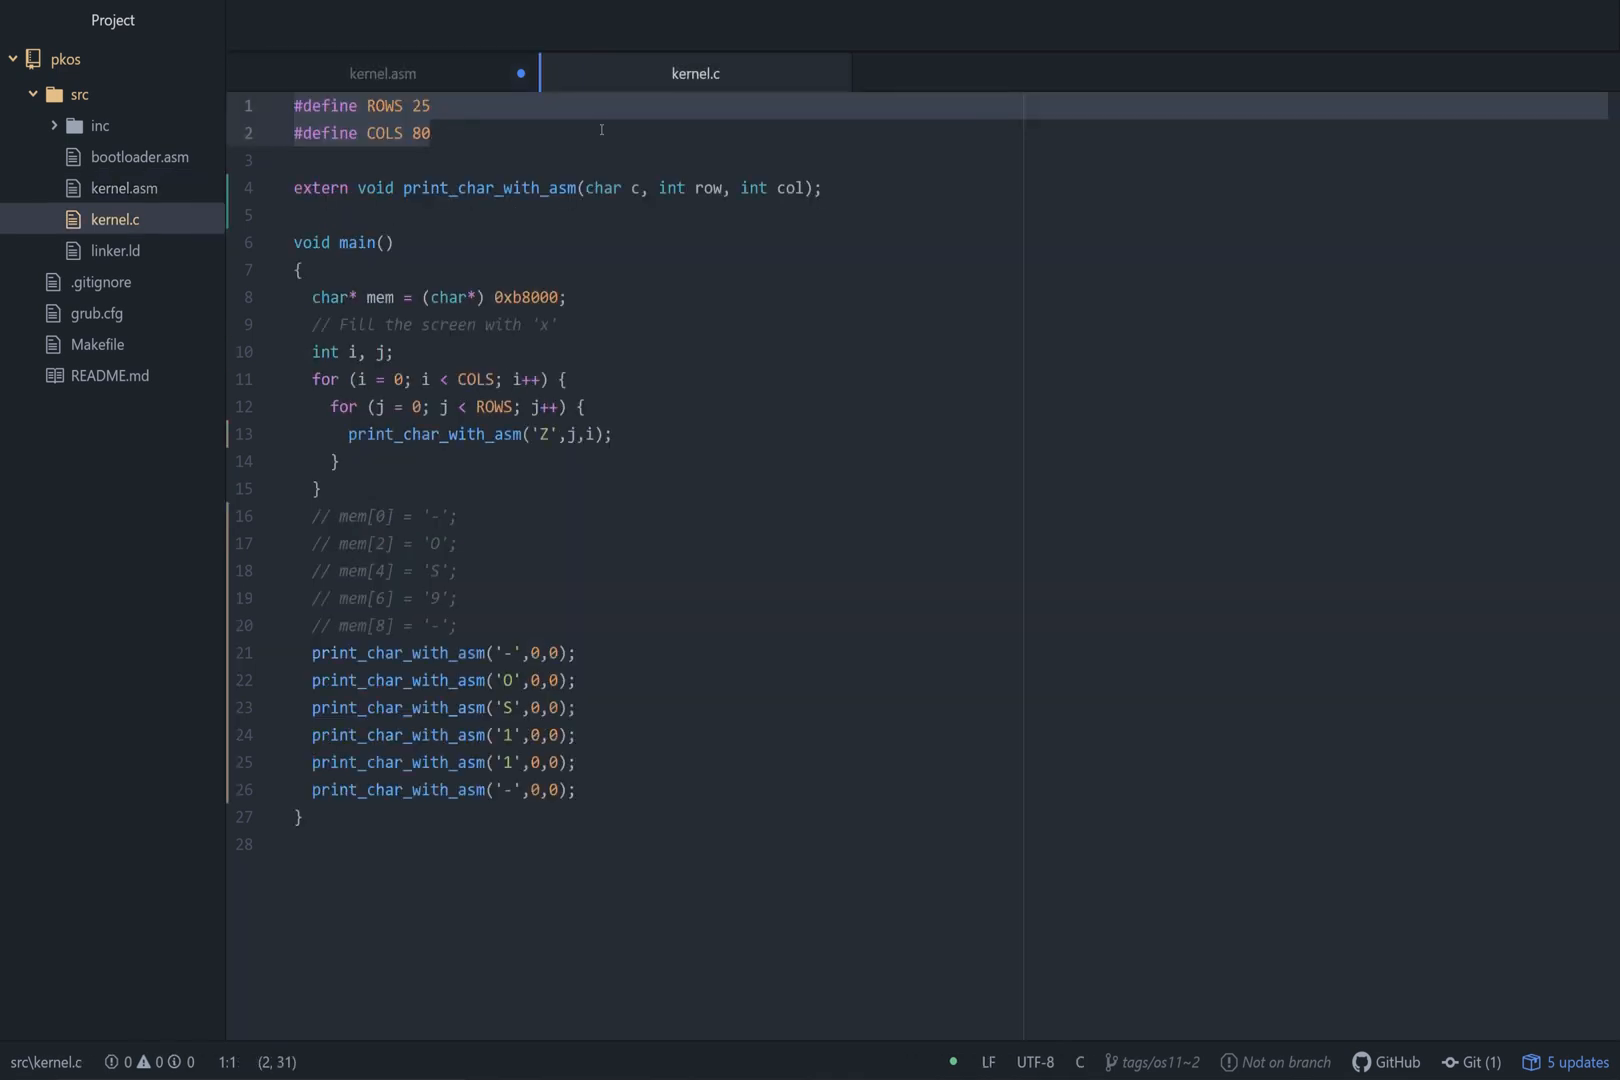
left_click(382, 73)
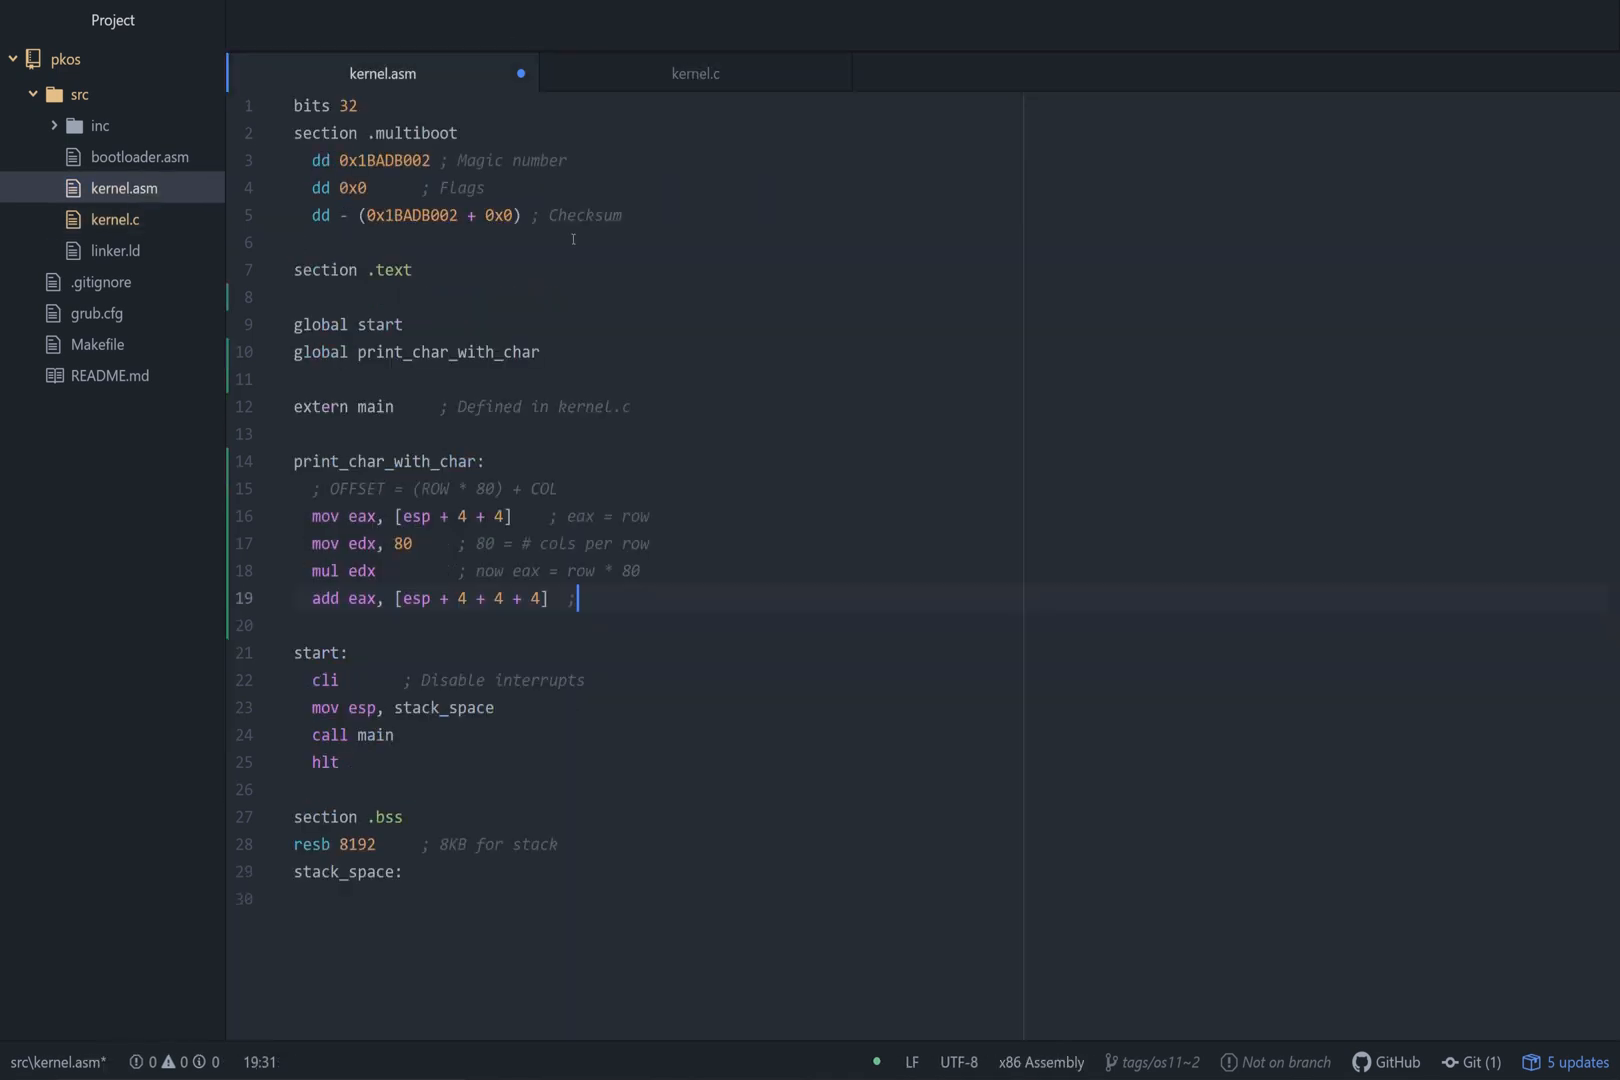
type("eax =")
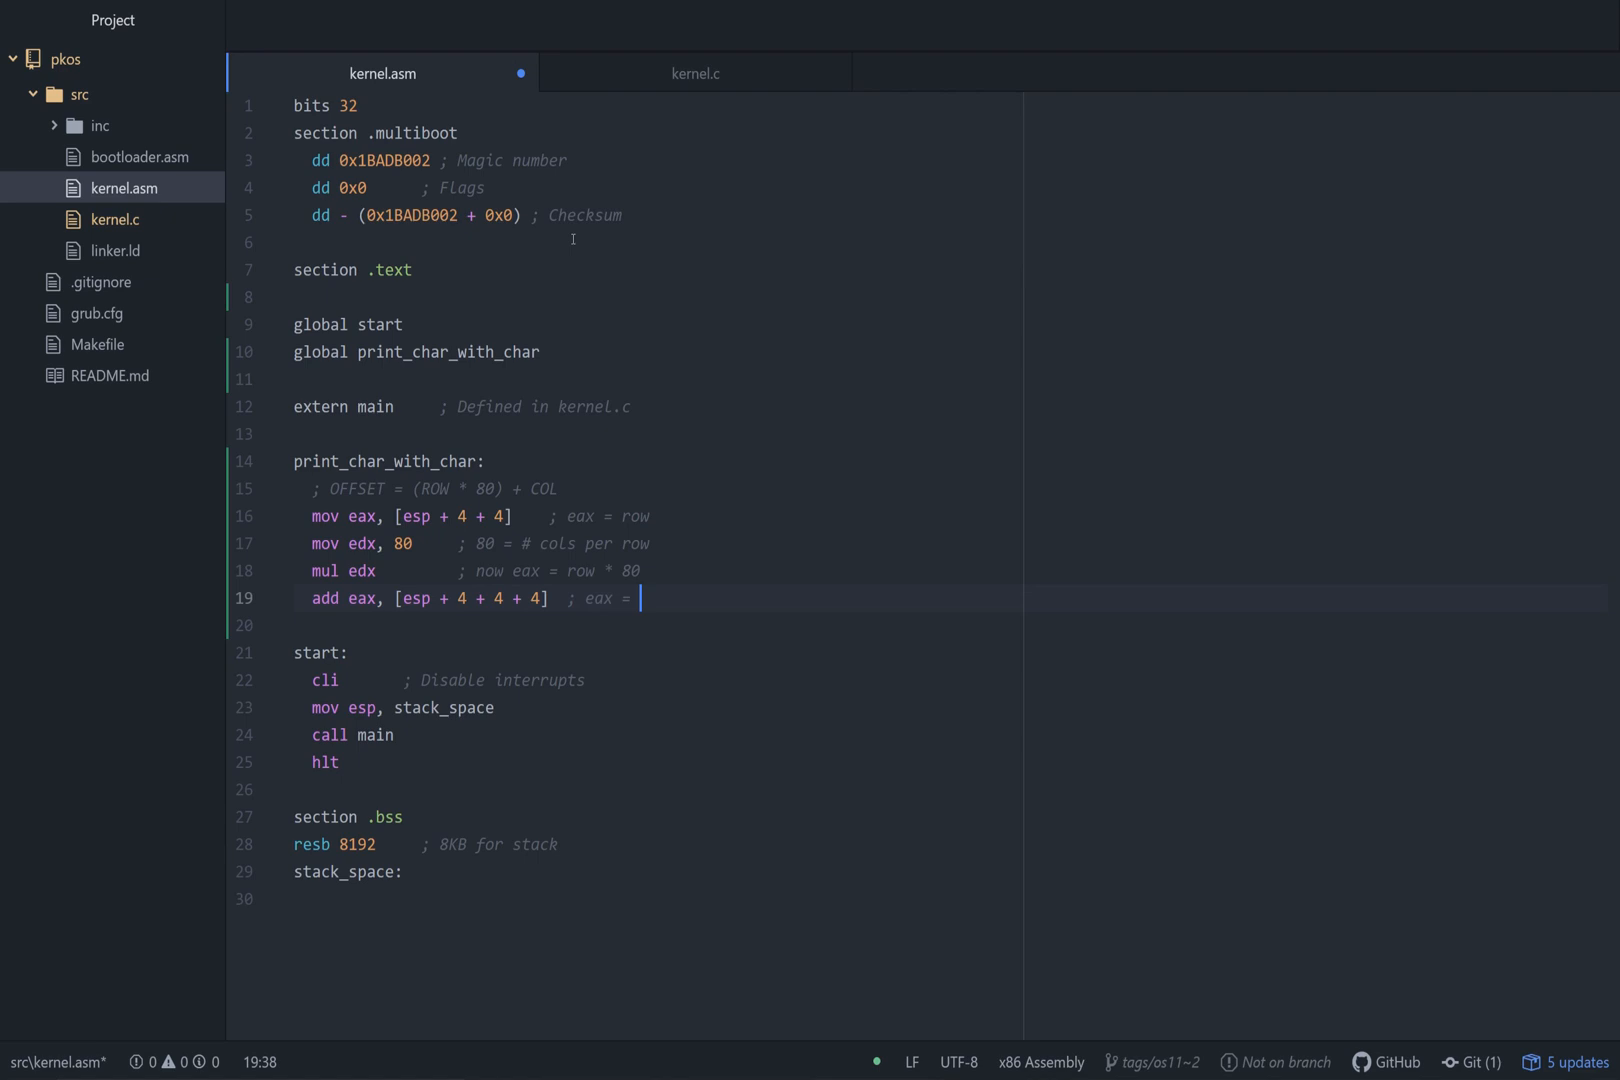
type("row * 80 + col")
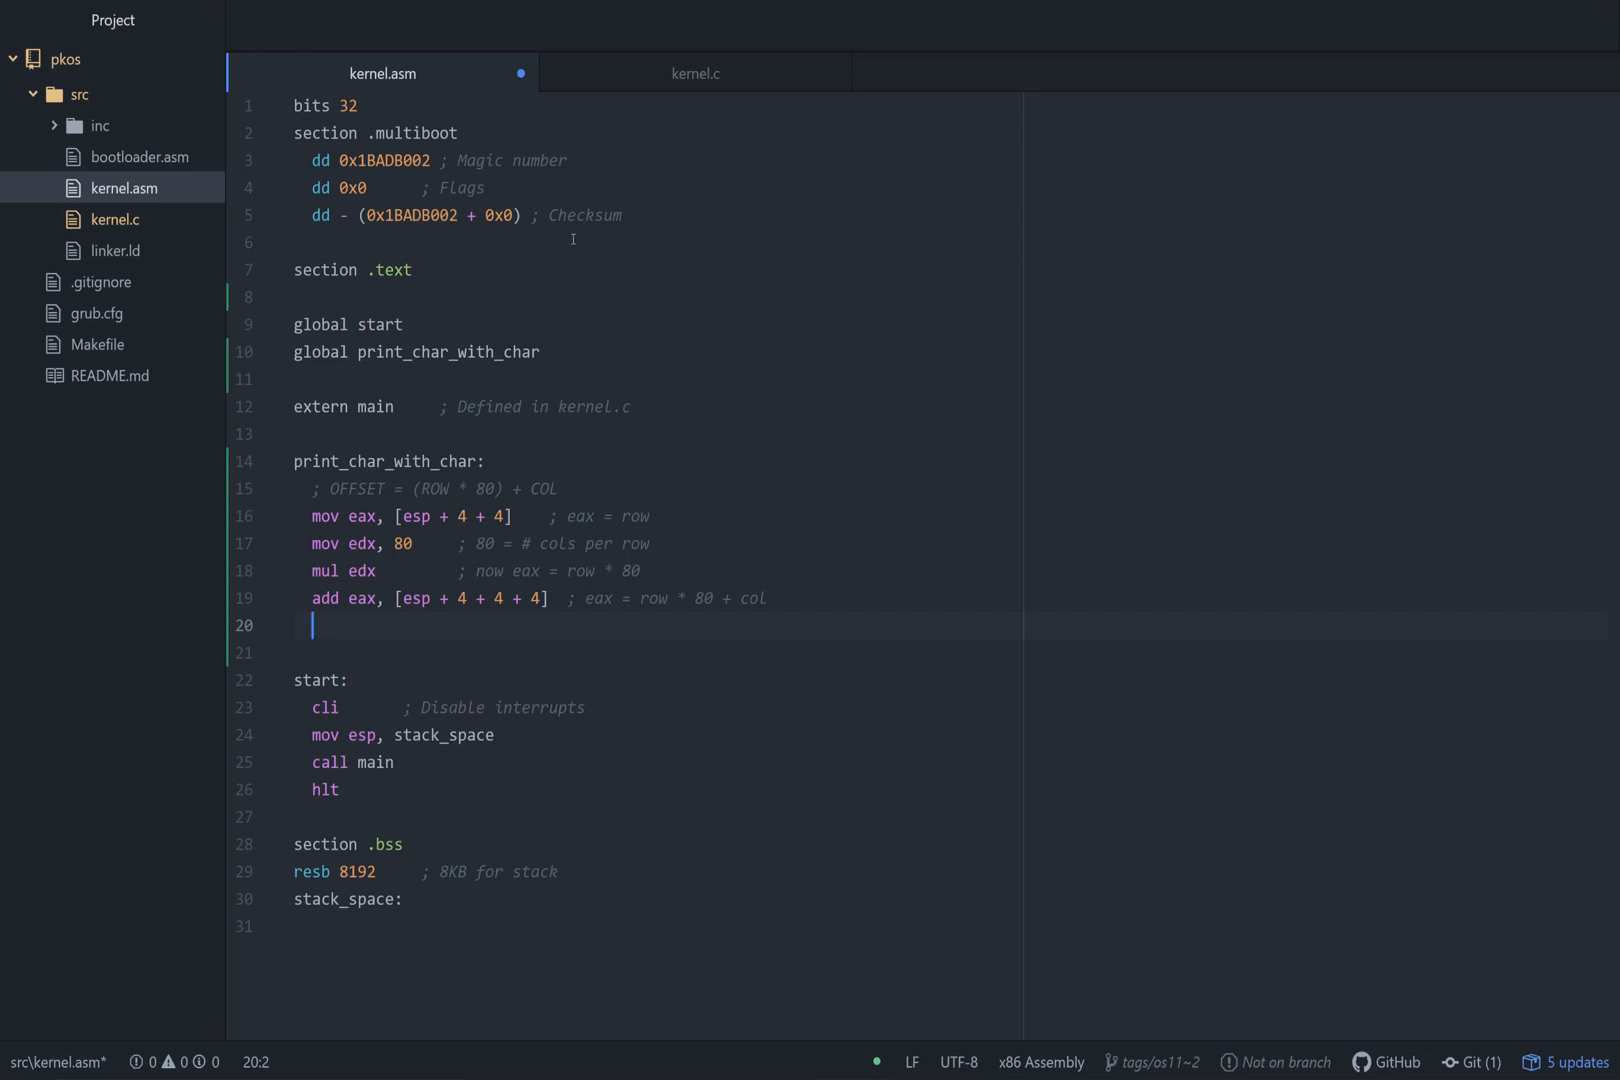
Double the offset with 'mov edx, 2', commented '; * 2 because 2 bytes per char'.
type("m")
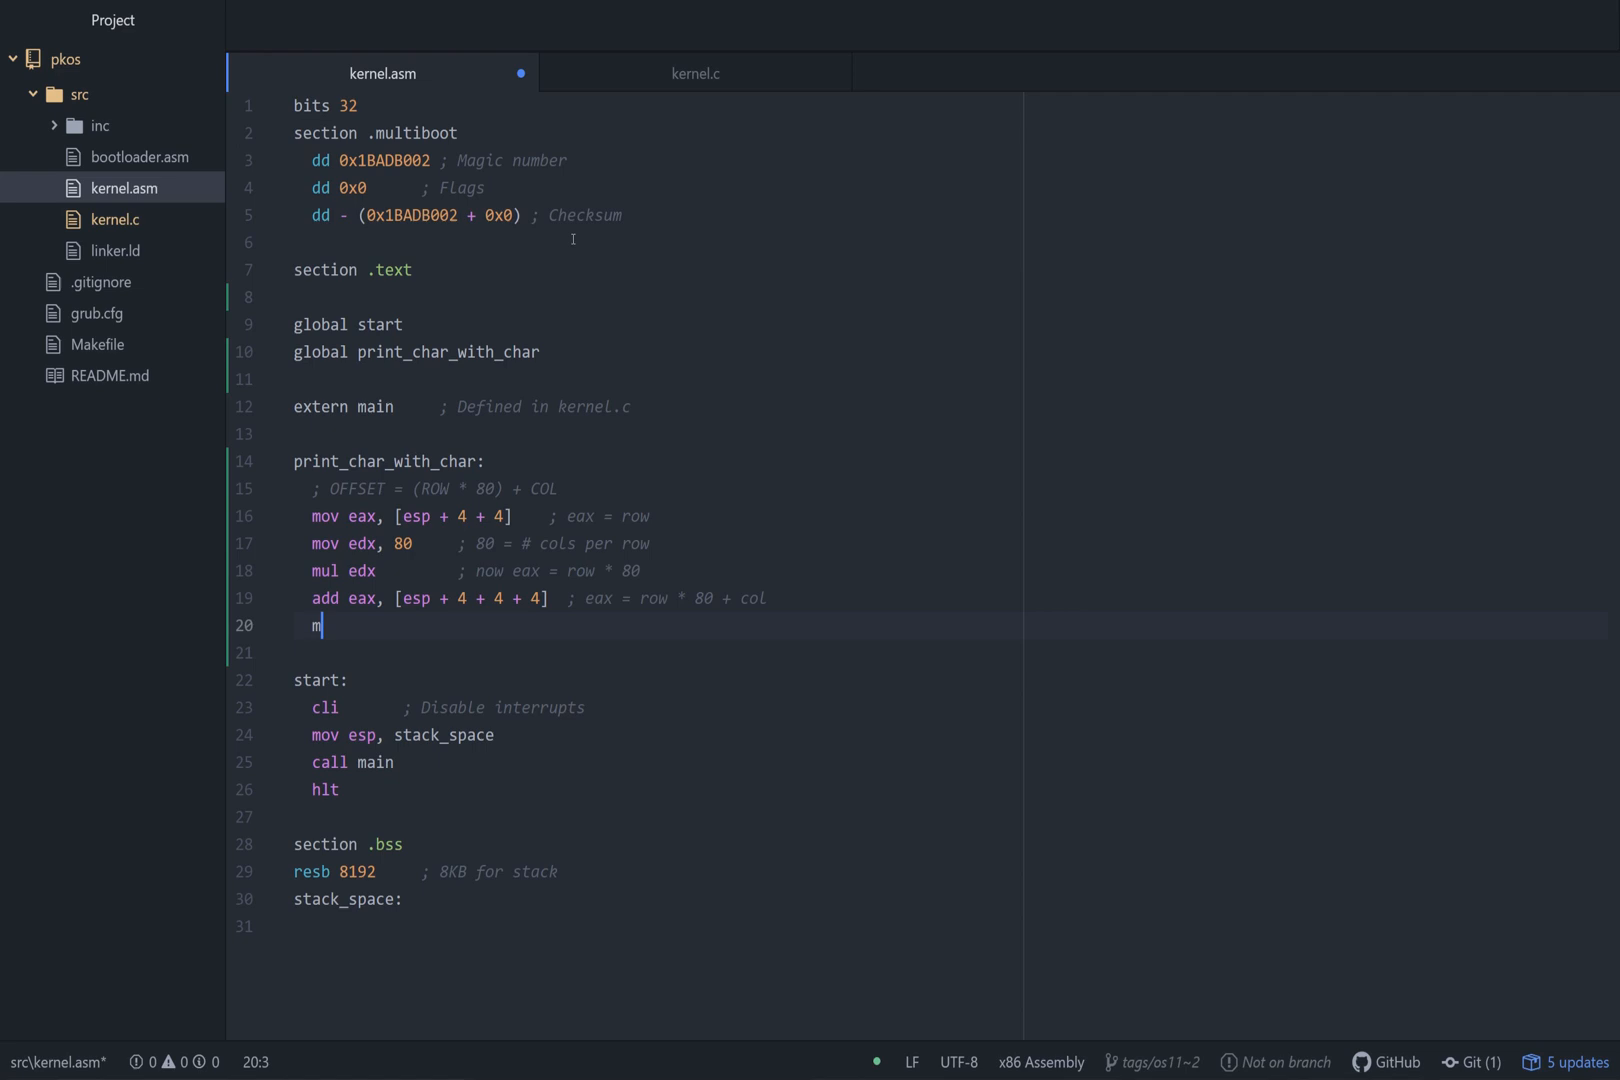
type("ov edx, 2")
type("mul edx")
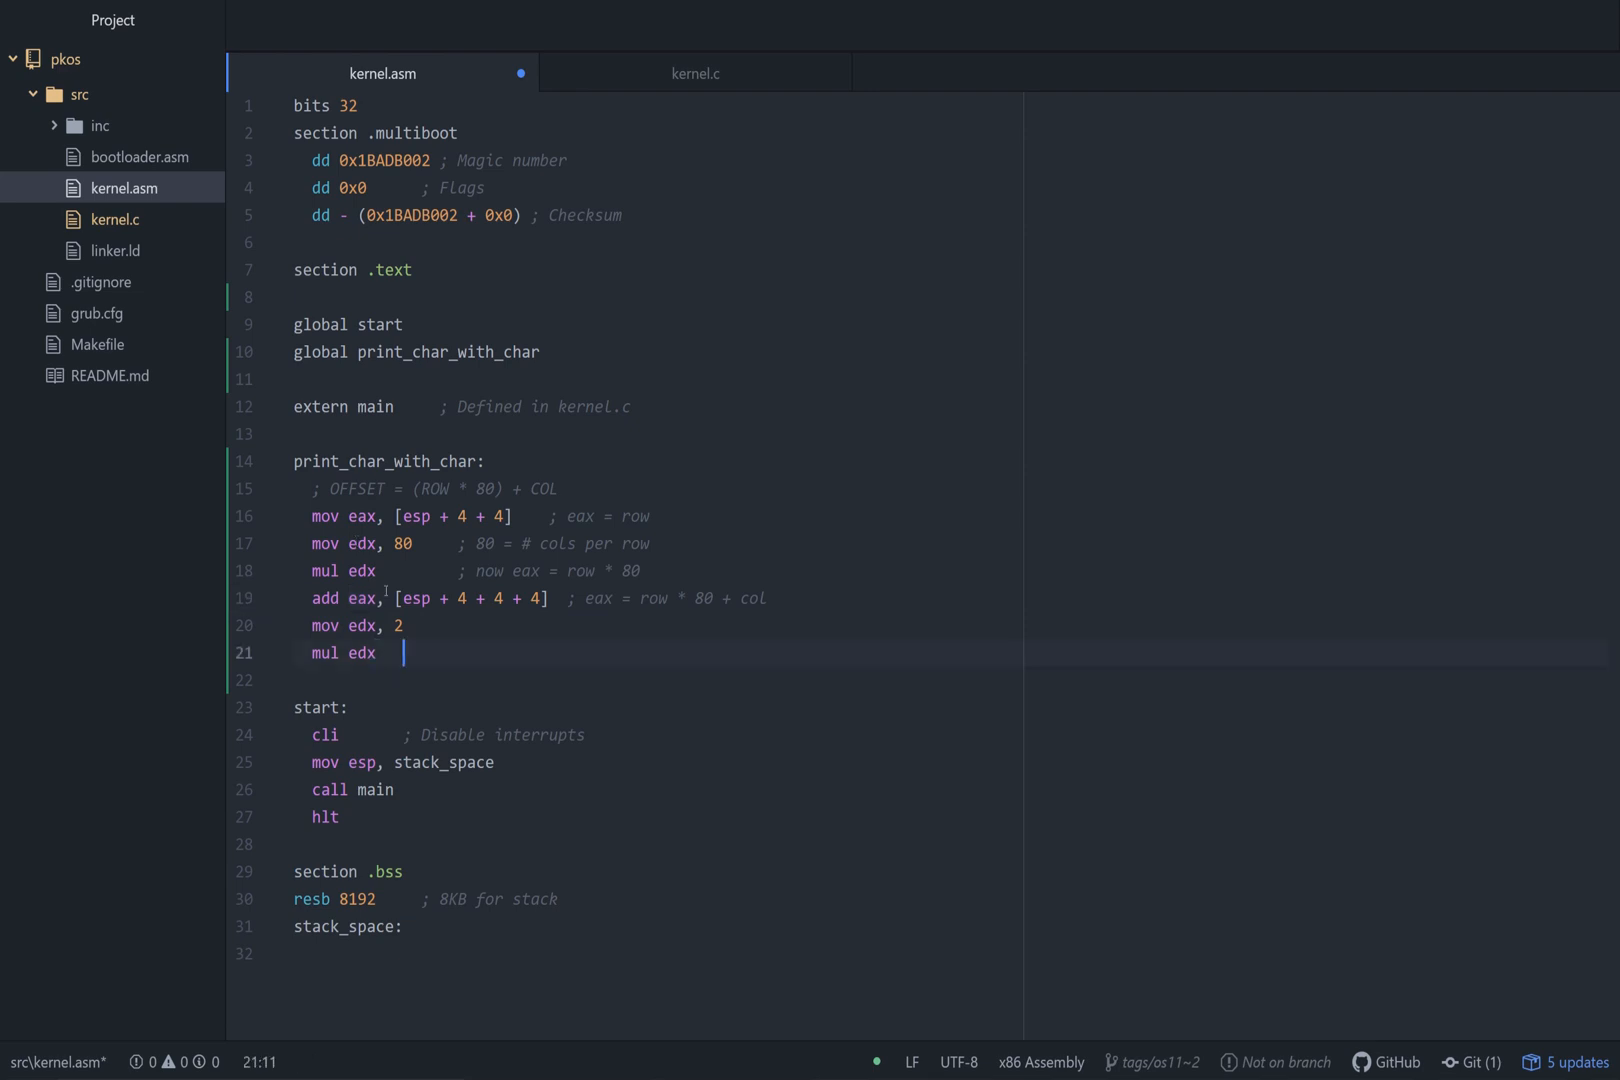
type("; * 2 becau")
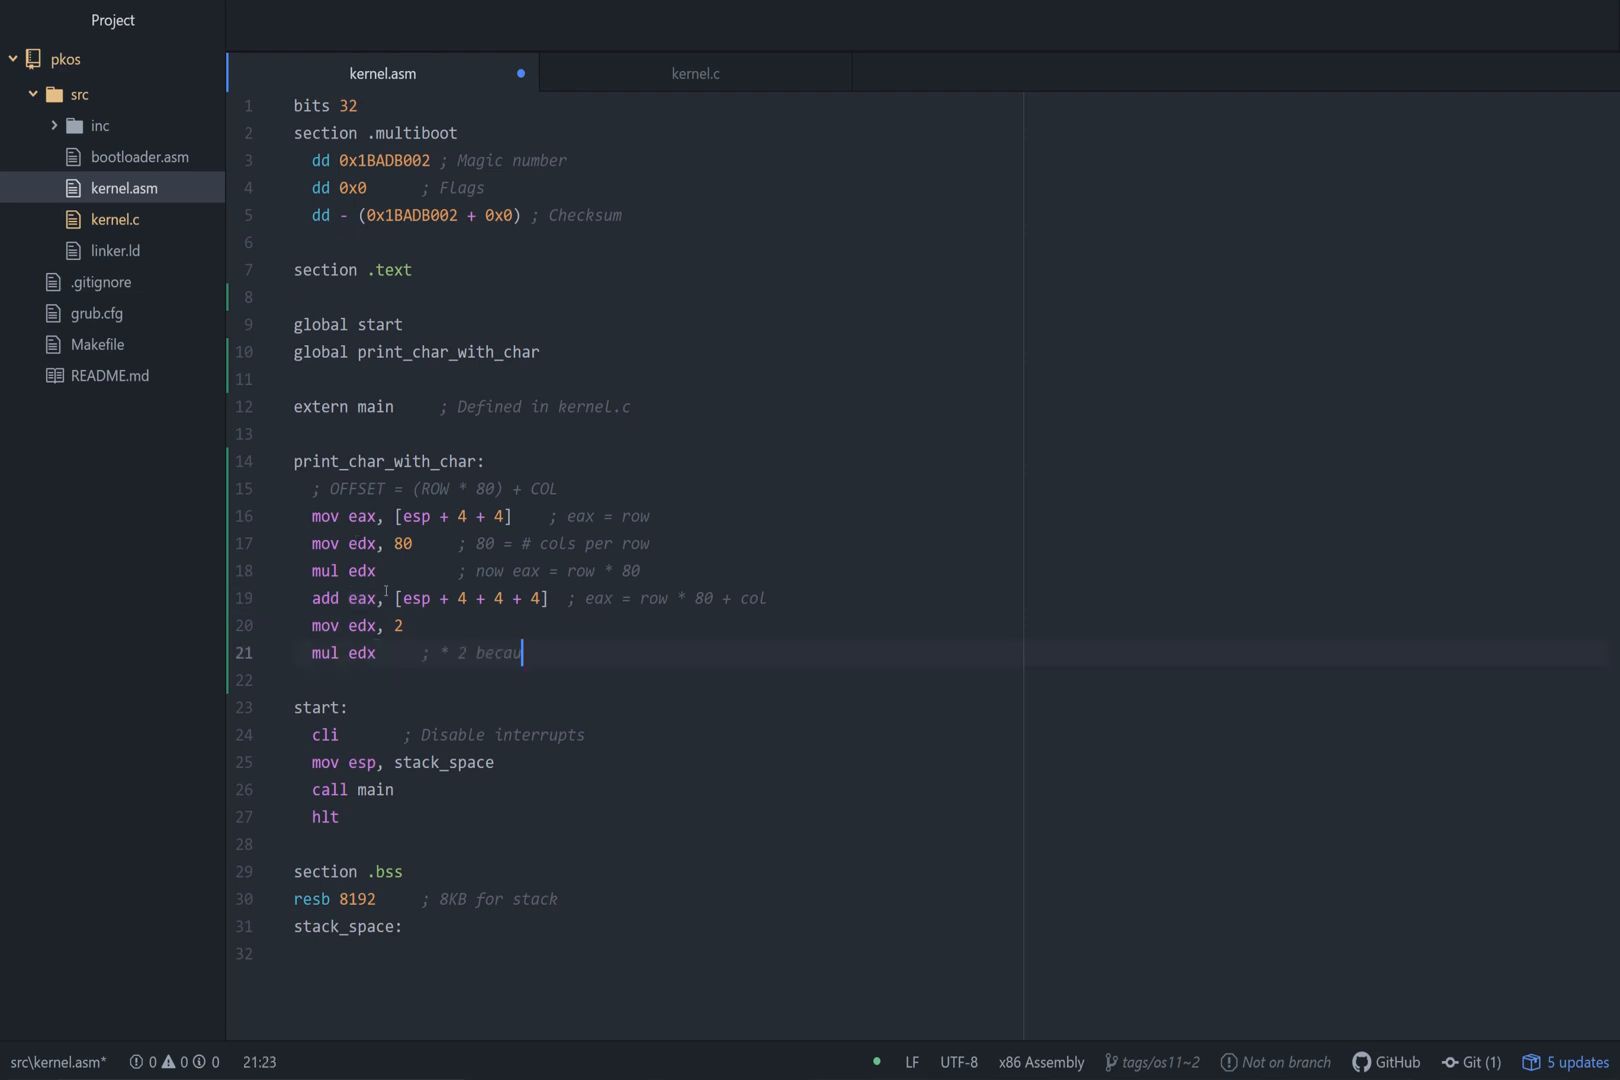
type("se 2 bytes per char on screen")
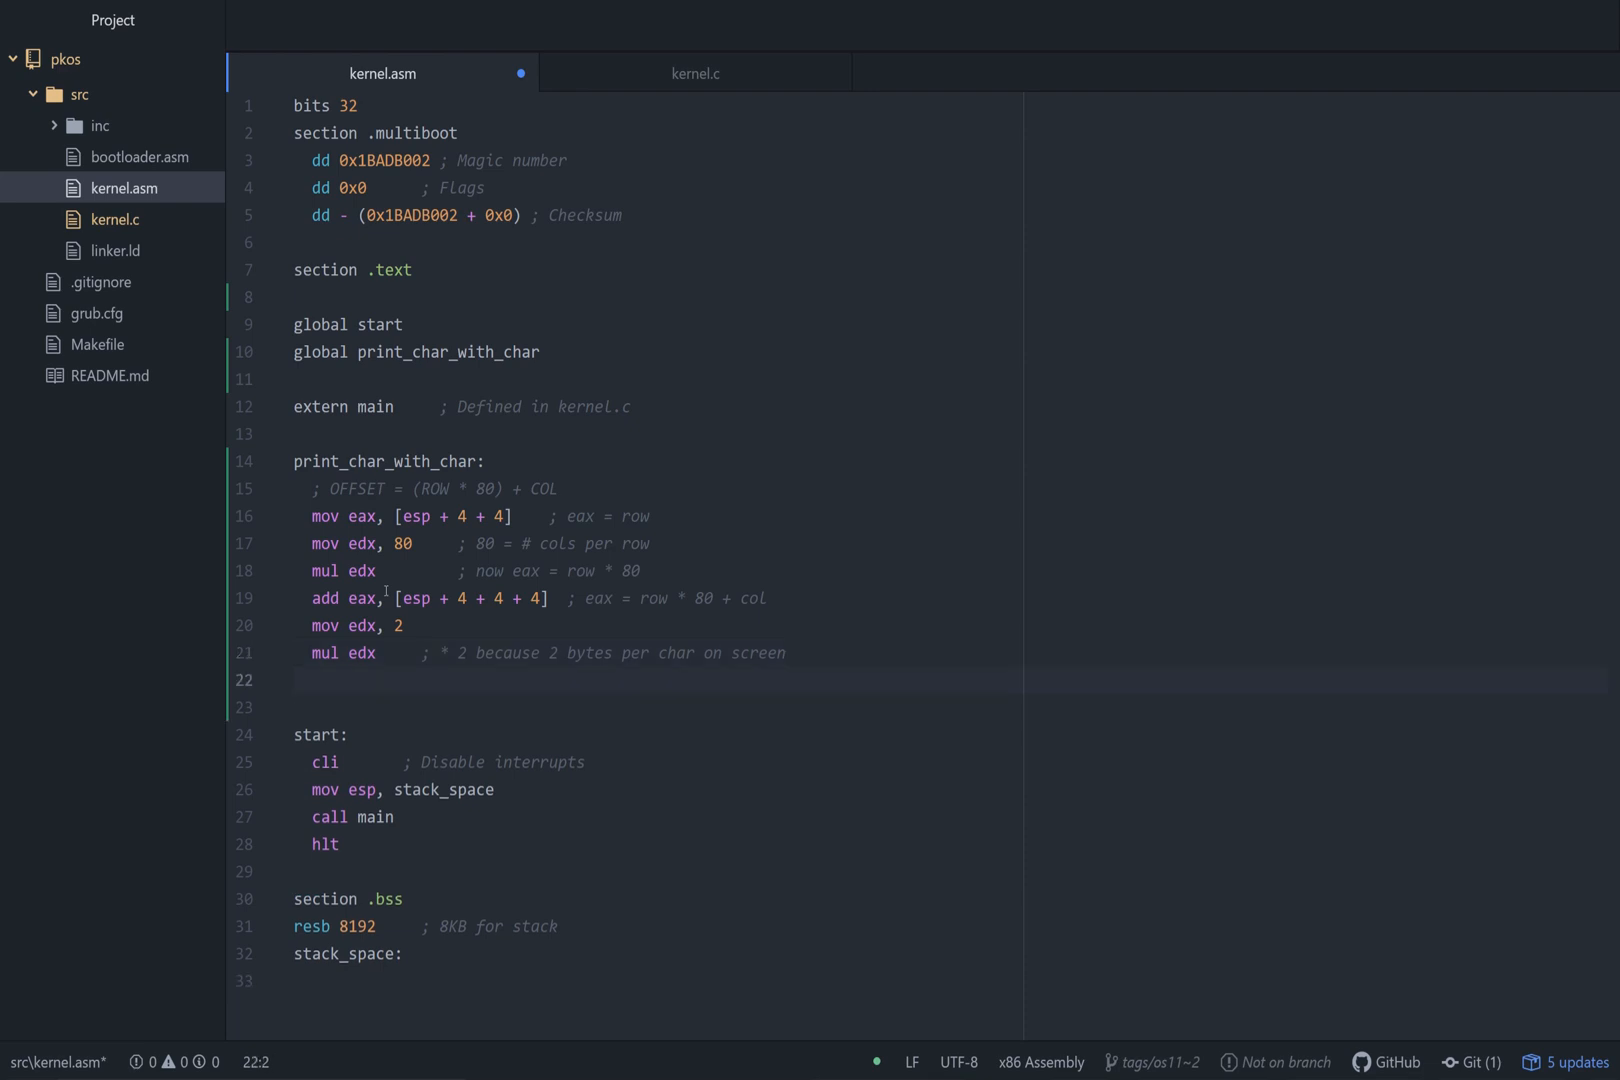
Load 0xb8000 into edx and add eax to it.
type("mov edx,")
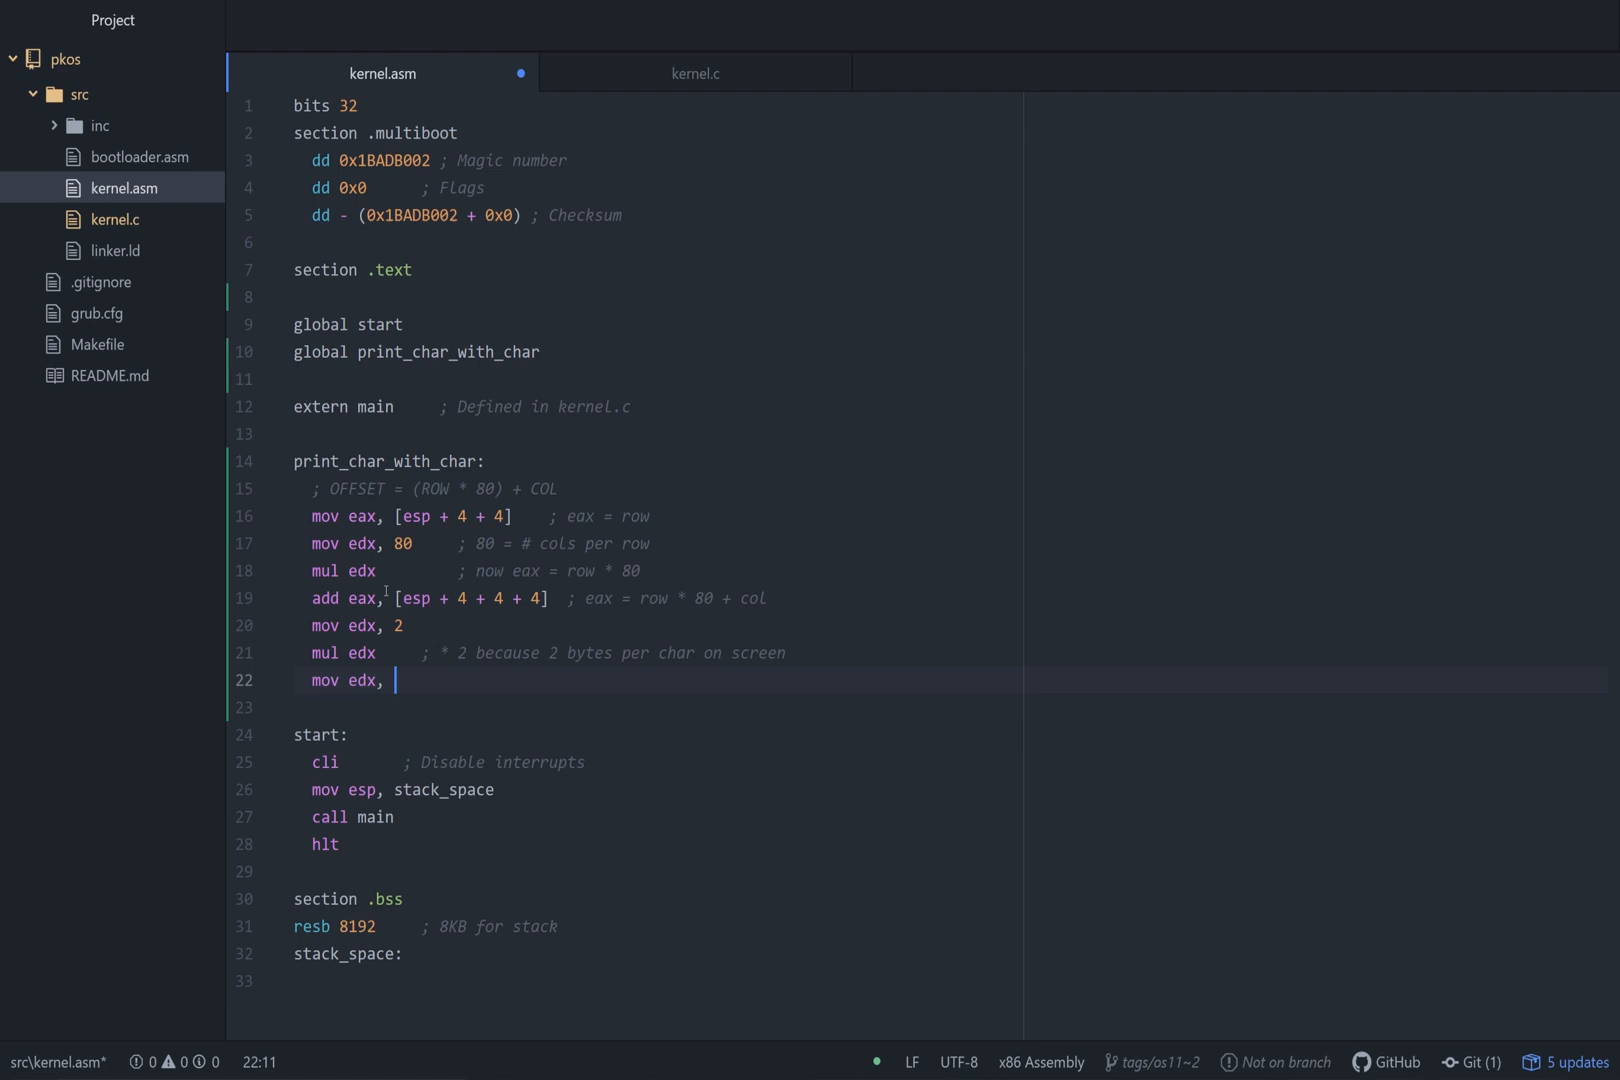
type("0xb8")
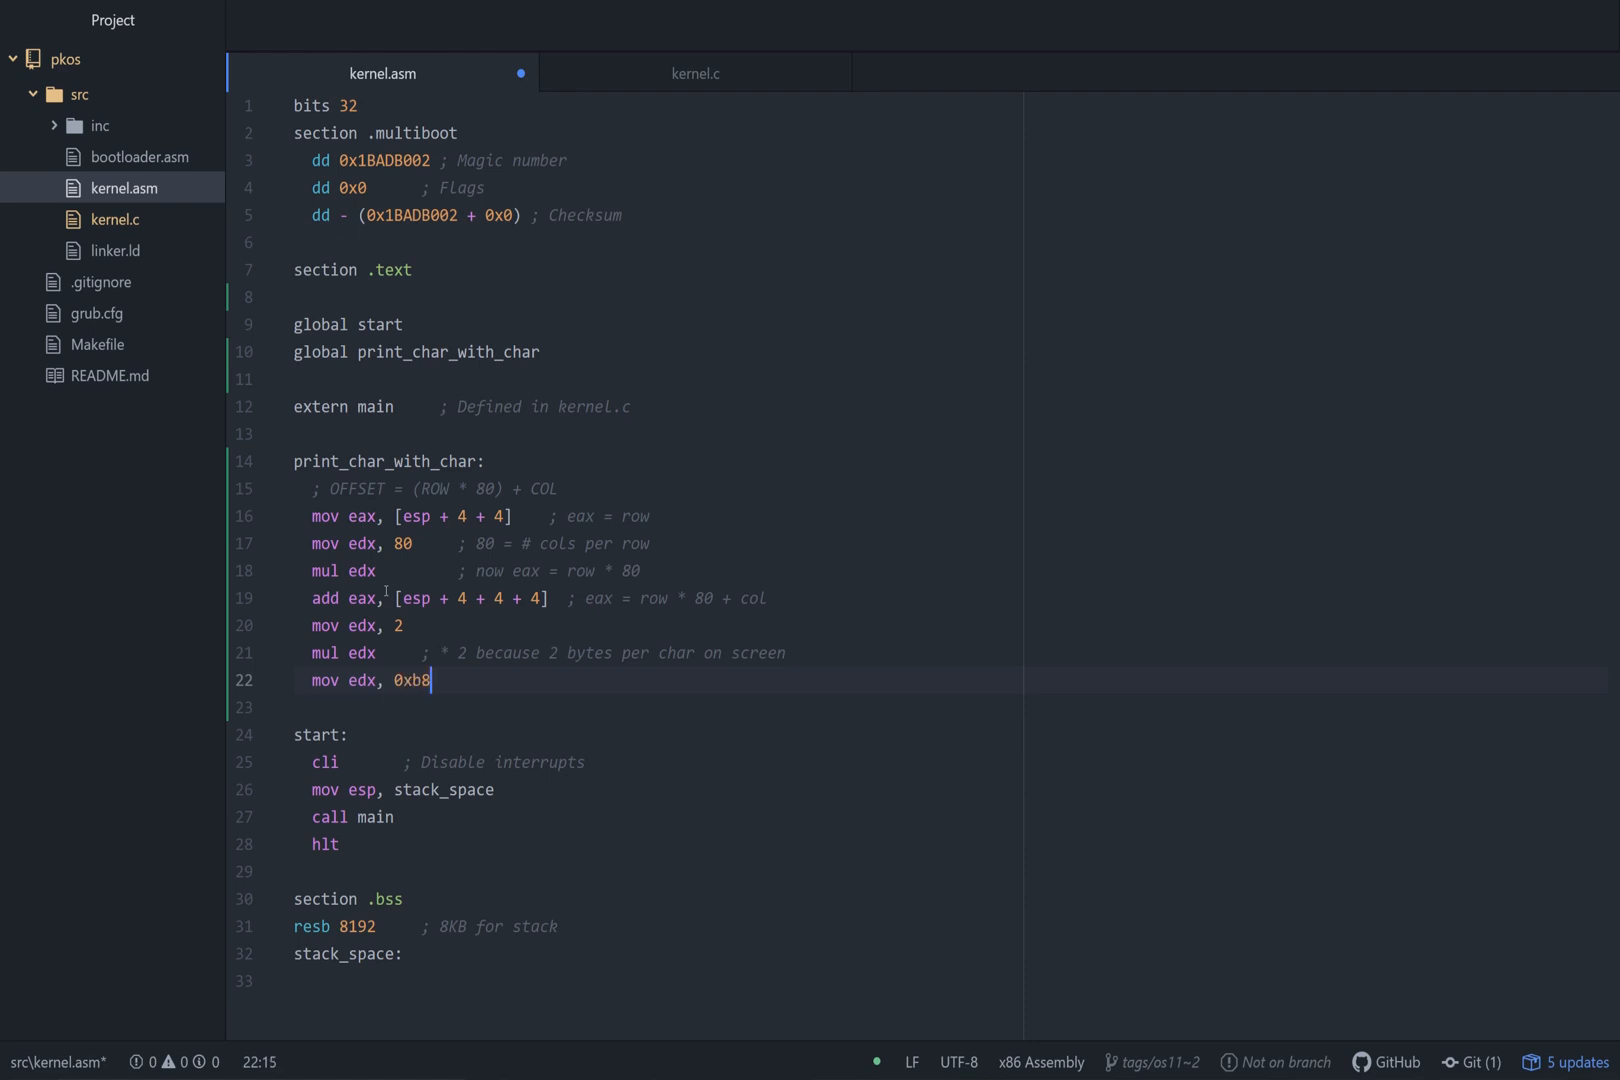
type("000")
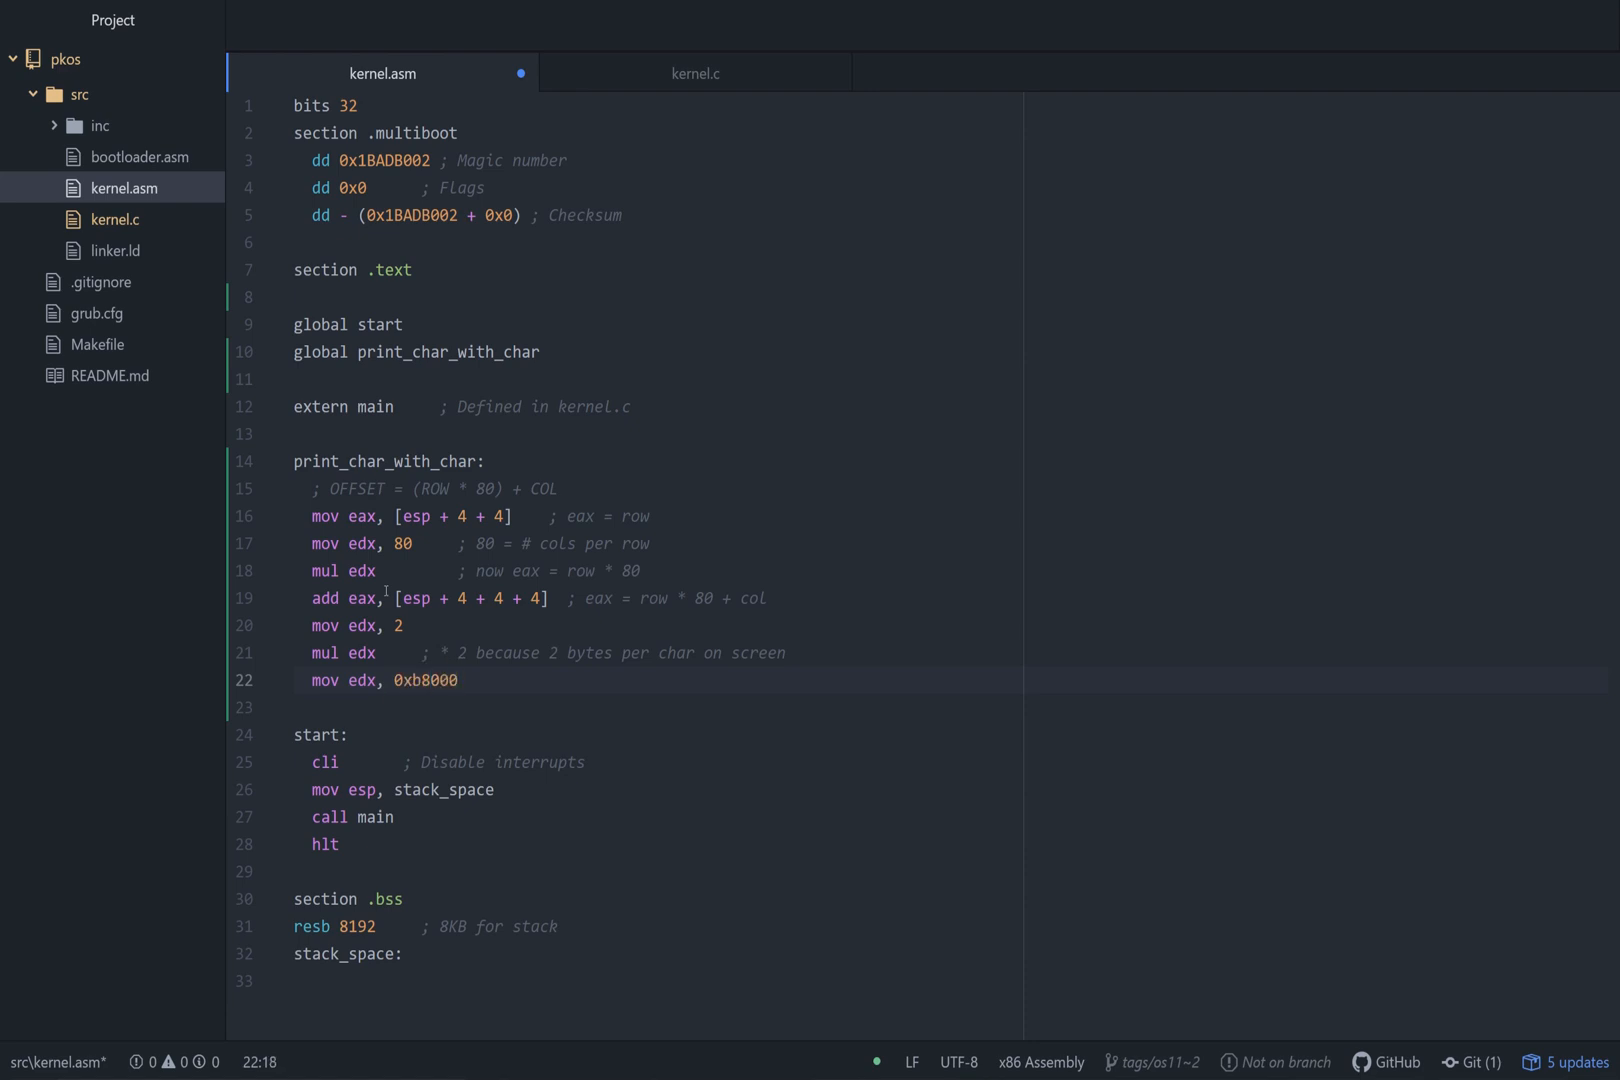
key("enter")
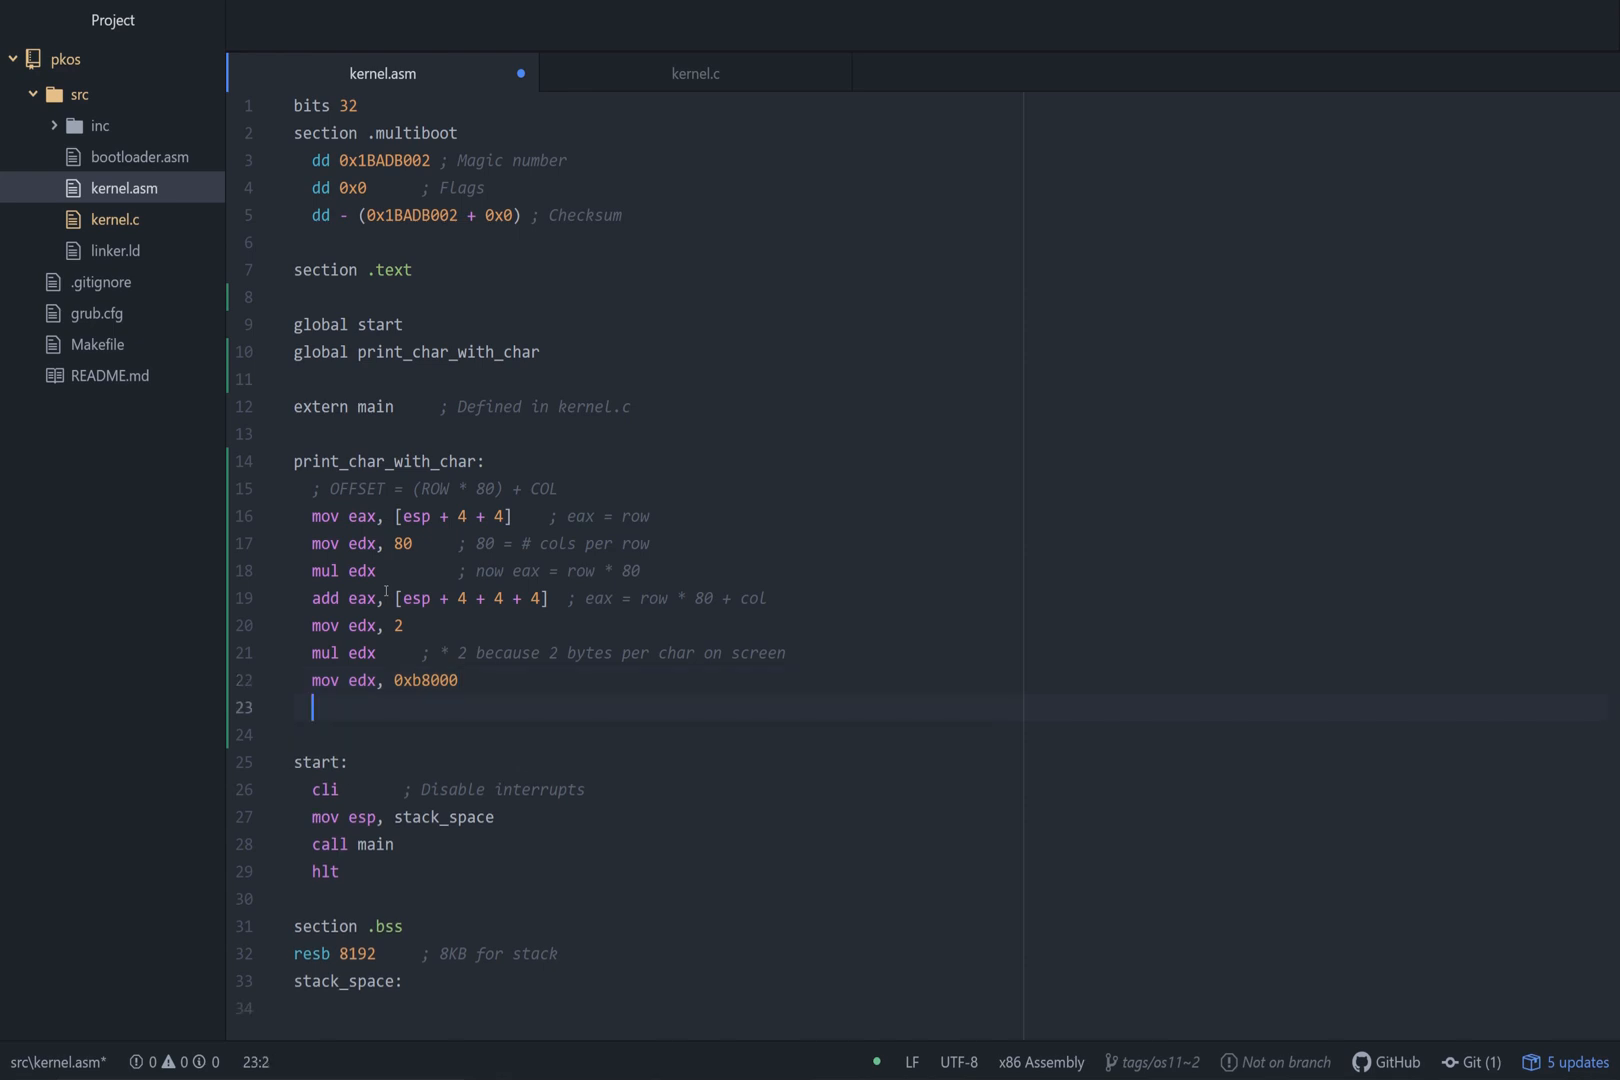
type("add edx, ea")
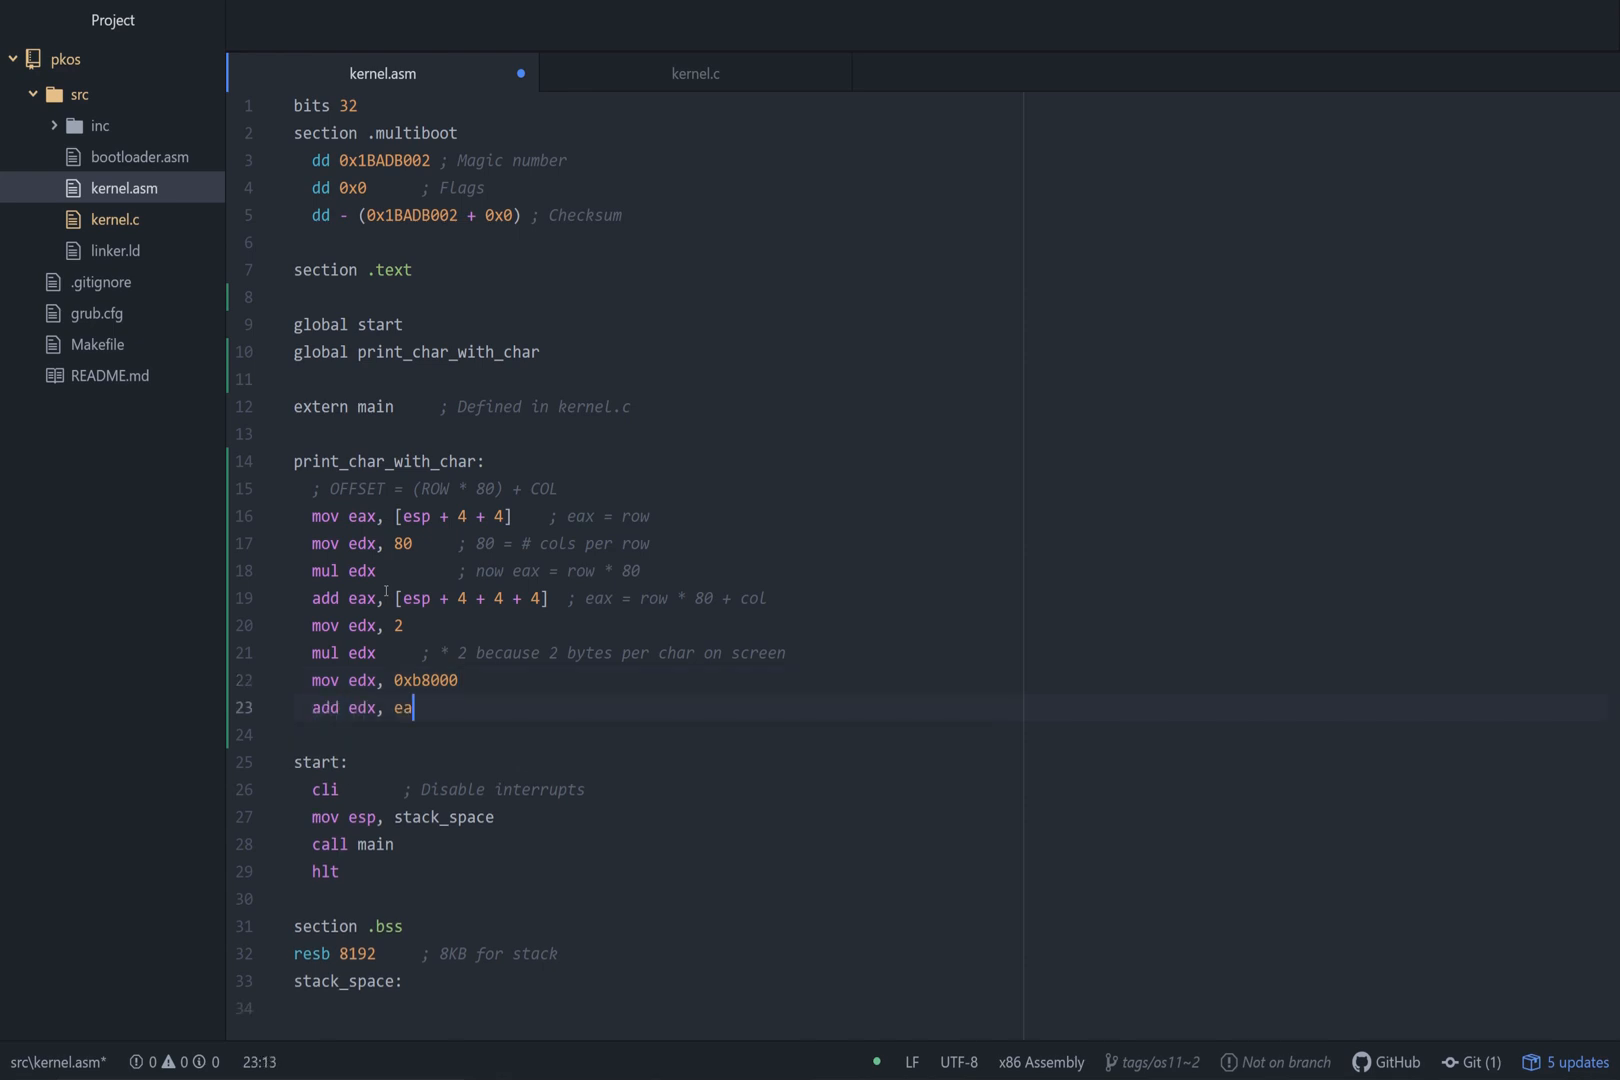
type("x")
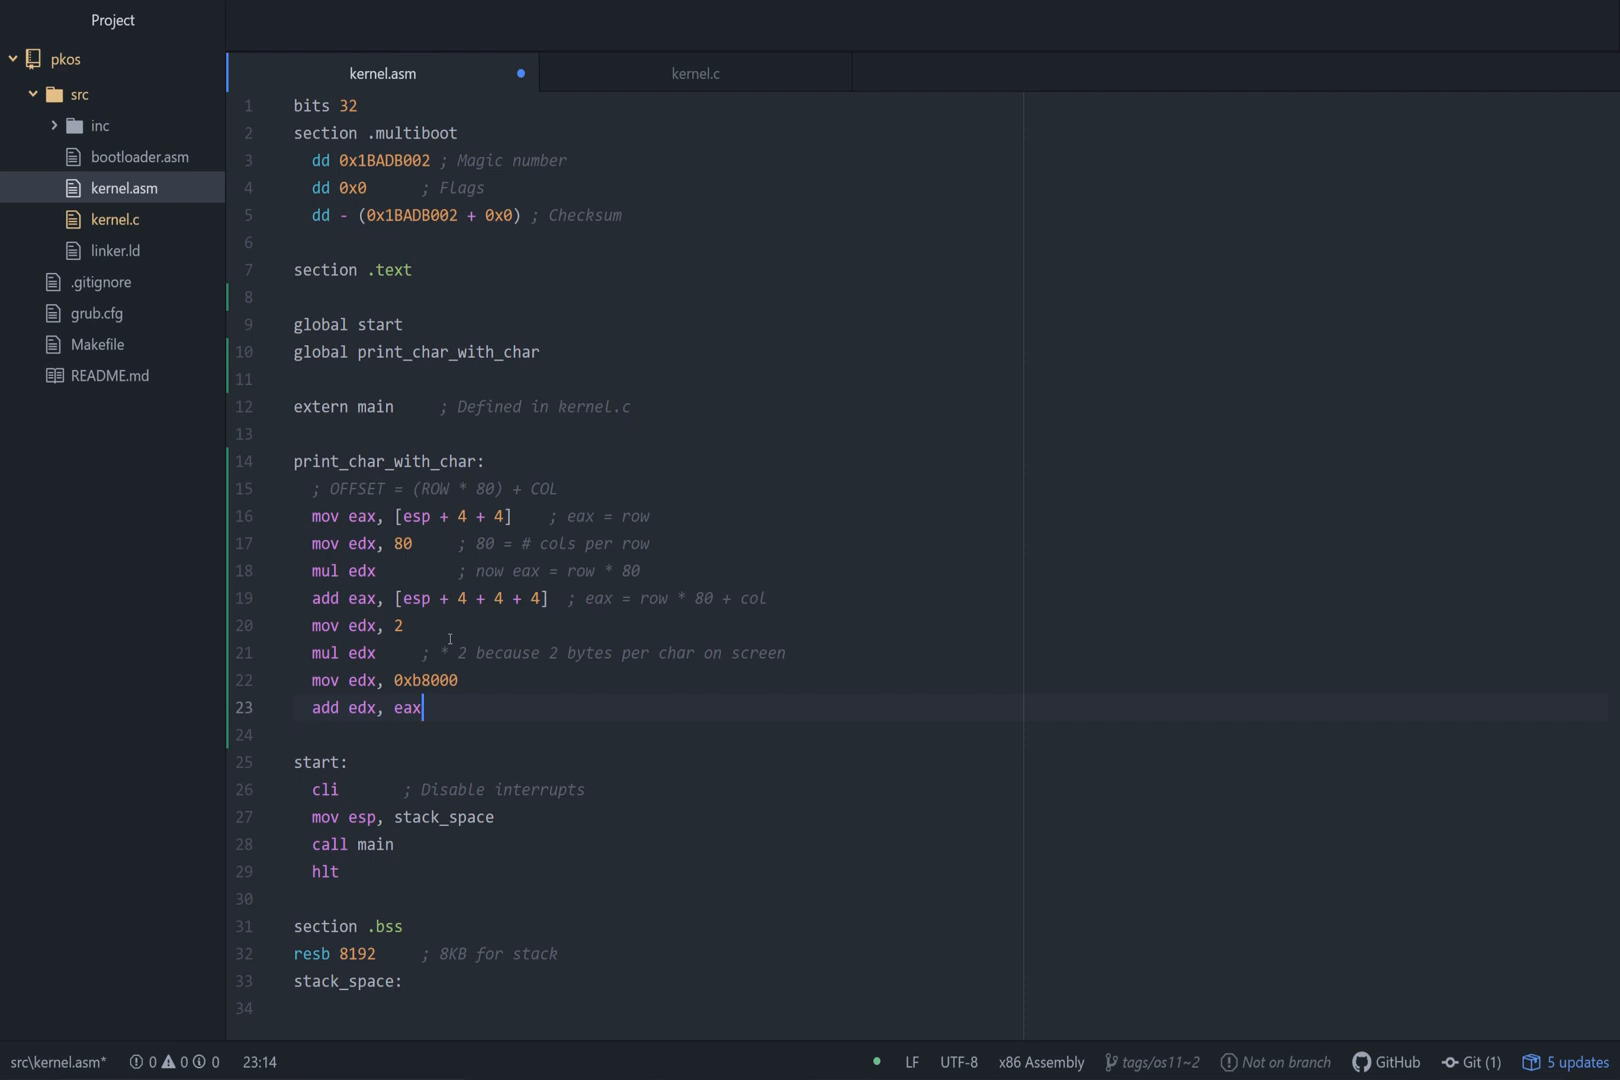
Load the char argument with 'mov eax, [esp + 4]', checking the argument order in kernel.c.
type("mov eax, [")
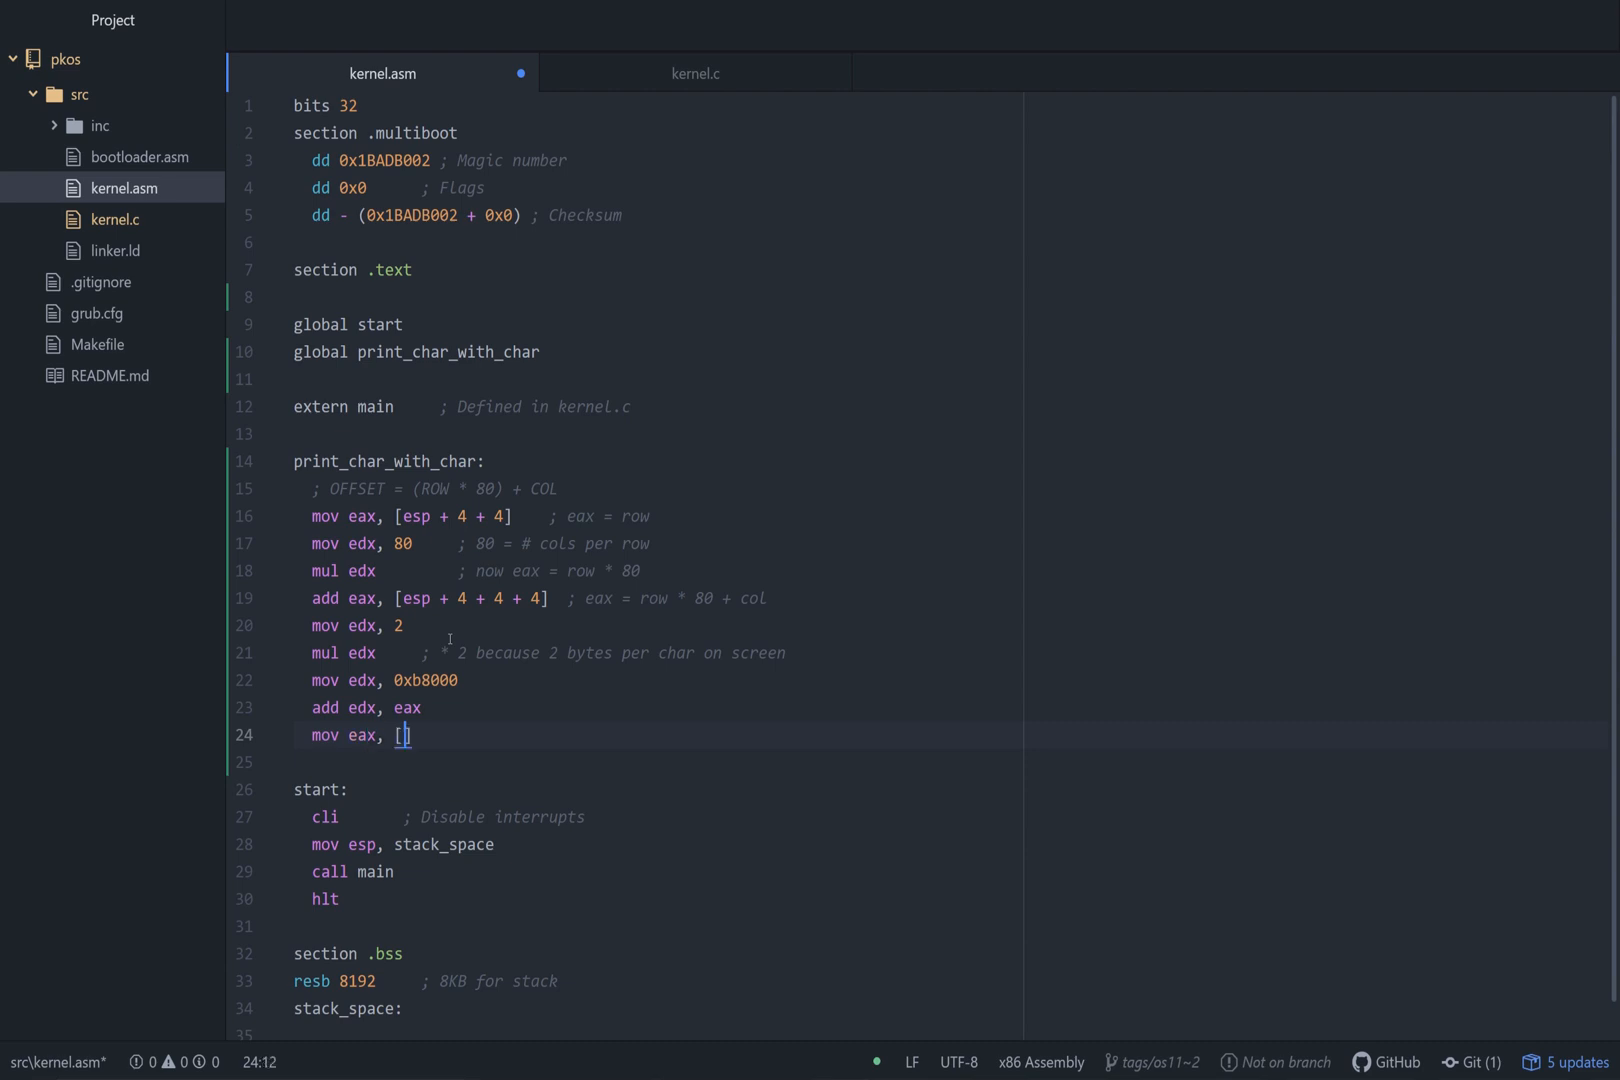
type("esp + 4]")
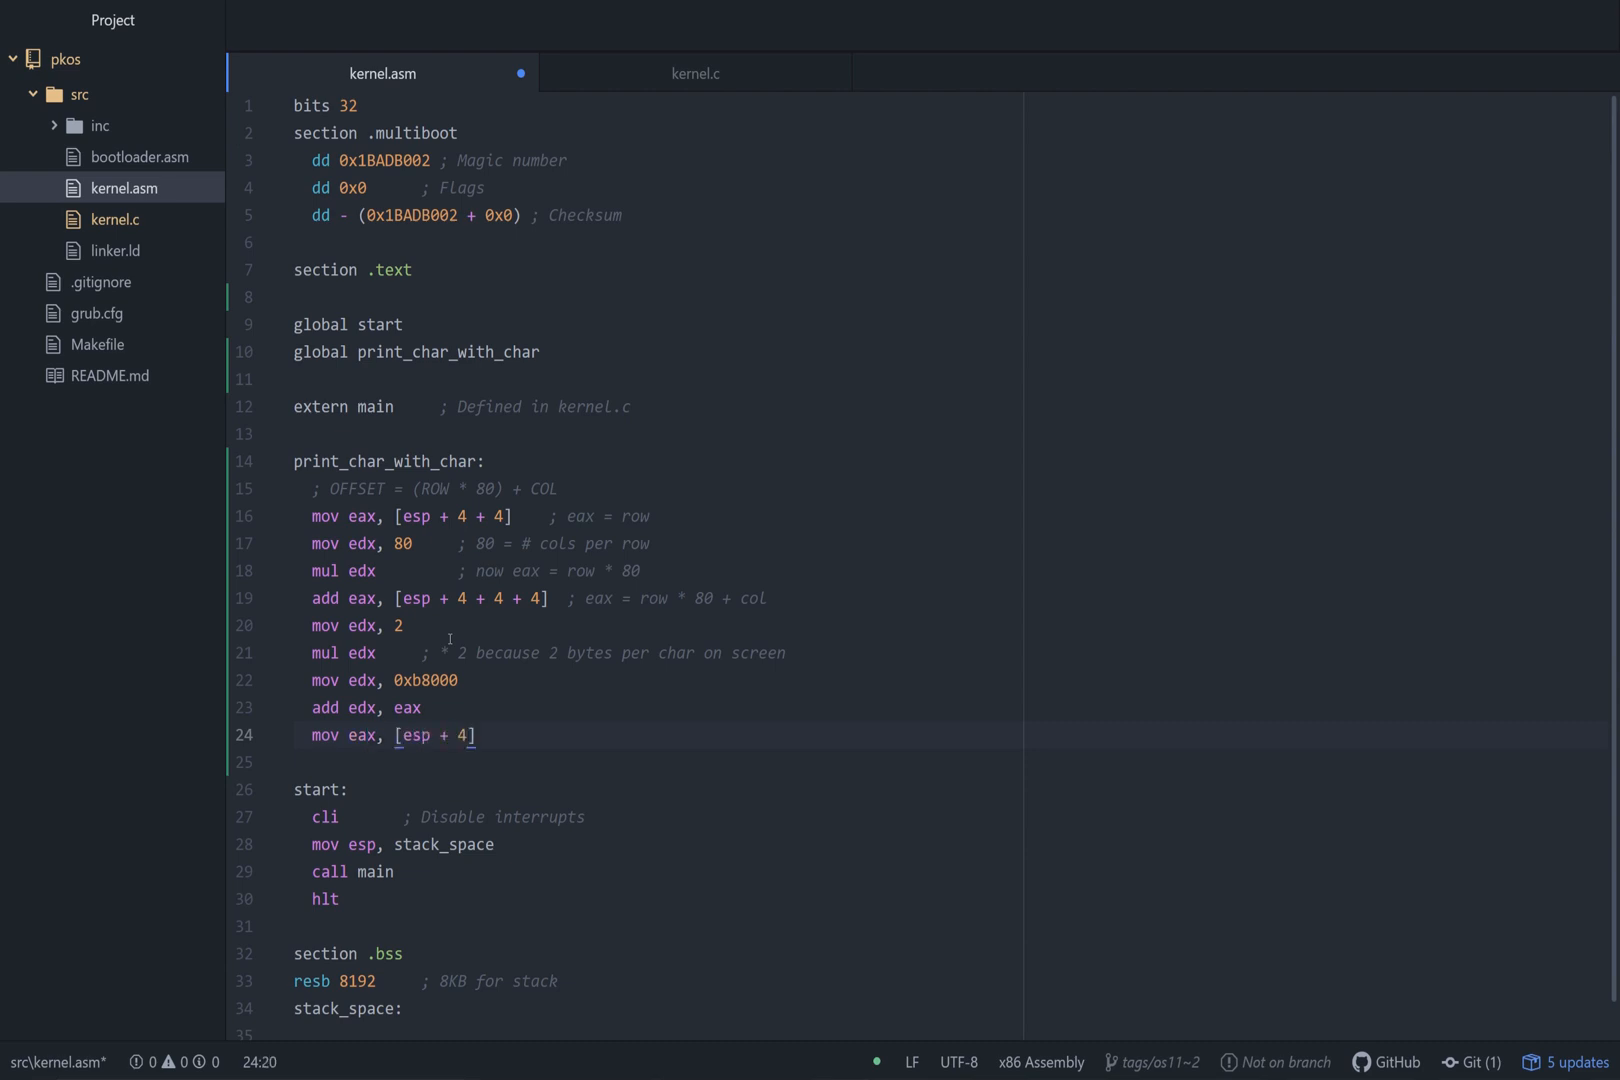
left_click(398, 735)
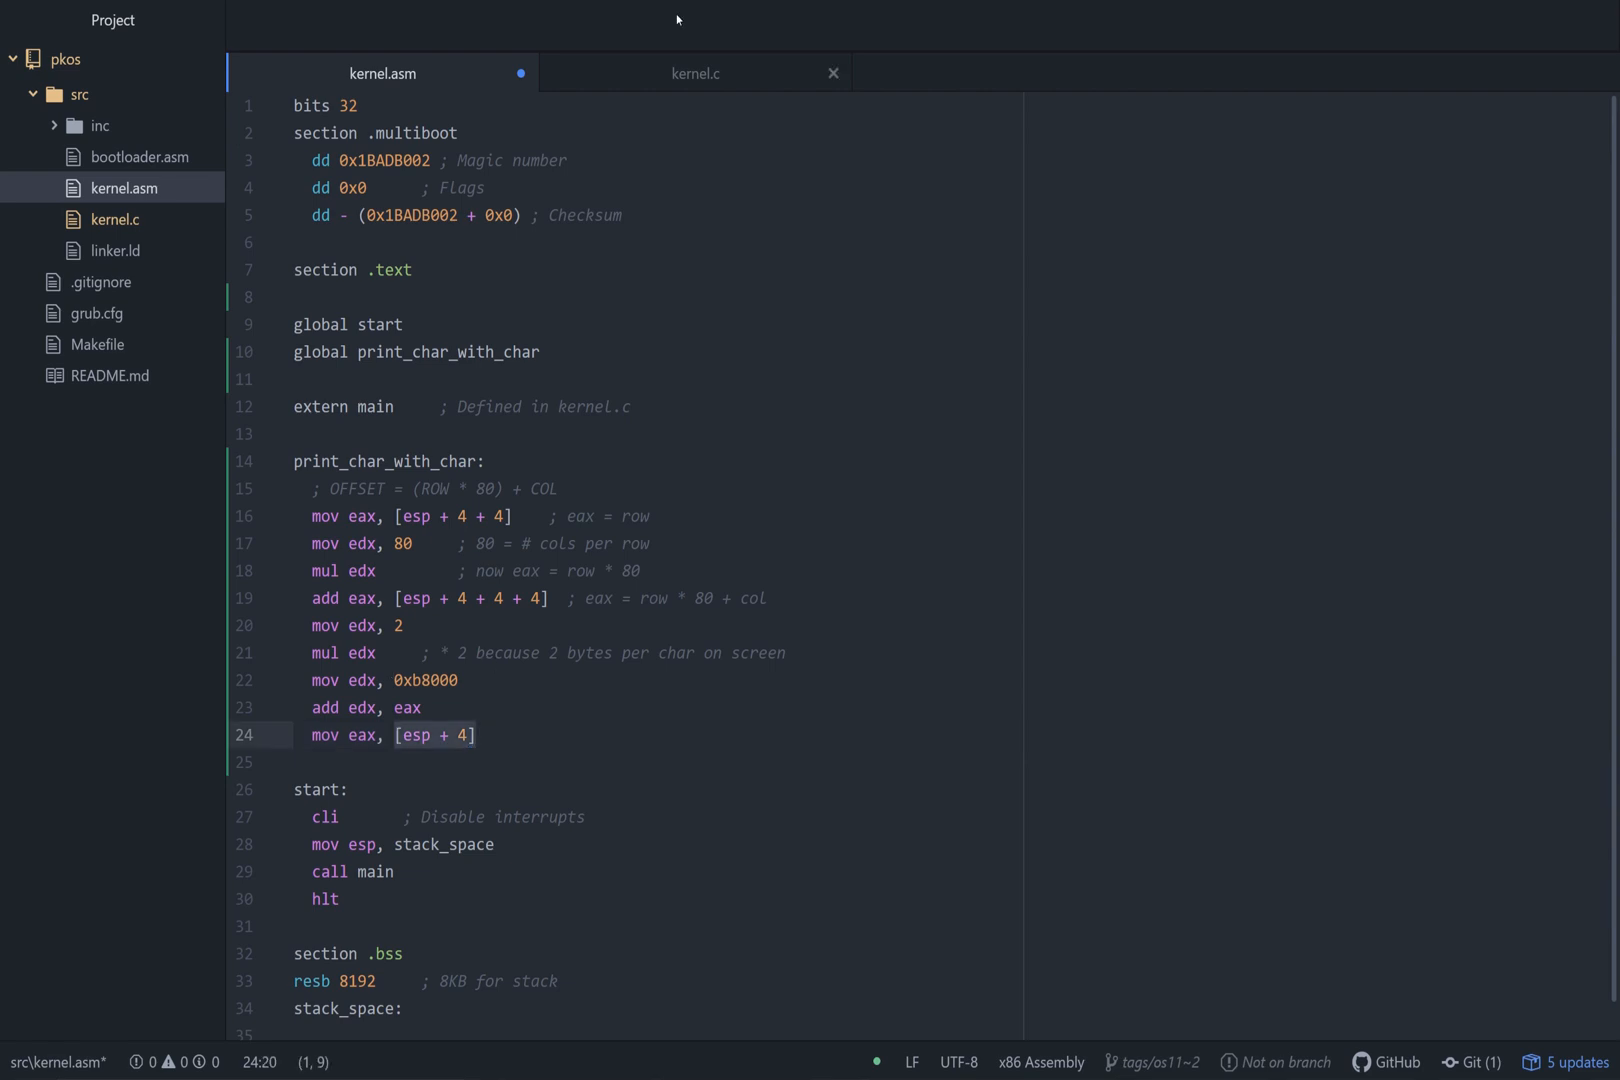
left_click(694, 73)
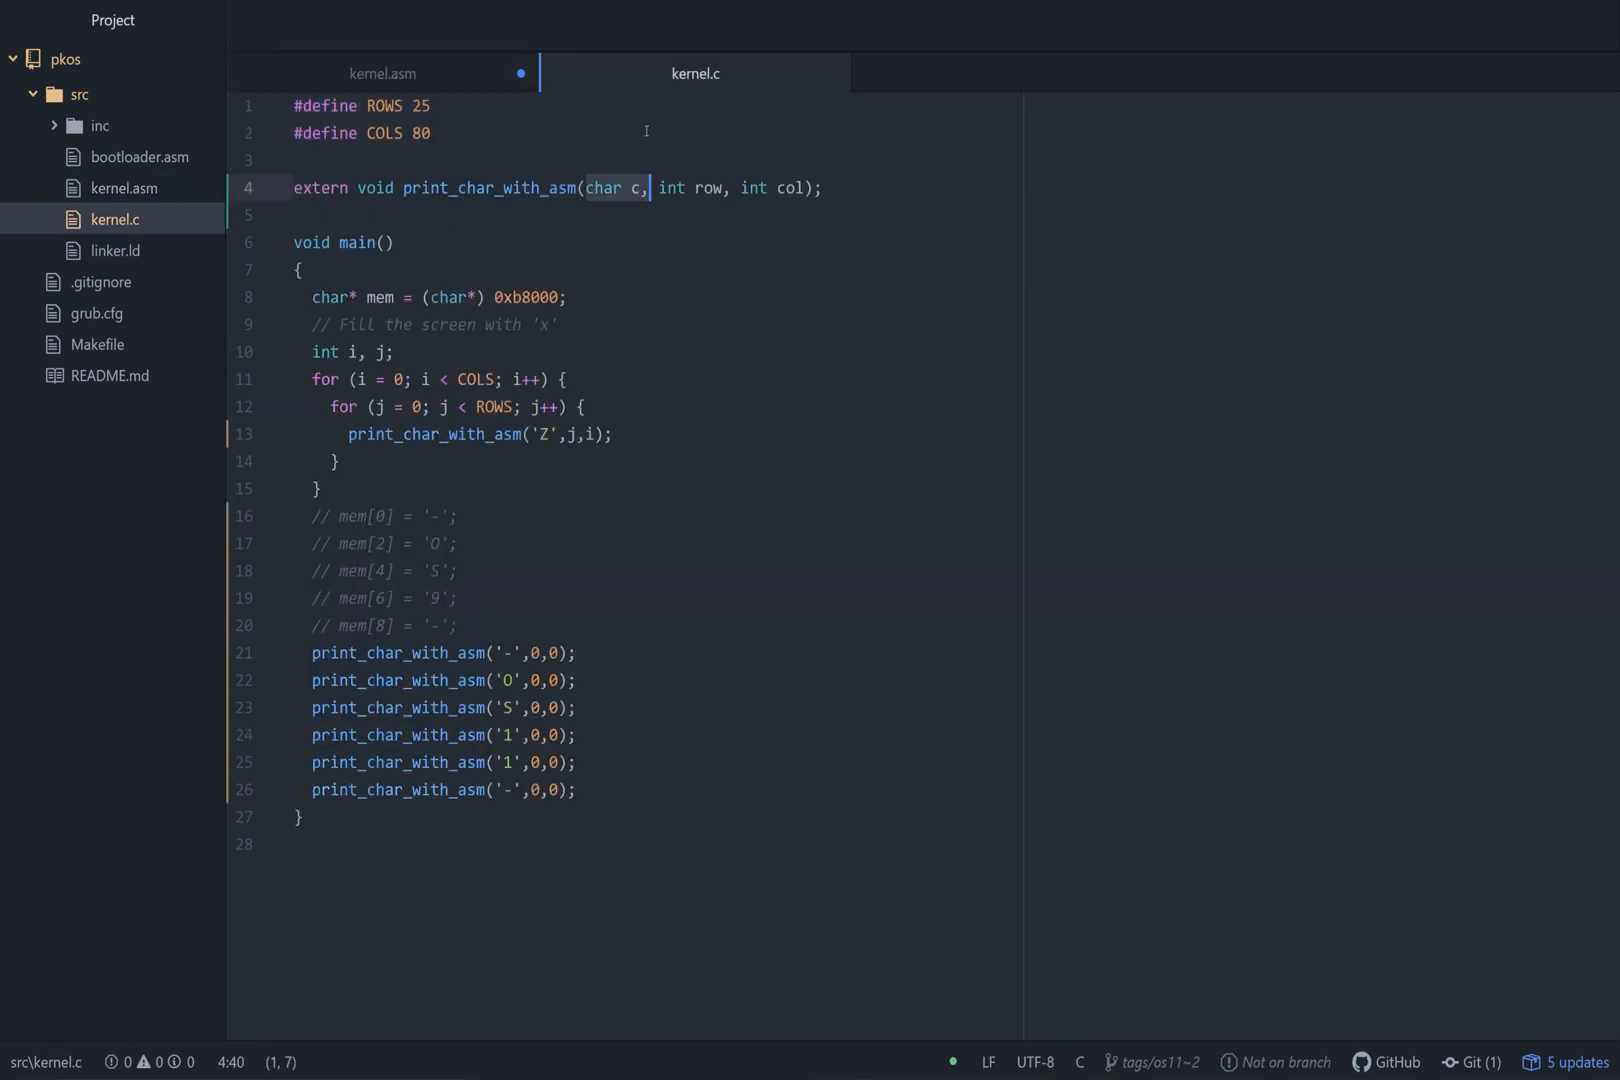
left_click(381, 73)
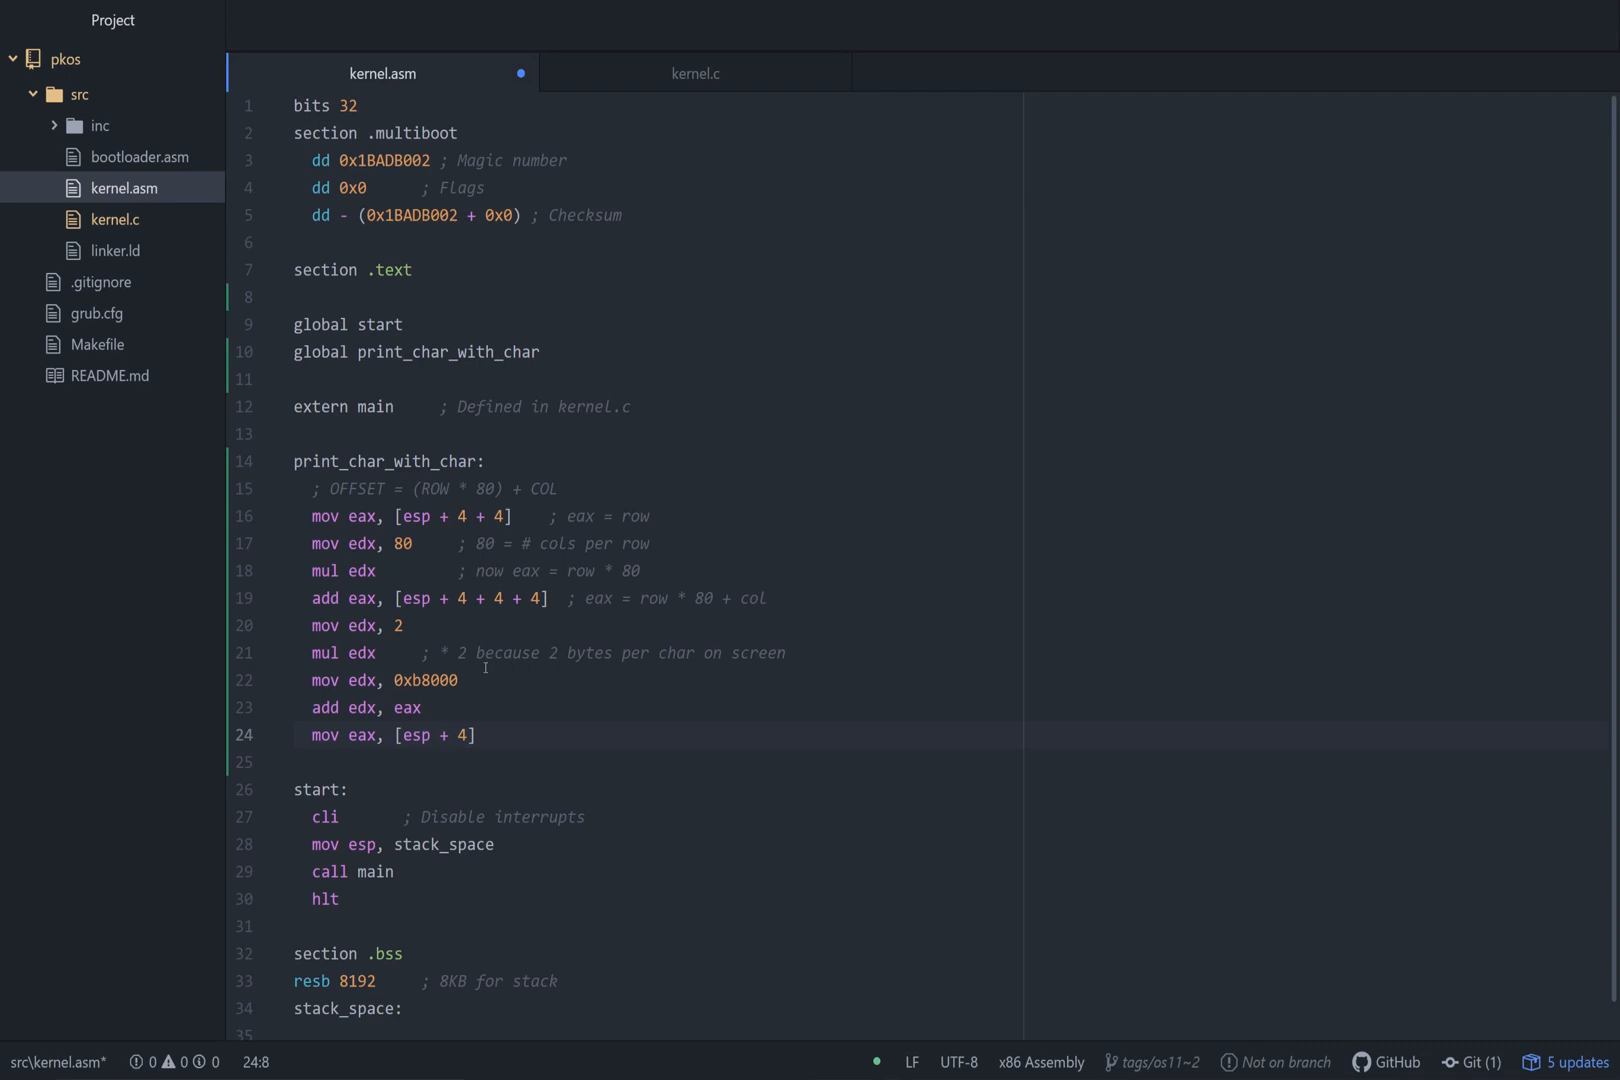
Write the character with 'mov [edx], al' and add the '; char c' comment.
type("m")
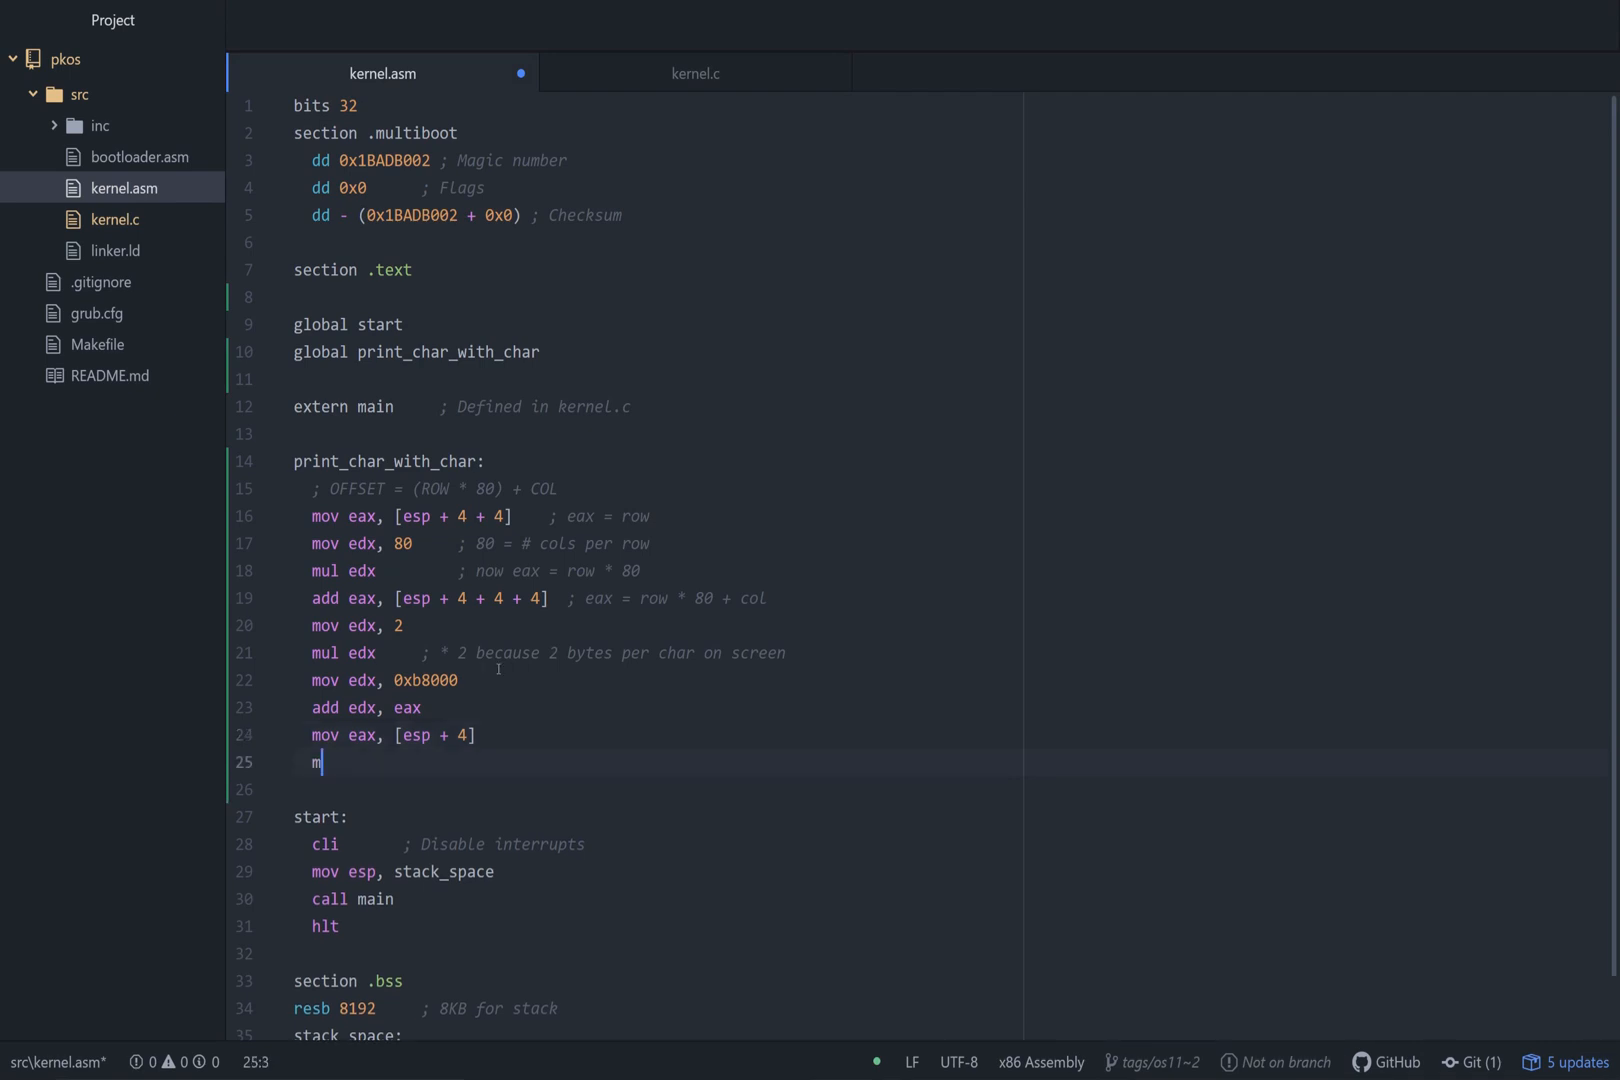
type("ov [edx]")
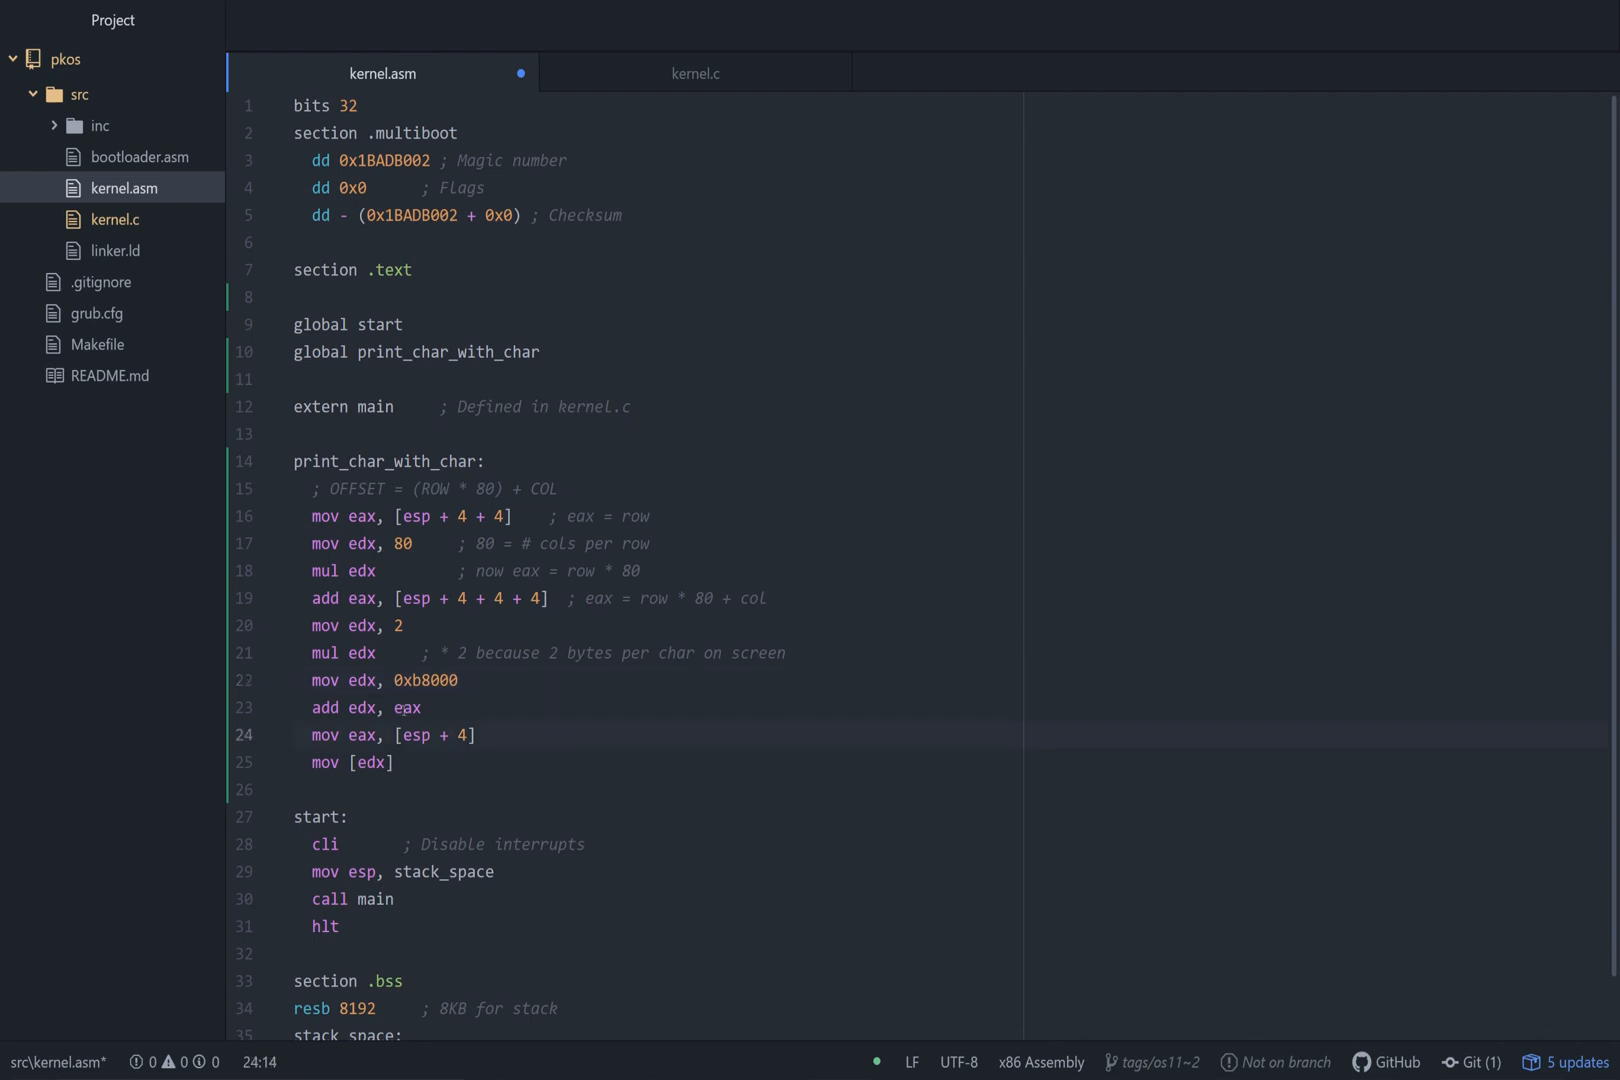
left_click(372, 763)
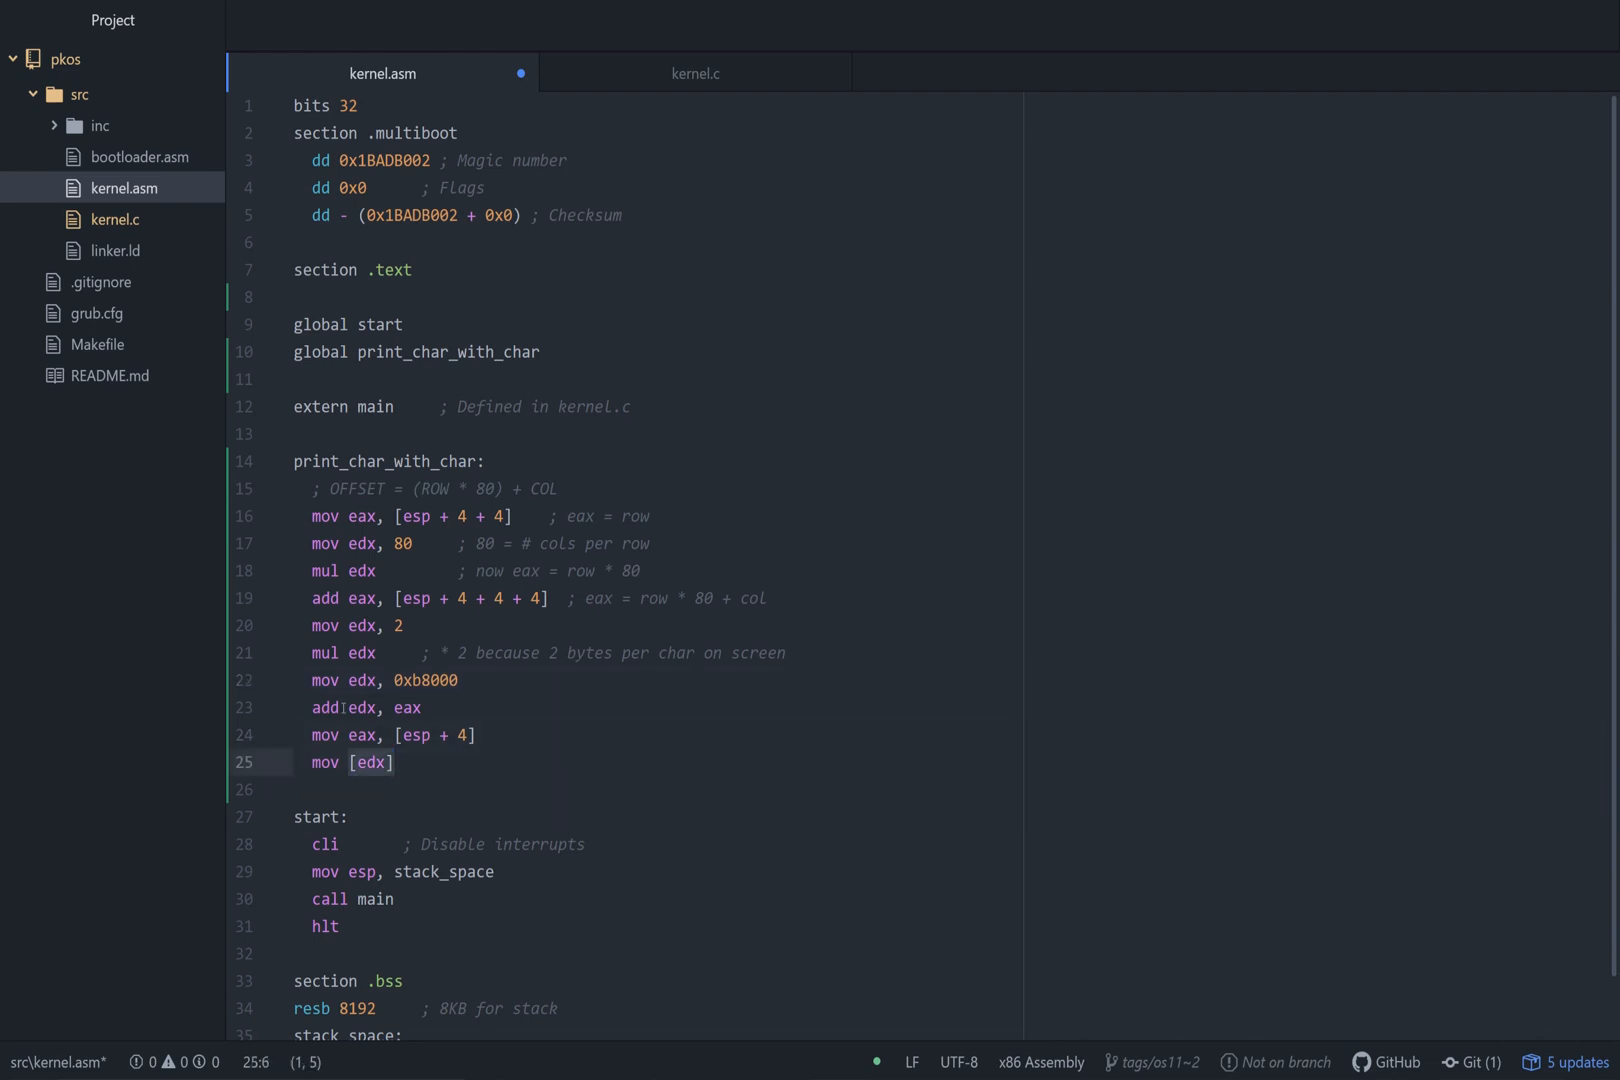
type("],")
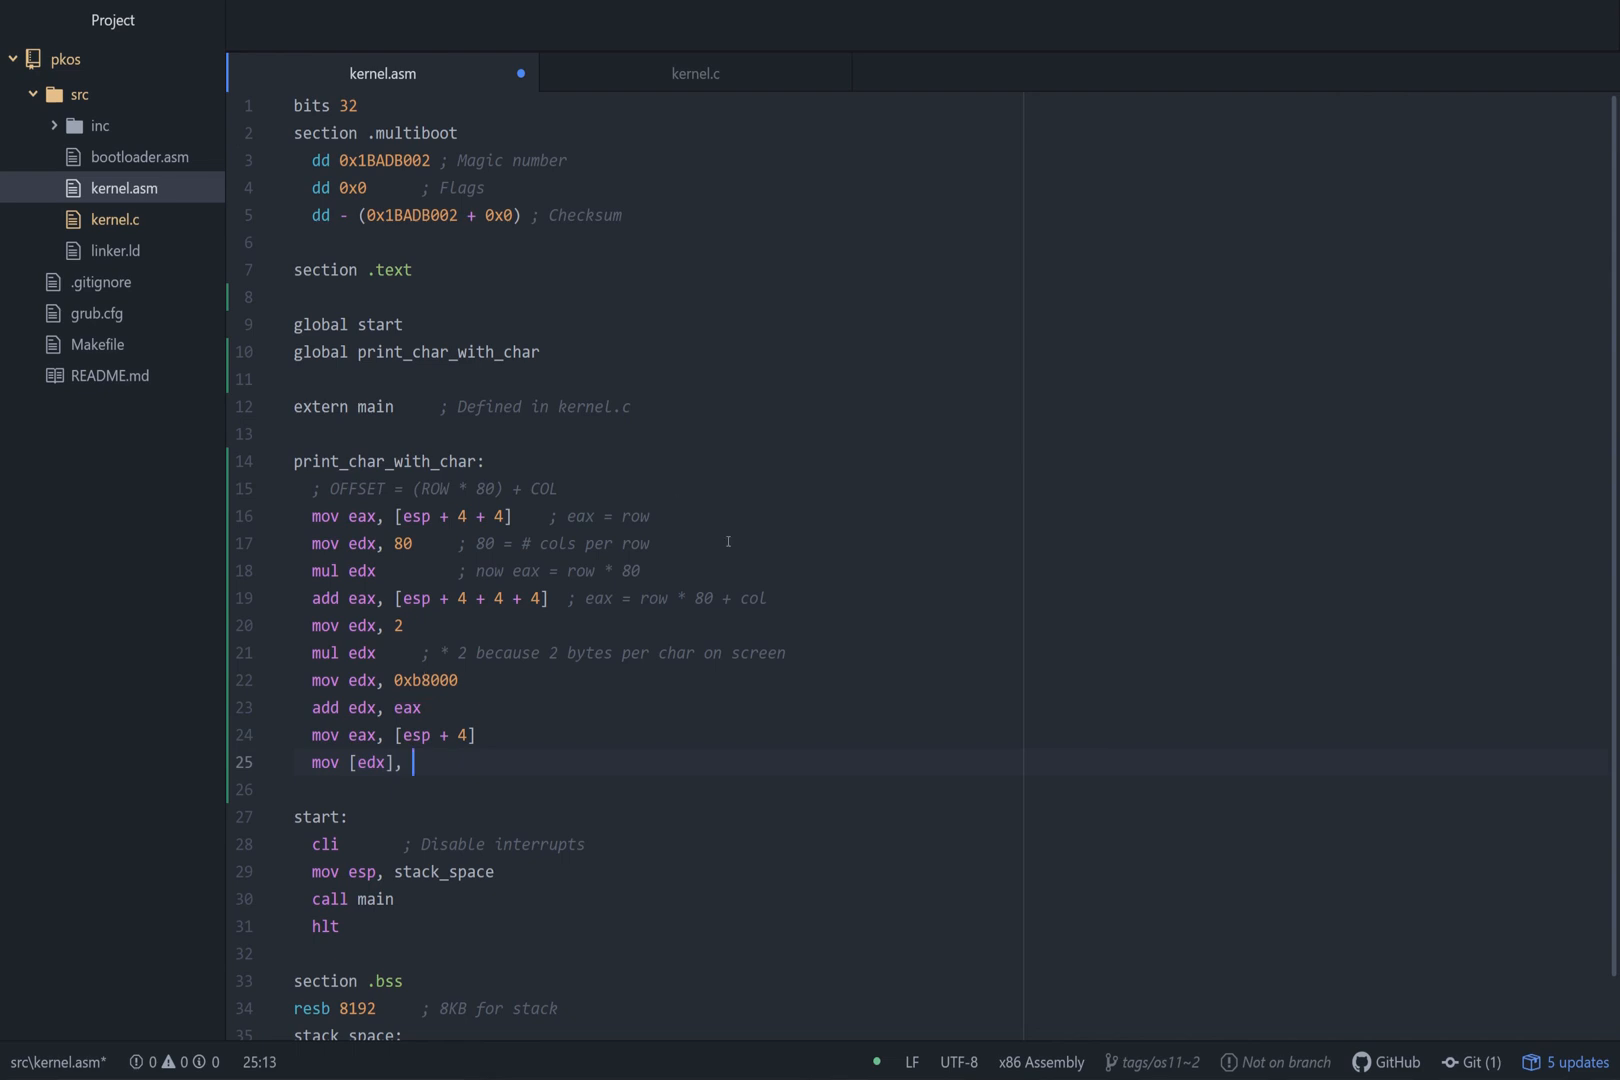
type("al")
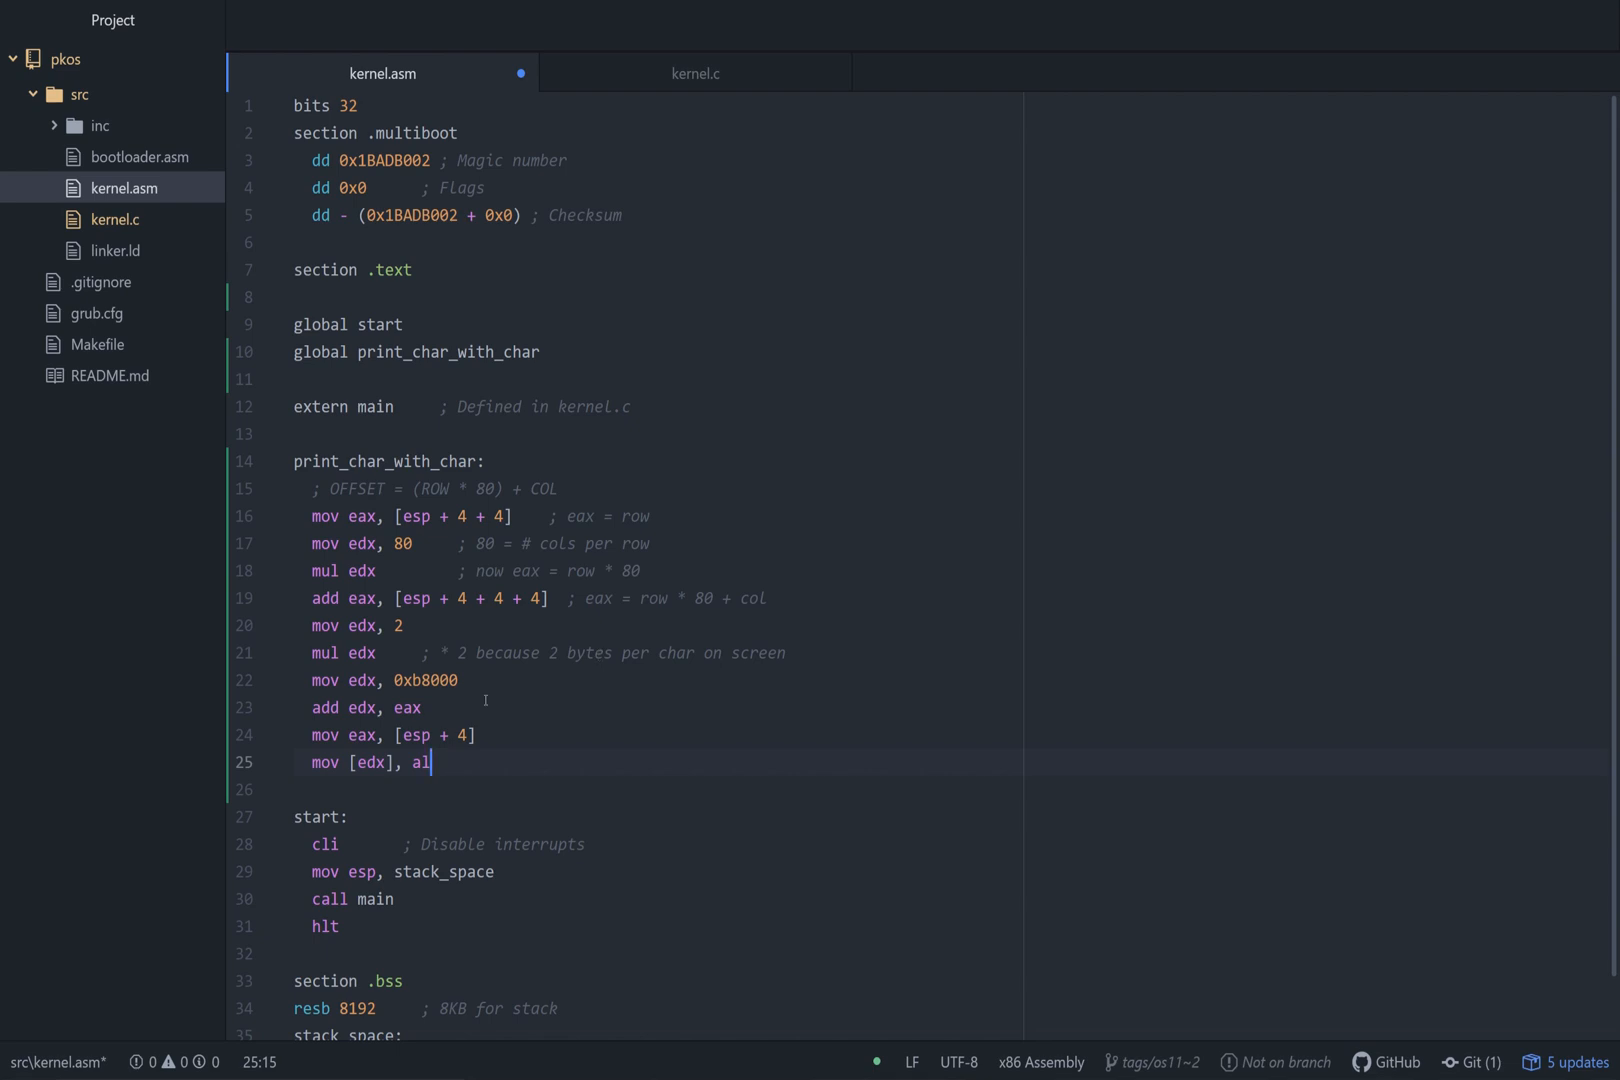
type("; char")
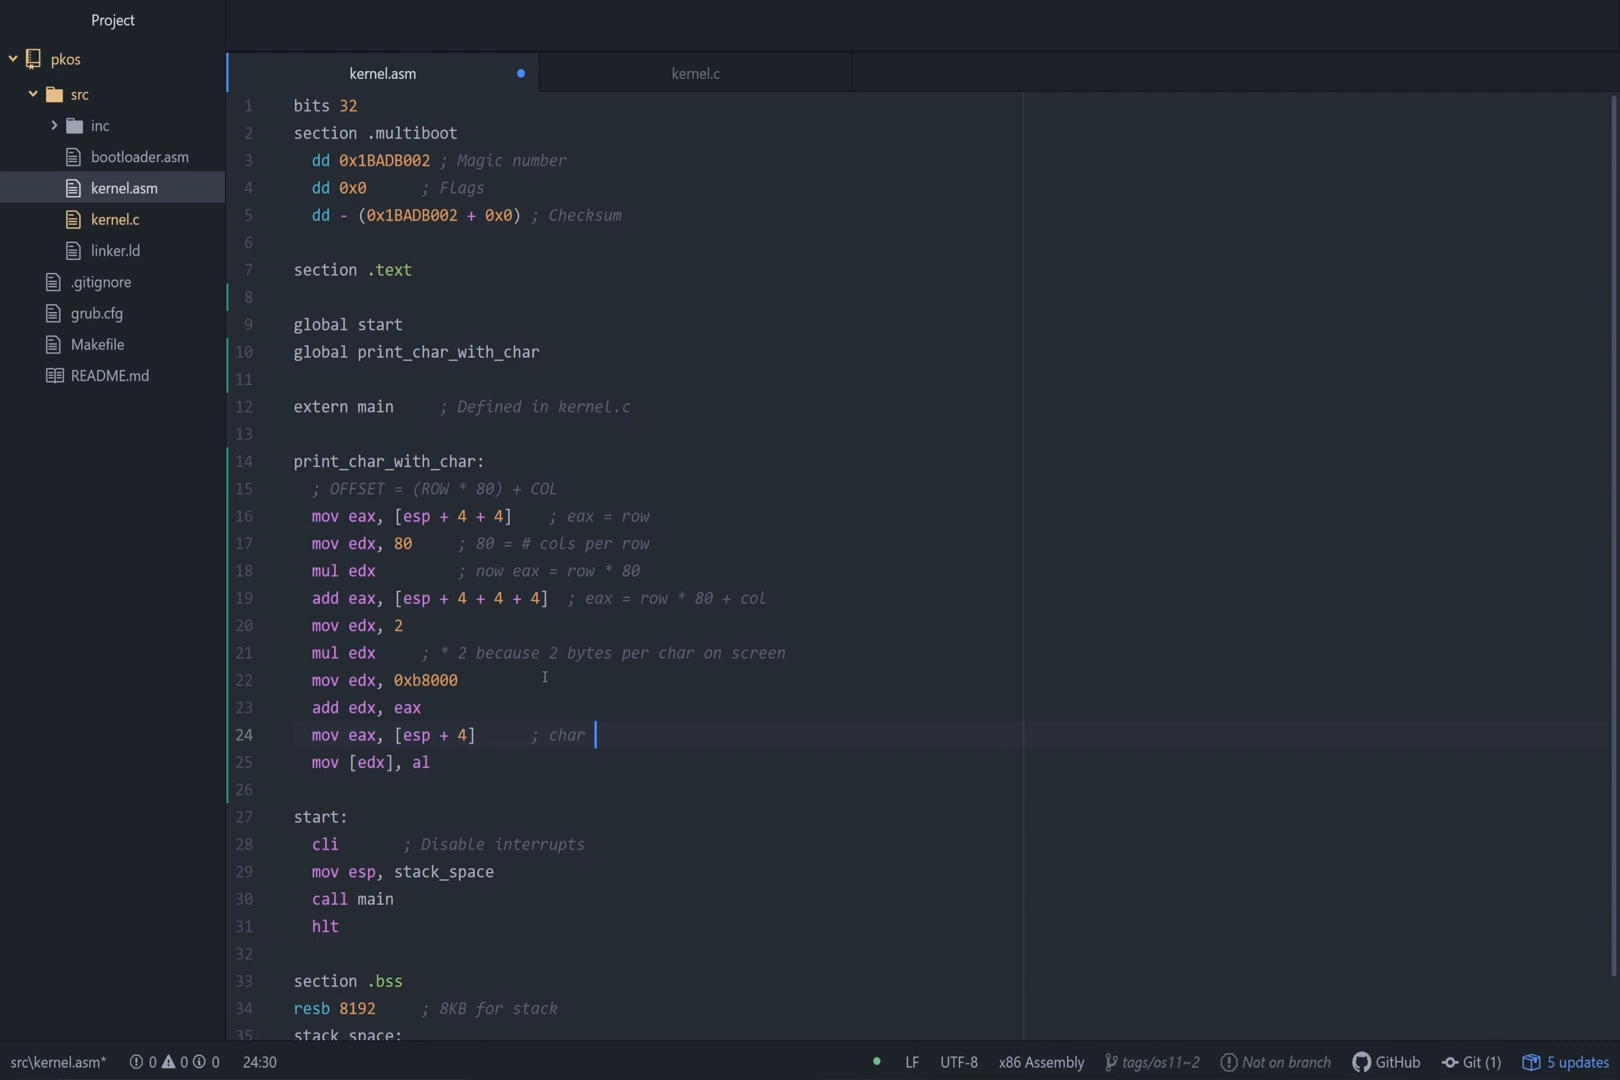
type("c")
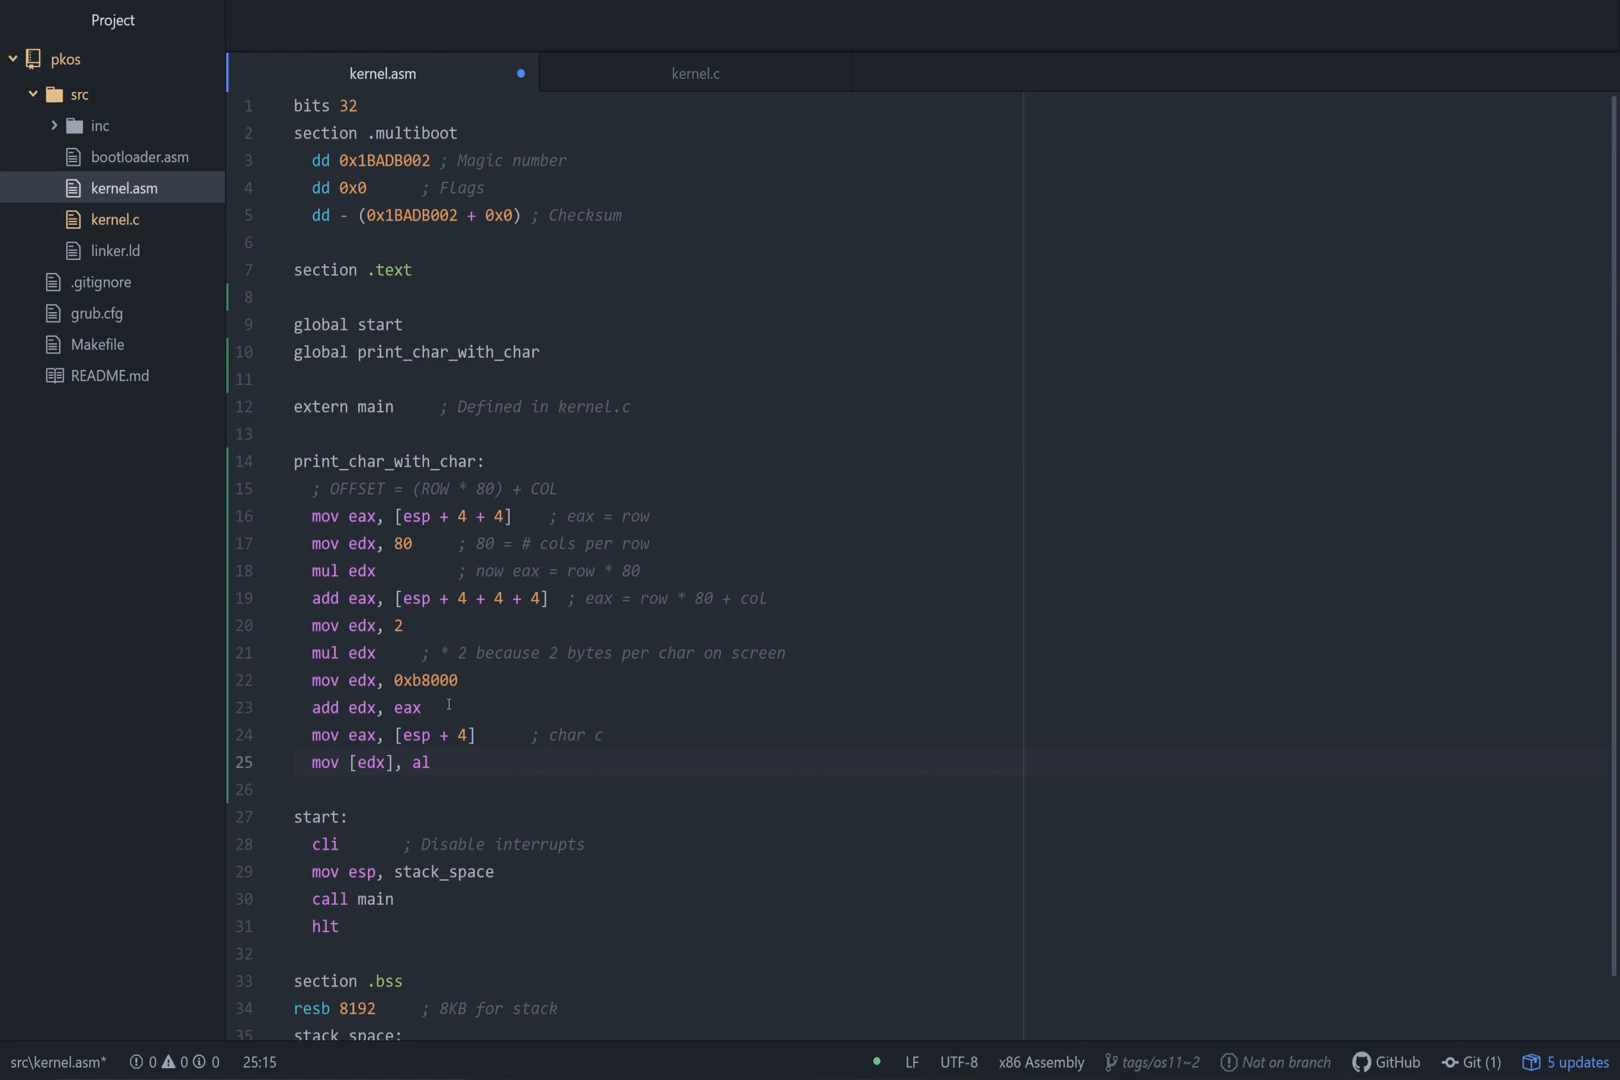
key("enter")
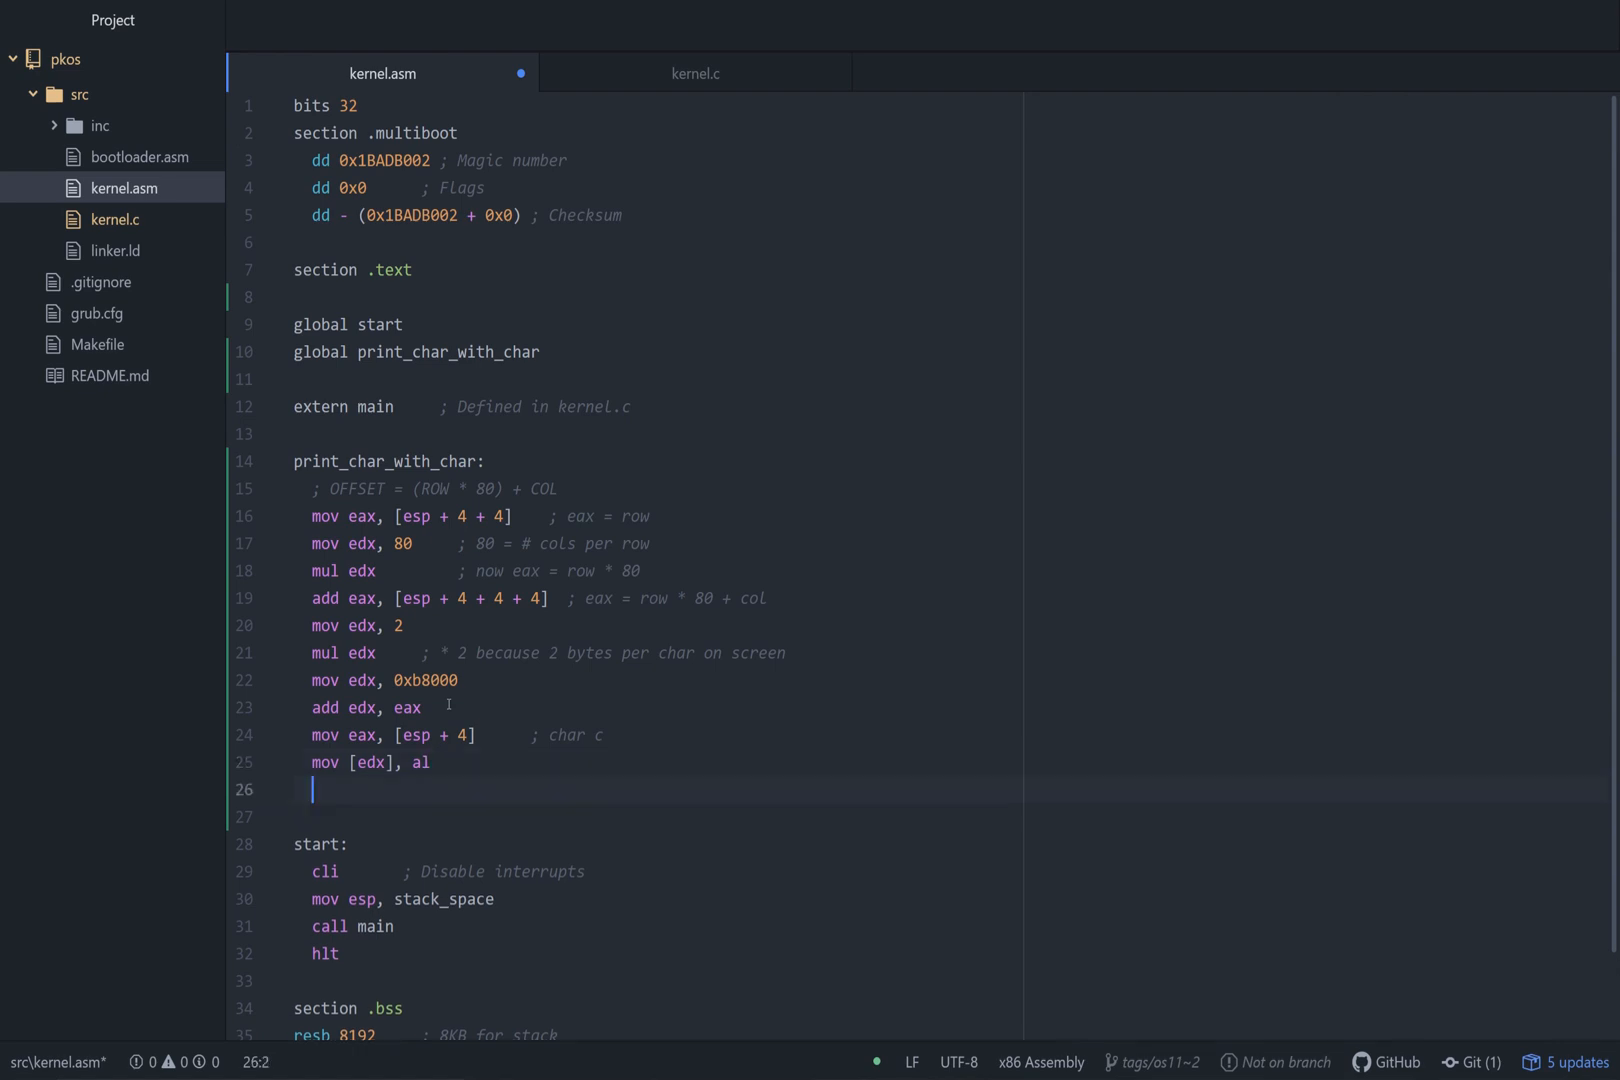
End the routine with 'ret' and review the lines around start.
type("ret")
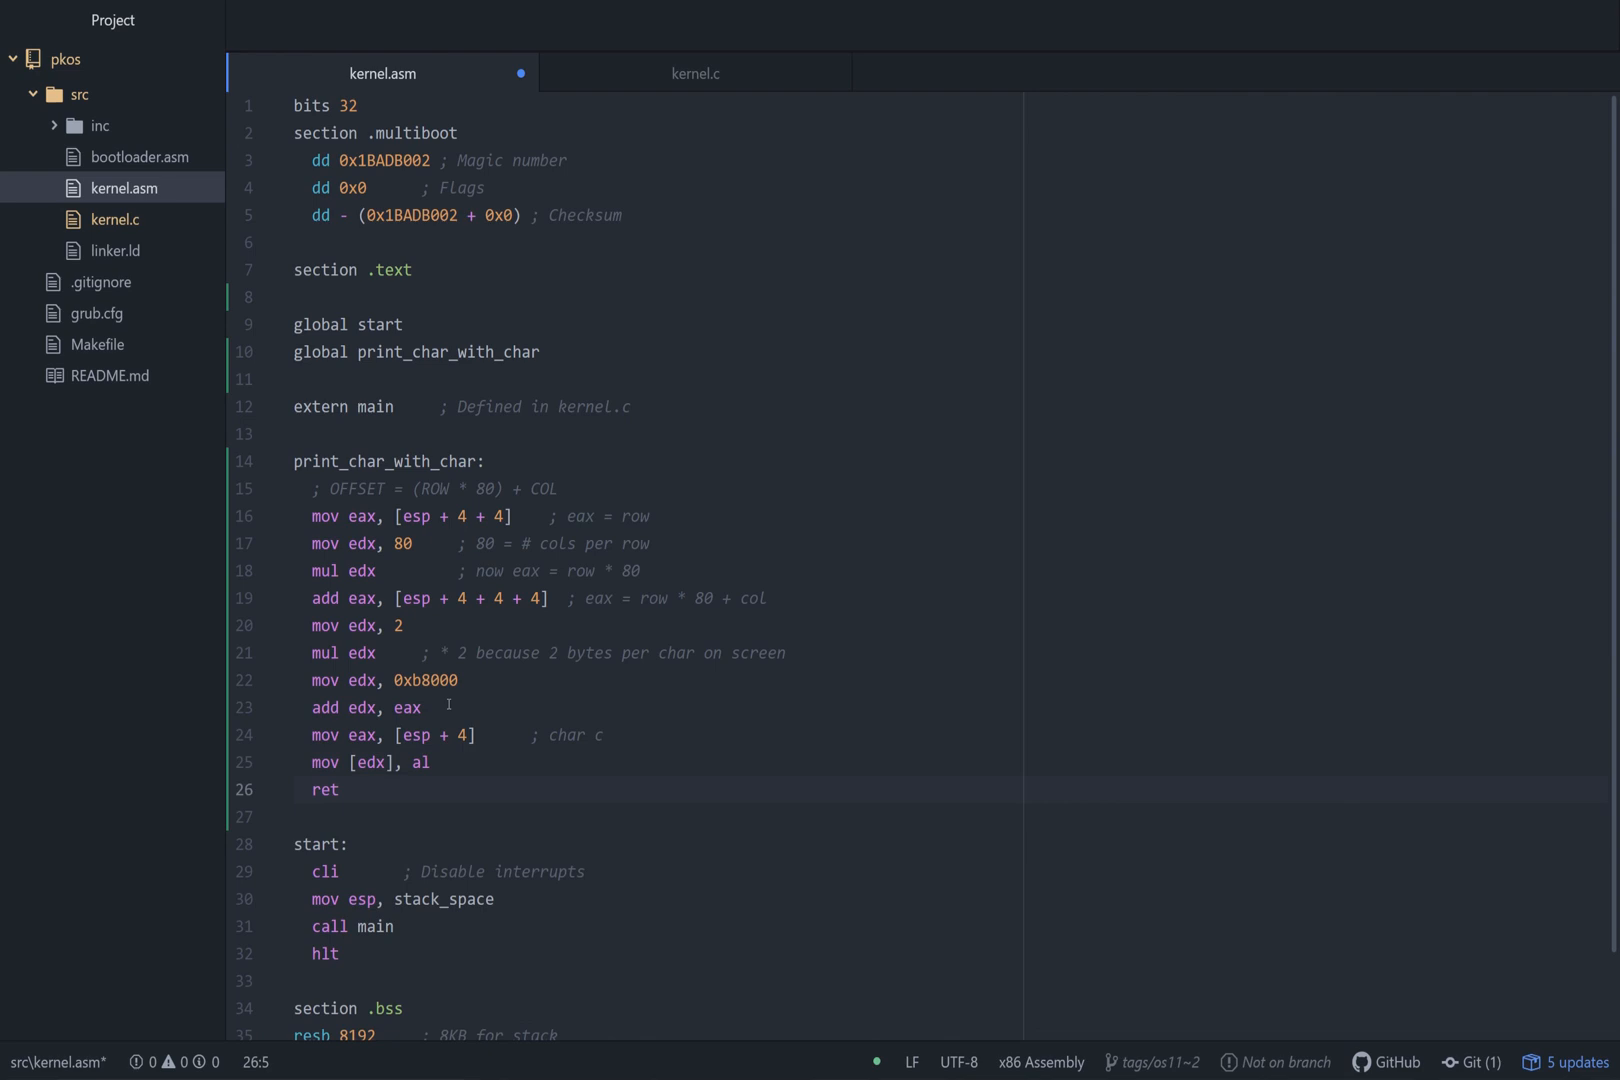
scroll("down", 3)
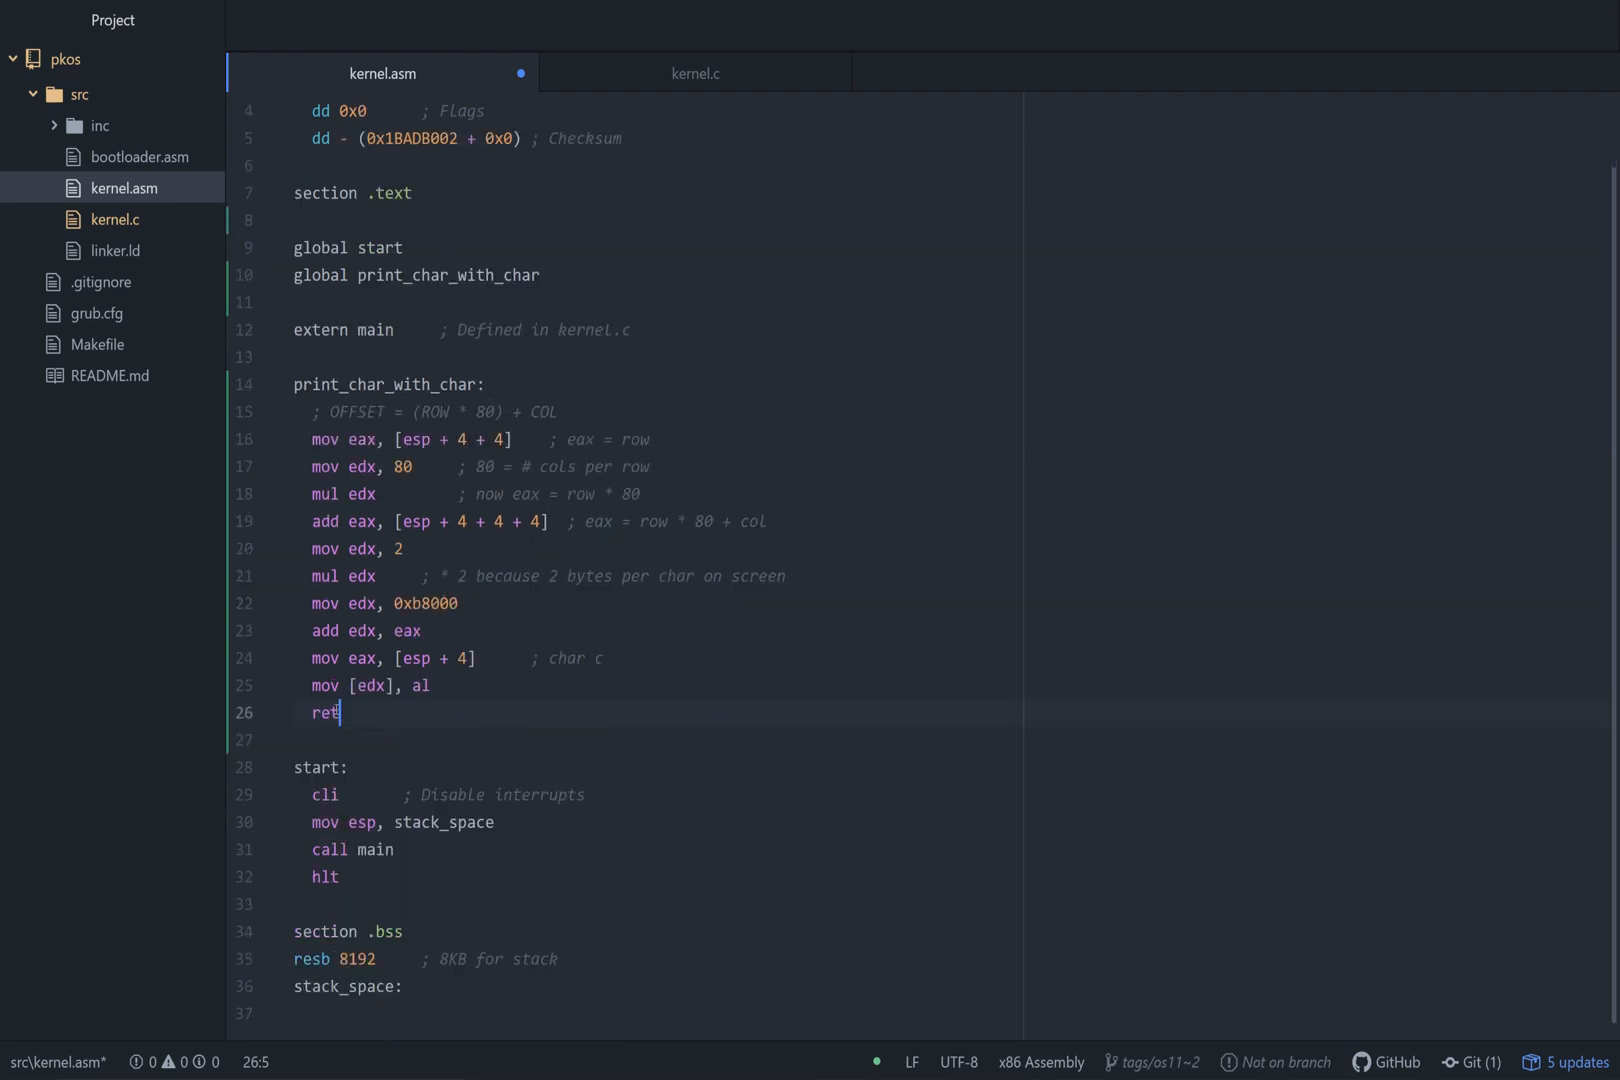
left_click(320, 767)
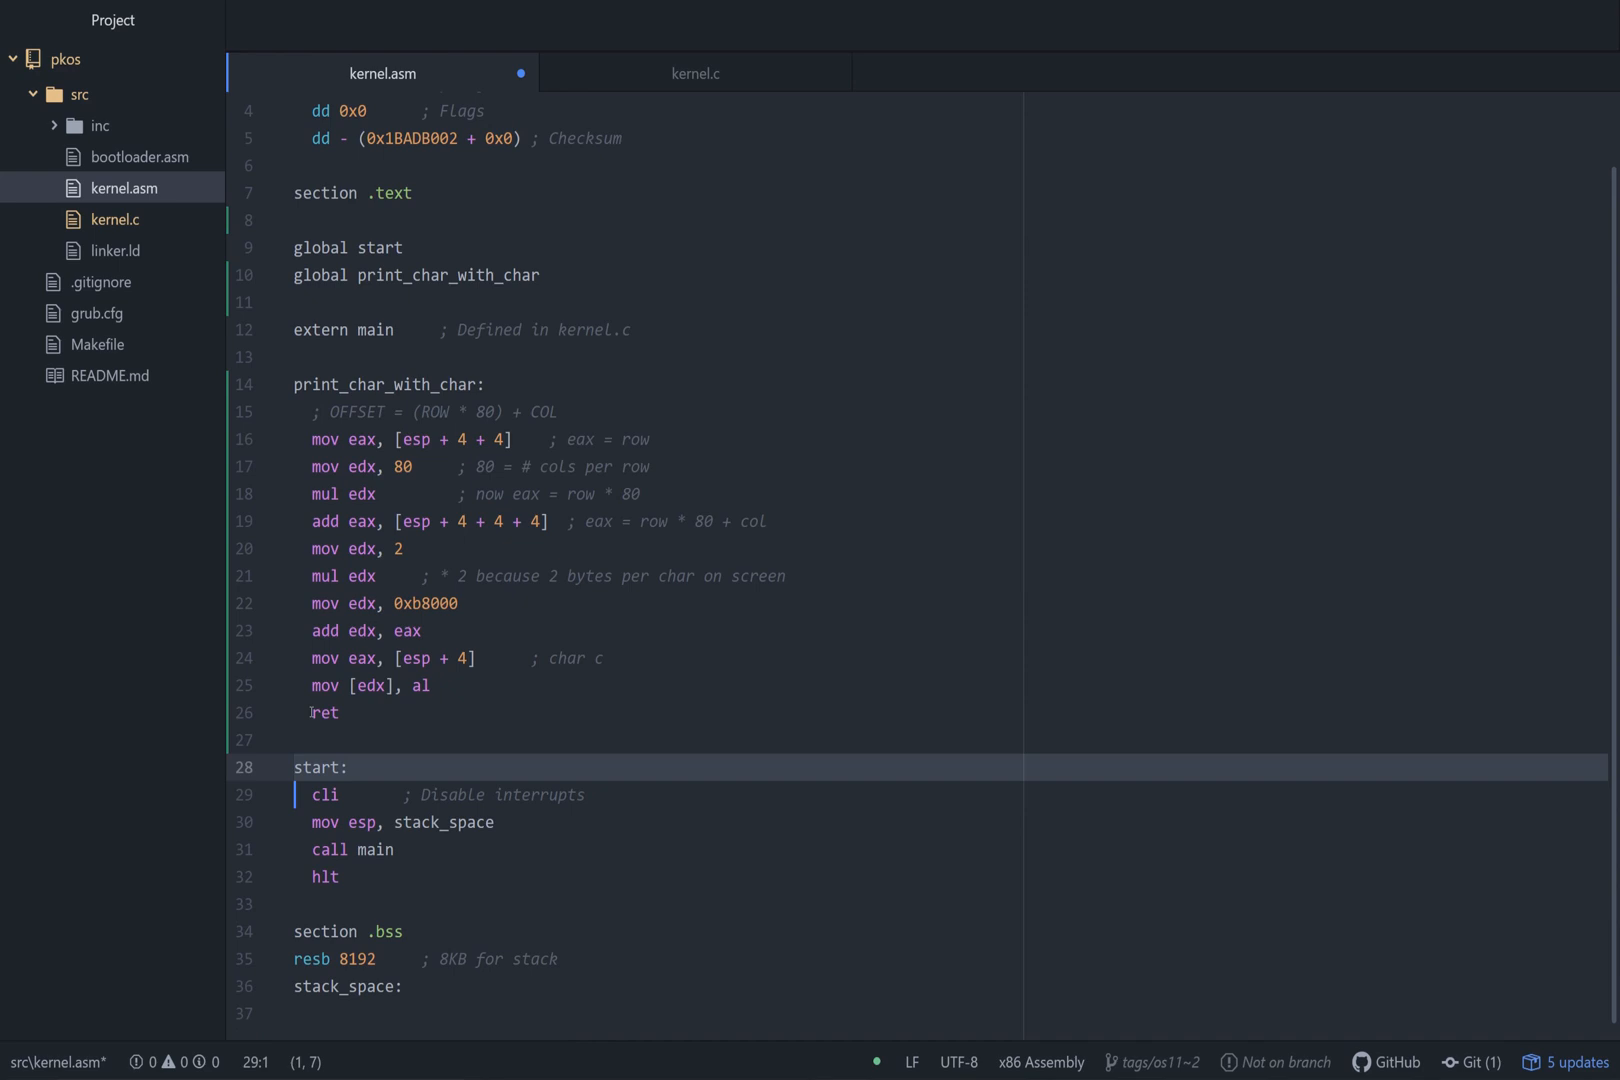
mouse_move(528, 635)
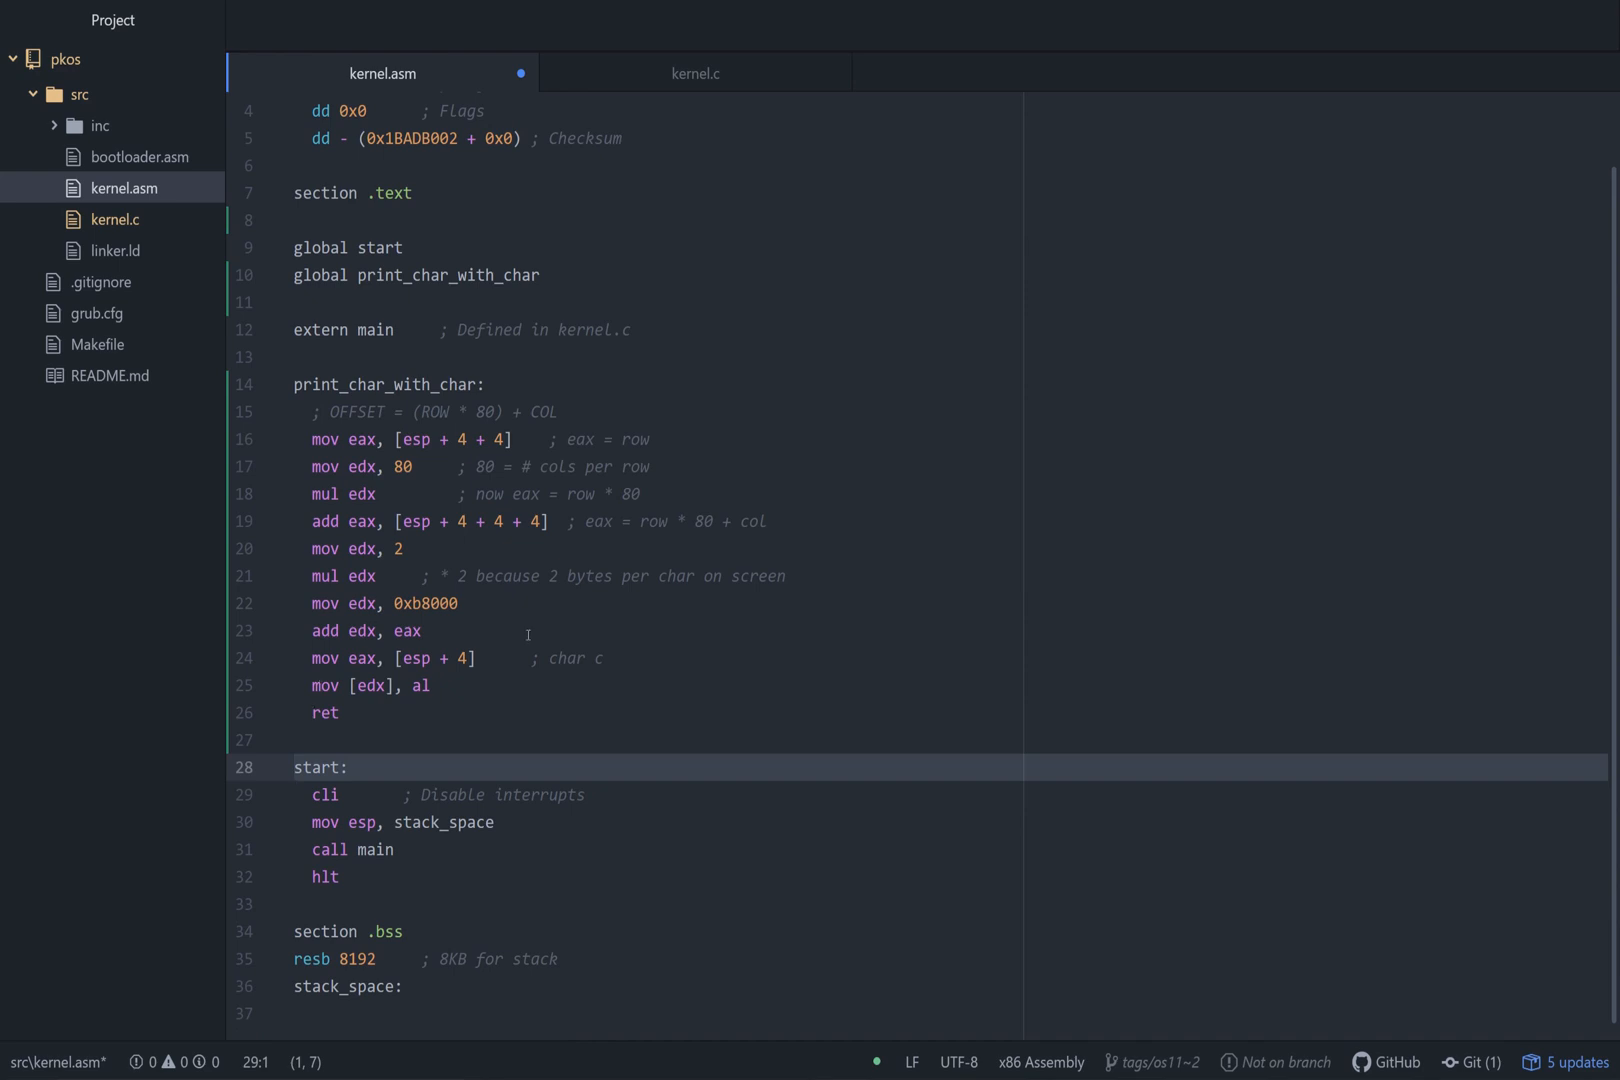
left_click(342, 712)
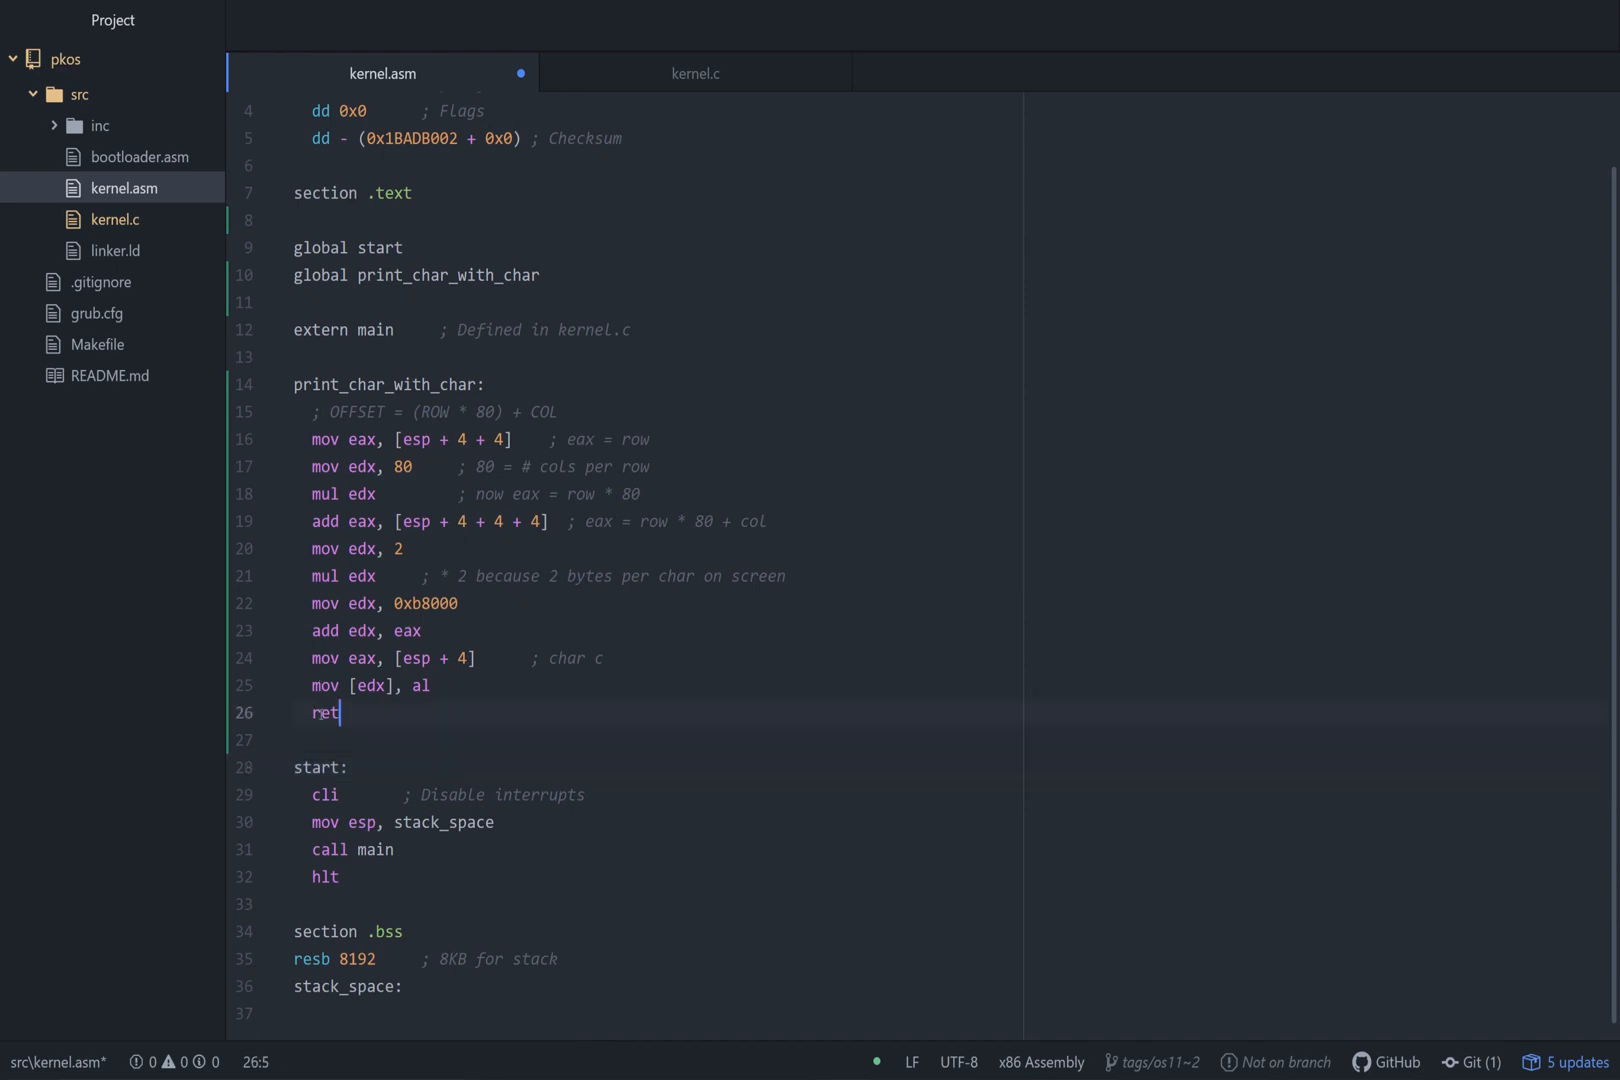
left_click(323, 794)
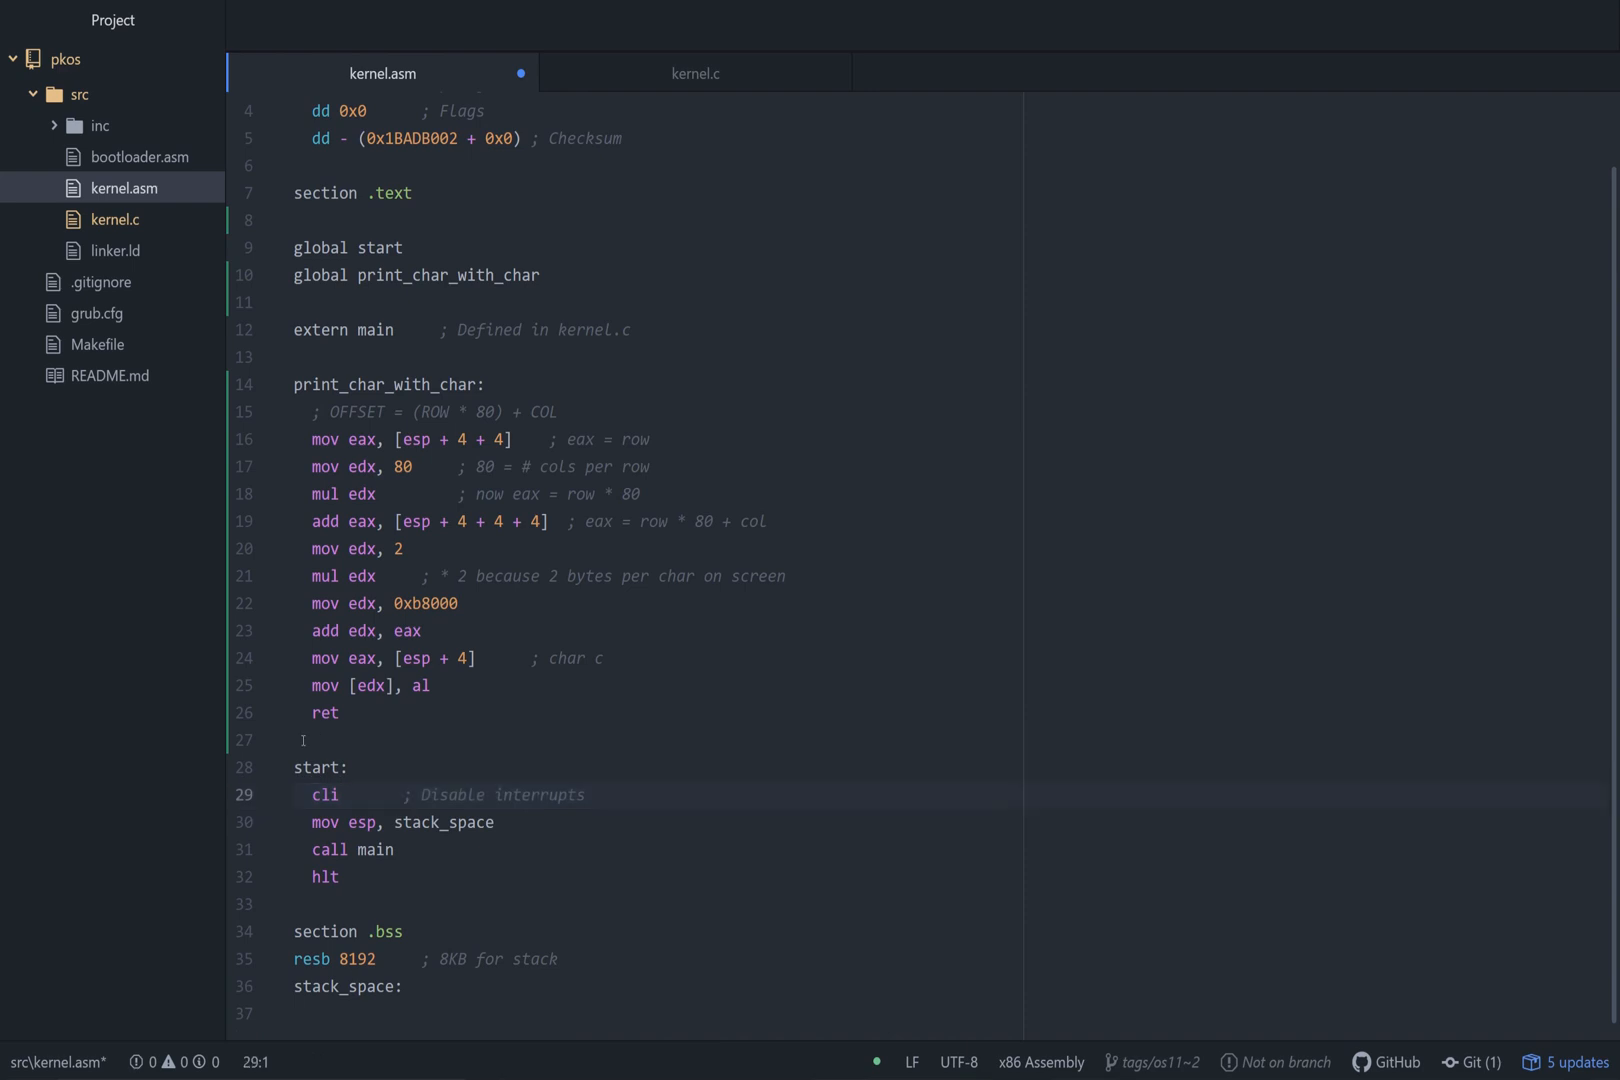
left_click_drag(351, 767, 341, 876)
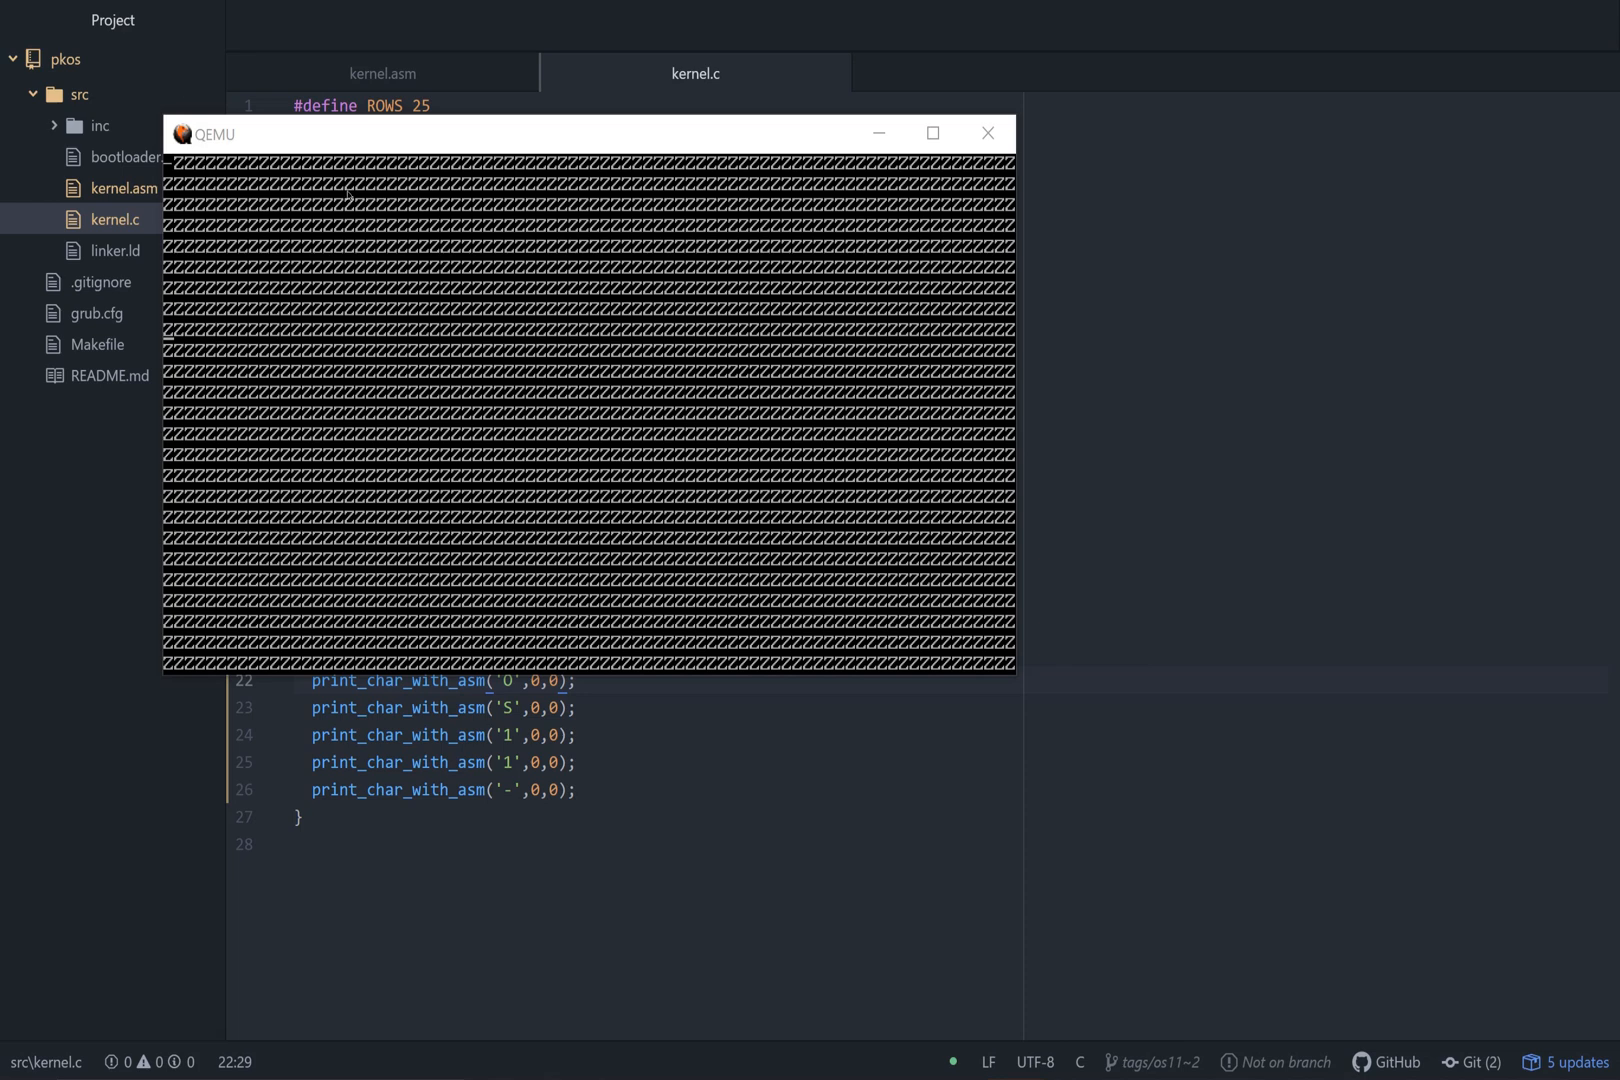
Run the kernel in QEMU to see '-OS11-' on the first row followed by Z's.
left_click(589, 413)
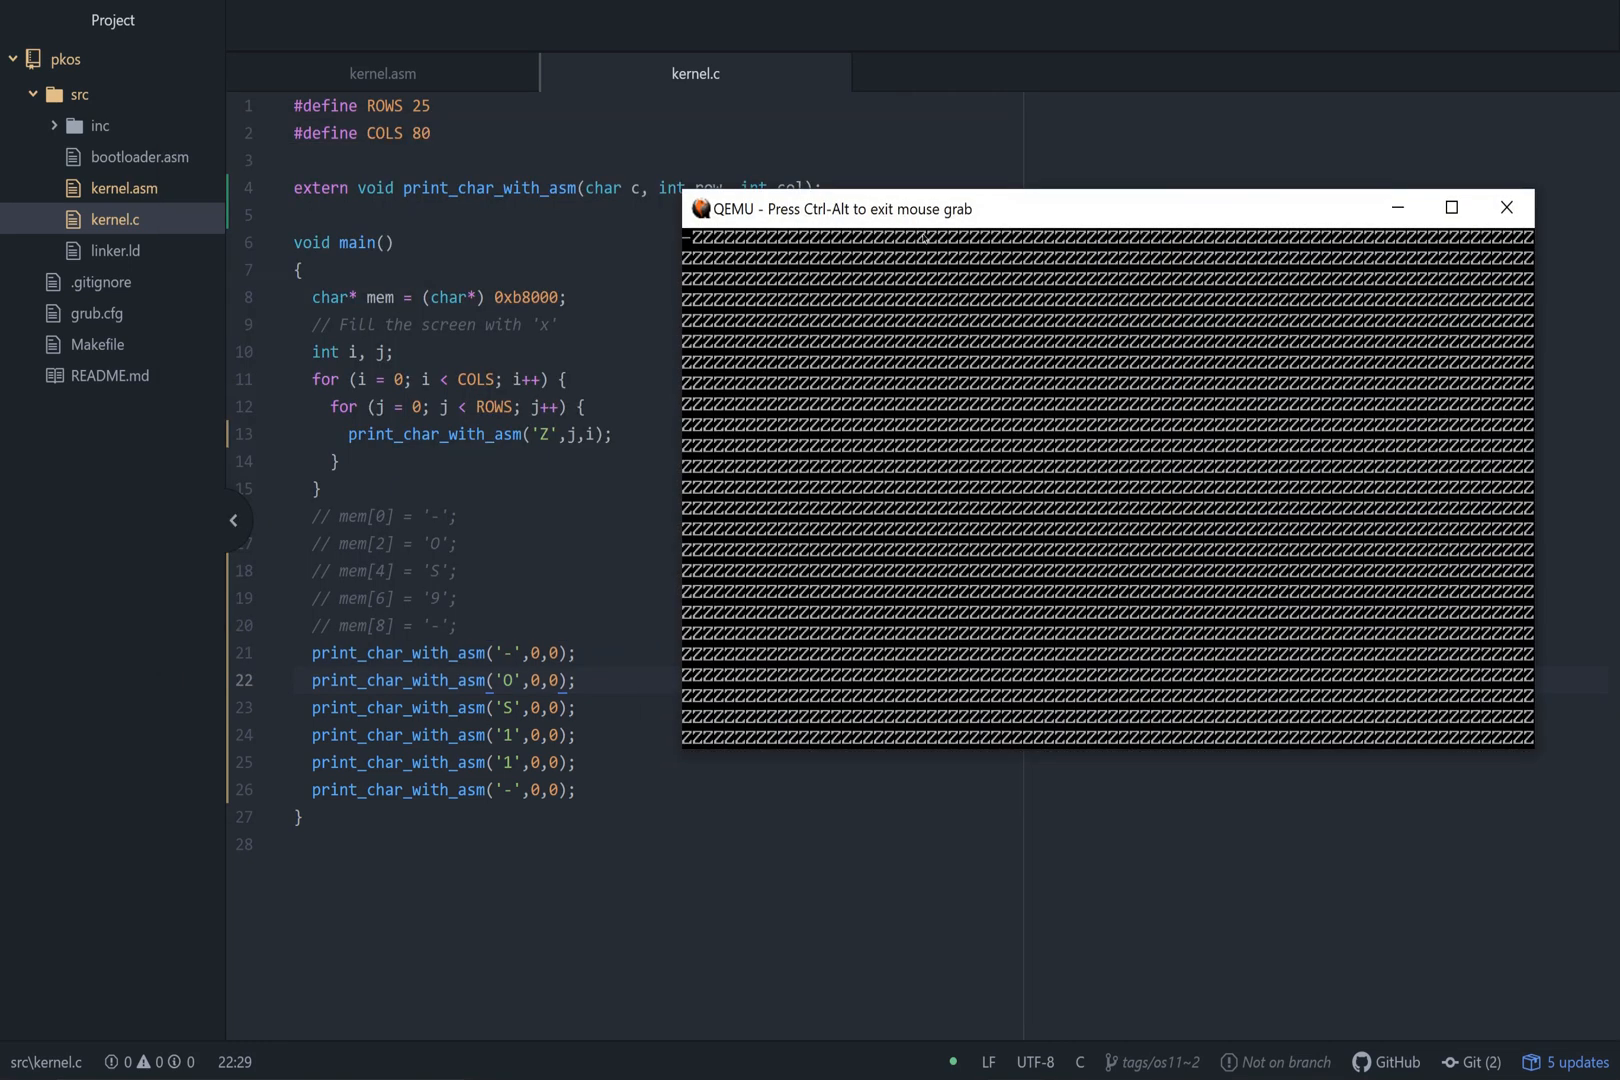
left_click(1506, 208)
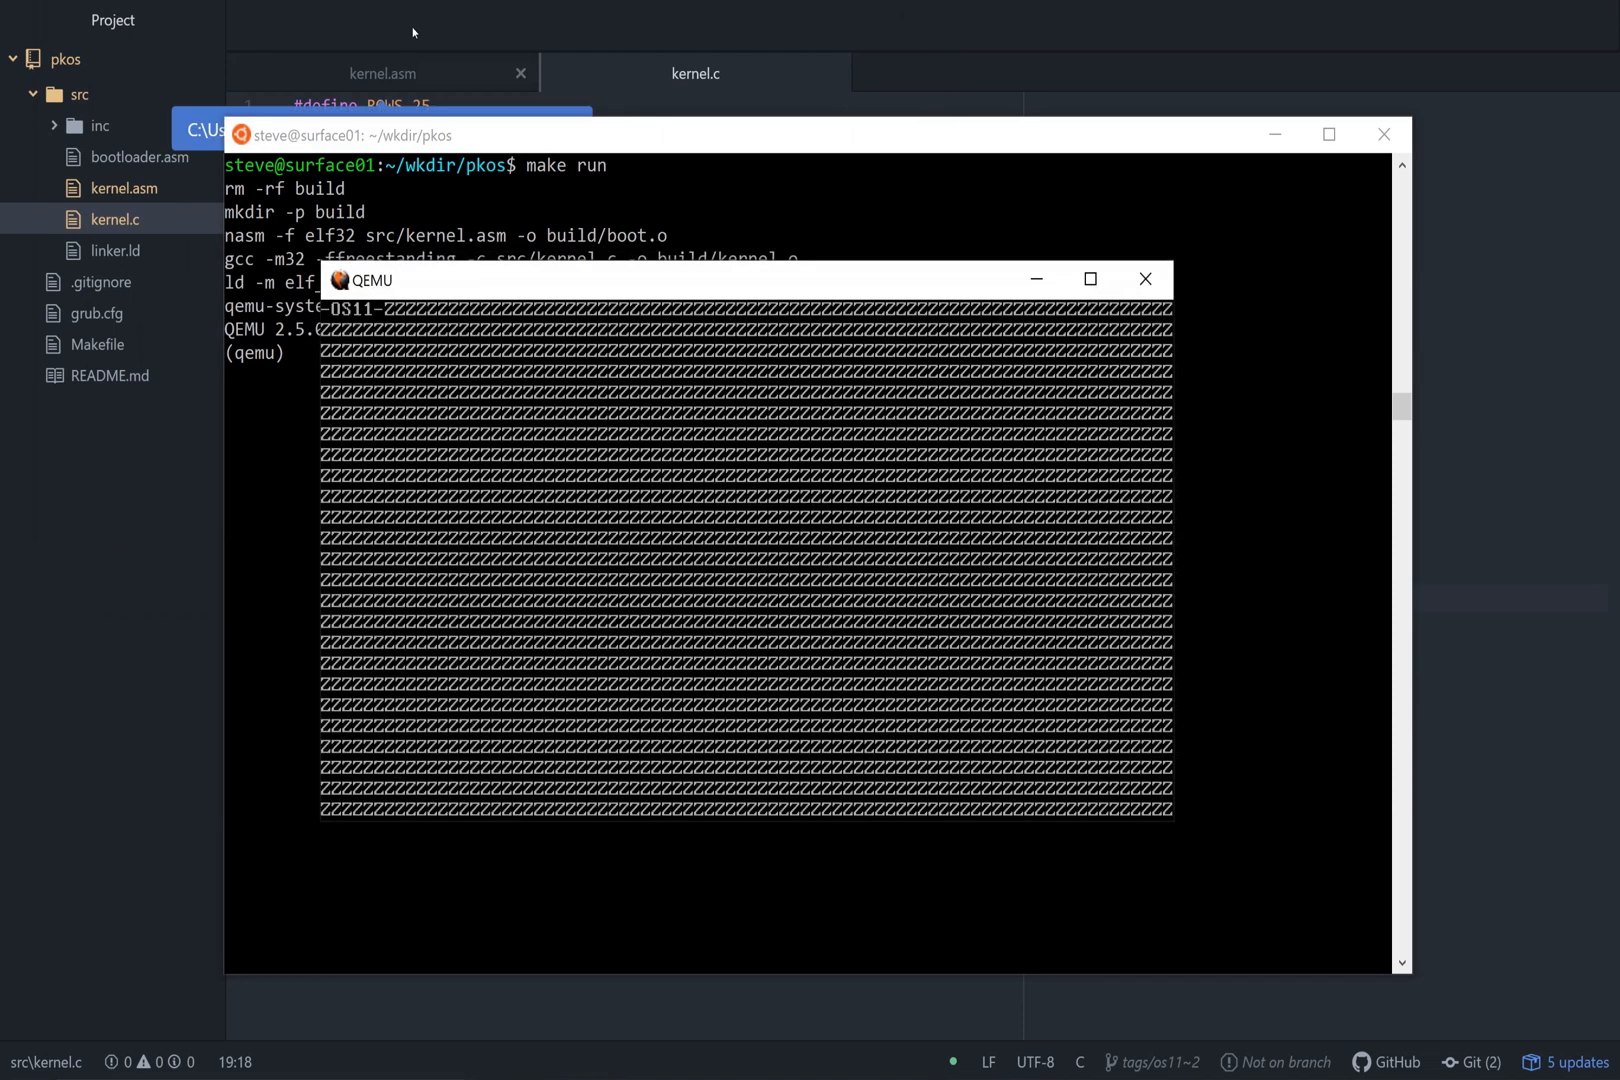
left_click(695, 73)
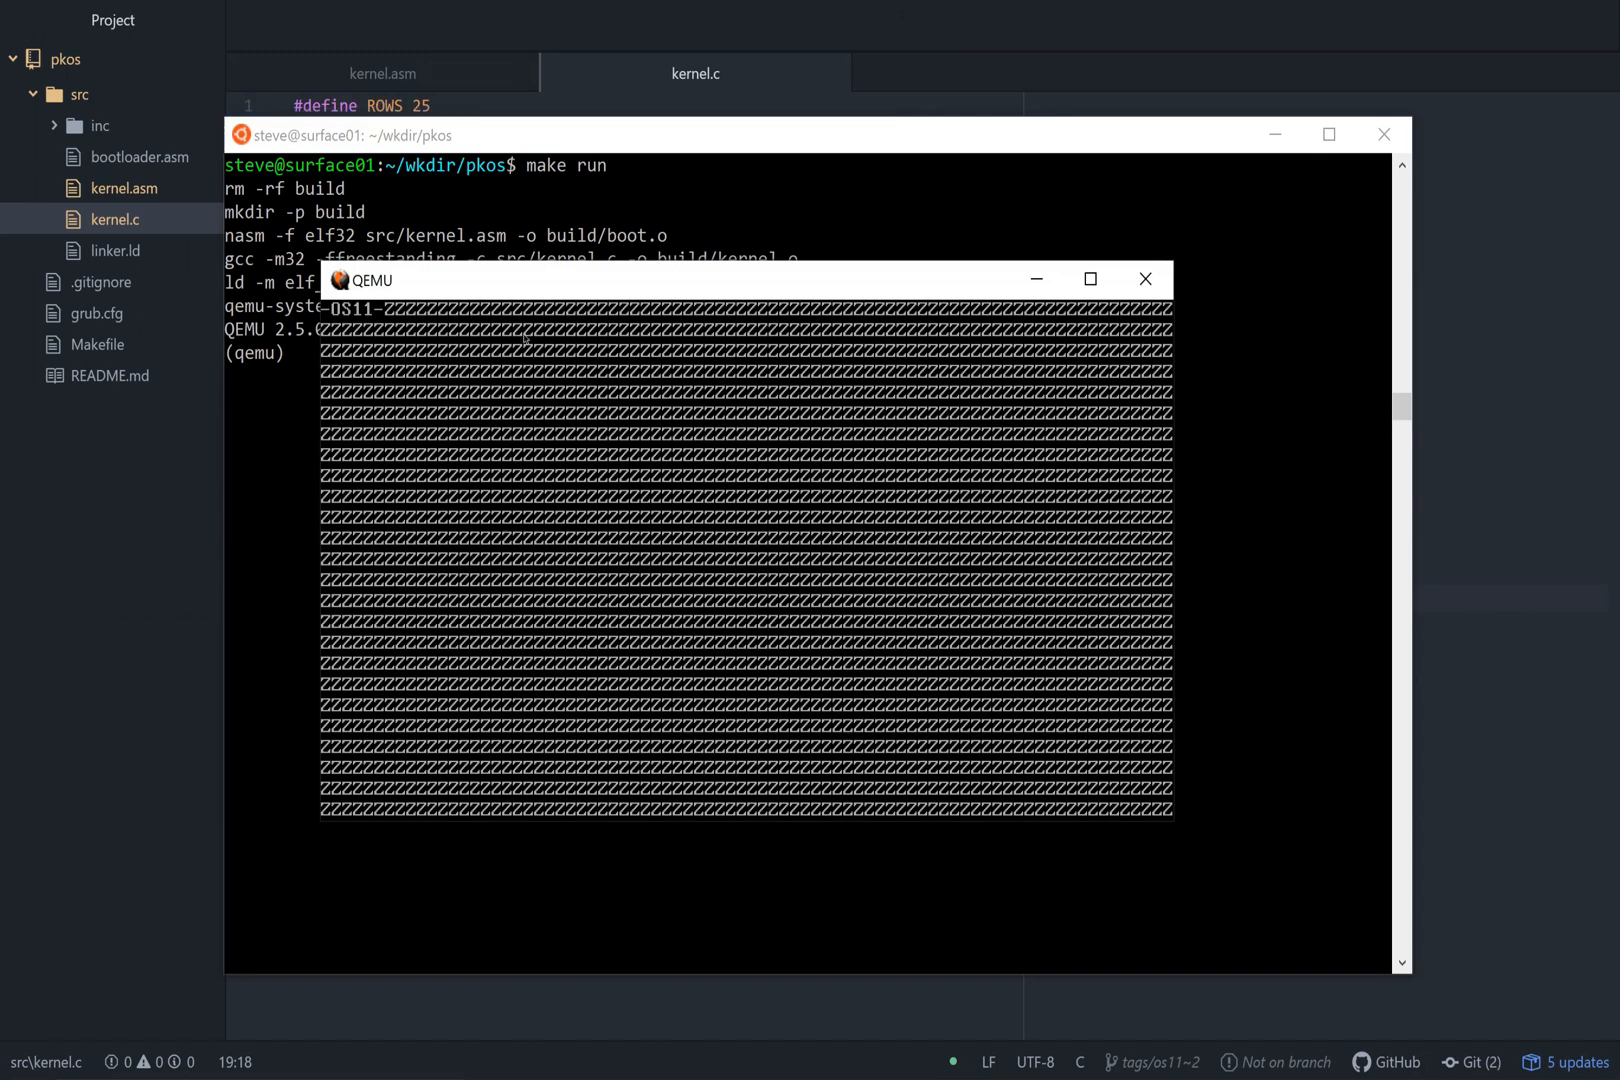
left_click(703, 421)
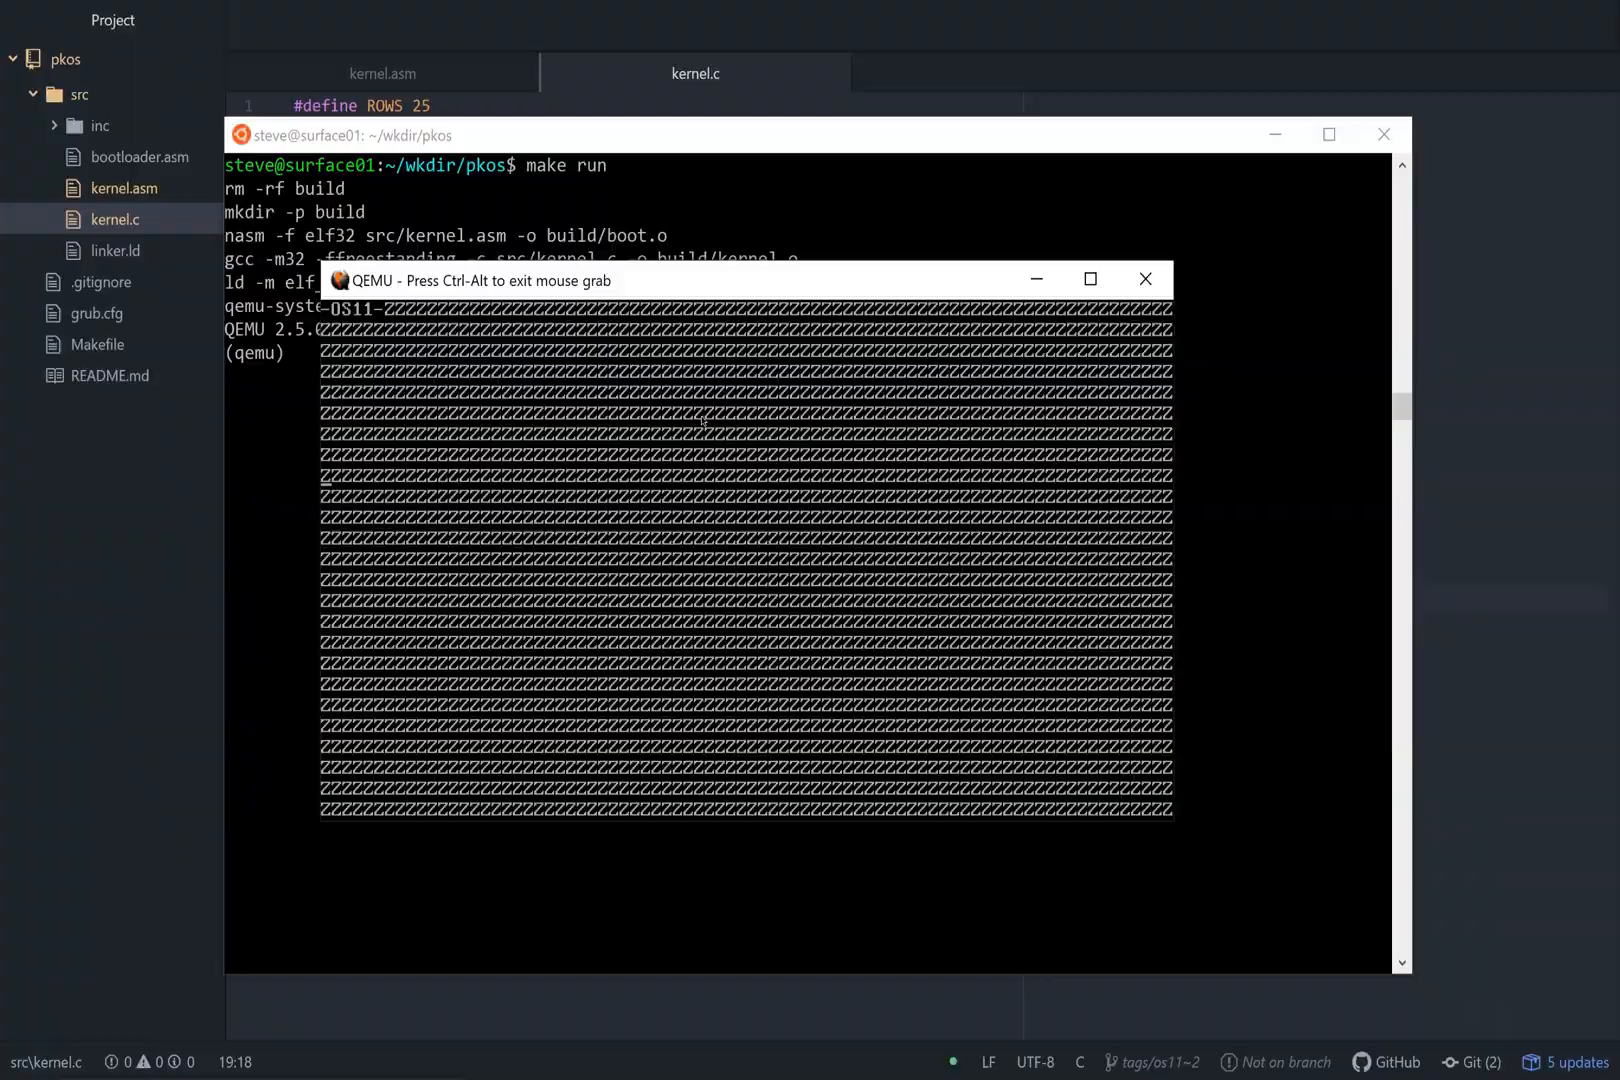